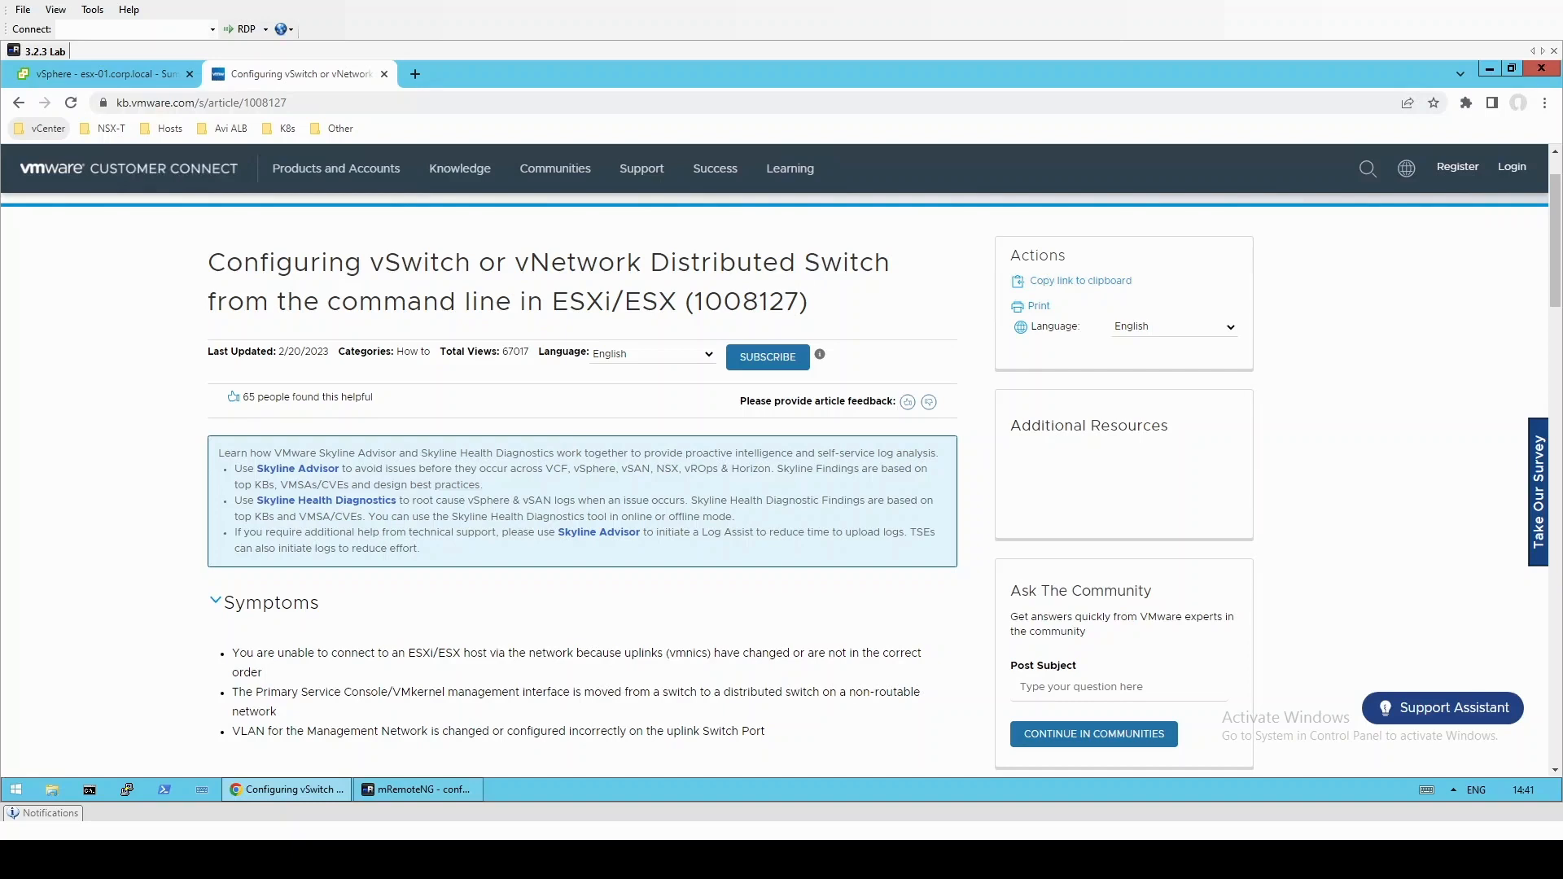
- Show the virtual switches of host esx-01.corp.local under Configure > Networking
left_click(99, 73)
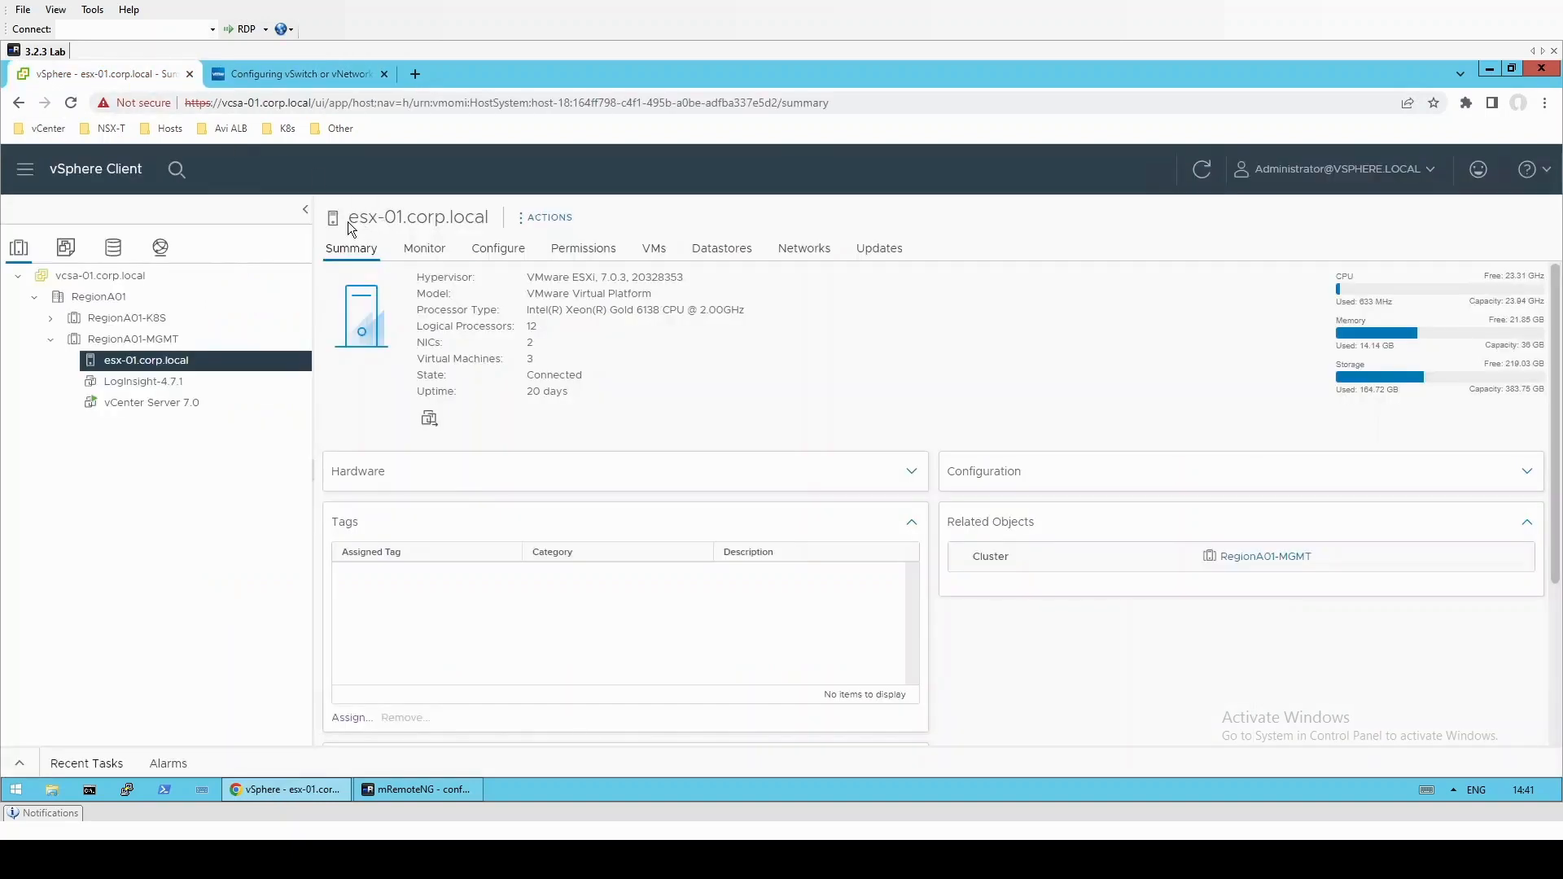
left_click(497, 248)
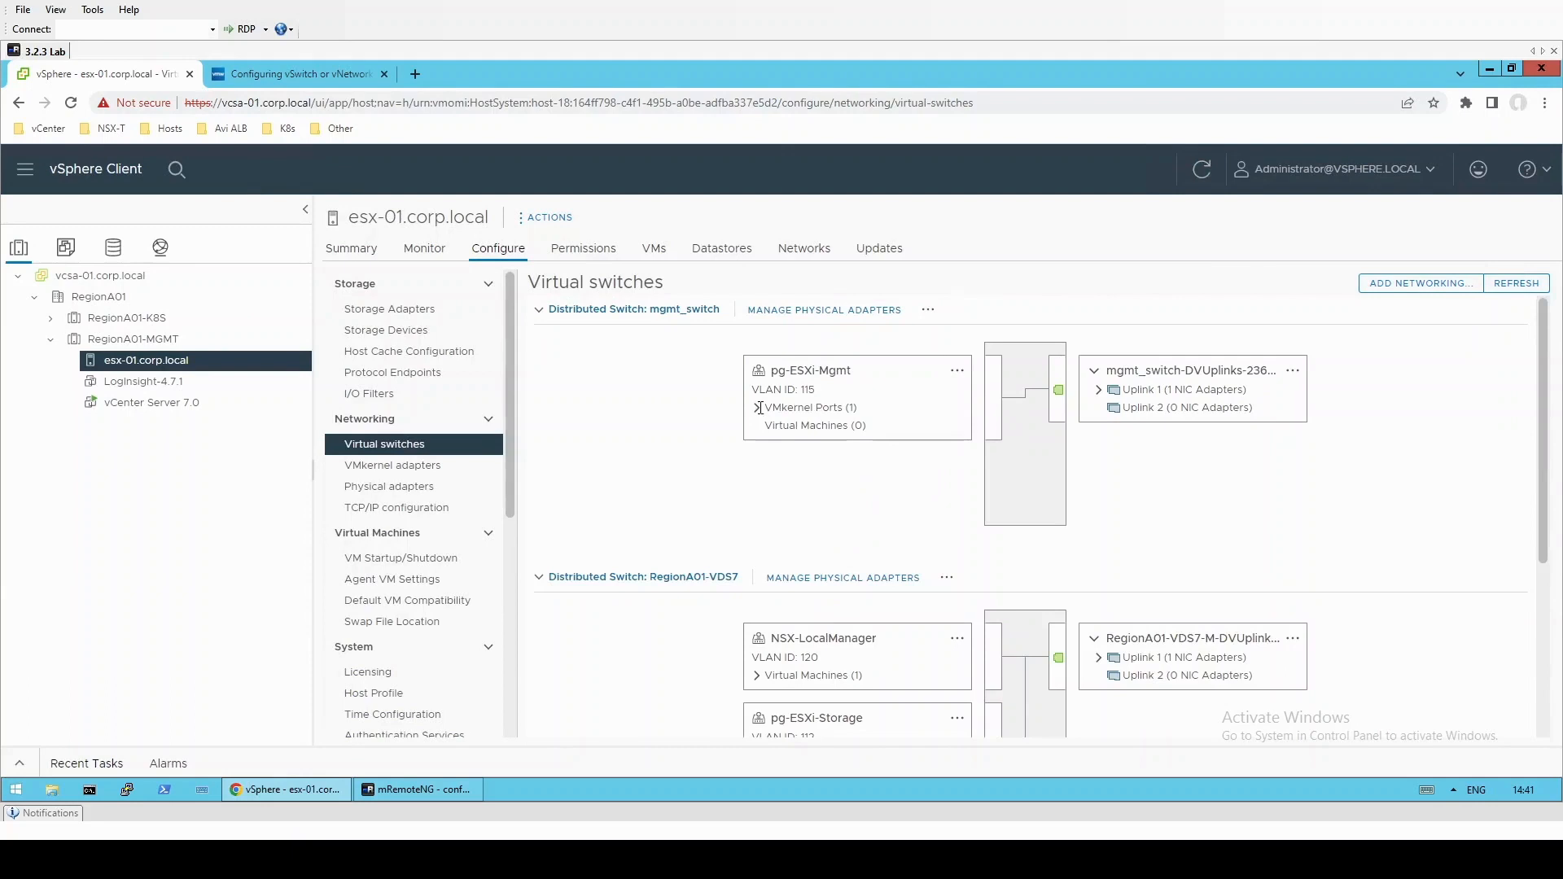
- Expand pg-ESXi-Mgmt's VMkernel ports and mgmt_switch's Uplink 1 to reveal vmk0 and vmnic1
left_click(756, 407)
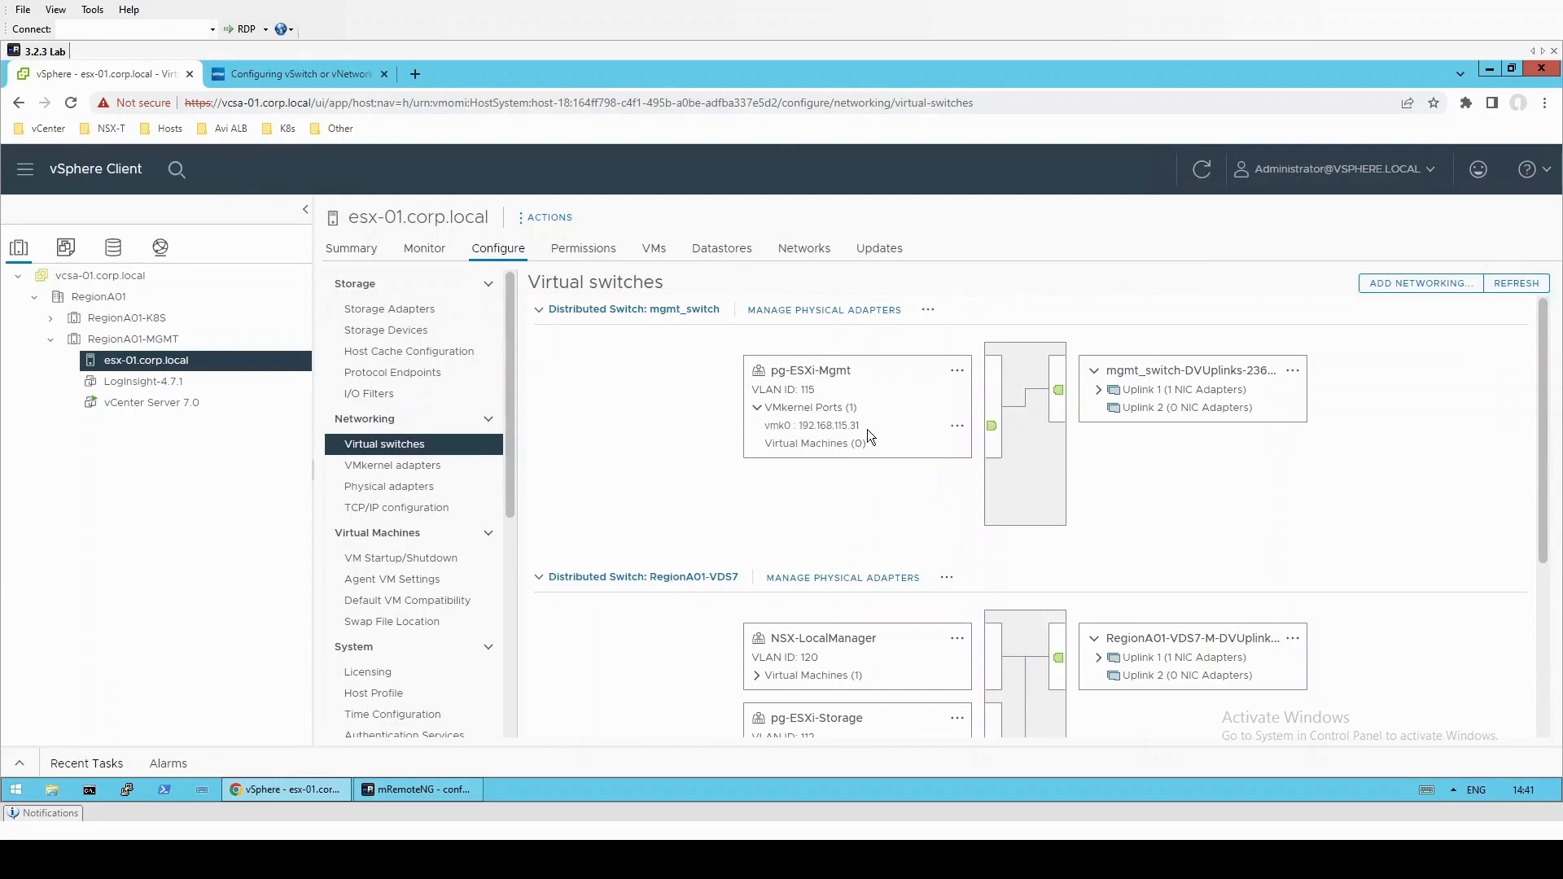
mouse_move(808, 370)
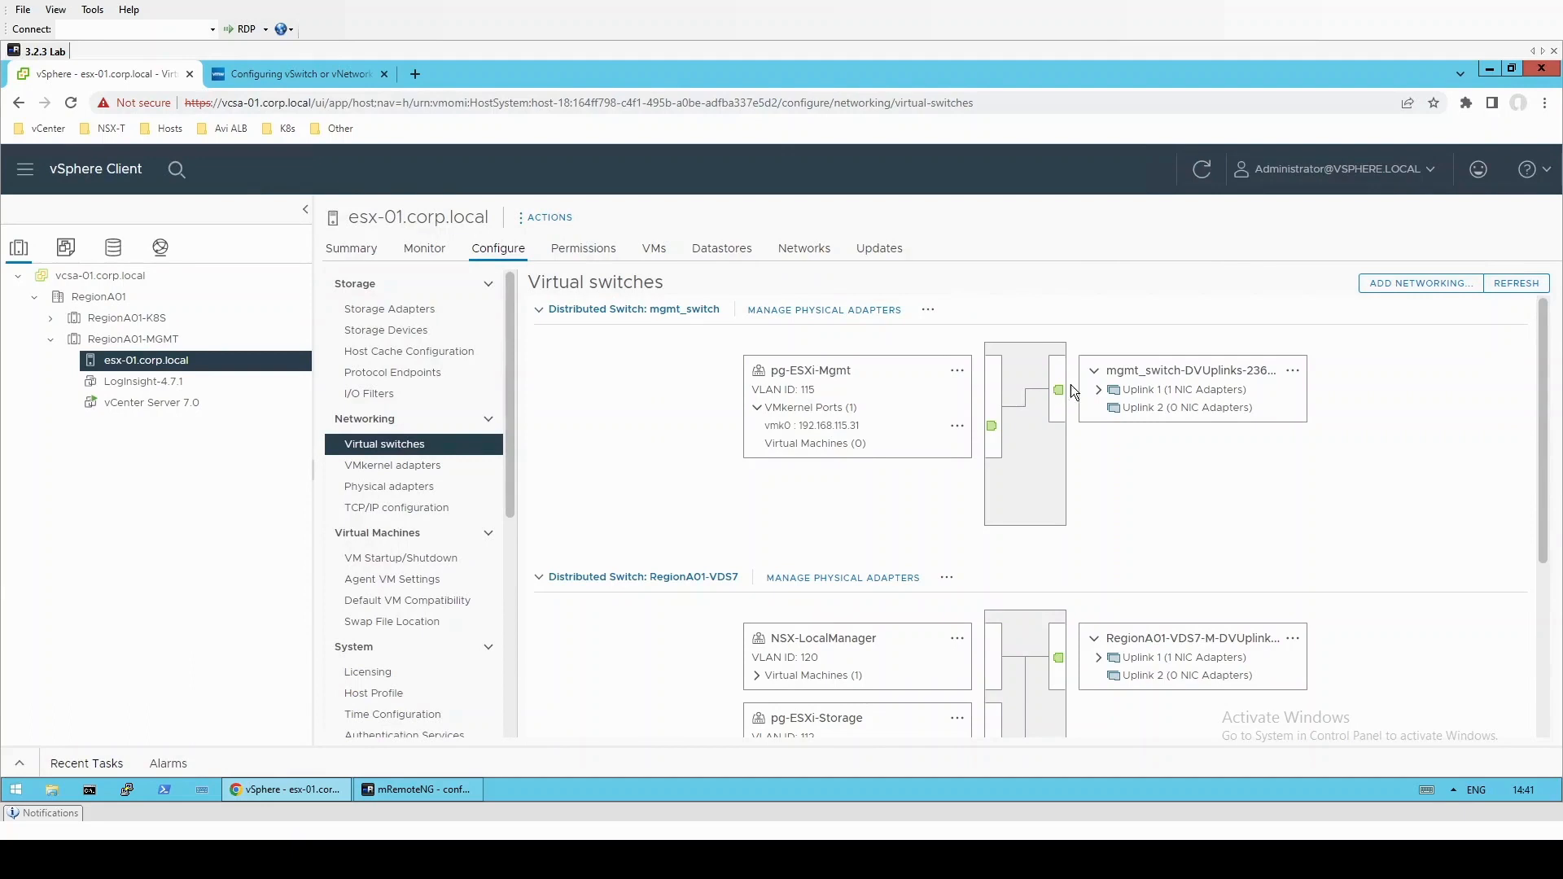
left_click(1098, 389)
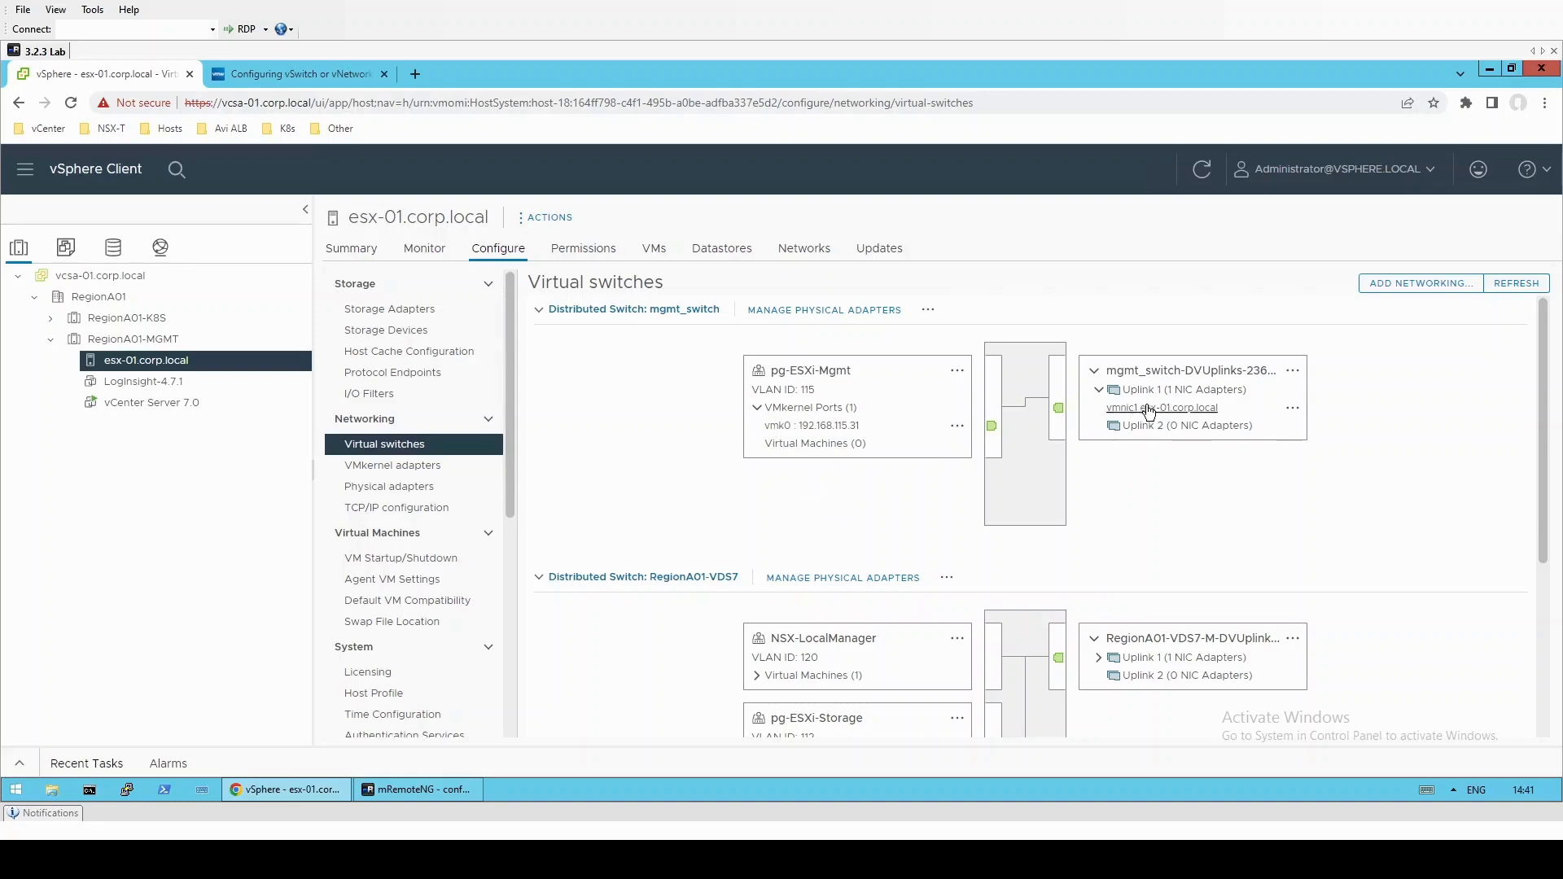
- Remove vmnic1 from Uplink 1 in mgmt_switch's physical adapter settings and confirm
left_click(823, 309)
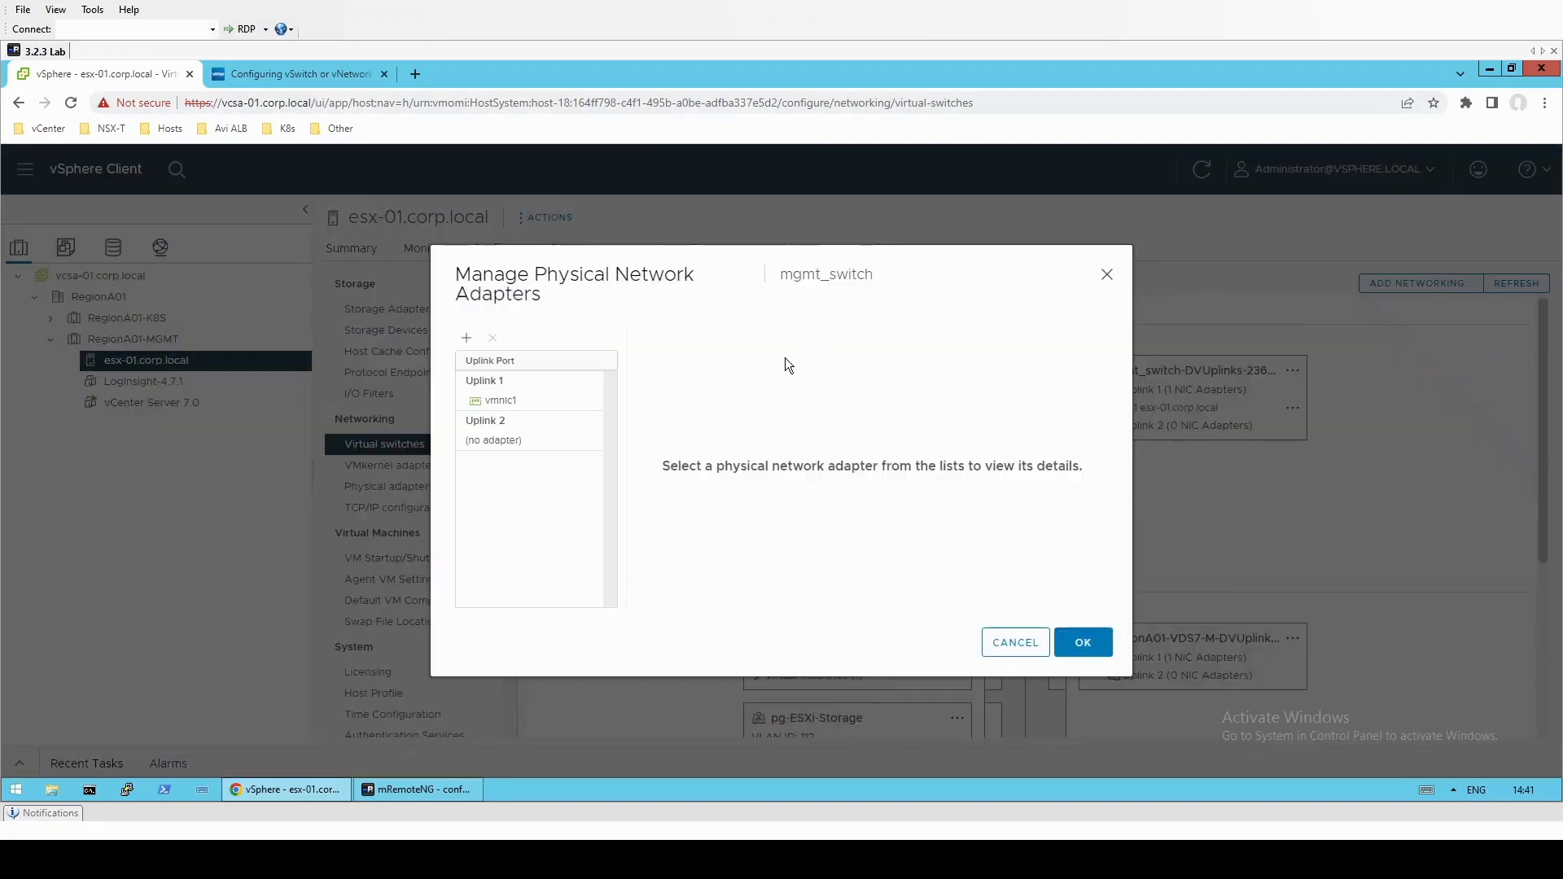
left_click(499, 400)
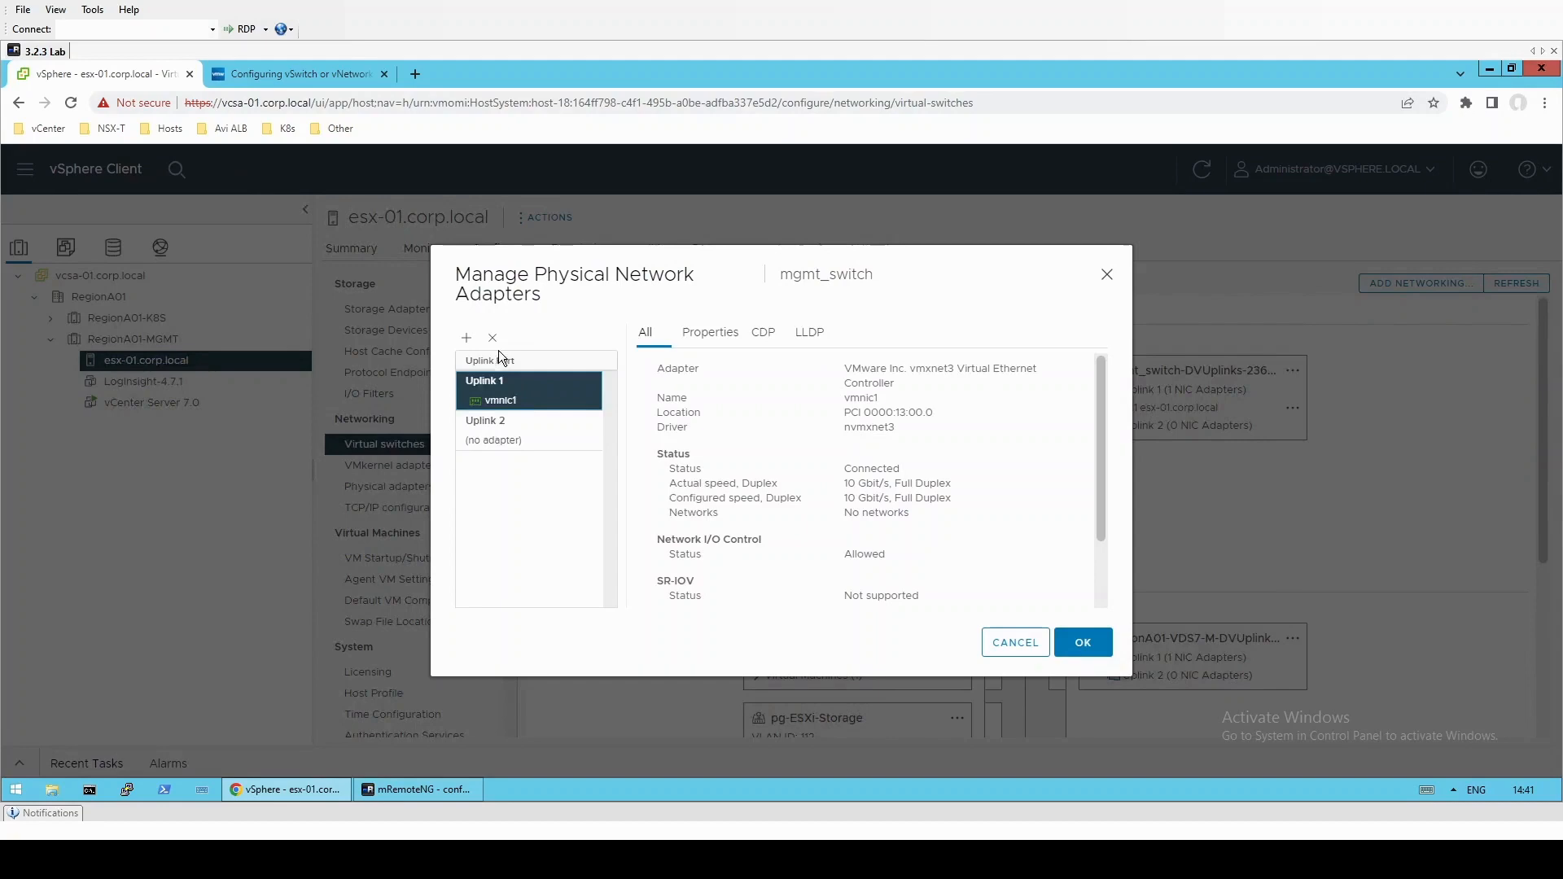
left_click(490, 337)
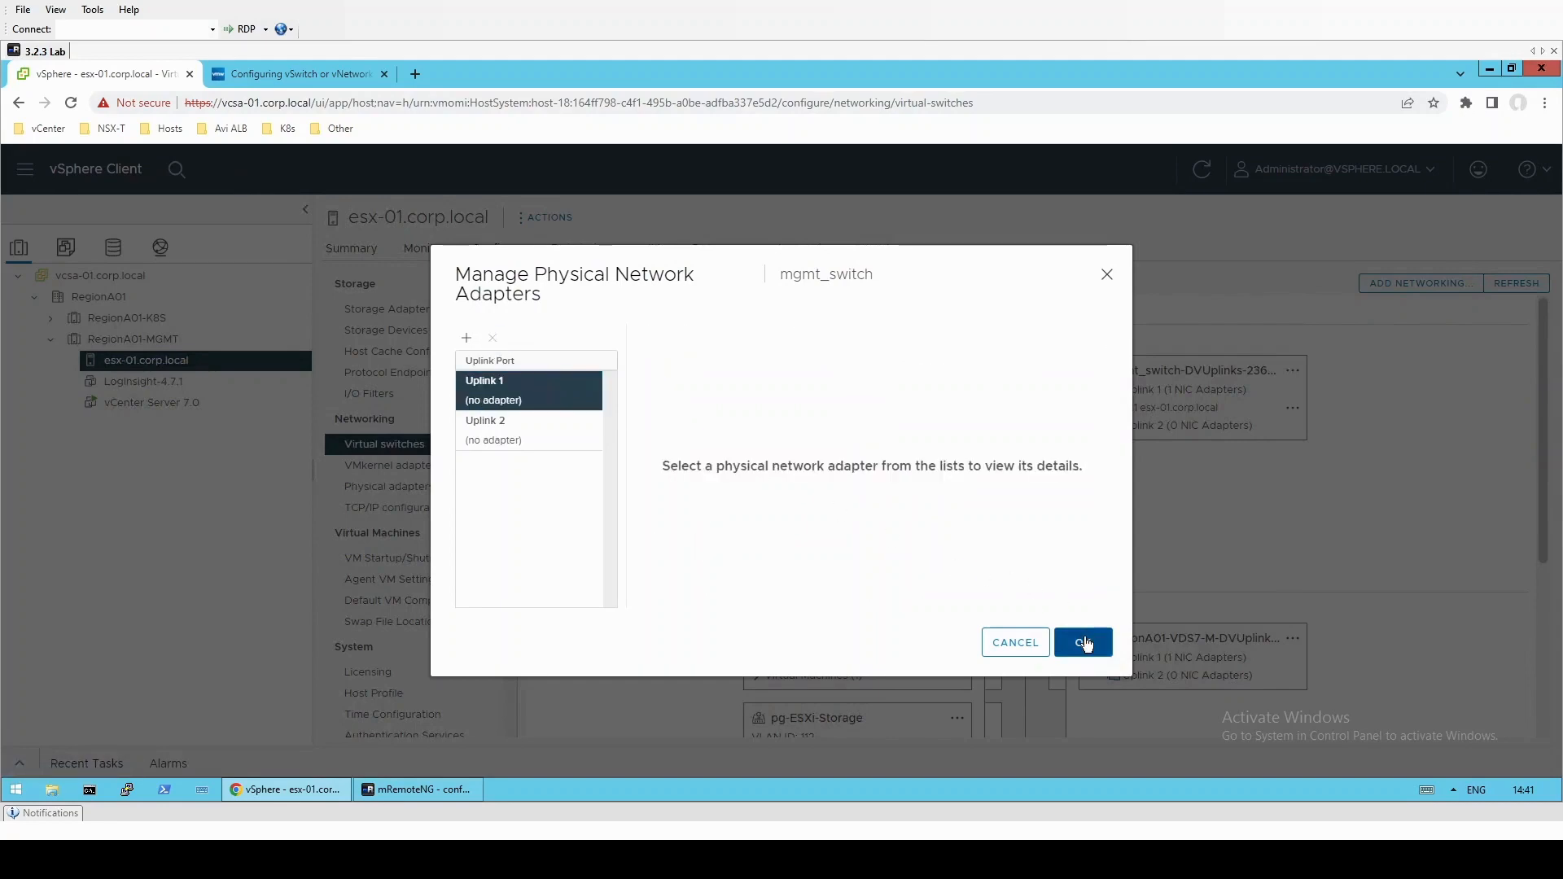
left_click(1083, 643)
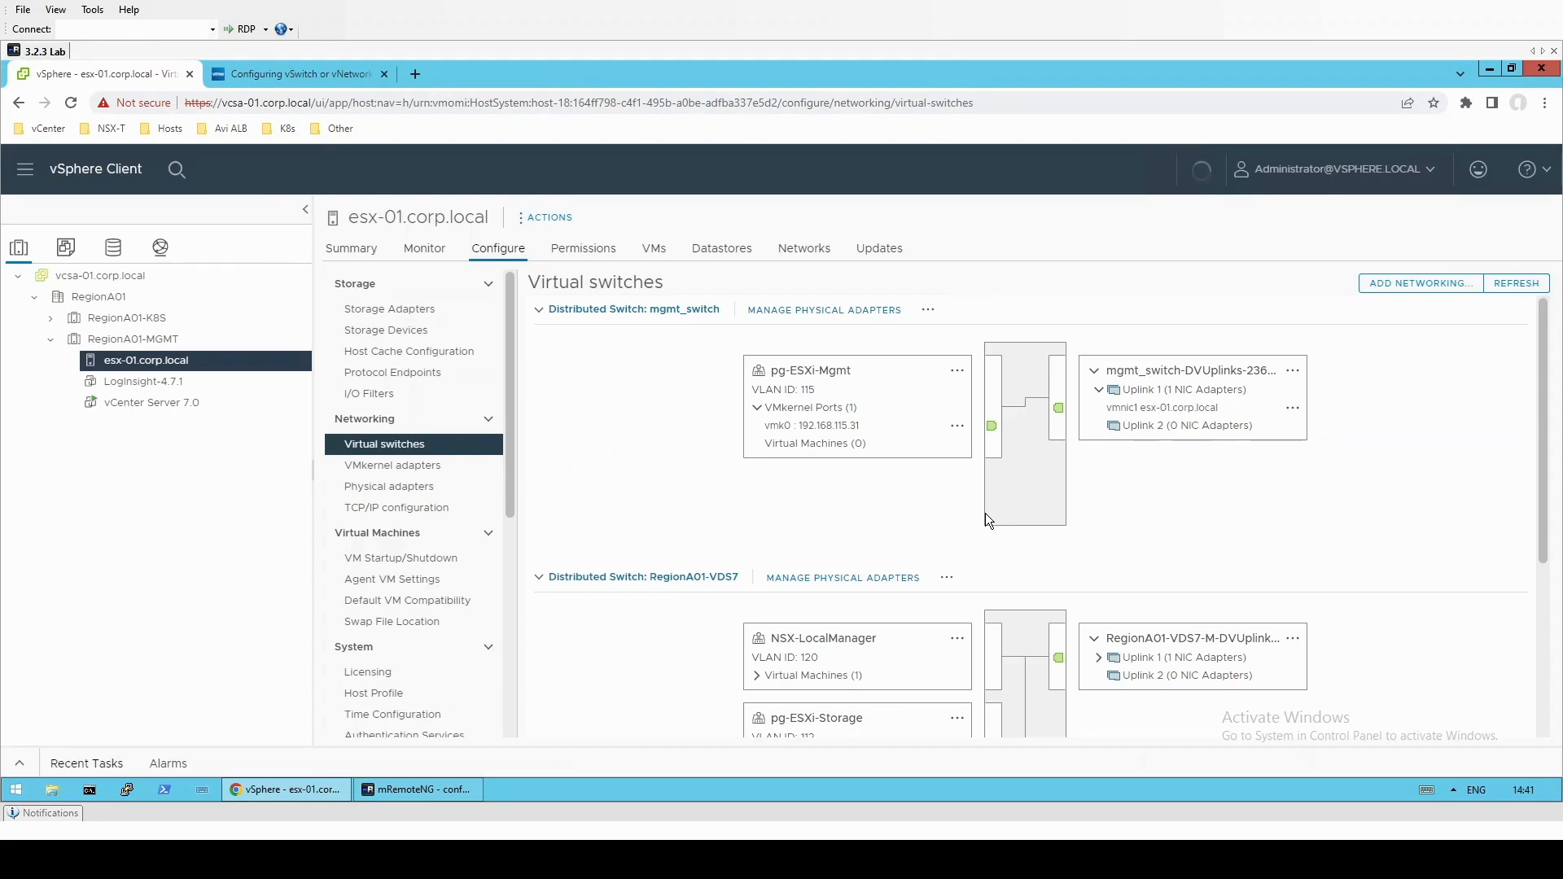
mouse_move(644, 309)
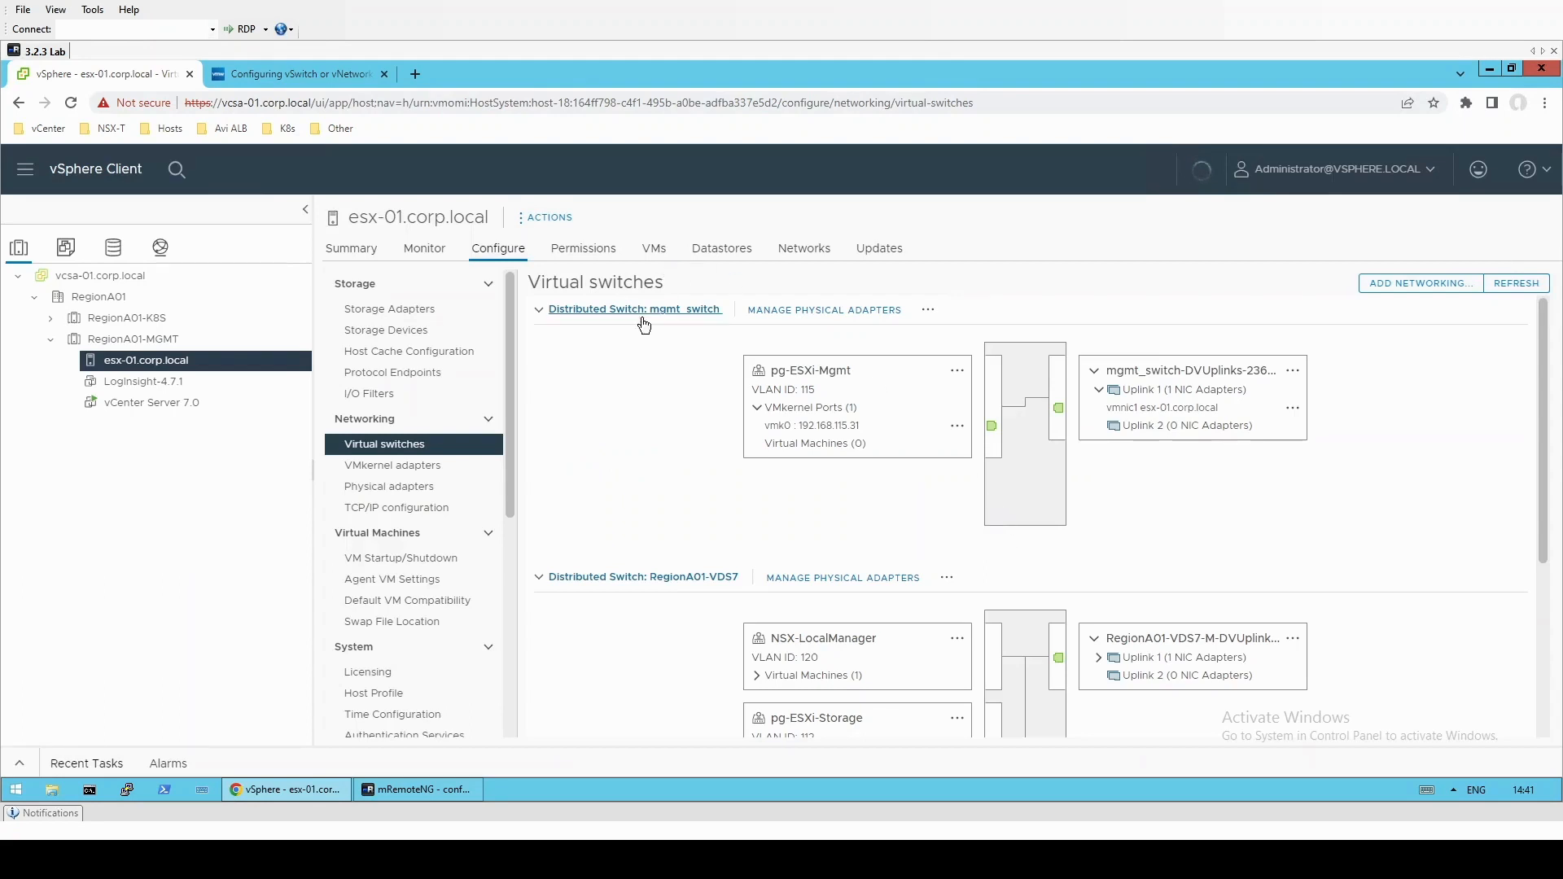
mouse_move(429, 786)
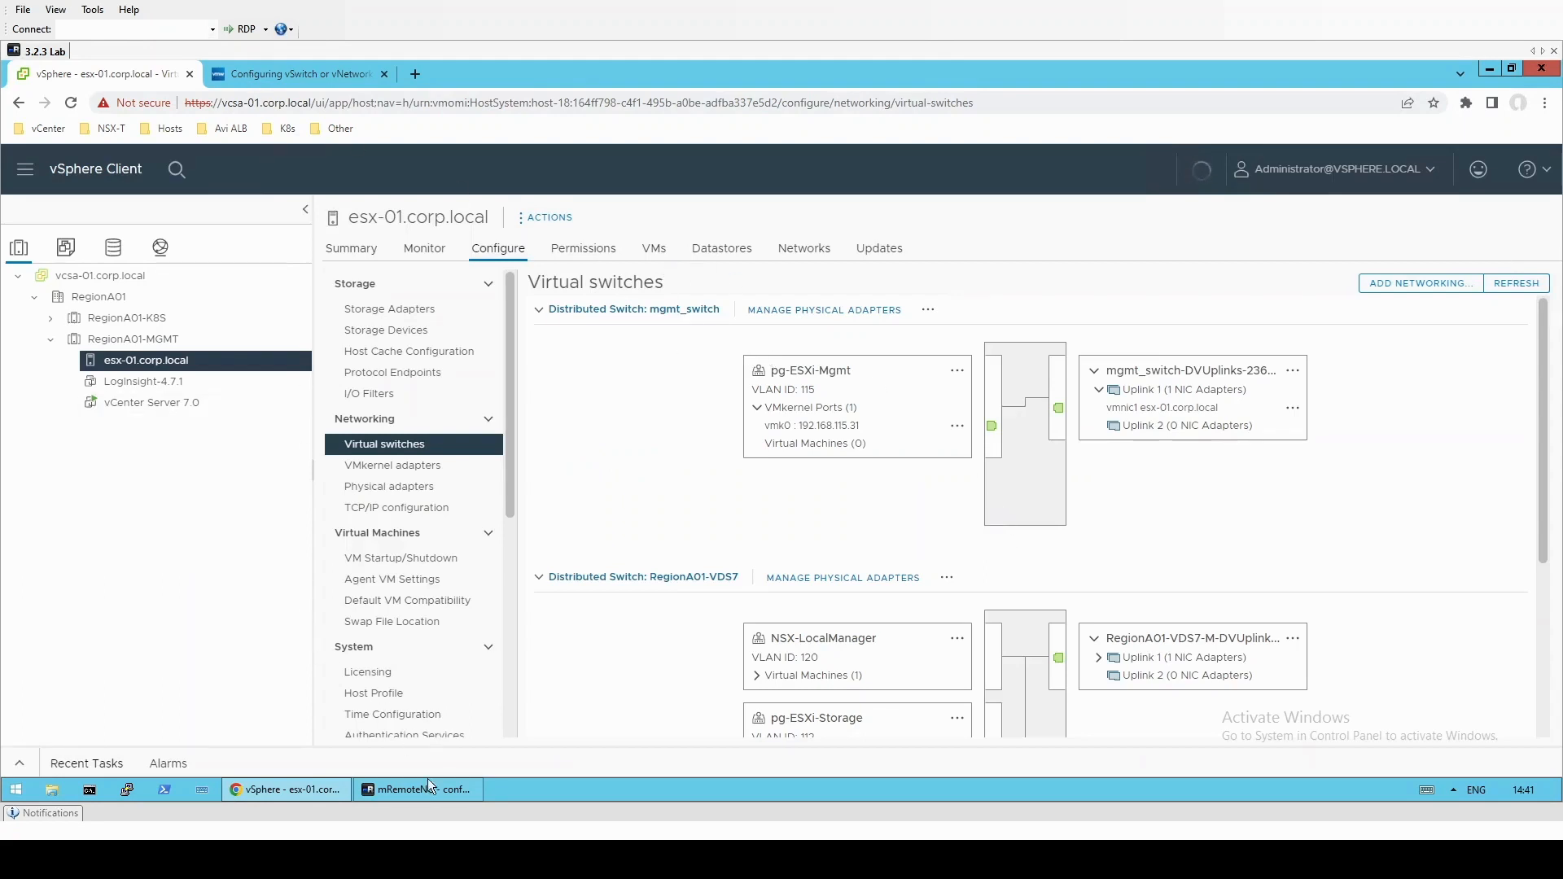
- Ping 192.168.115.31 from the vCenter shell to confirm 100% loss, then switch to esx-01's console
left_click(416, 788)
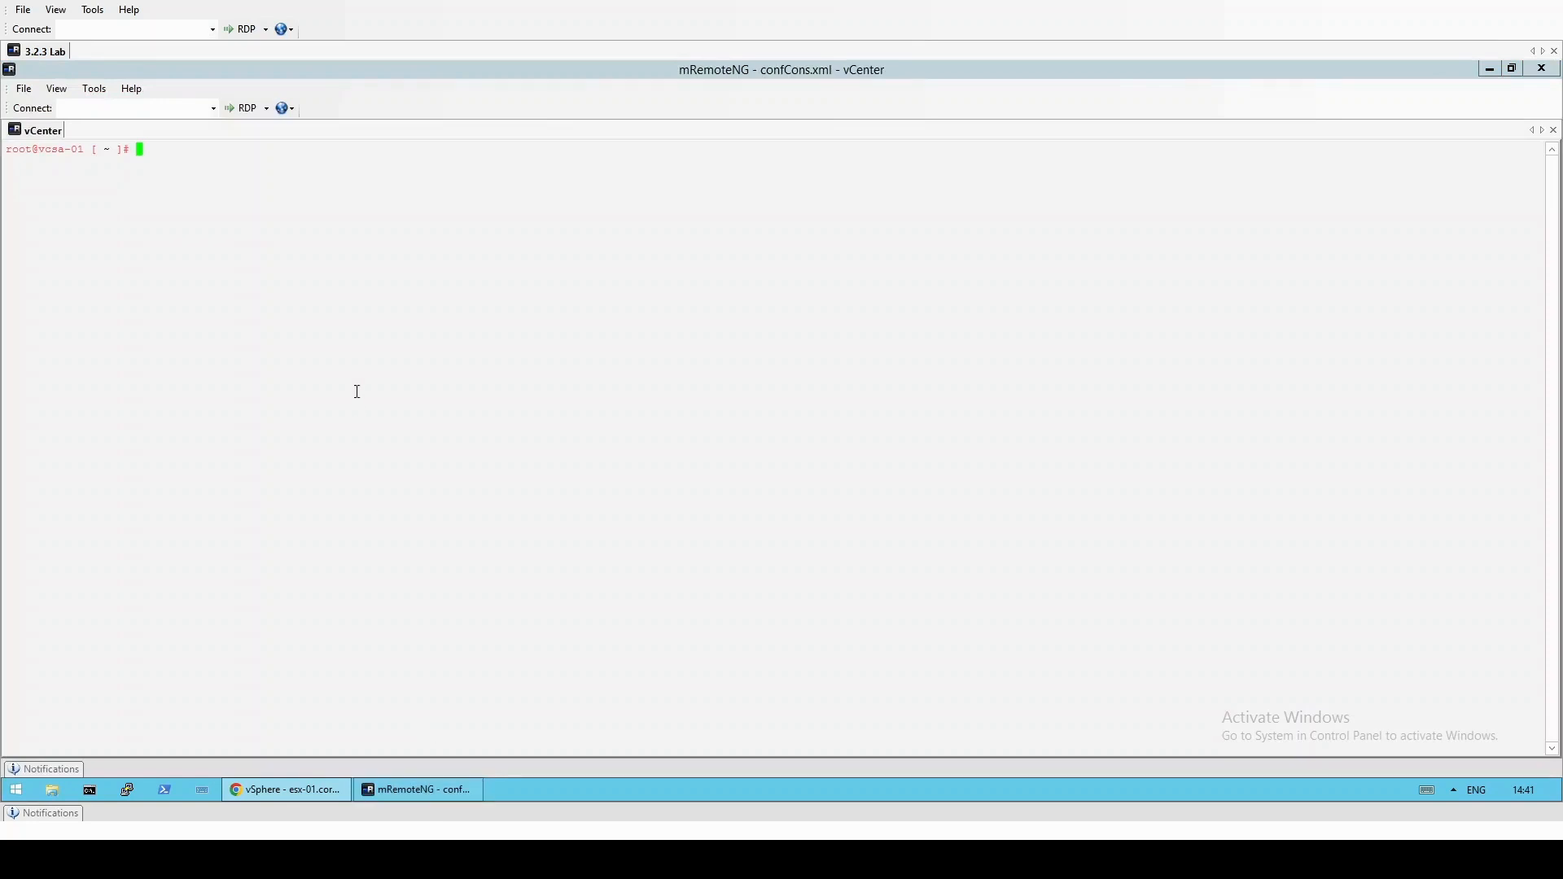
type("clear")
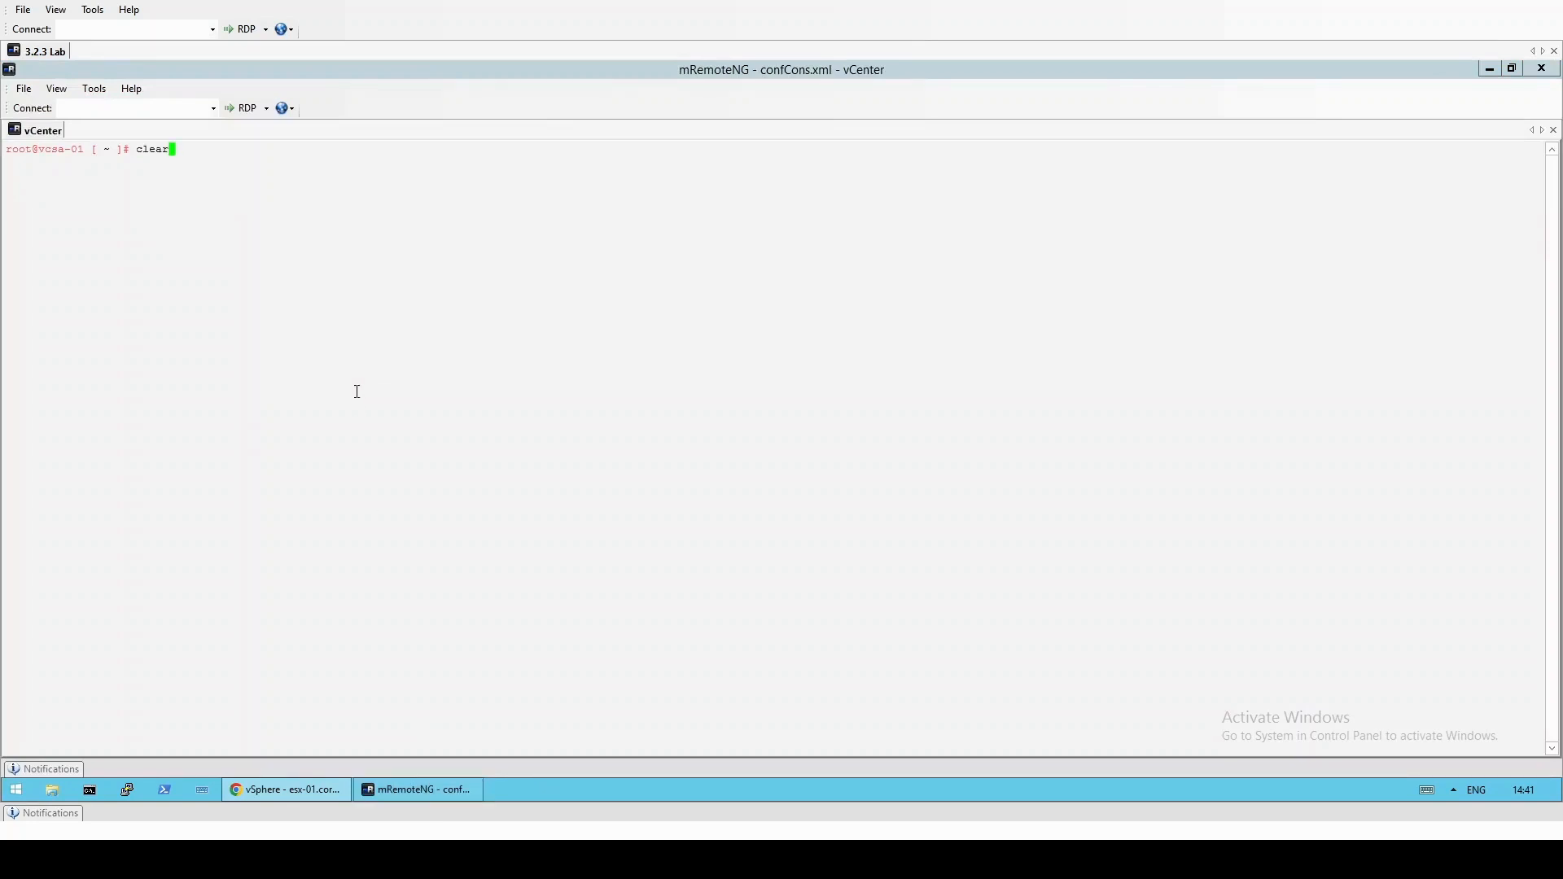
type("ping 192.168.115.31")
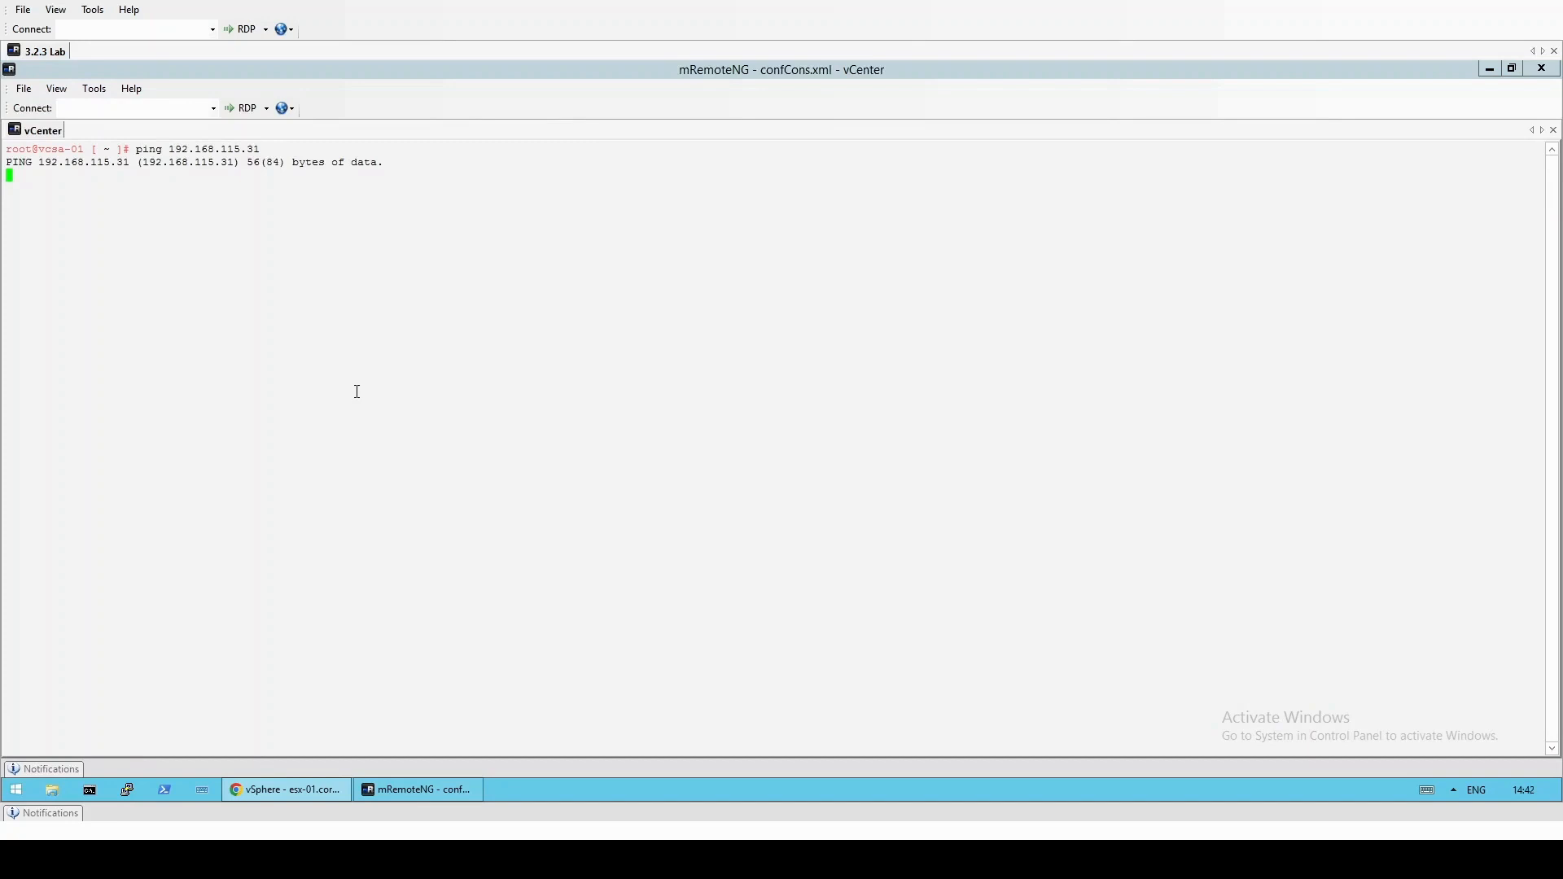
key("ctrl+c")
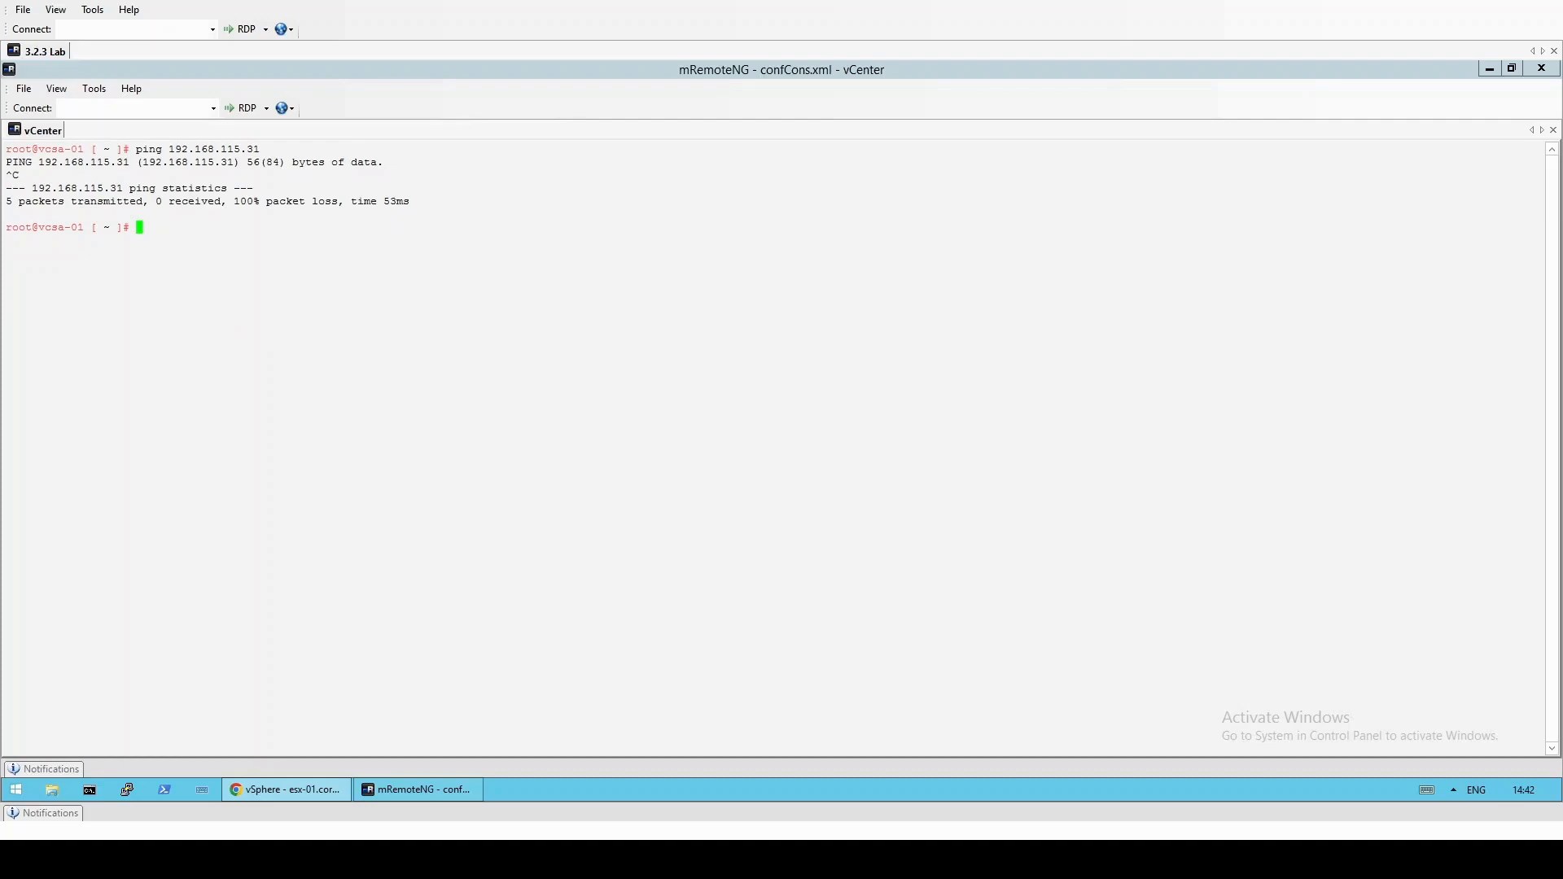
left_click(285, 789)
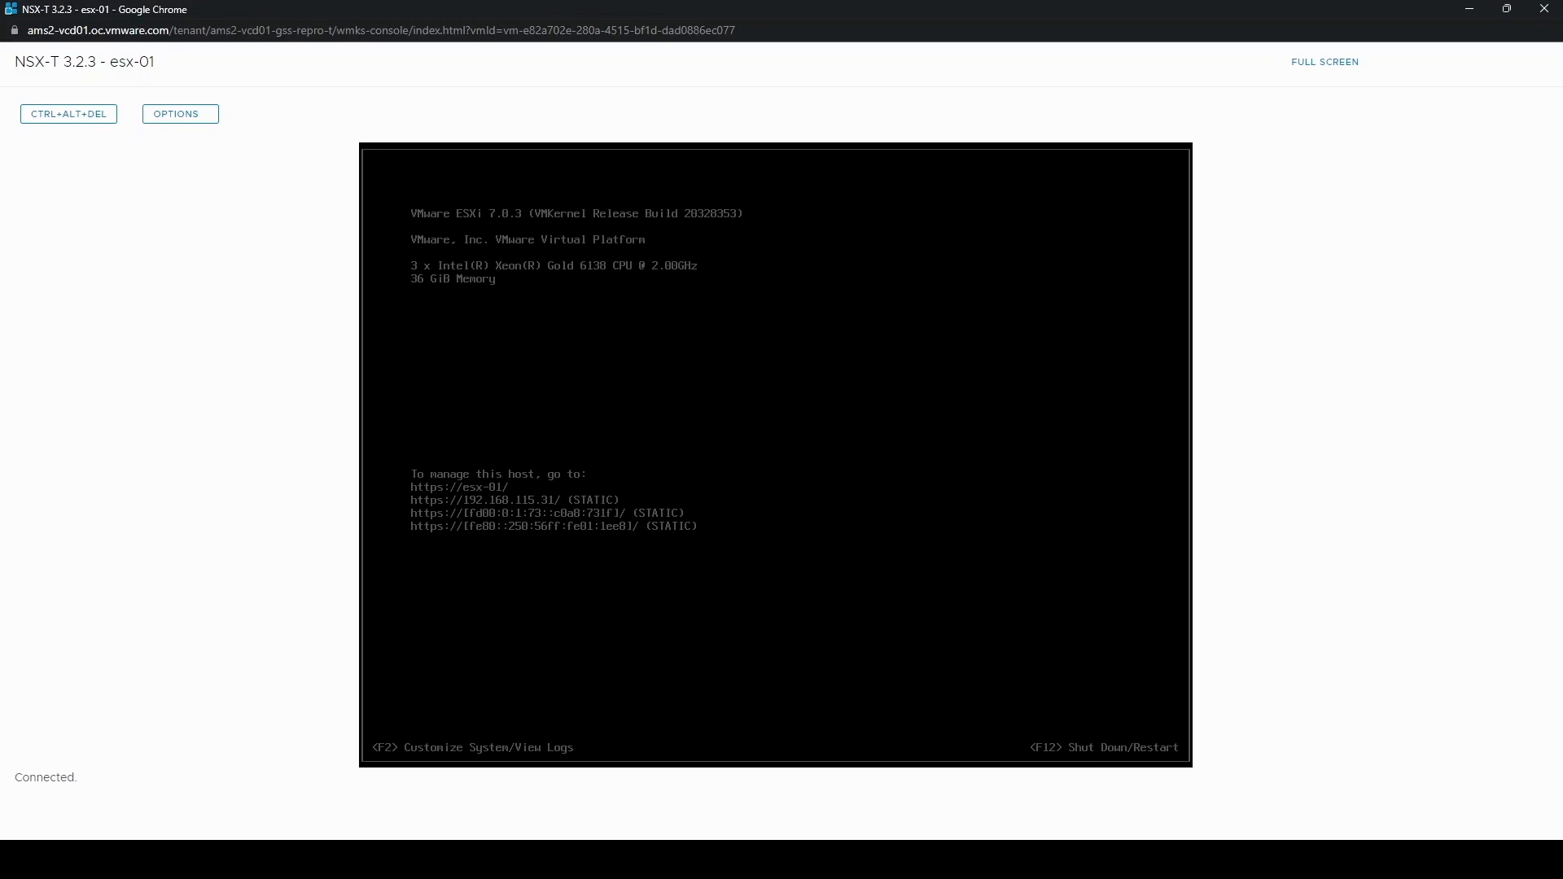
- In DCUI Troubleshooting Mode Options, enable the ESXi Shell
key("f2")
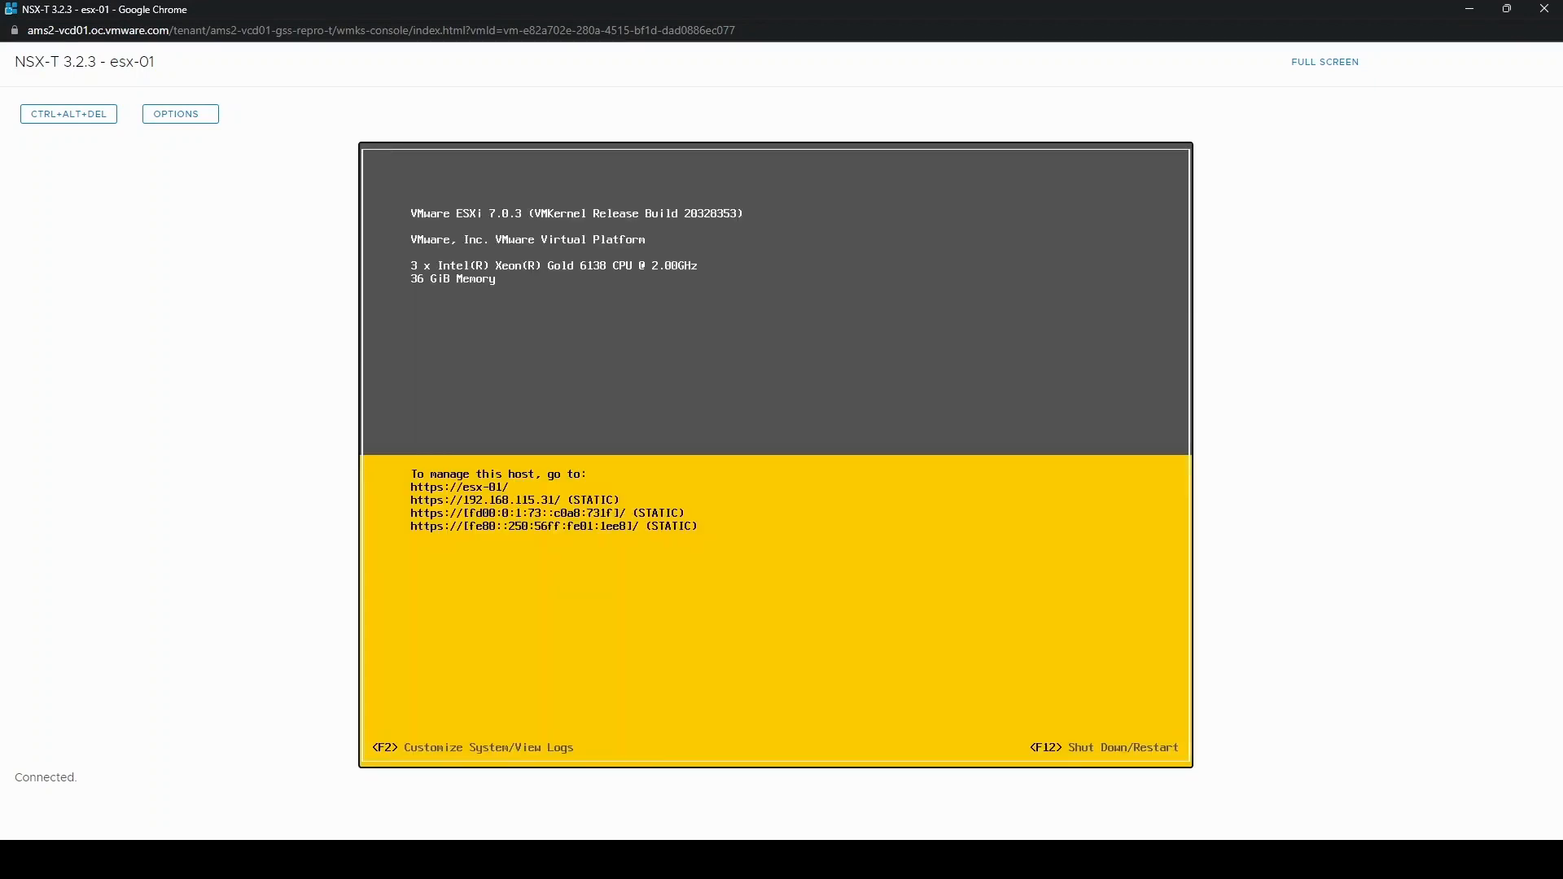
key("f2")
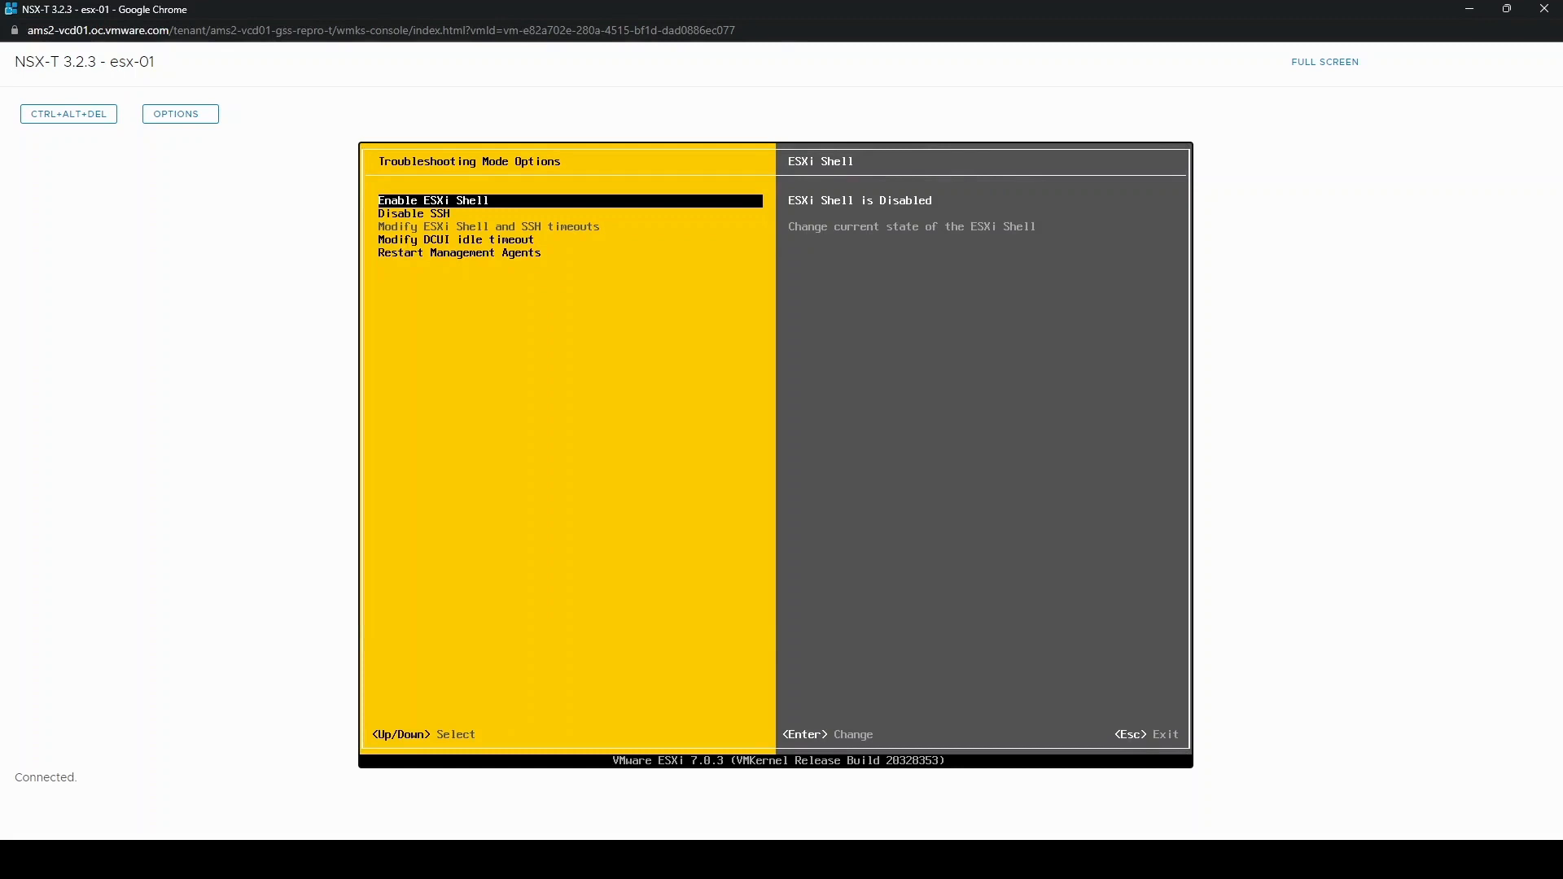
key("enter")
type("r")
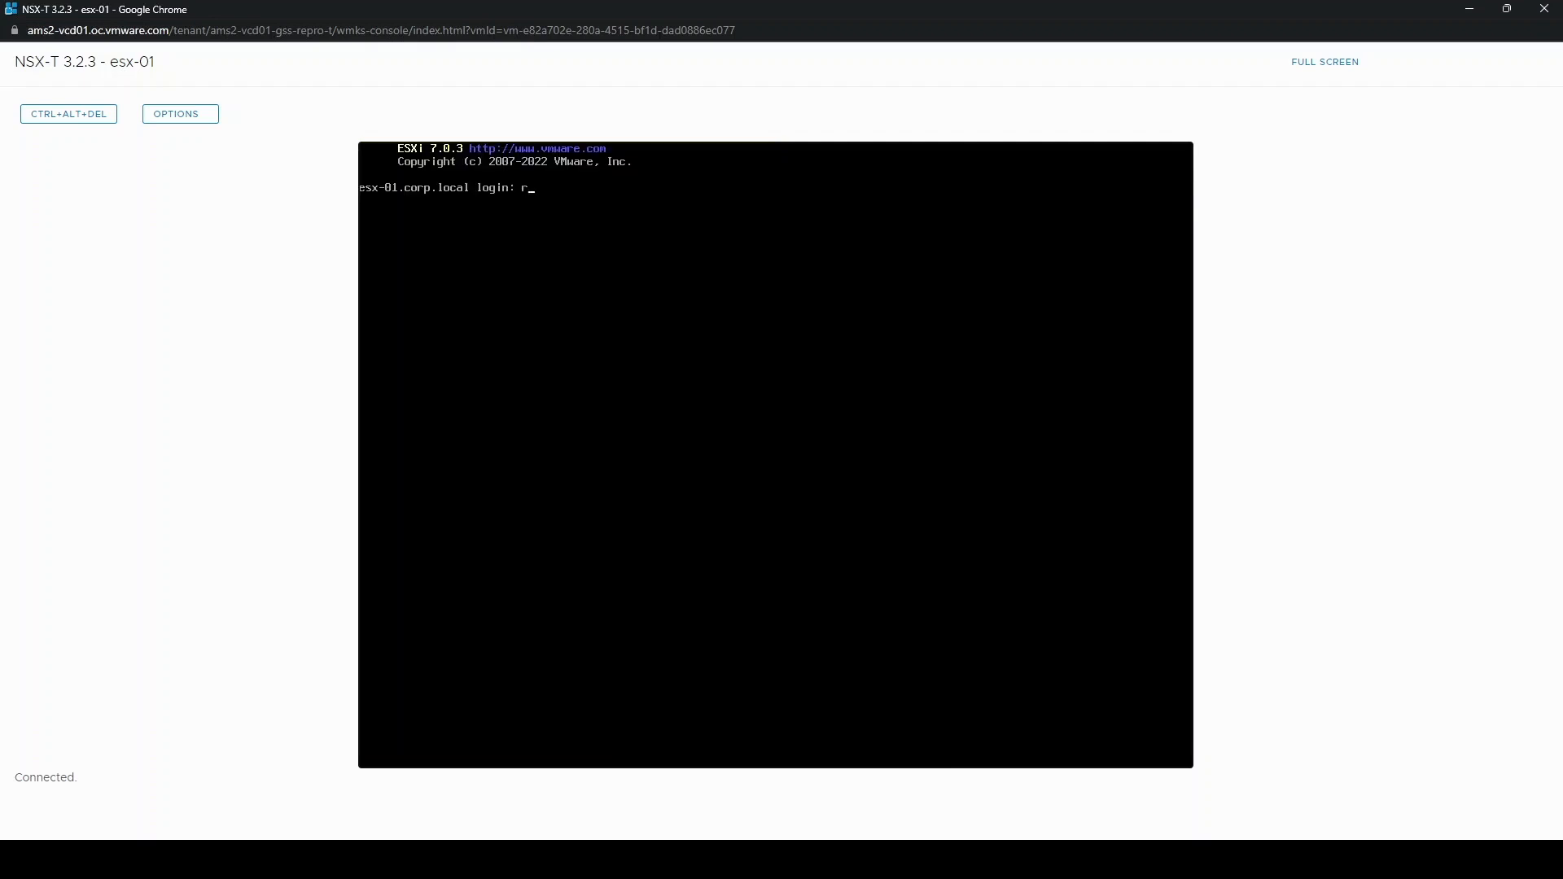
- Log in as root and add standard vSwitch temp_vswitch with esxcli
type("oot")
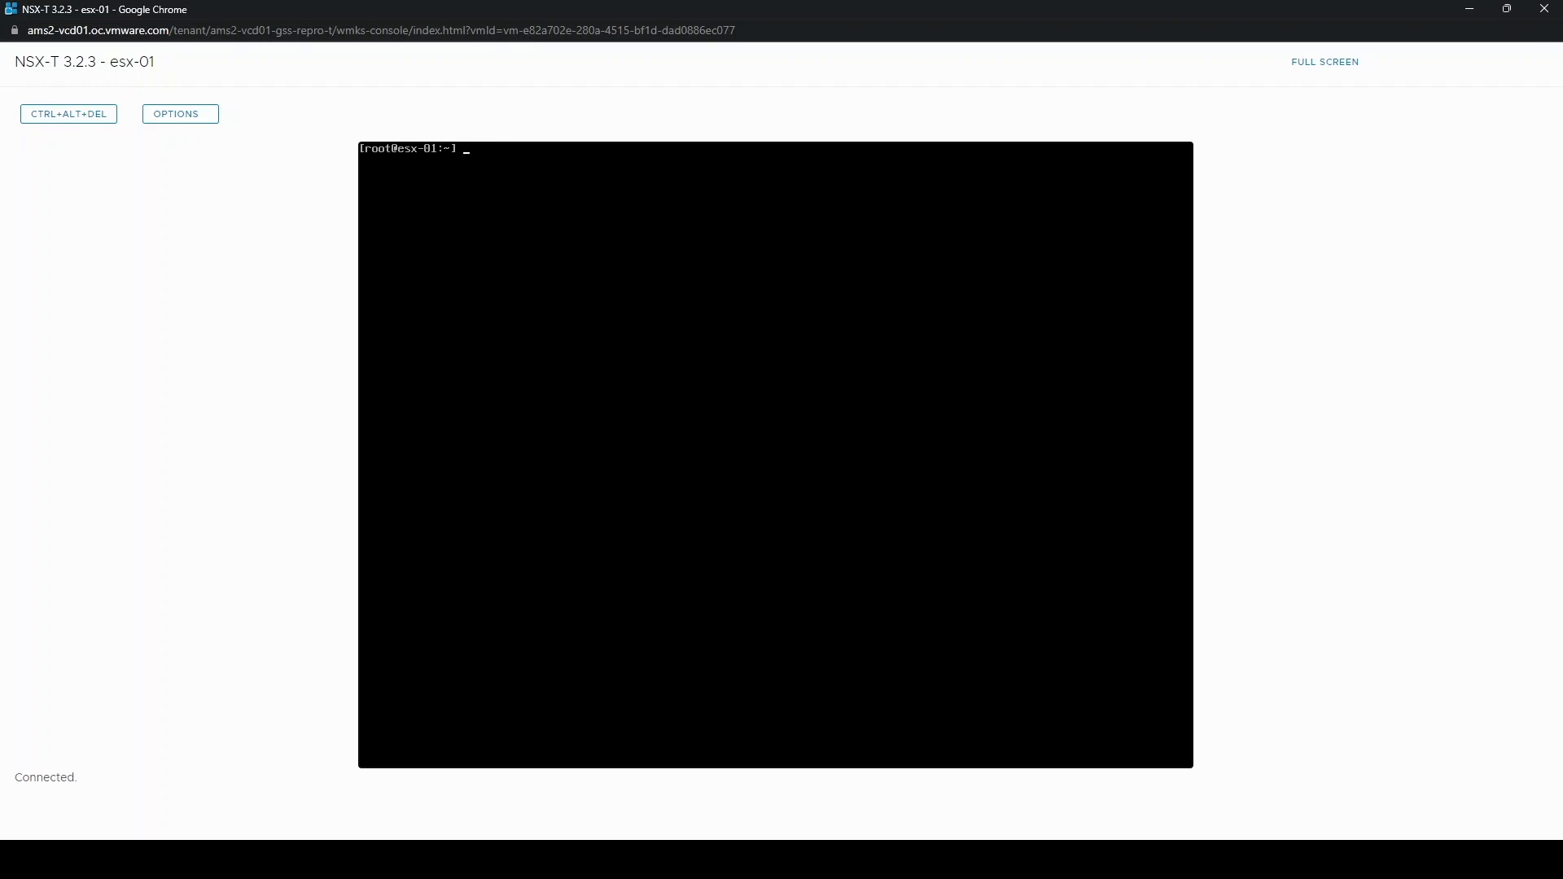
type("esxcli network")
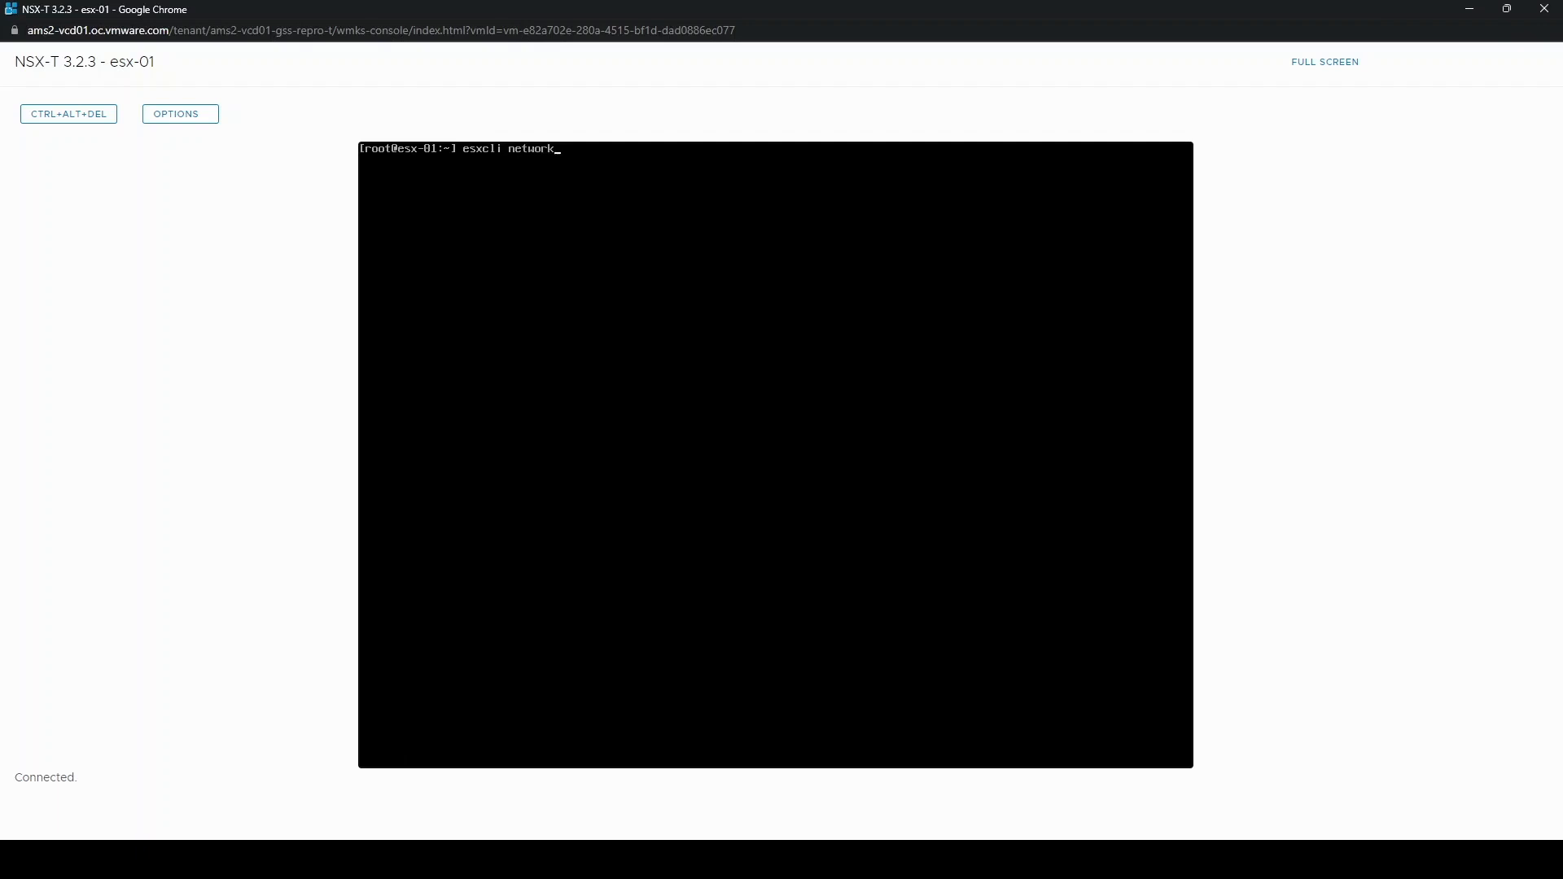
type("vswitch standard")
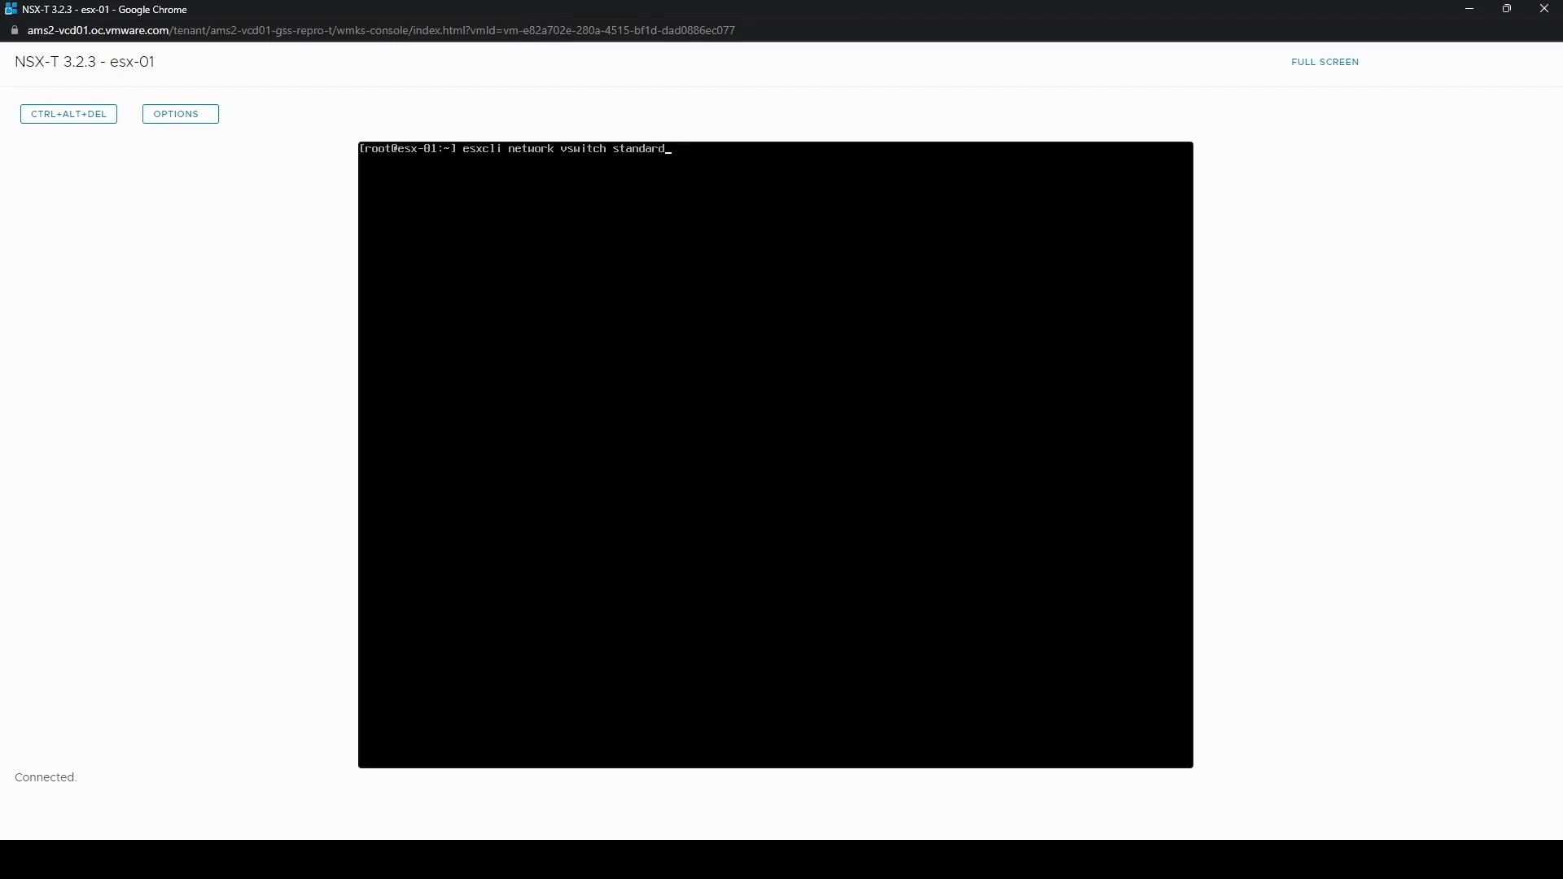
type("add --vswitch-name=")
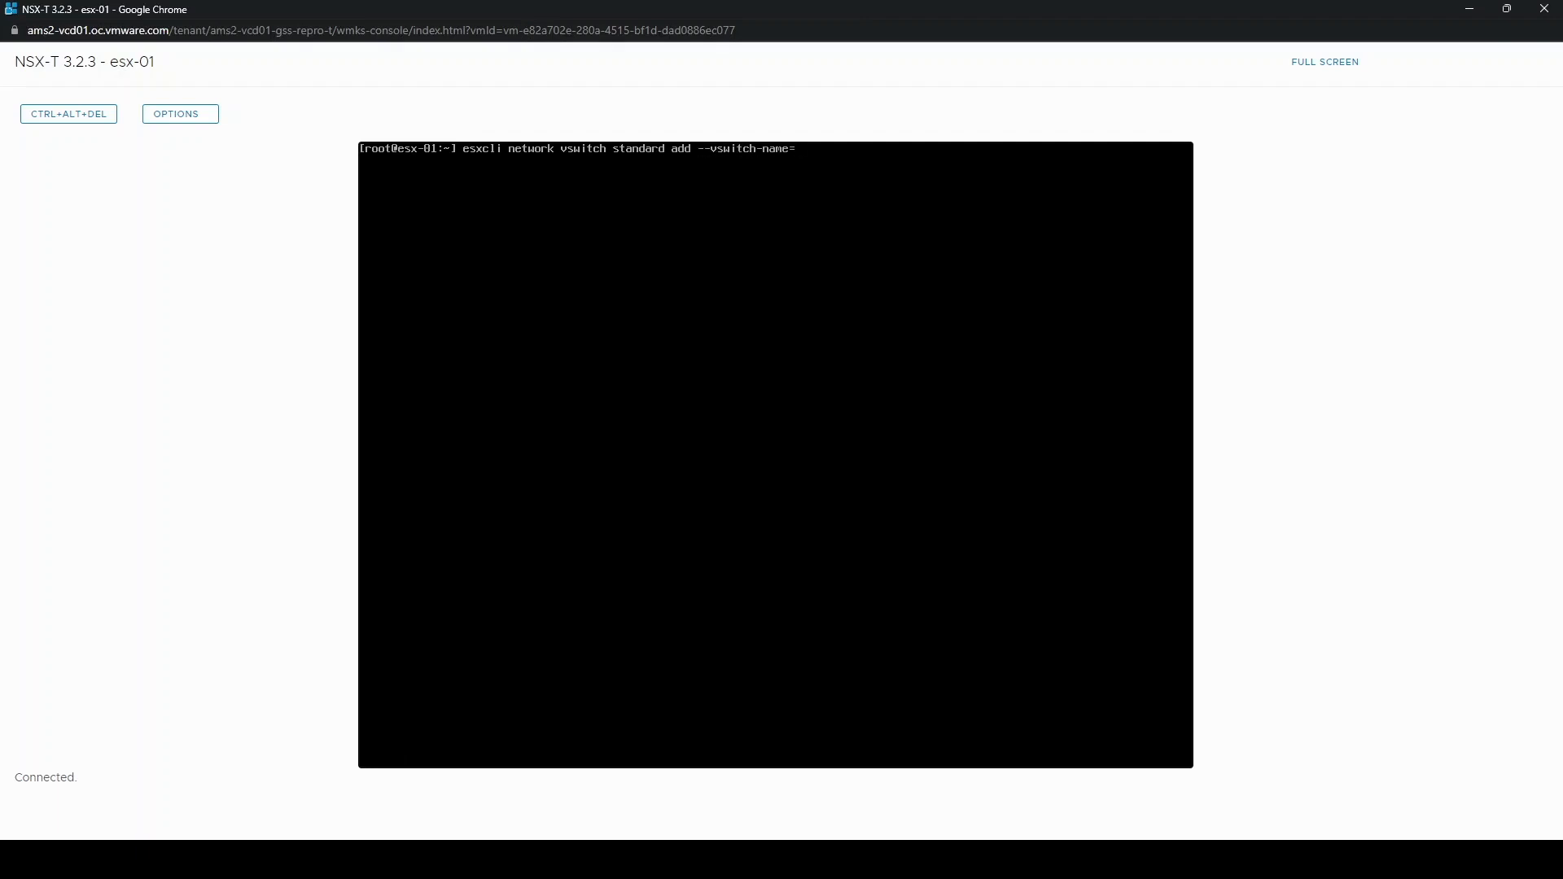
type("temp_vswitch")
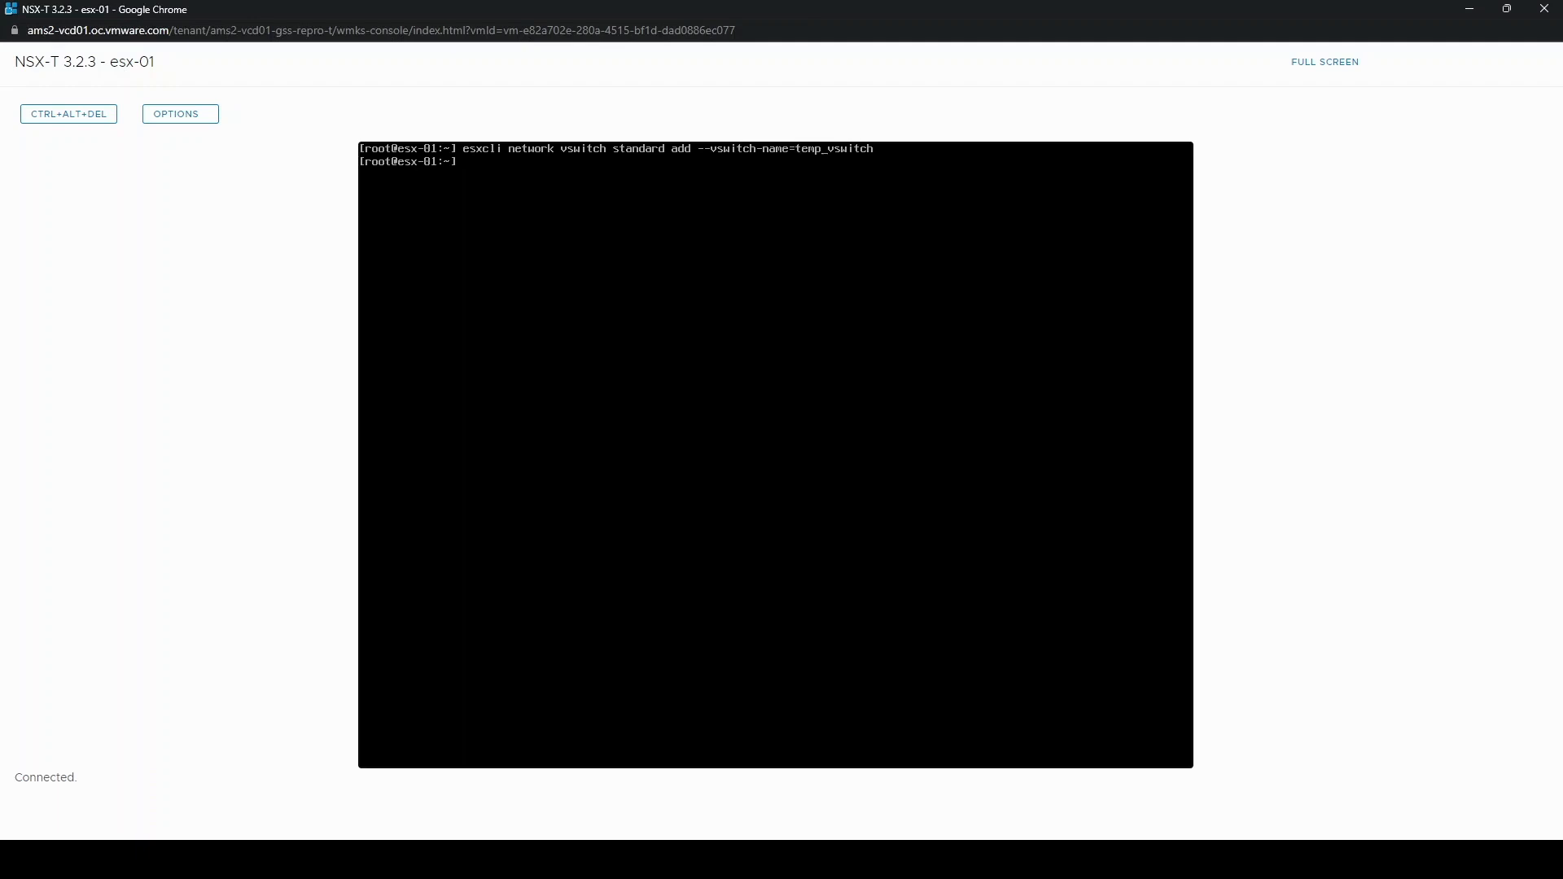
- Add port group temp_portgroup to temp_vswitch using esxcli
type("esxcli network vswitch standard portgroup")
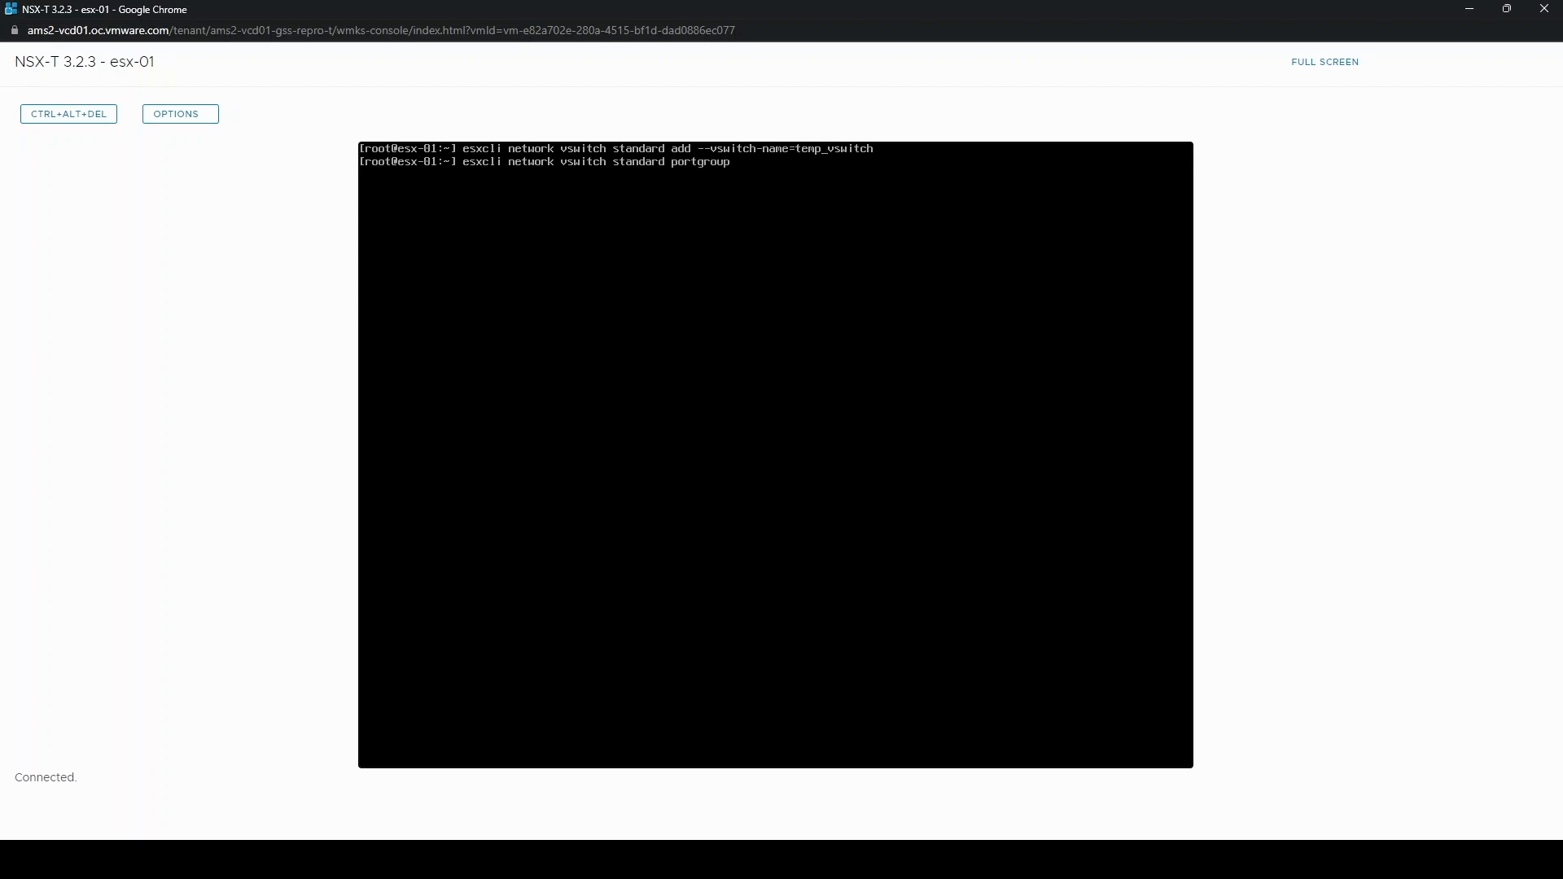
type("add --port")
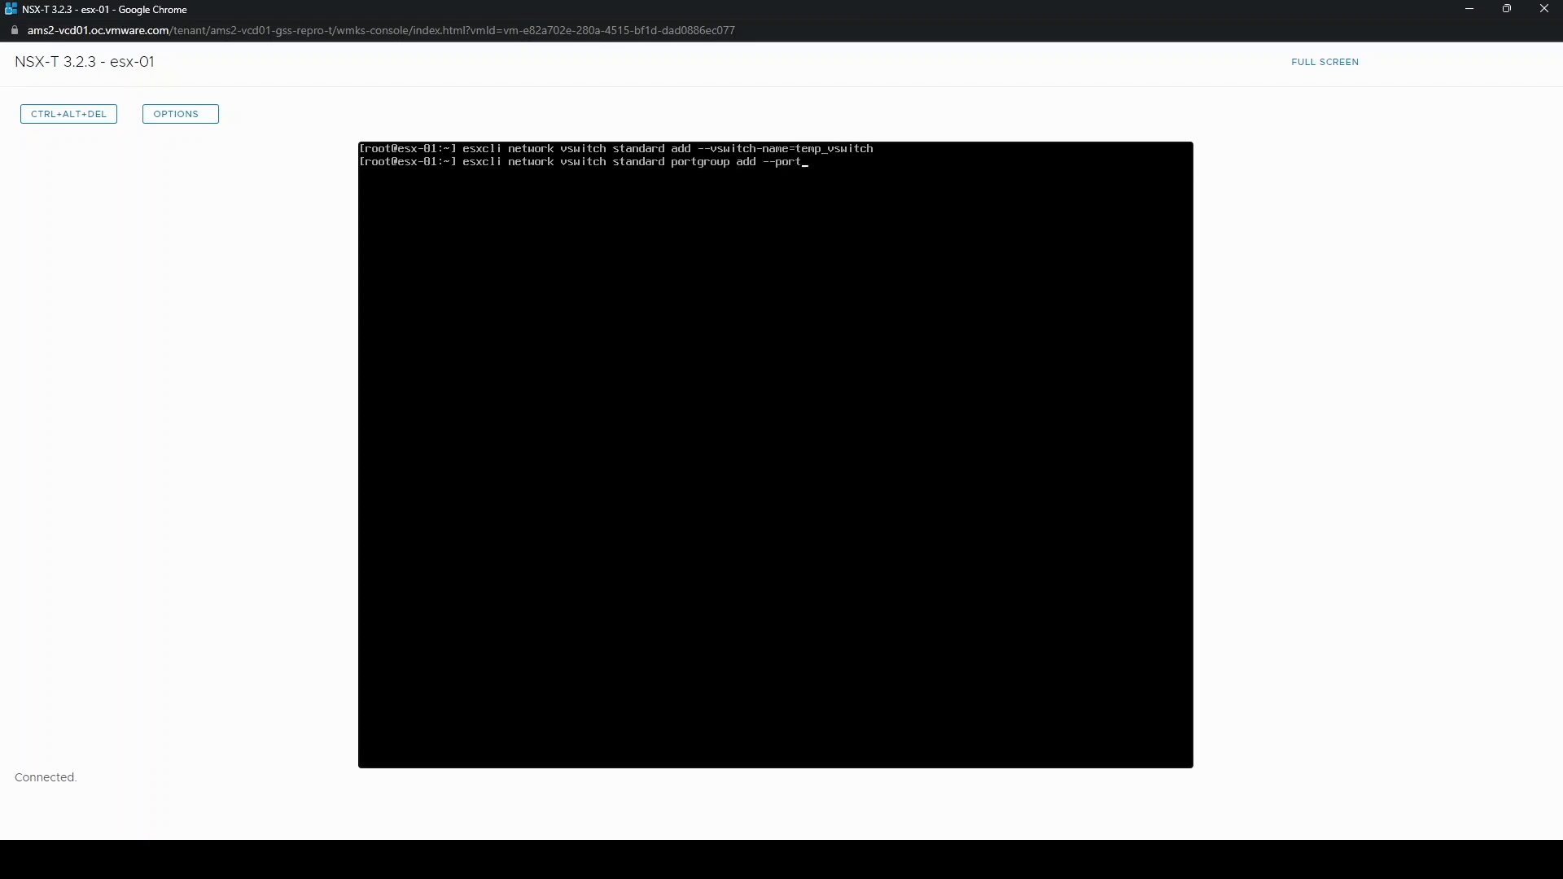
type("group-n")
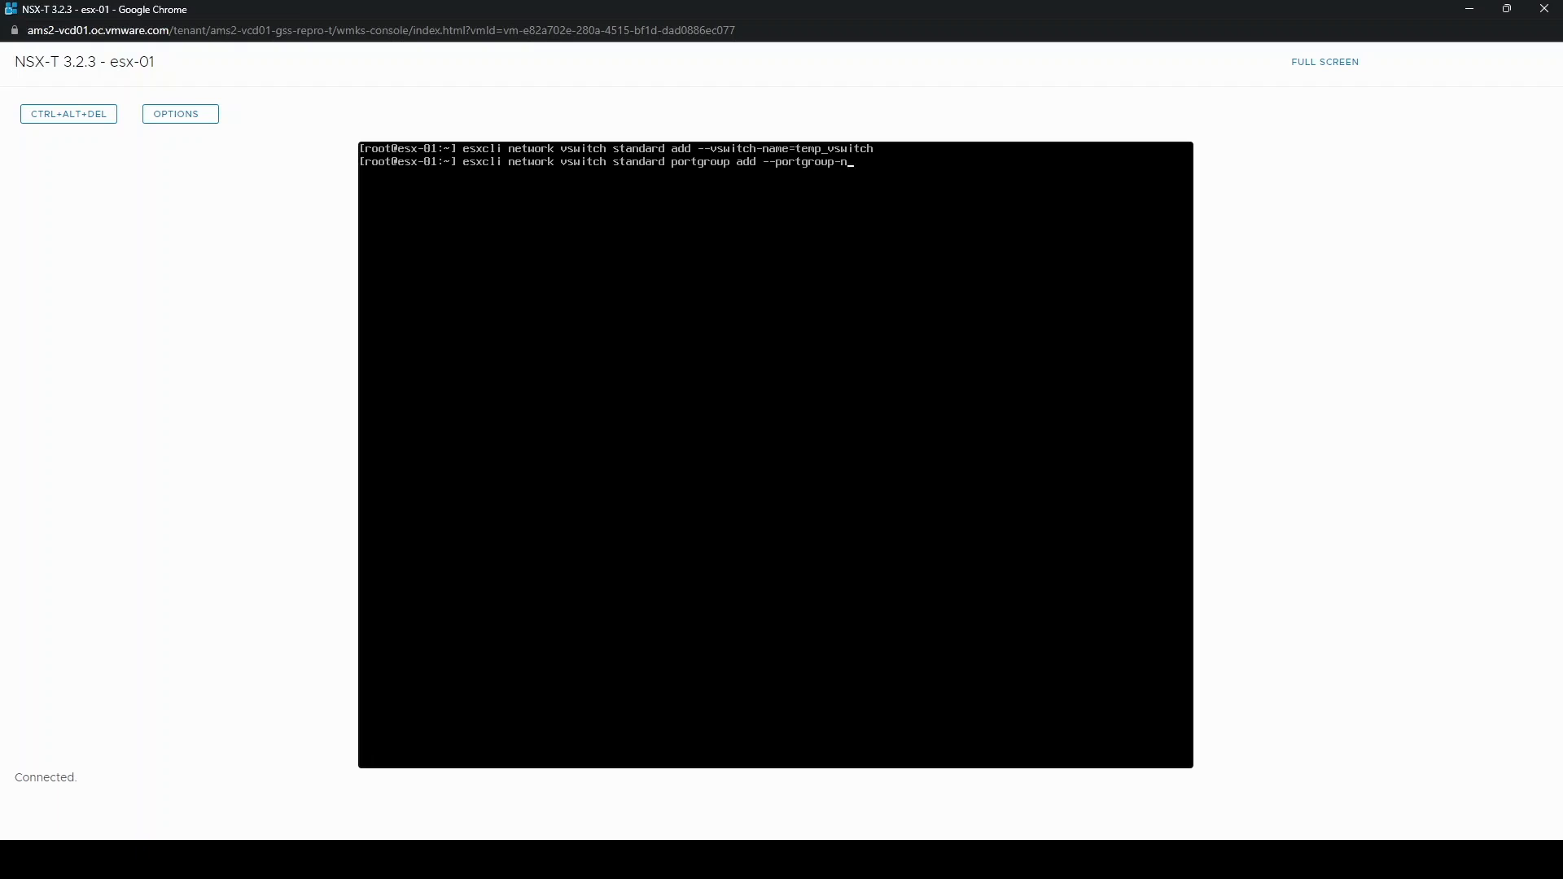
type("ame=ten")
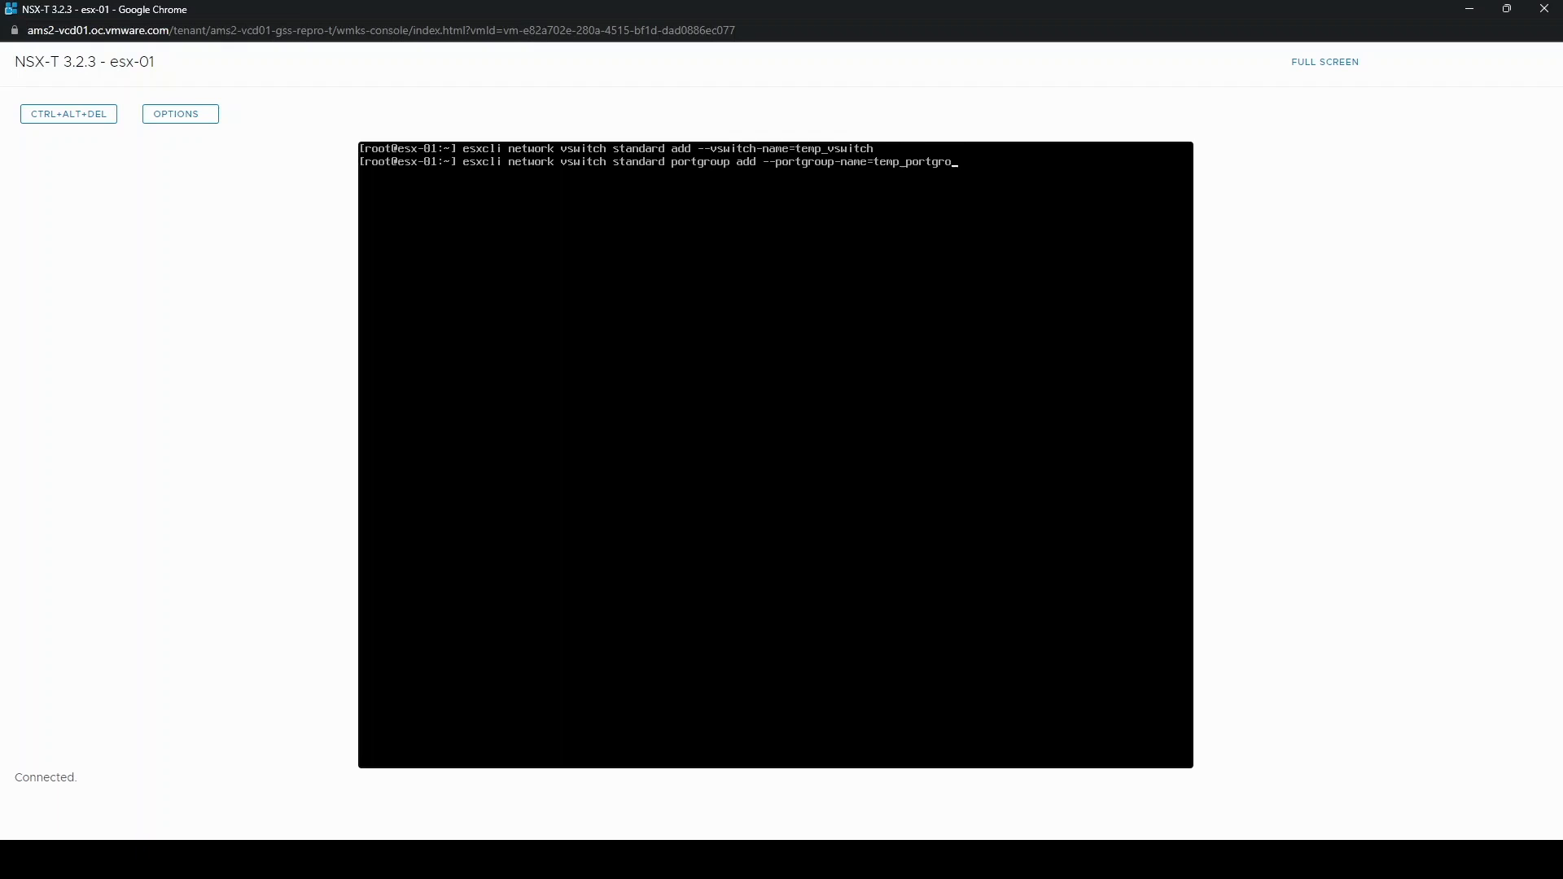
type("up")
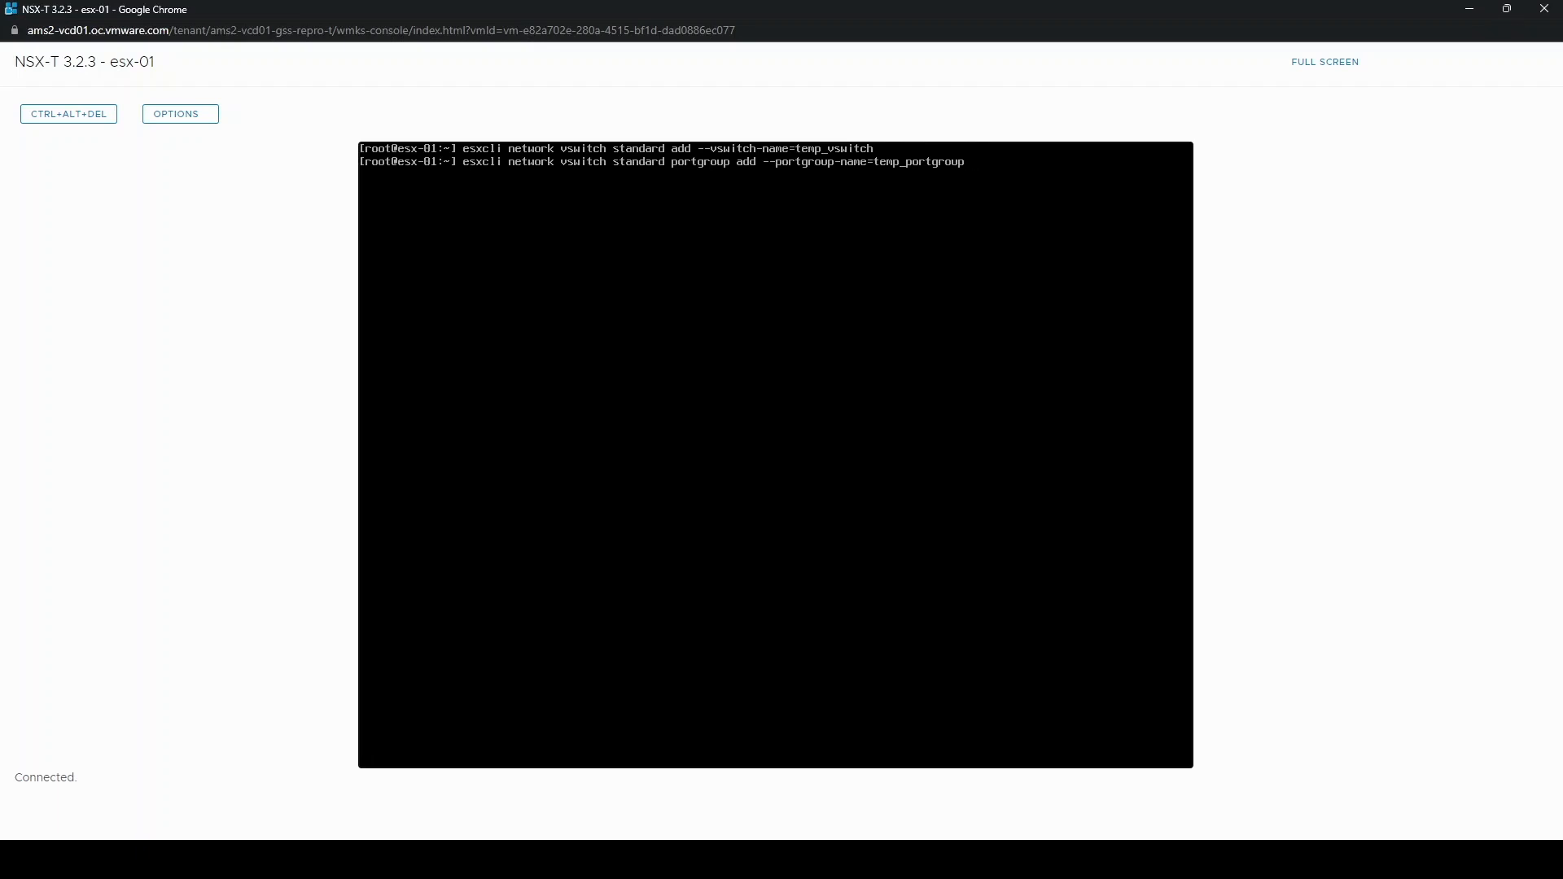
type("--vswitch")
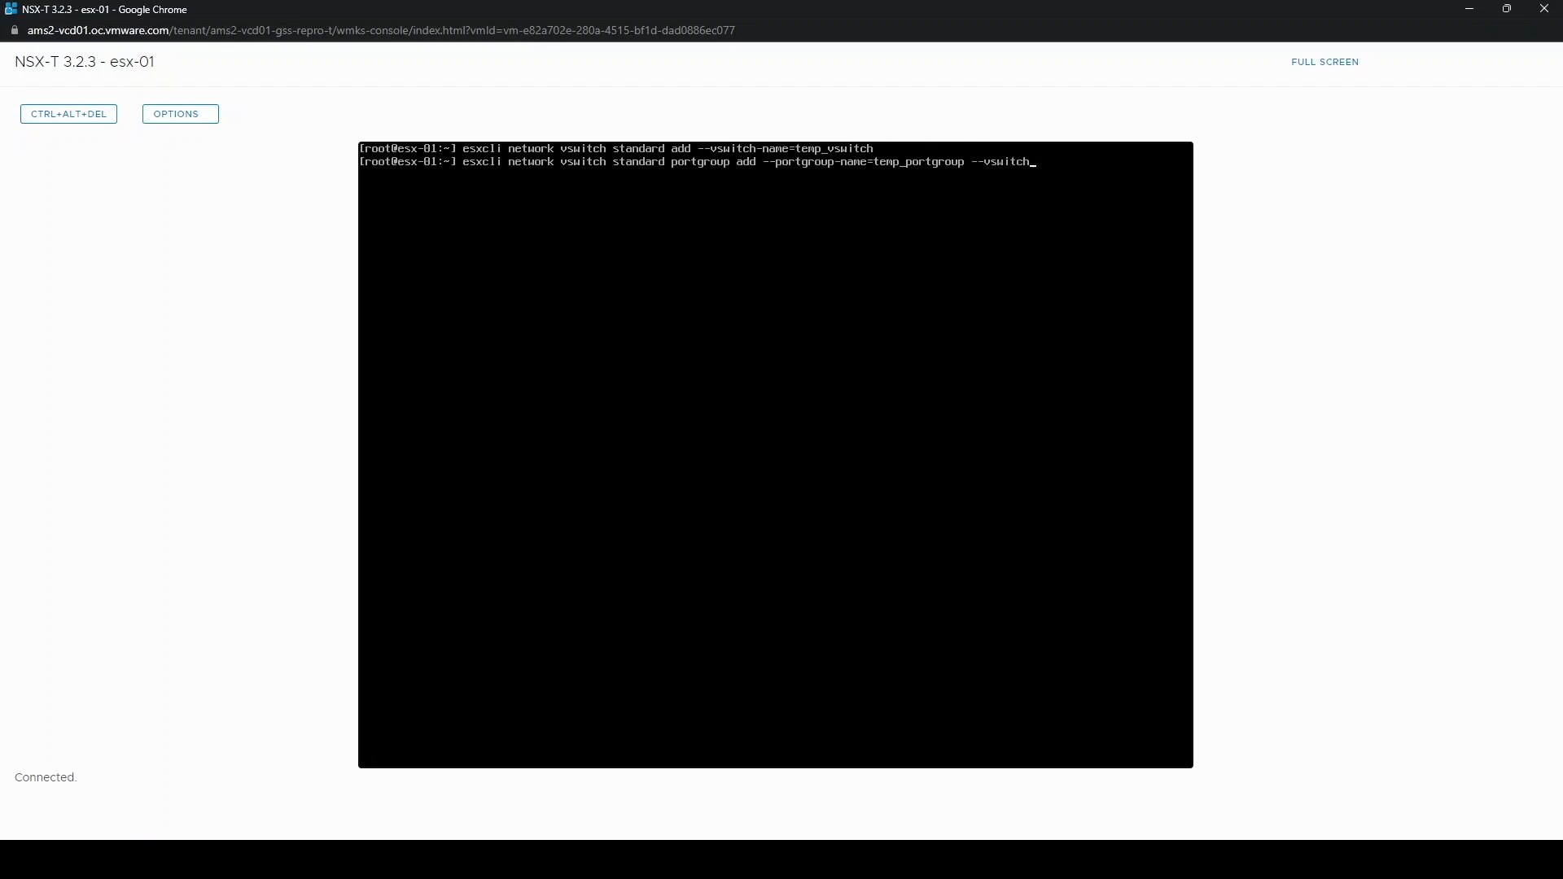
type("-name")
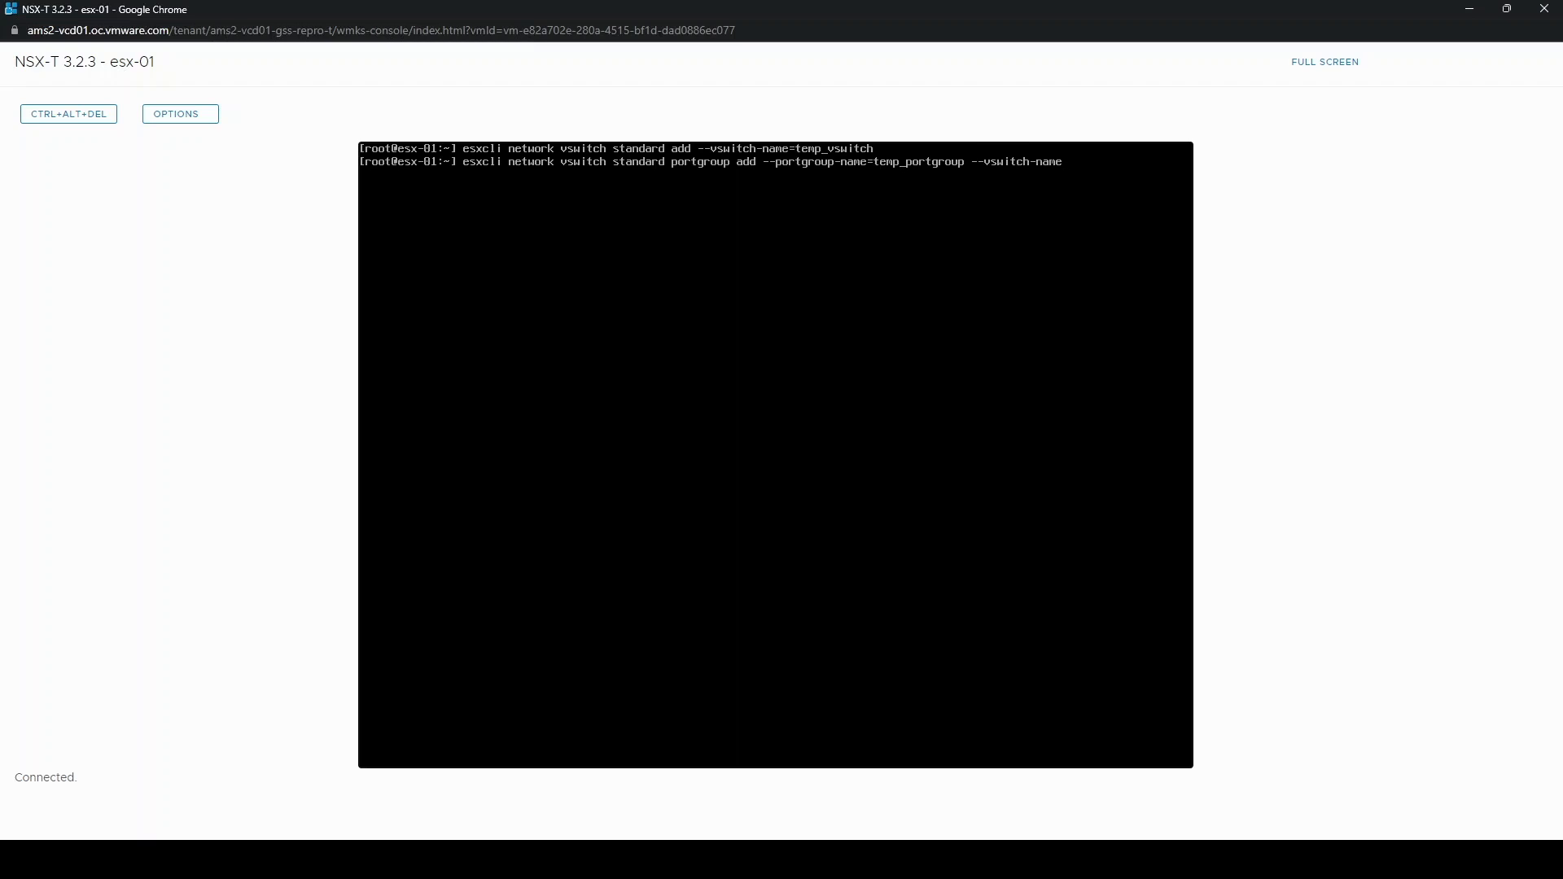
type("temp_vswitch")
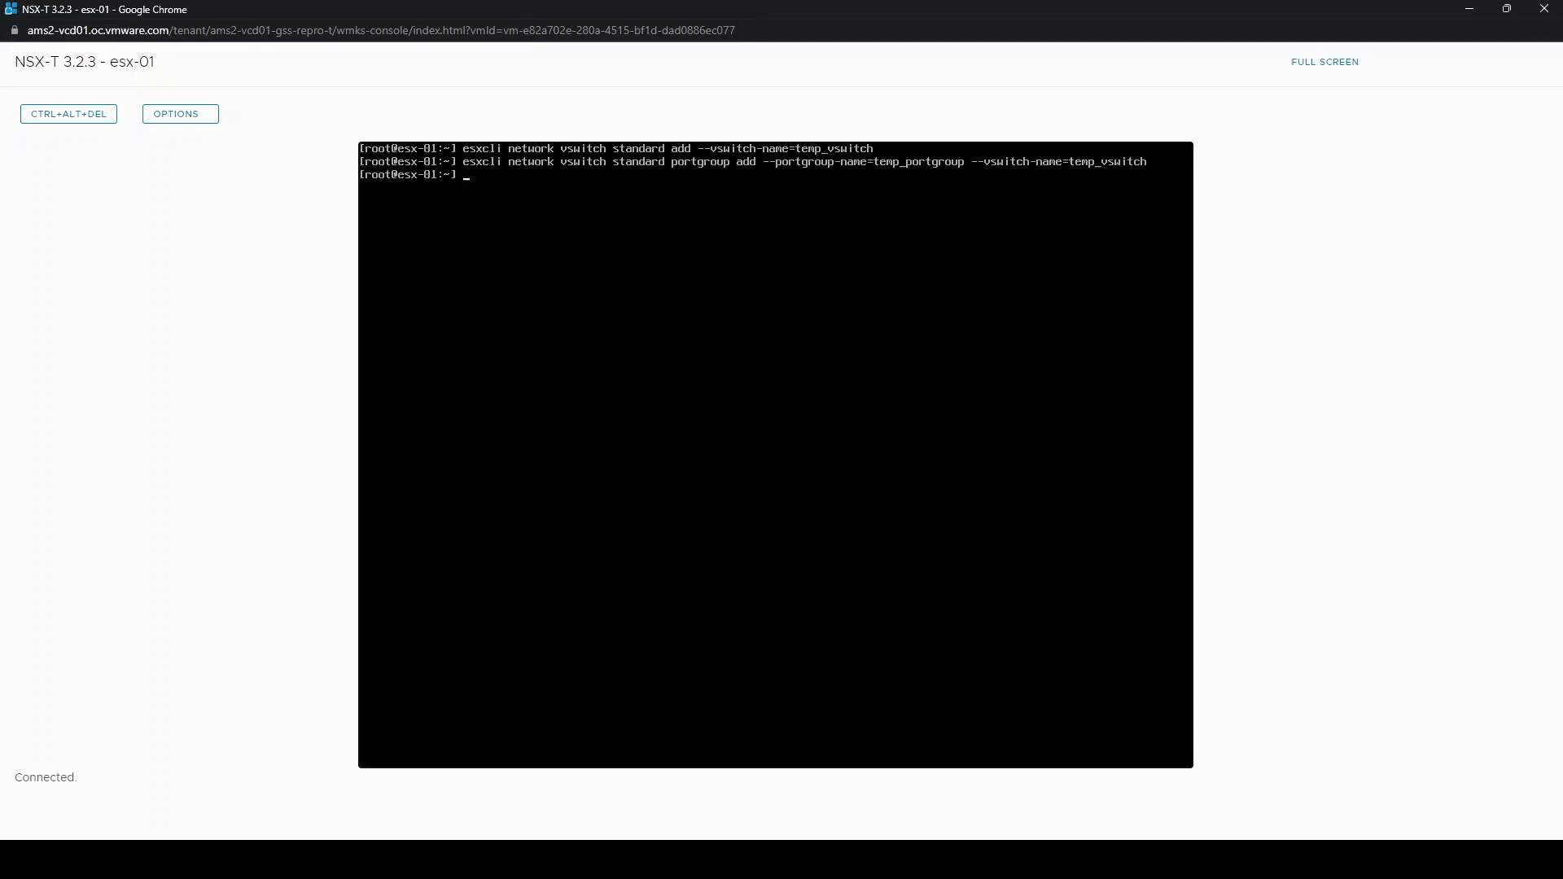
- Set VLAN ID 115 on temp_portgroup with esxcli portgroup set
type("esxcli network")
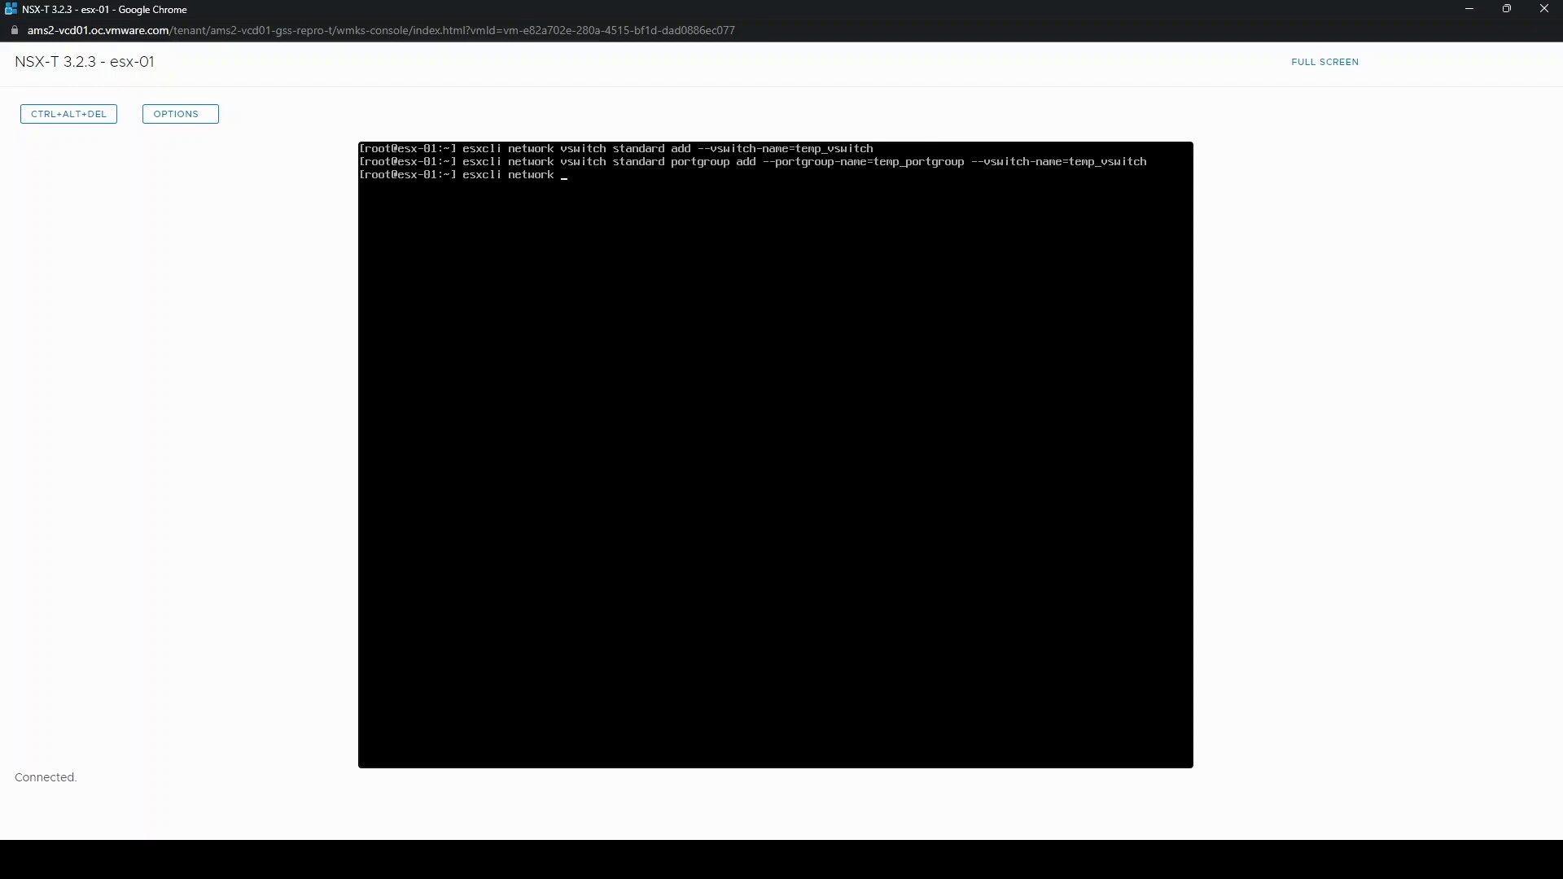
type("vswitch standard portgroup")
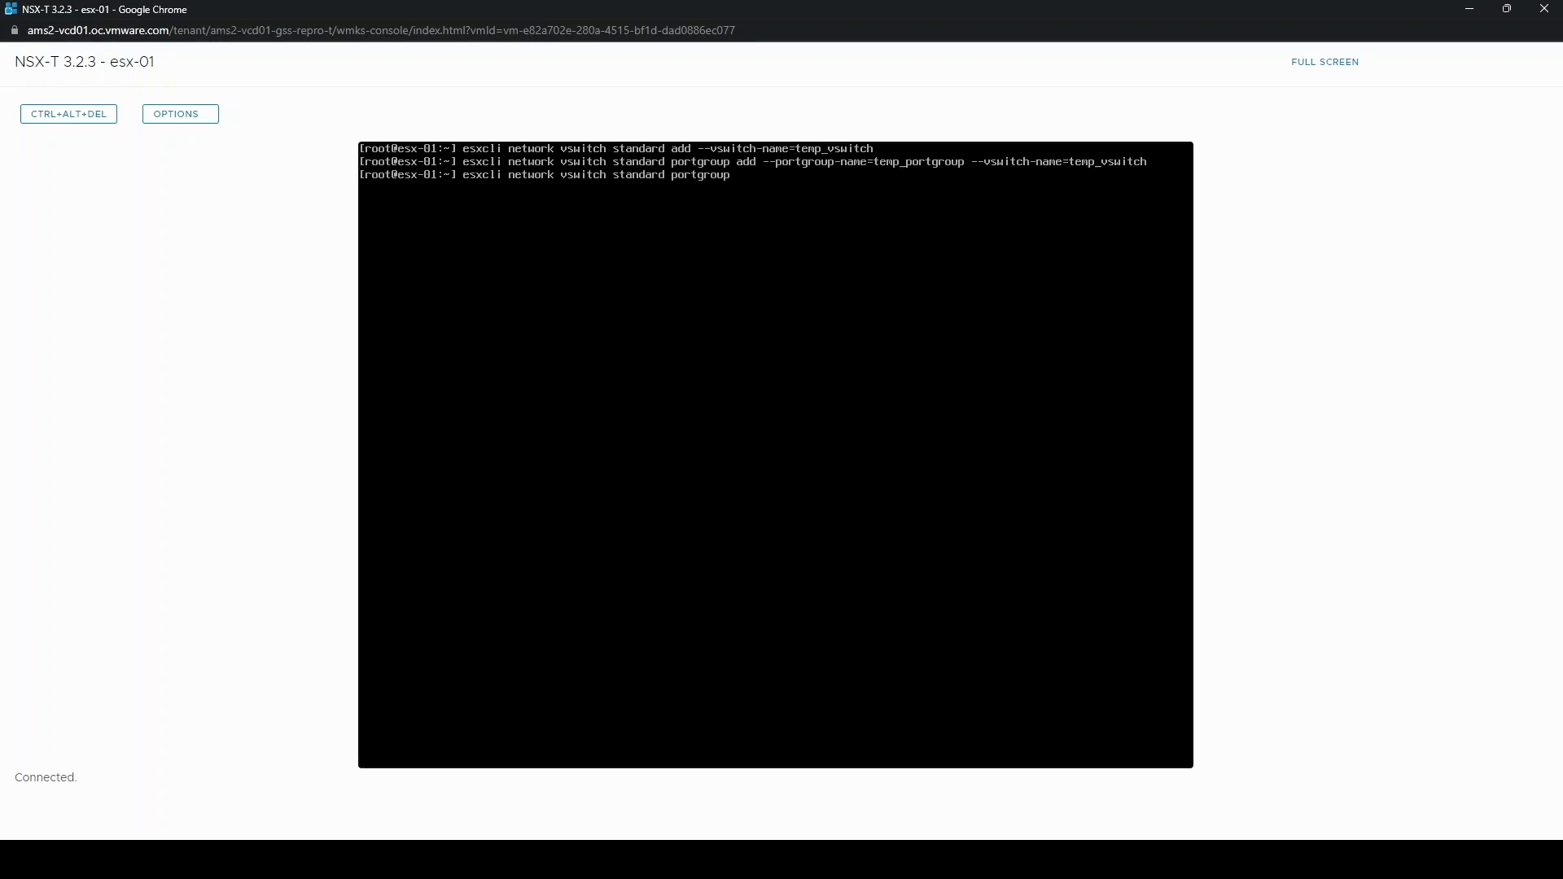
type("set -p")
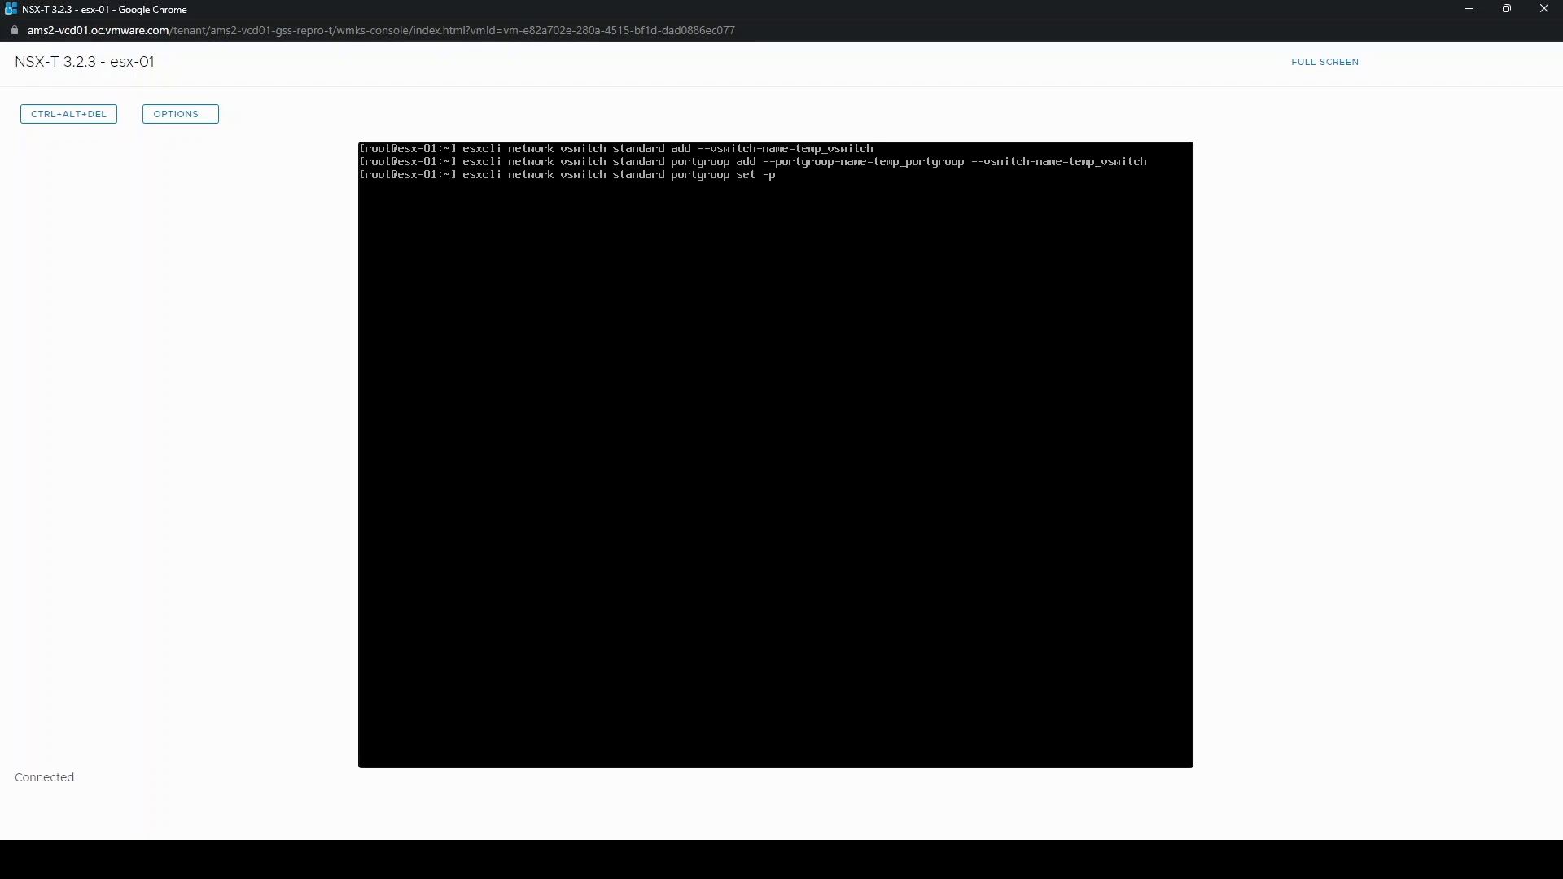
type("temp_portgroup --v")
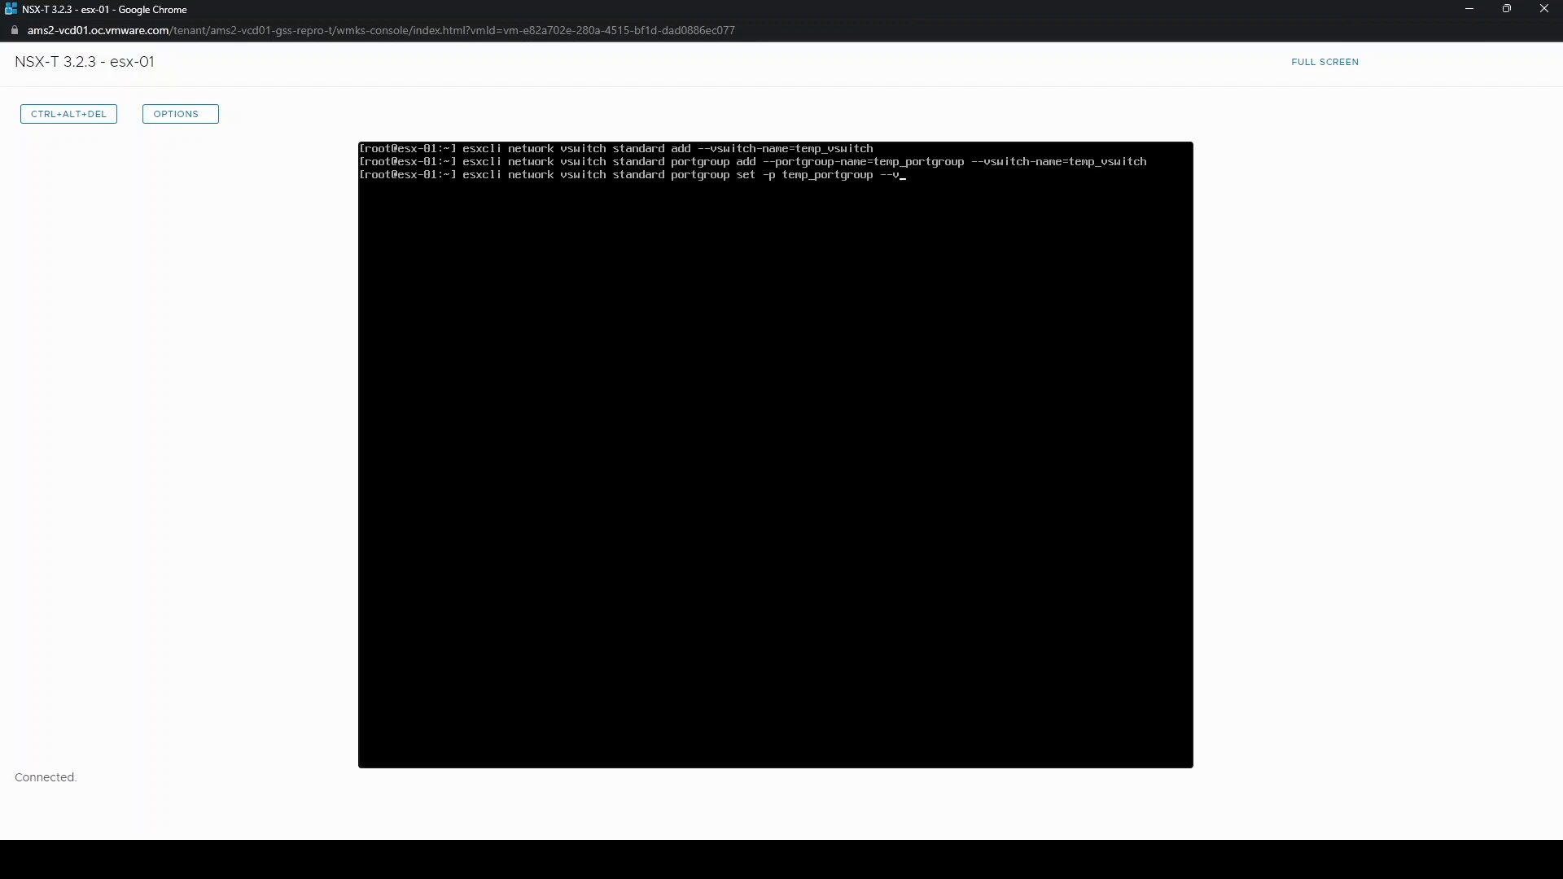
type("lan-id")
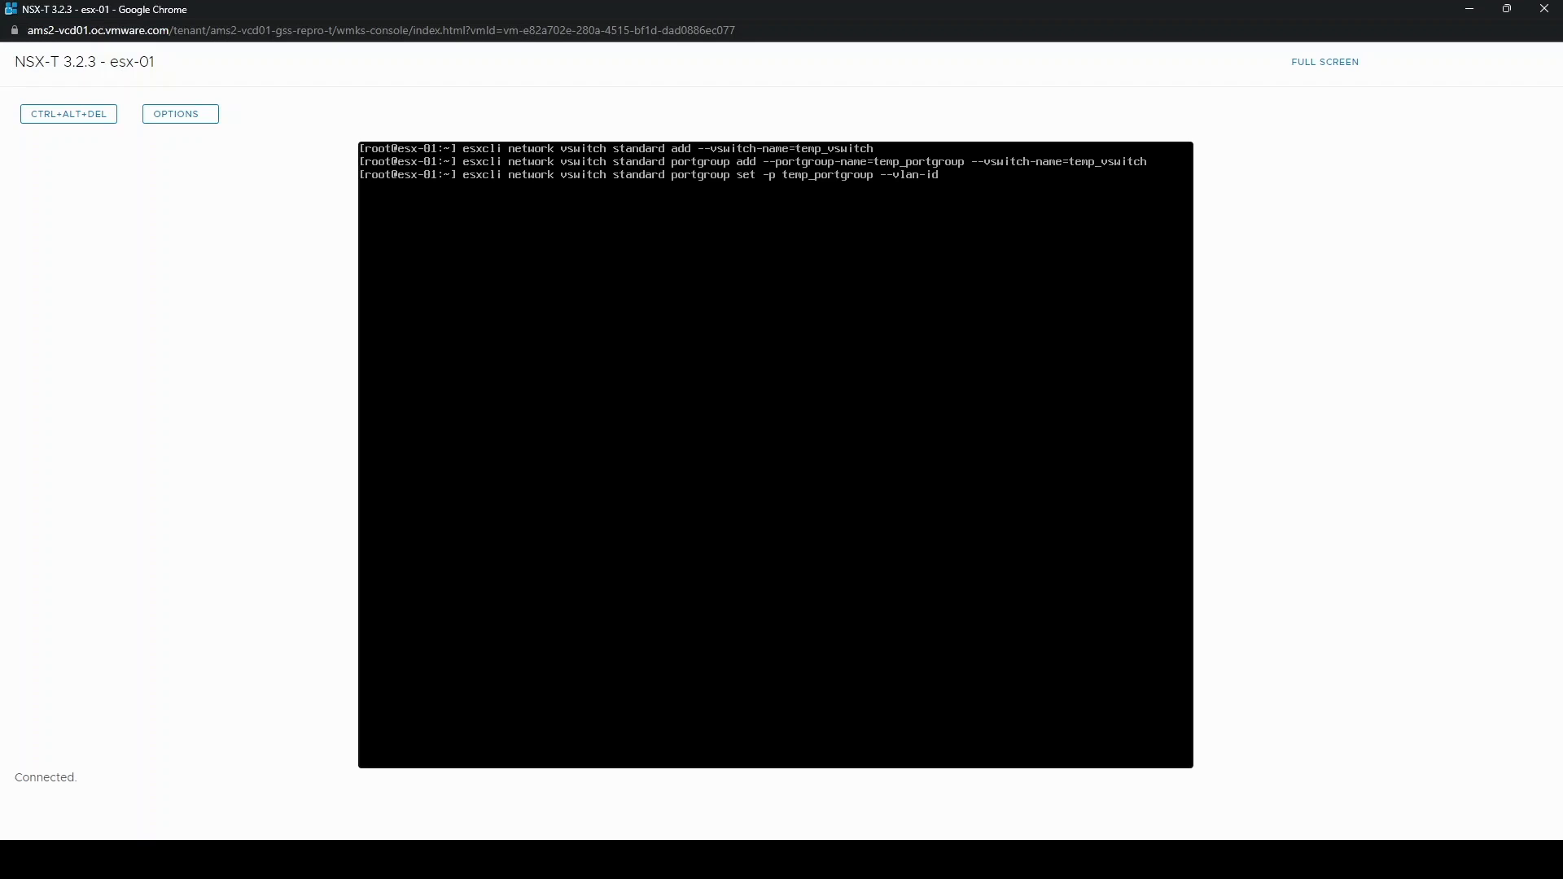
type("115")
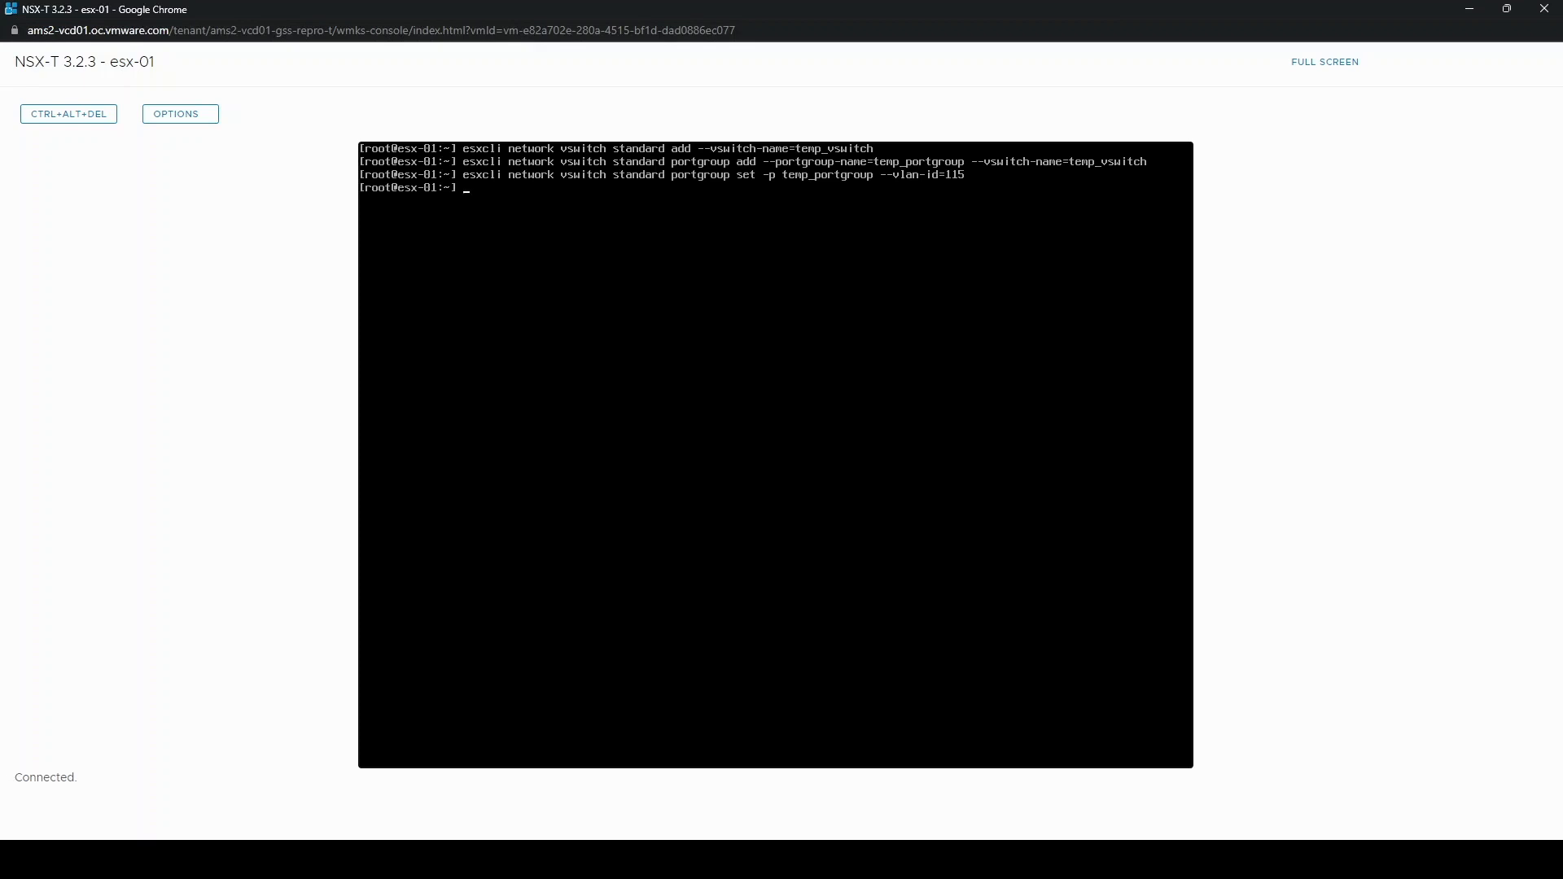
- Run esxcfg-vswitch -l to verify temp_portgroup on VLAN 115, then clear the console
type("esx")
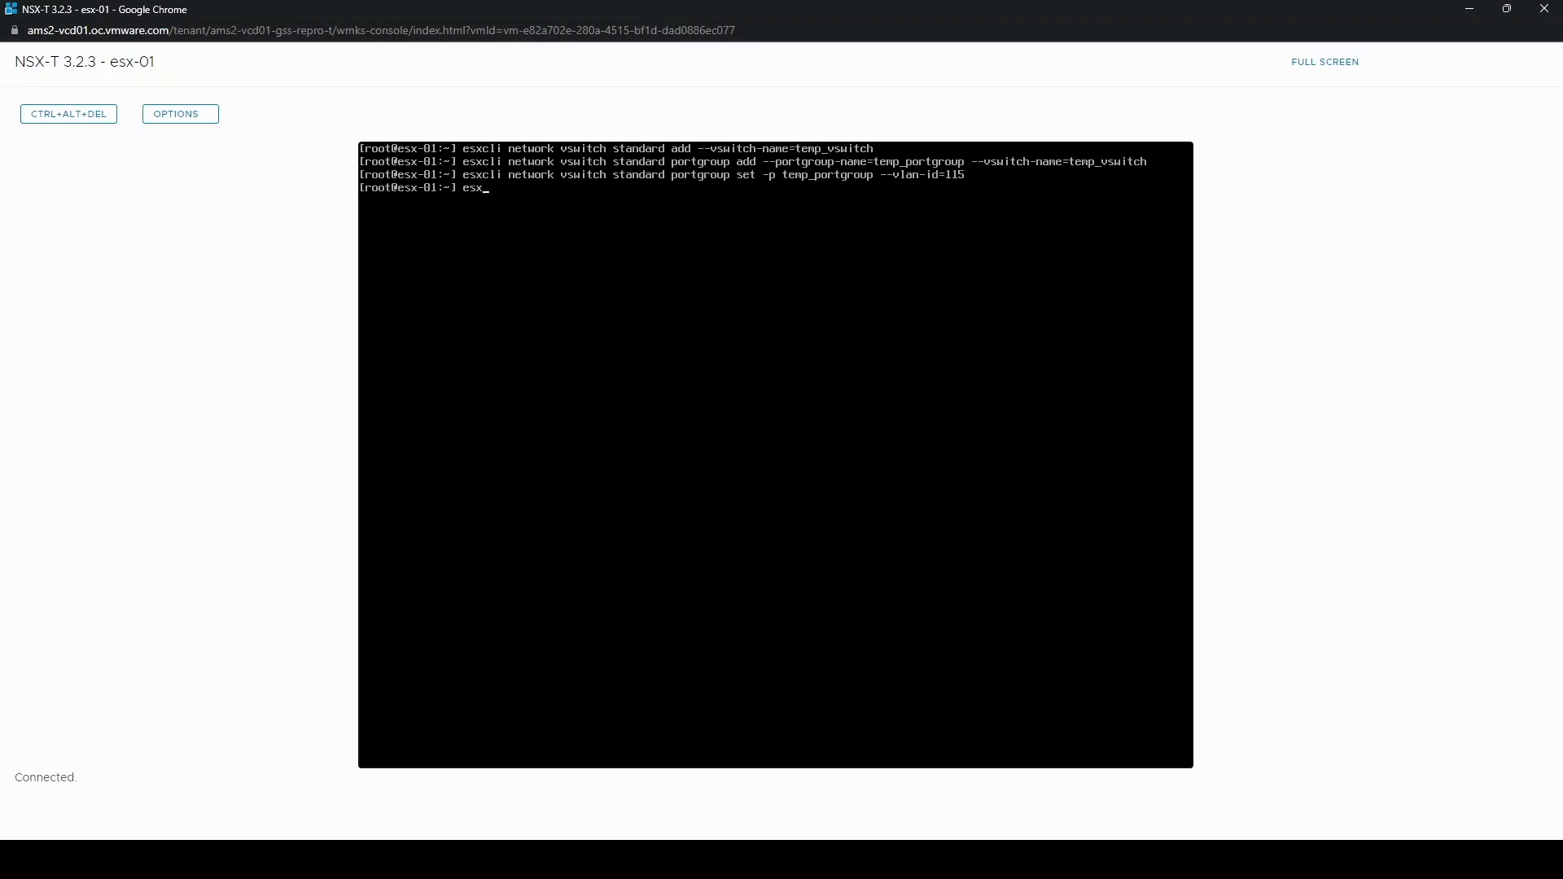
type("cfg")
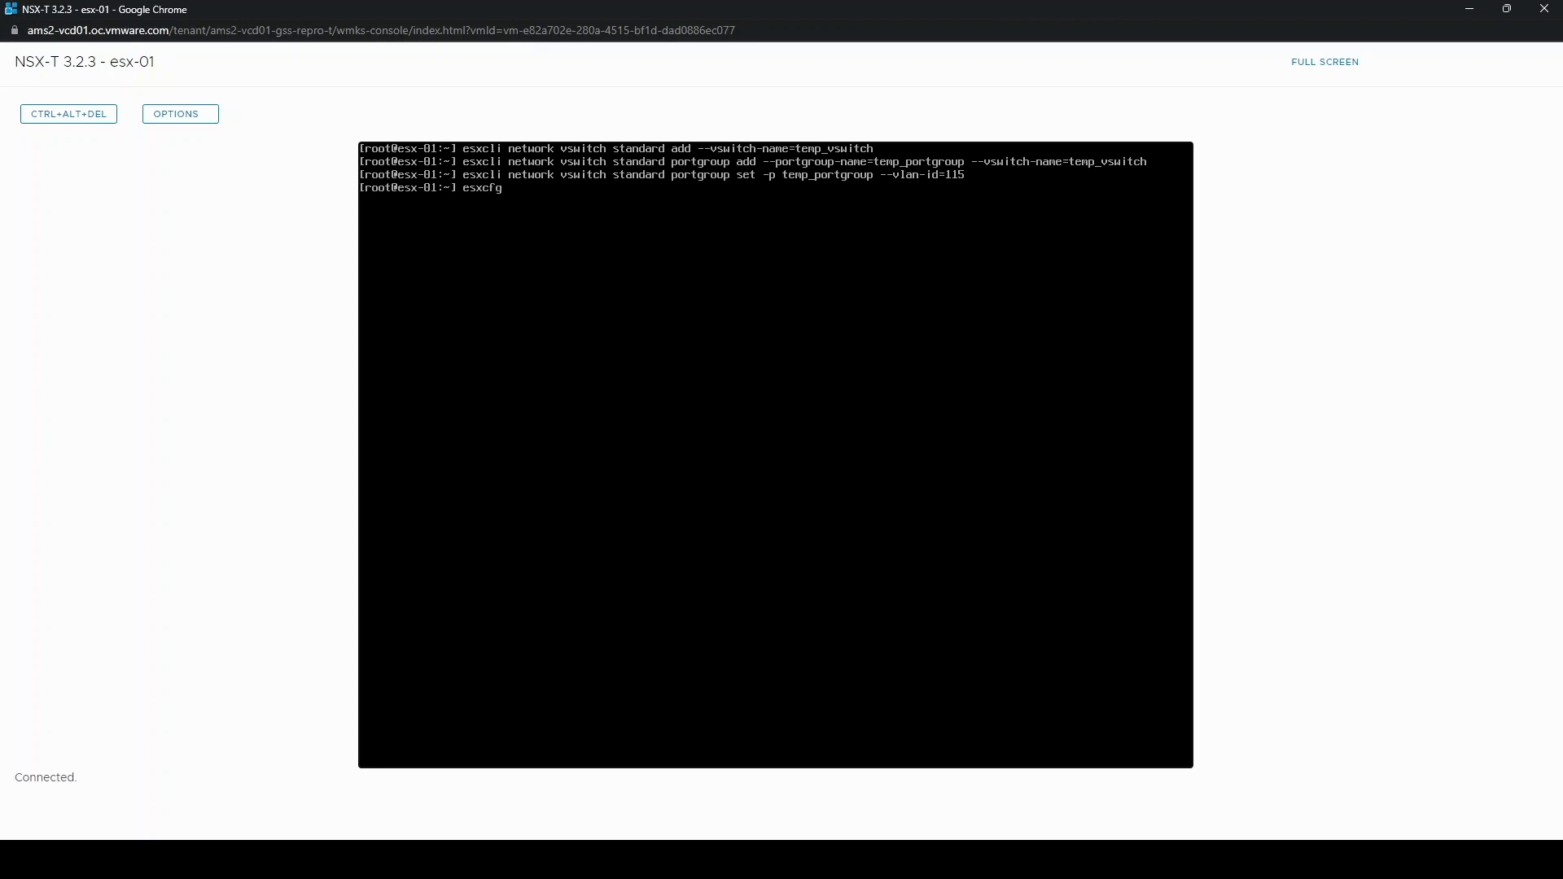
type("-vswitch -l")
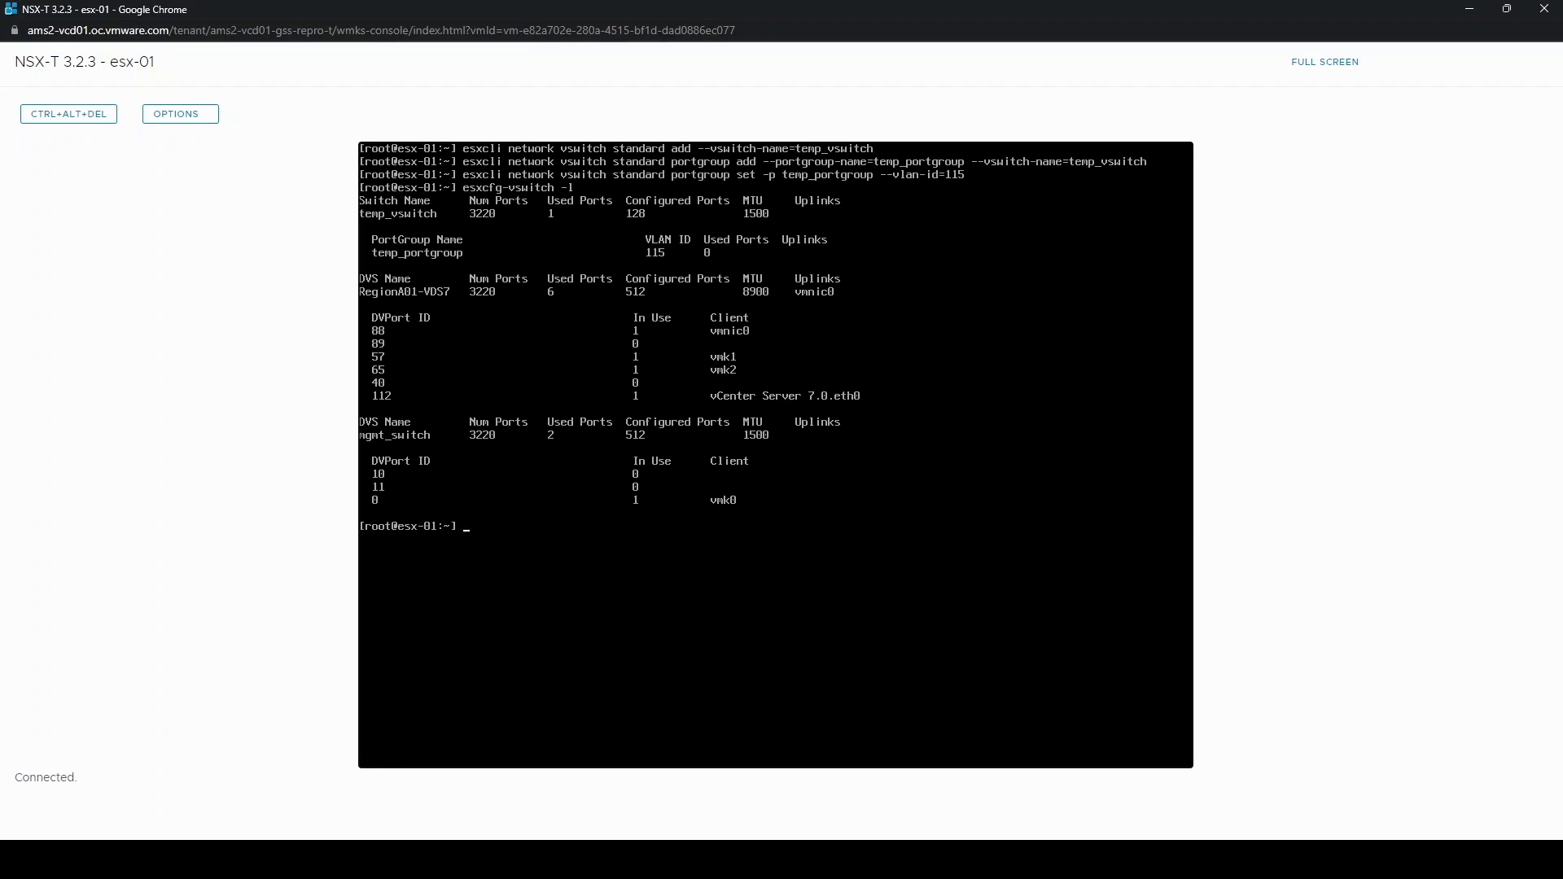
type("clear")
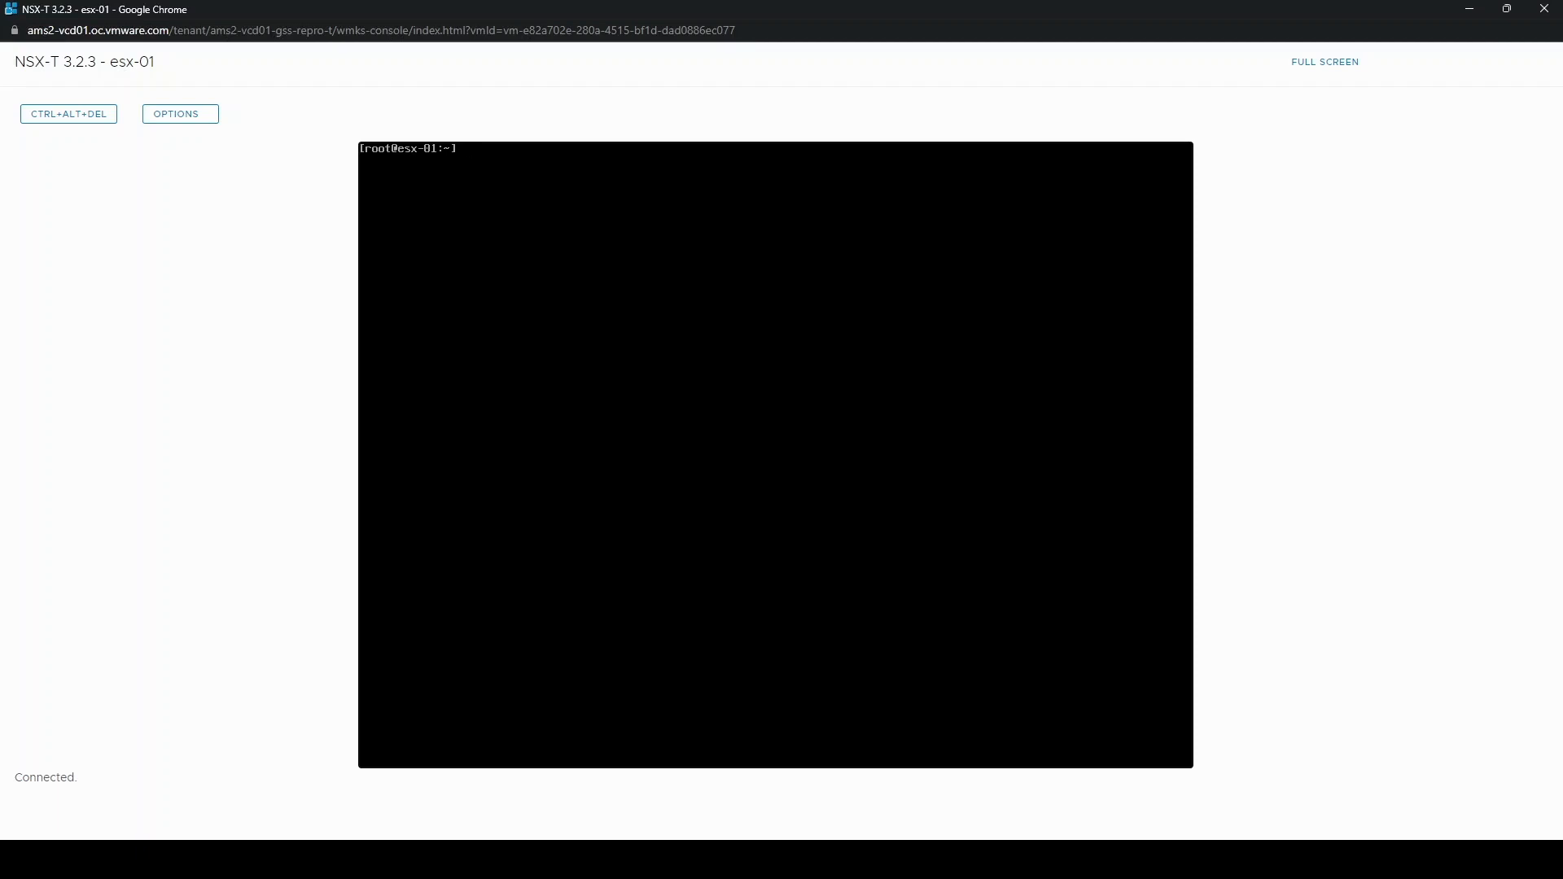
left_click(417, 789)
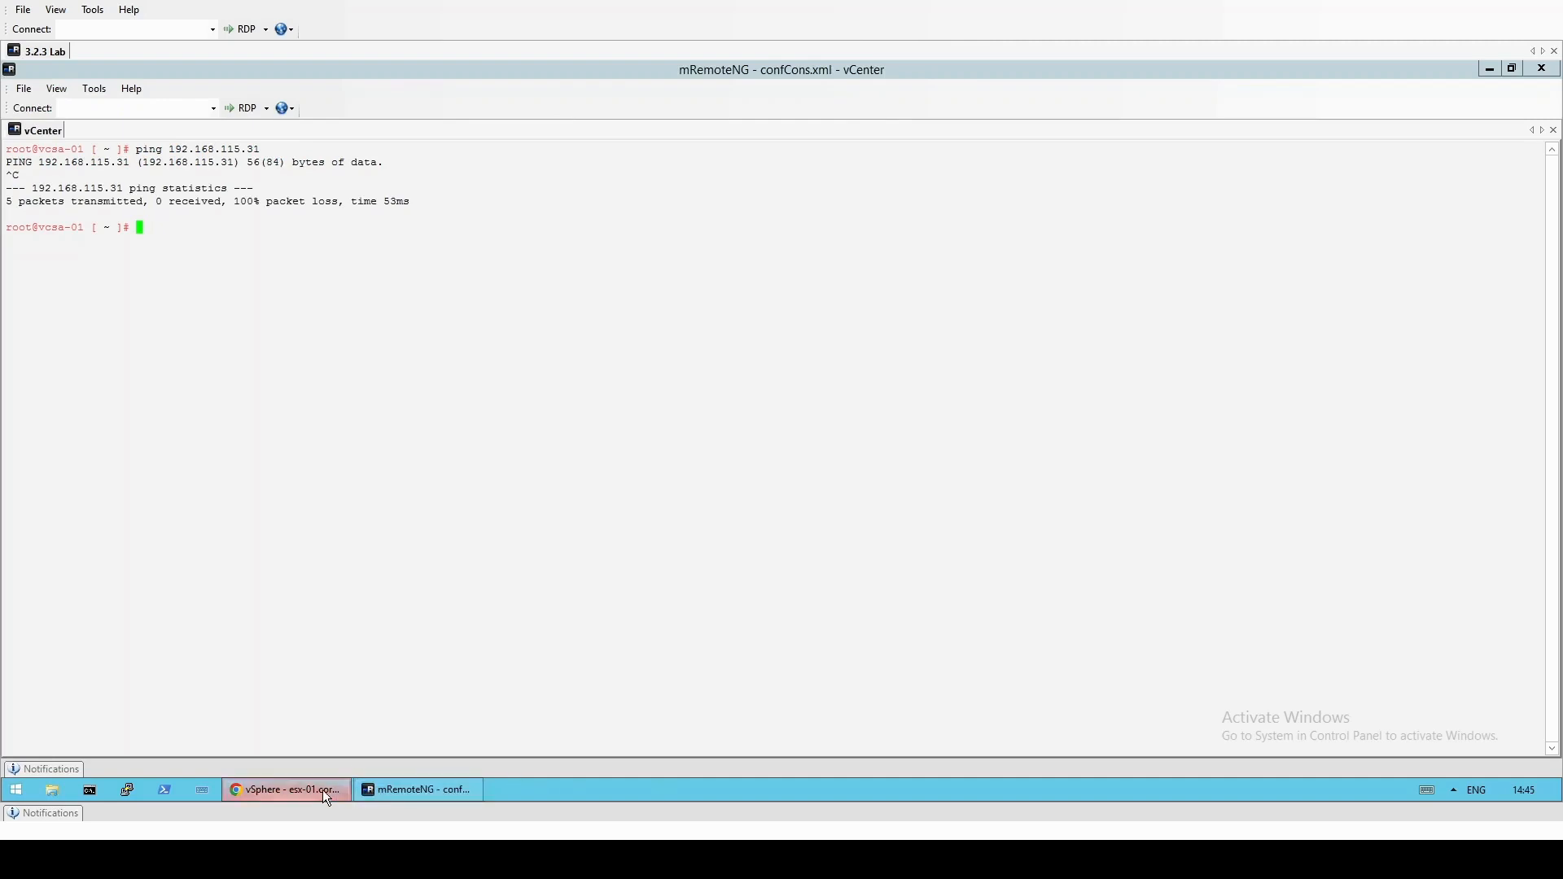
left_click(286, 789)
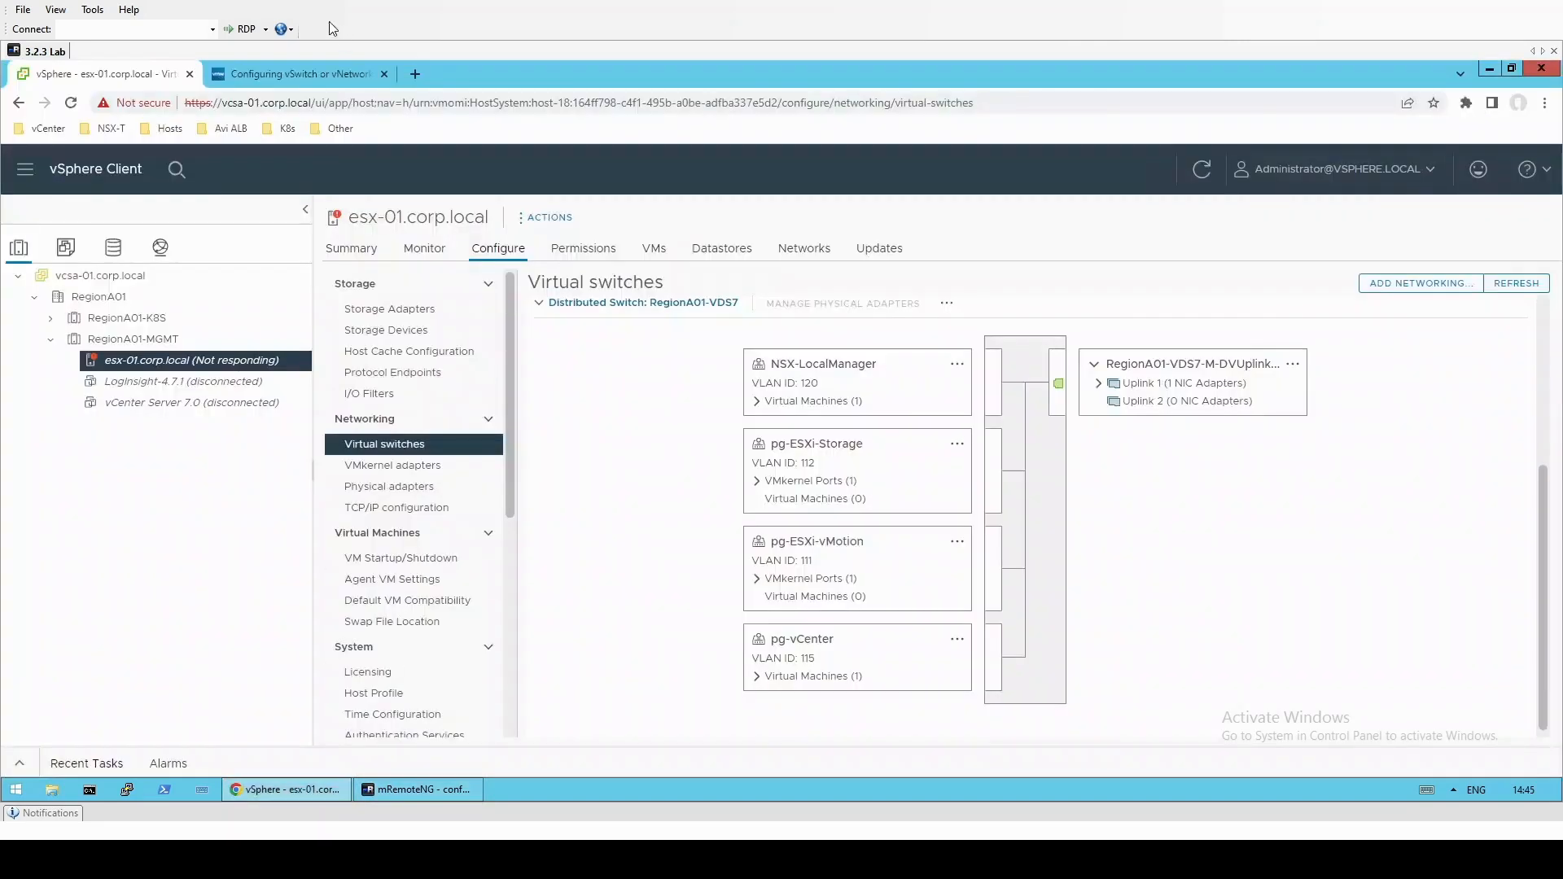
left_click(295, 72)
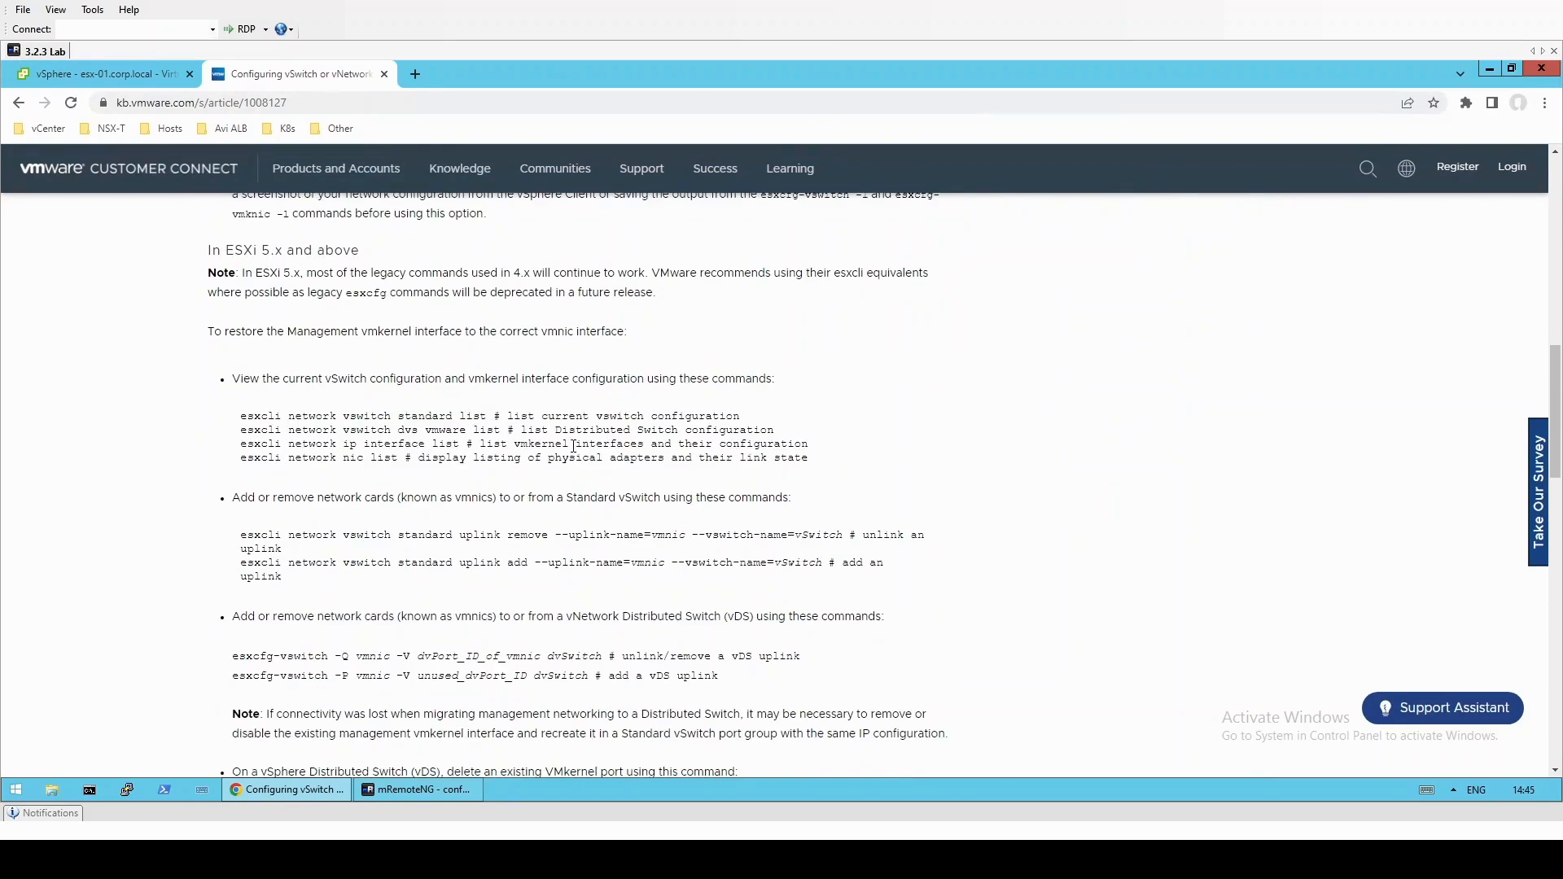
scroll("down", 3)
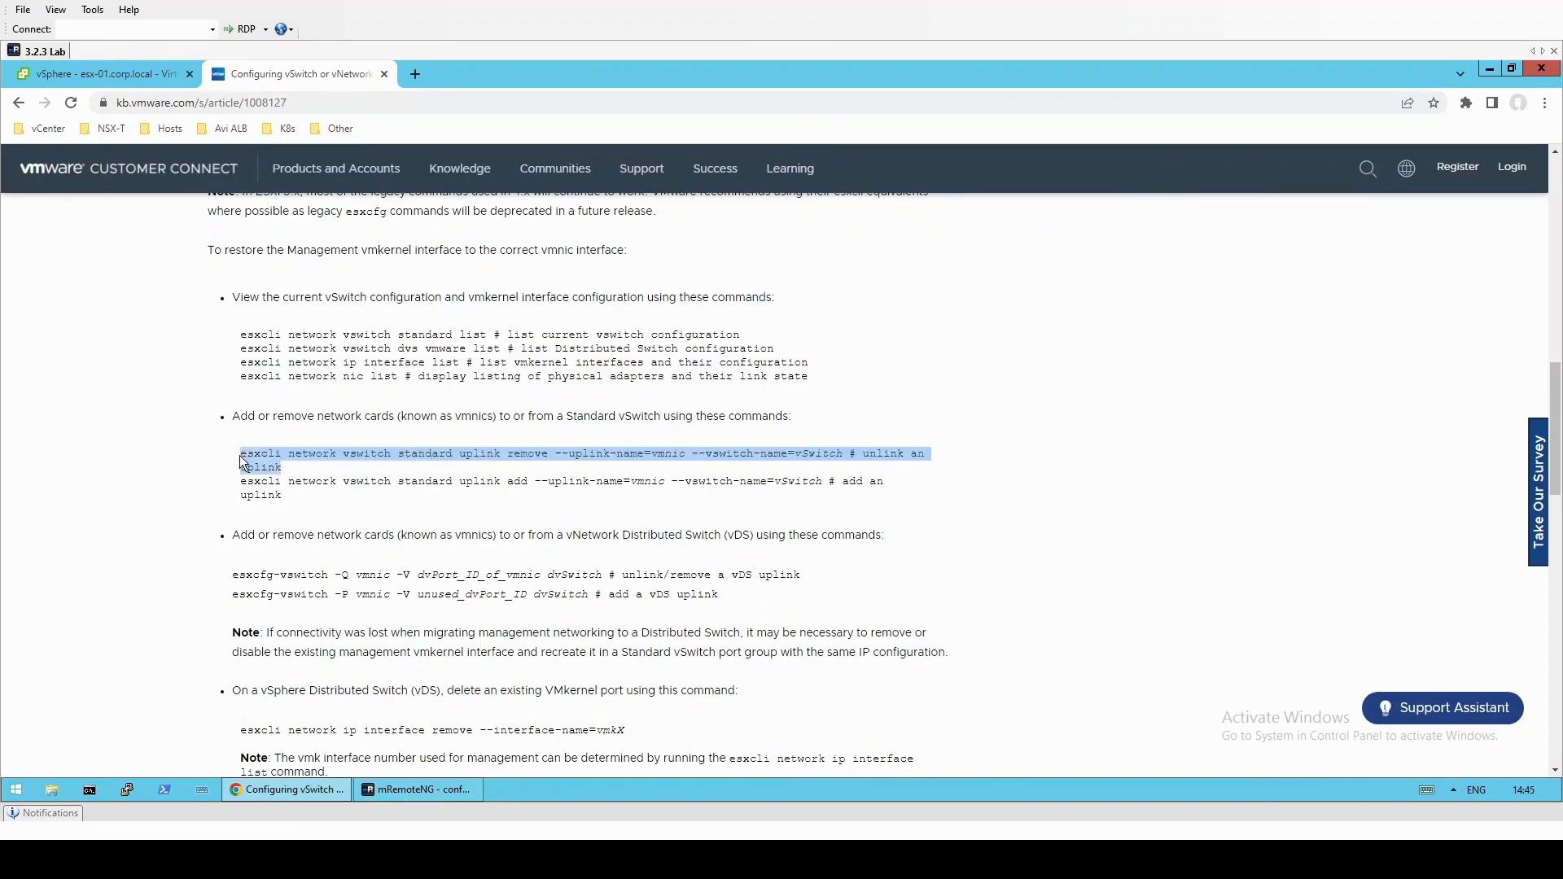
scroll("down", 3)
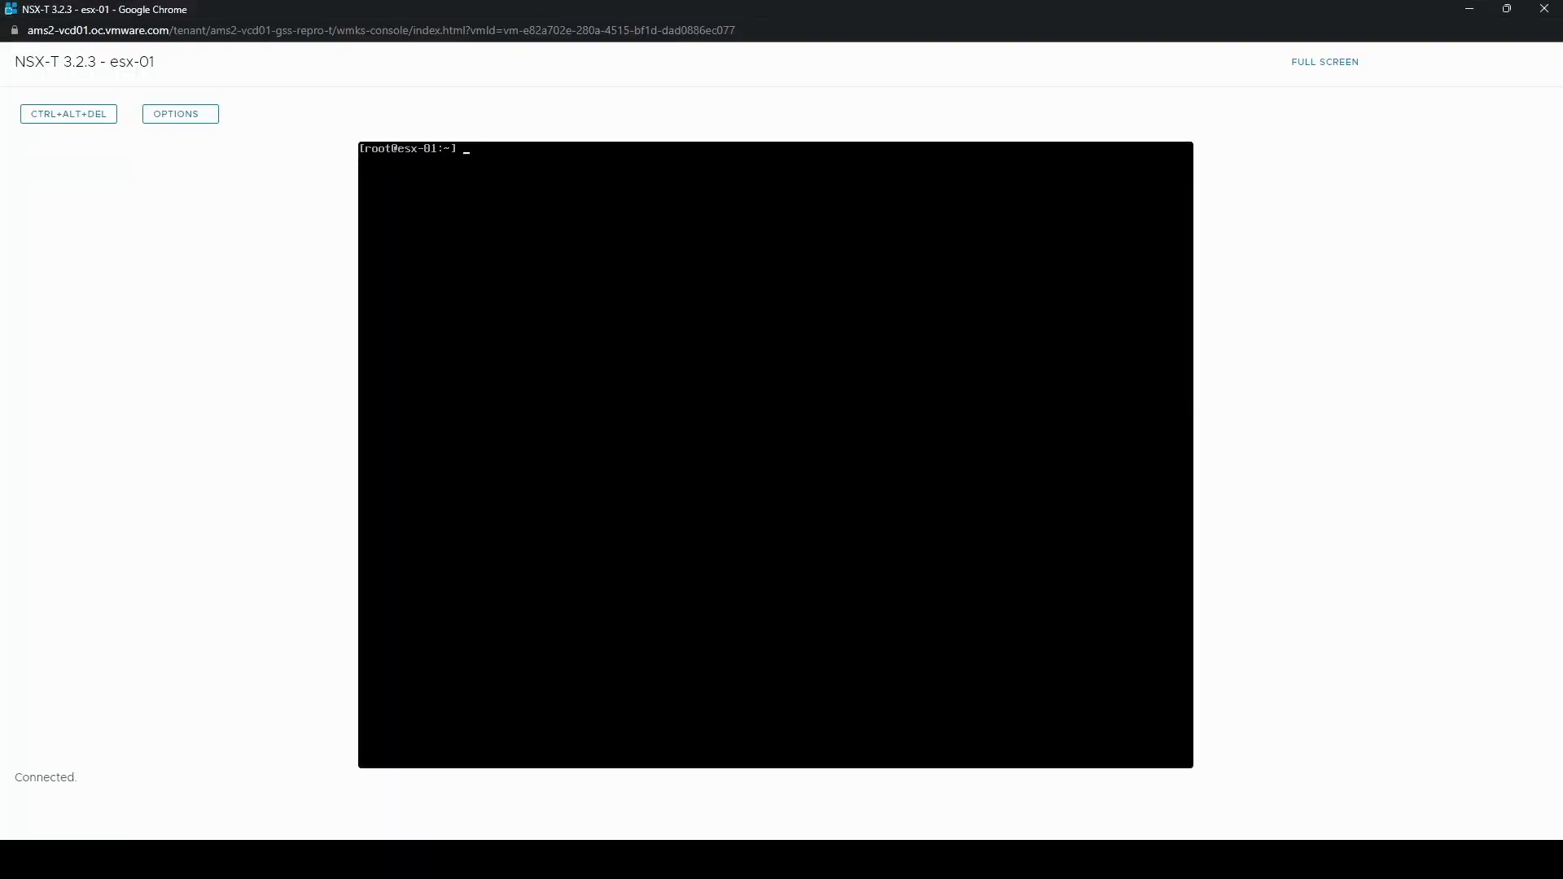
- Add vmnic1 as an uplink to temp_vswitch via esxcli
type("esxcli network nic list")
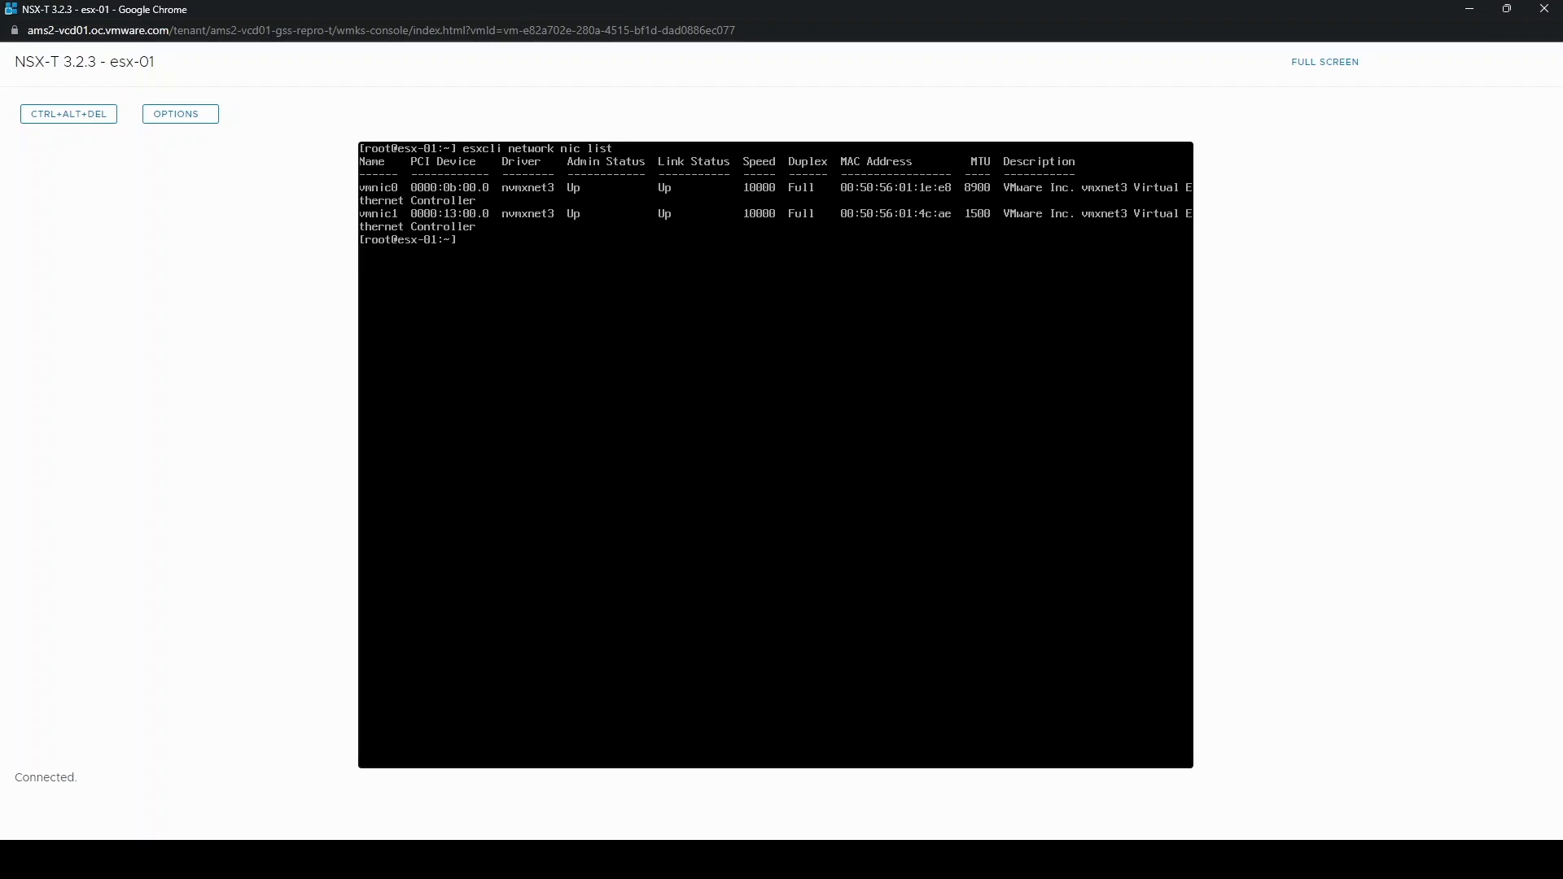
type("esxcli network")
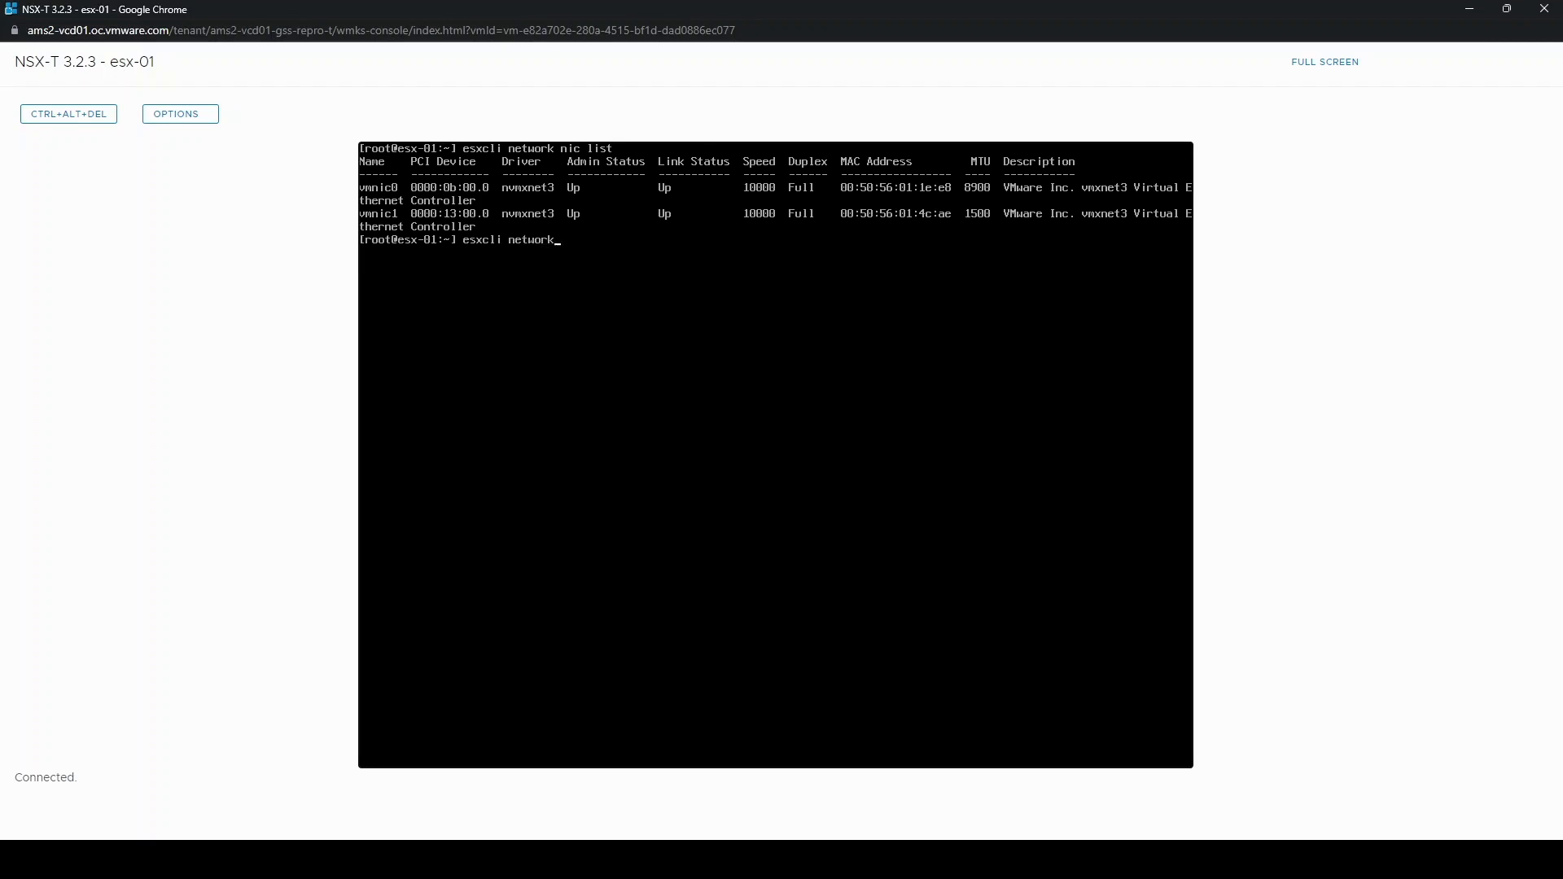
type("vswi")
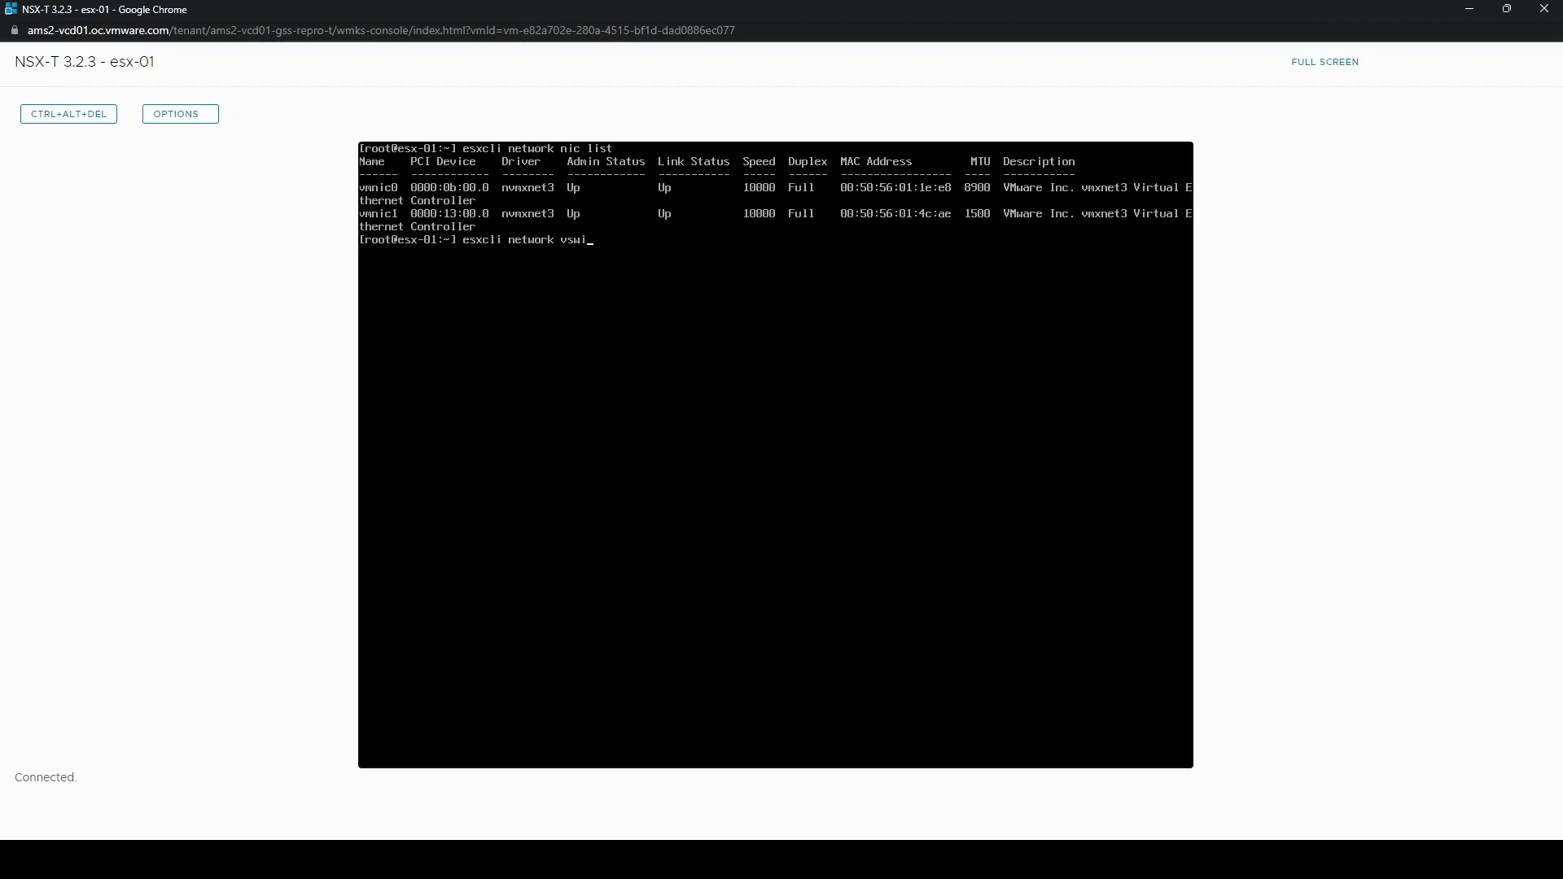
type("tch standard uplink add --uplink")
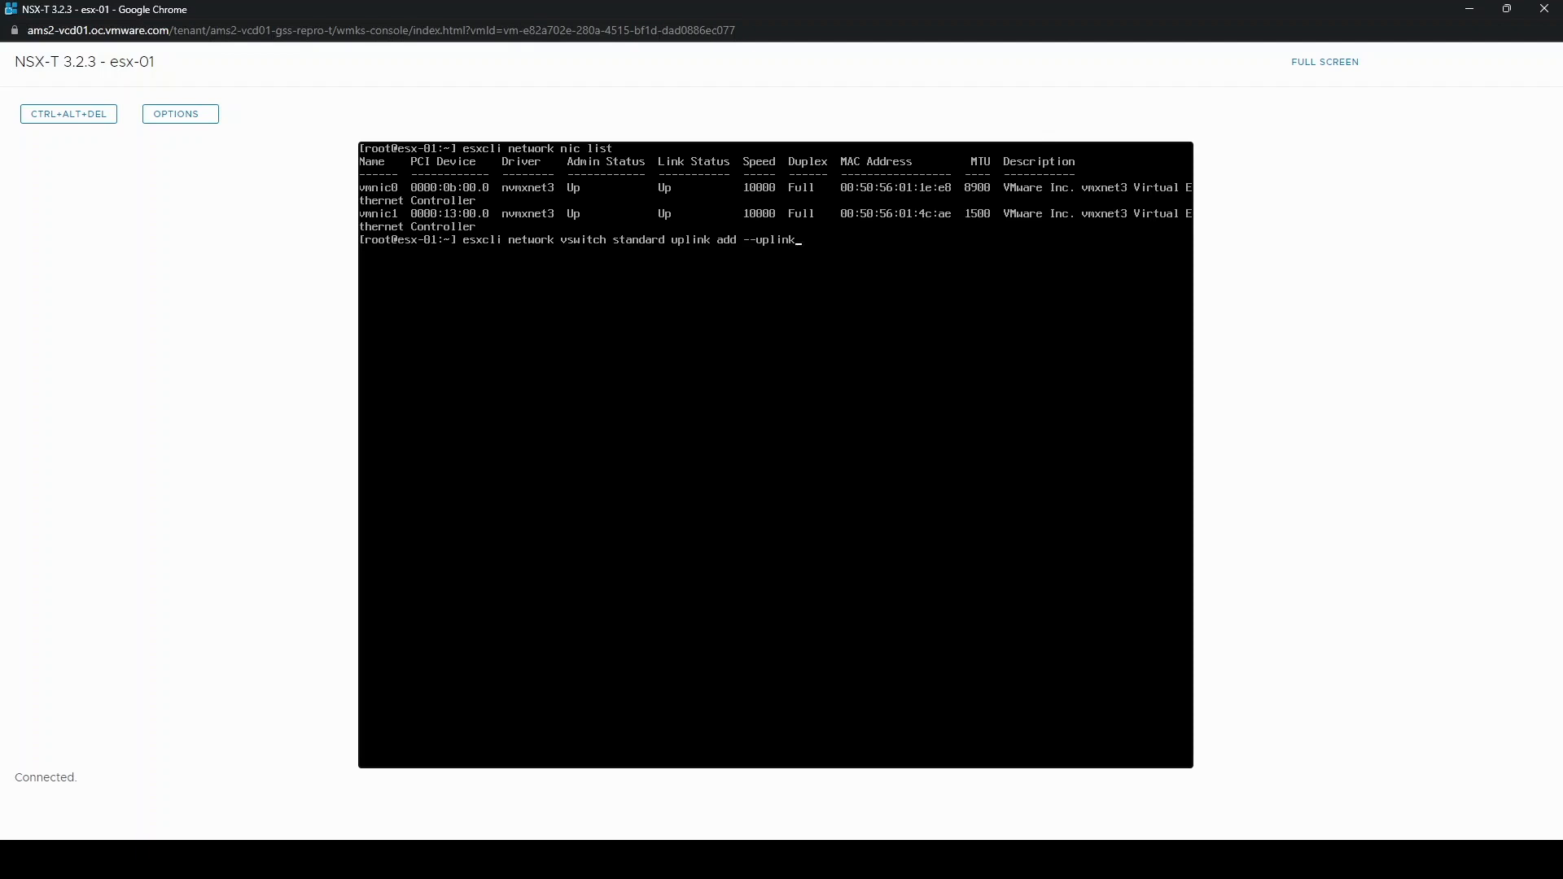
type("-name=vmn")
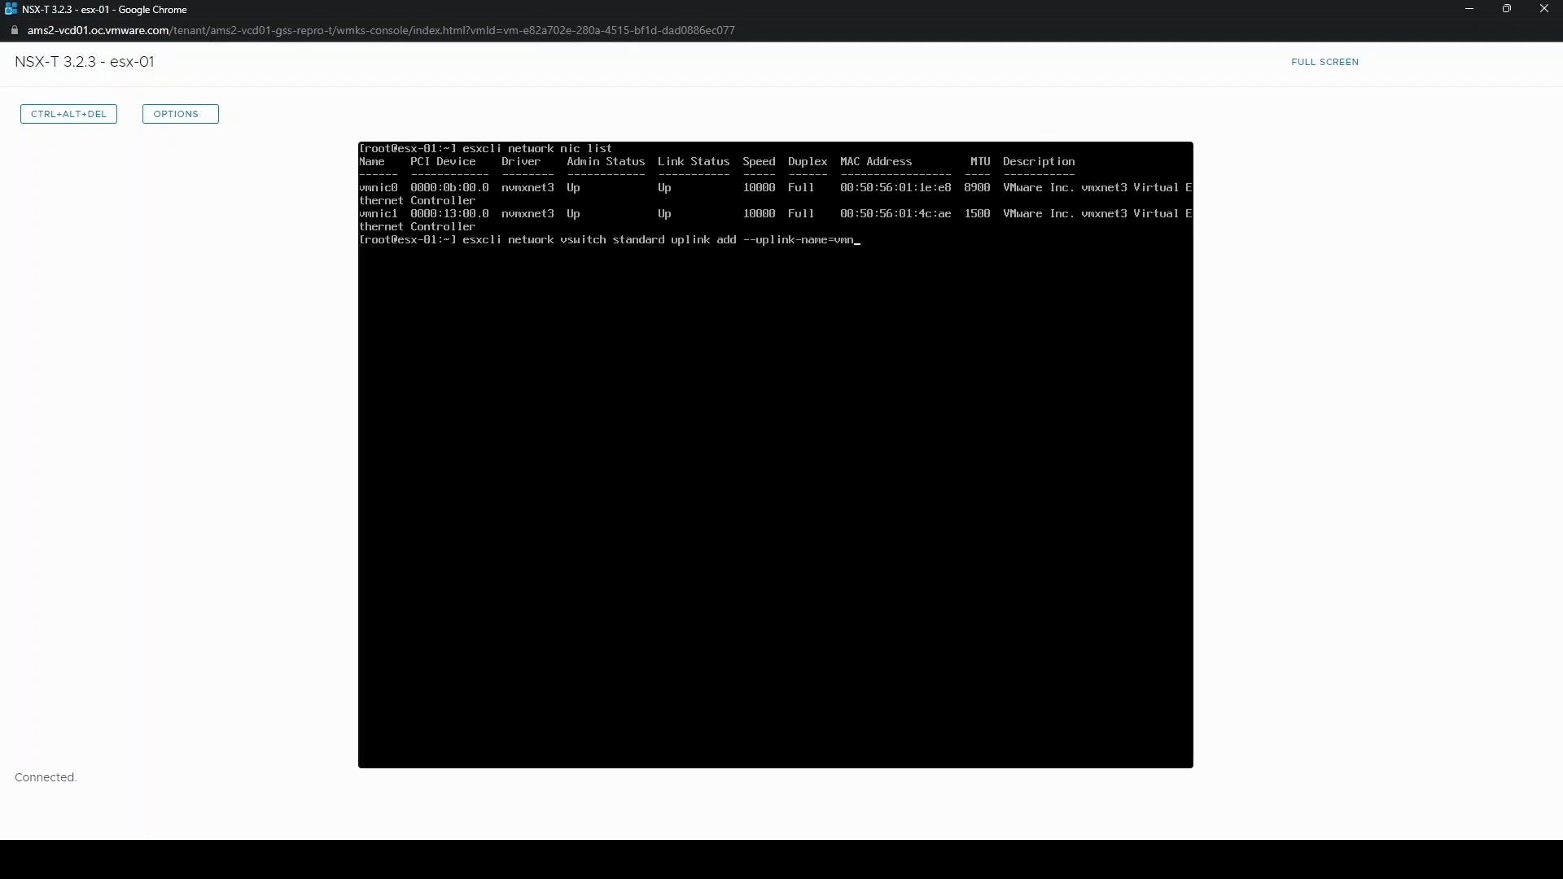
type("ic1")
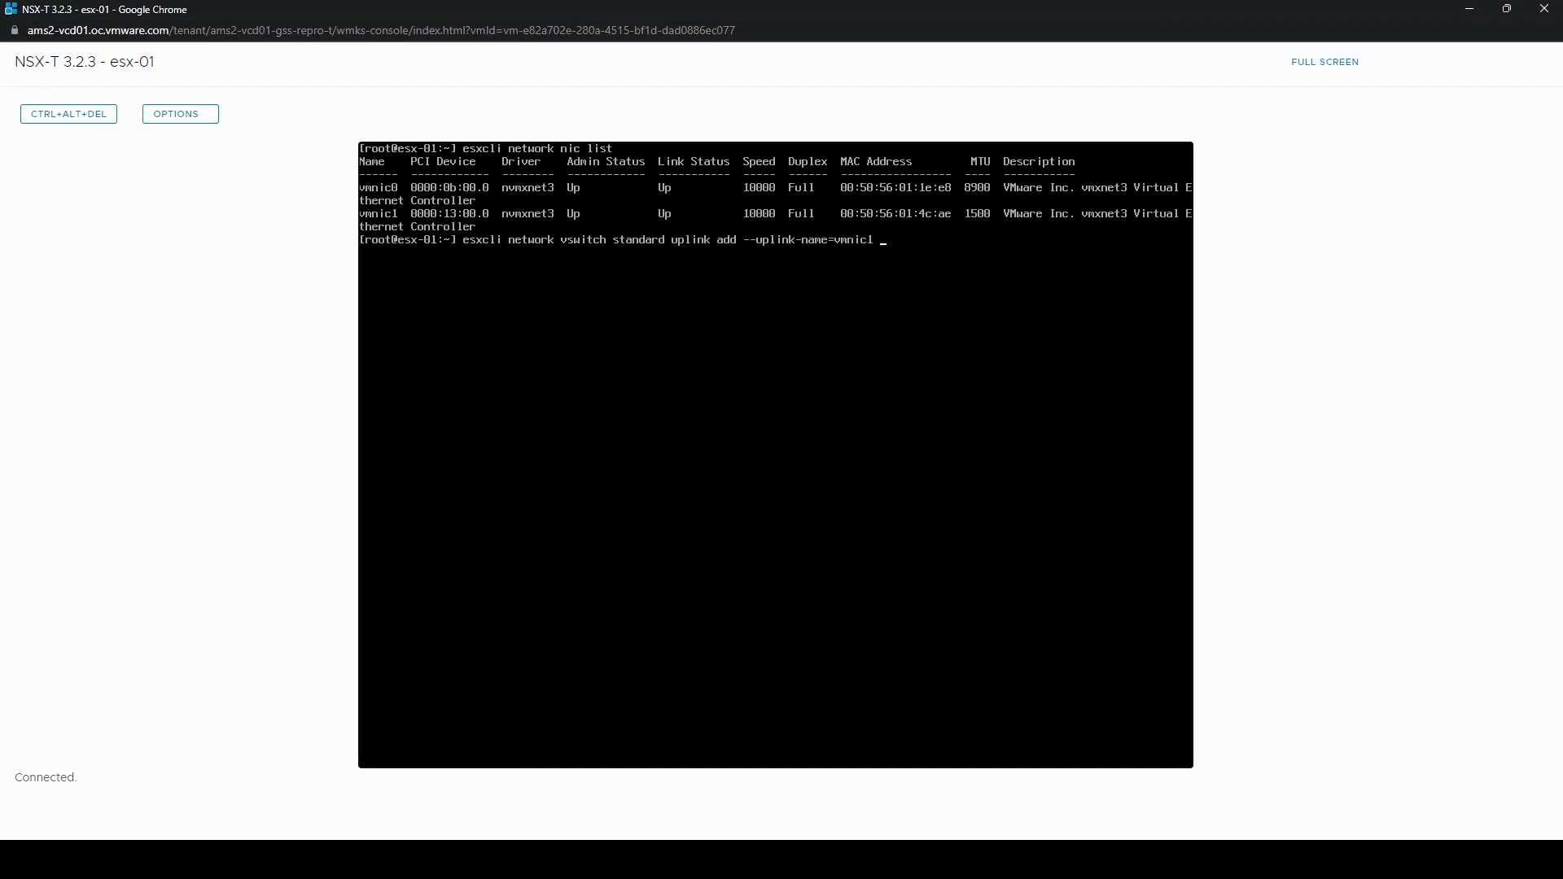
type("--vswitch-name")
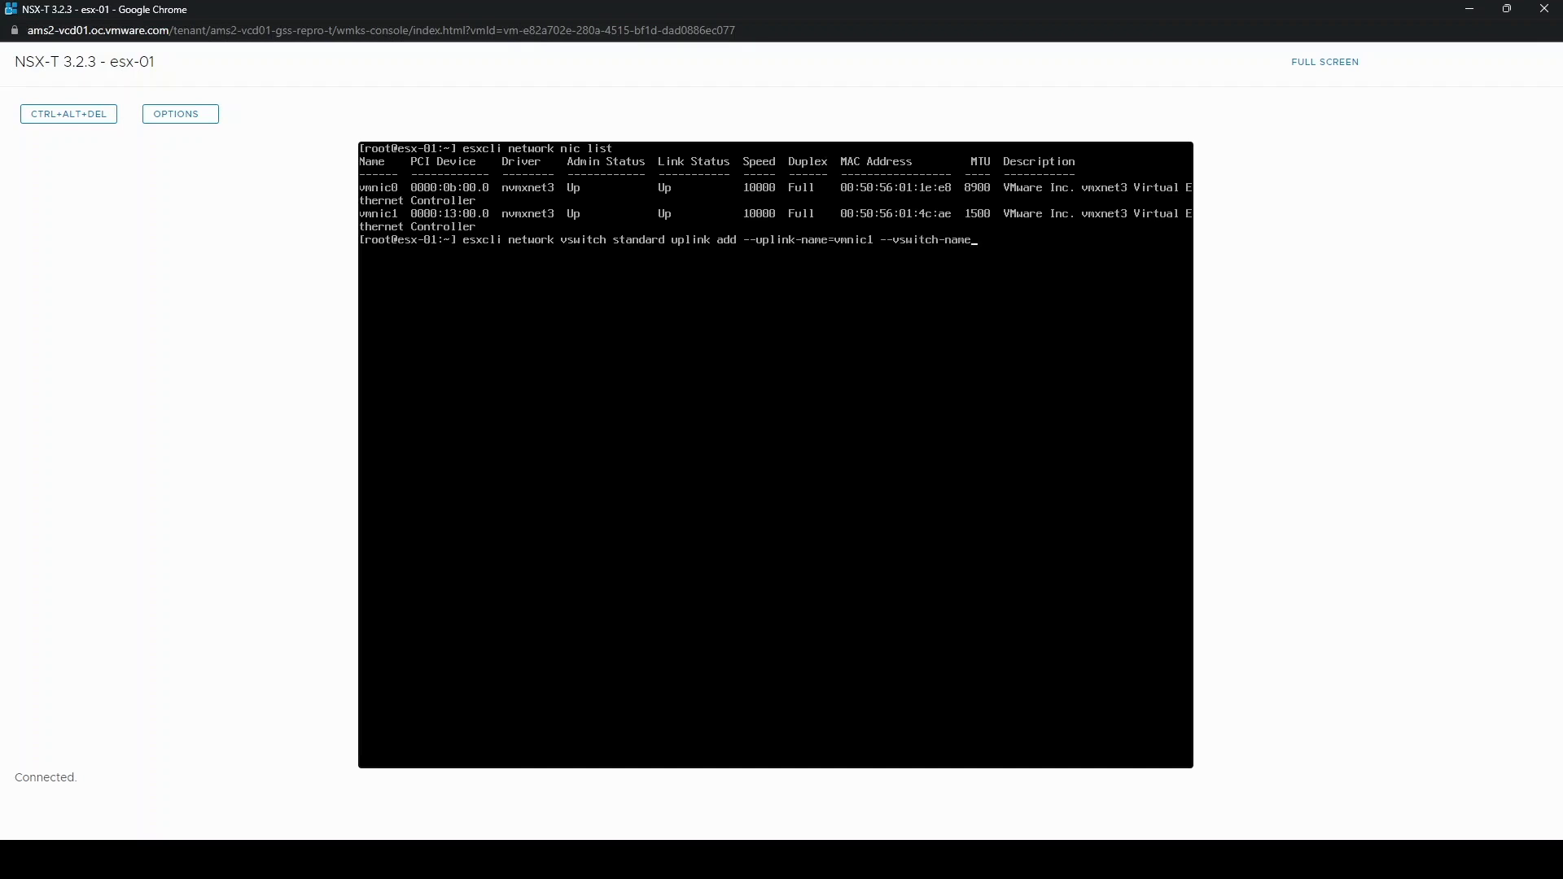
type("temp_v")
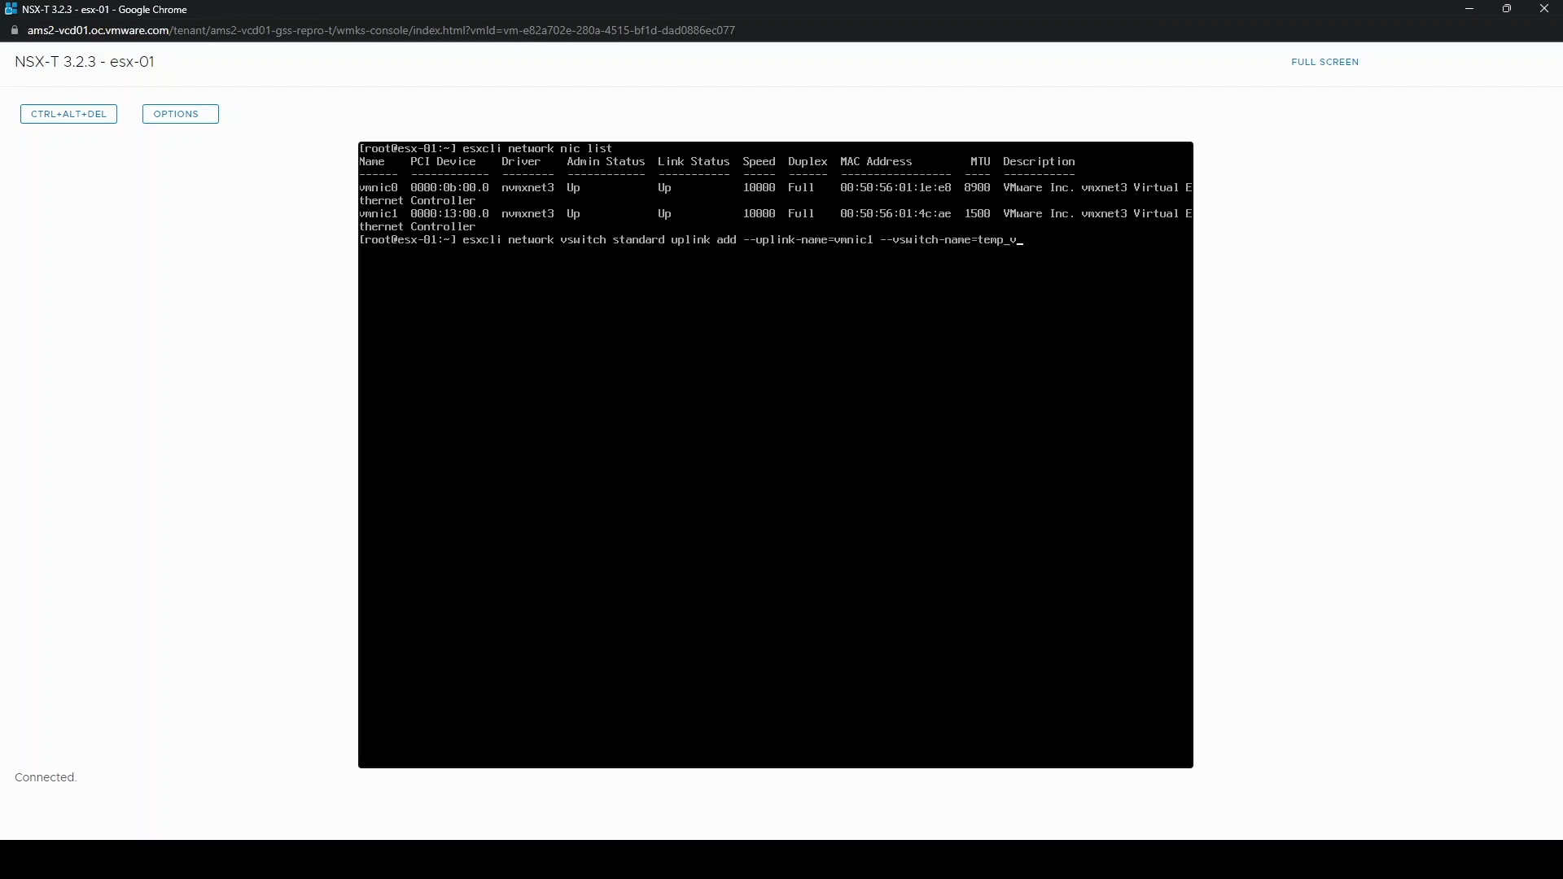
type("switch")
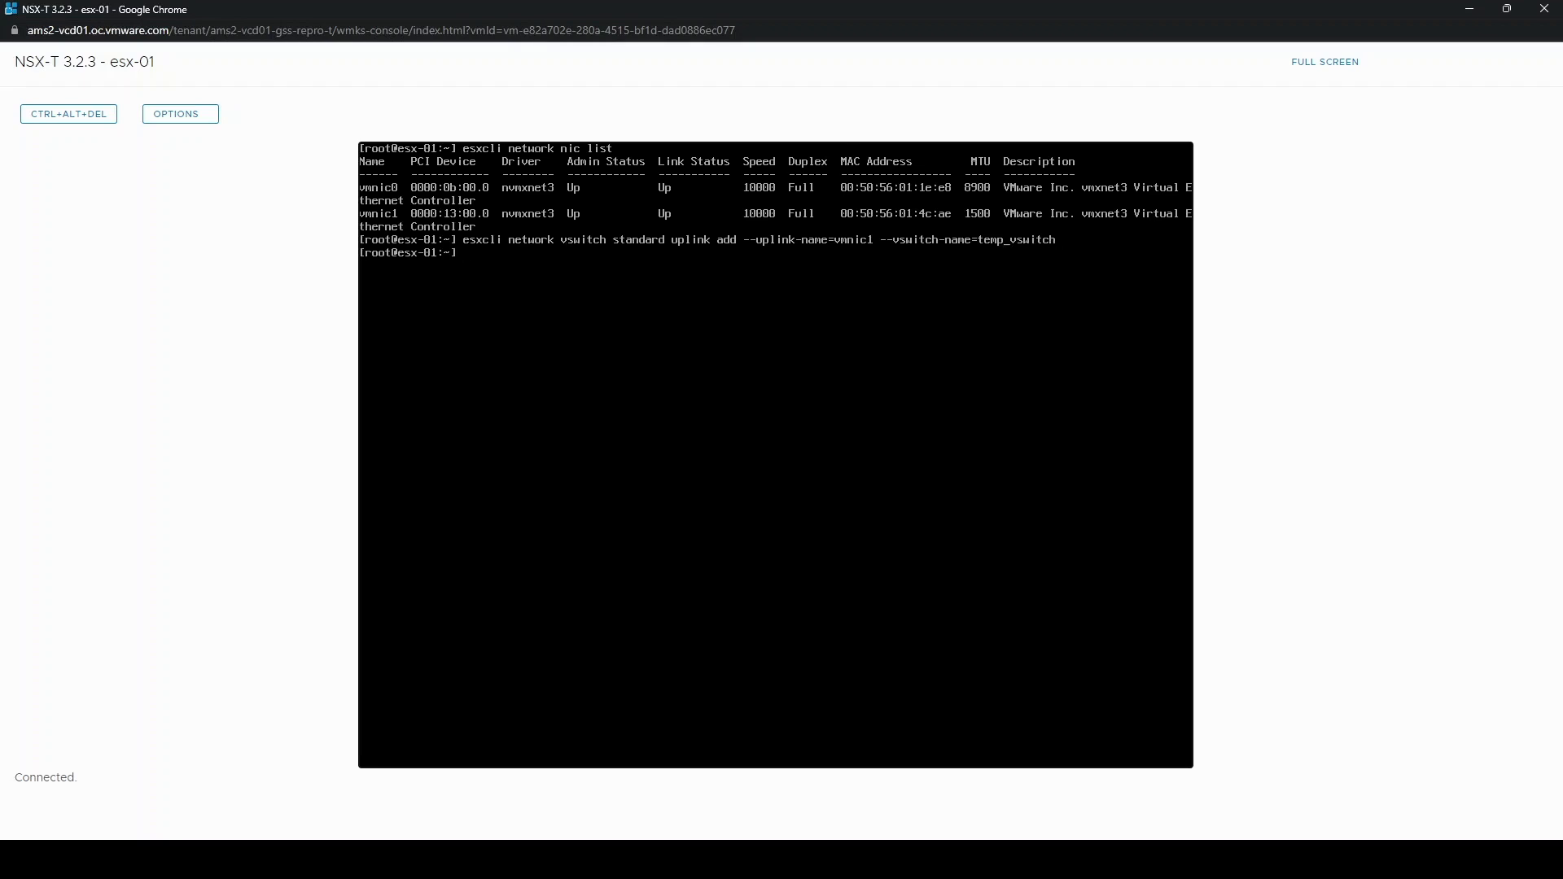
- List switches with esxcfg-vswitch -l, confirming vmnic1 uplinks temp_vswitch and temp_portgroup
type("esxcfg-")
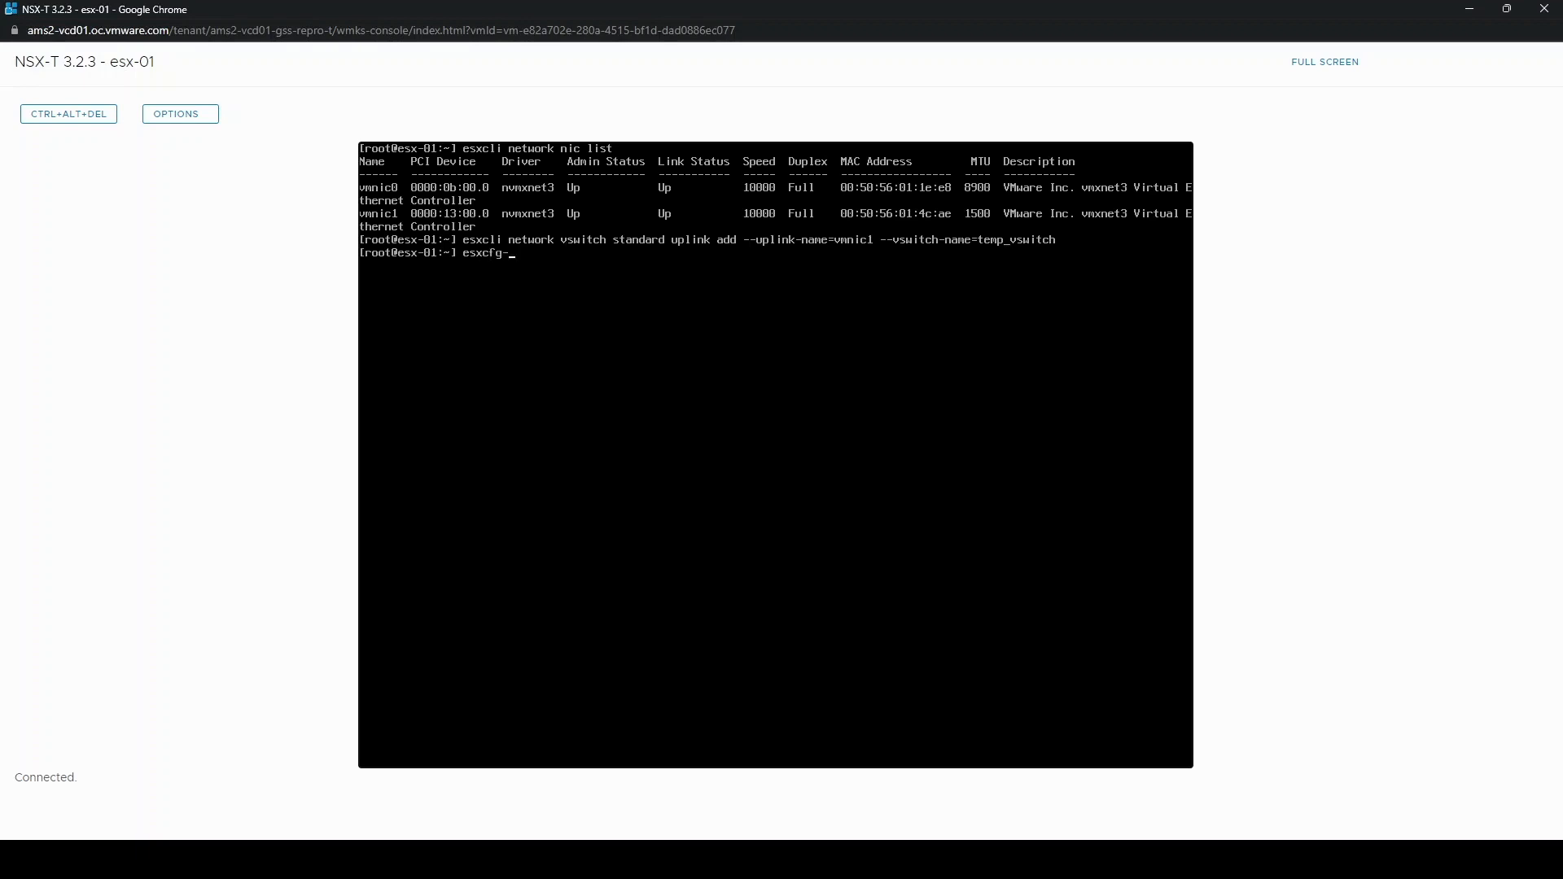
type("vswitch -l")
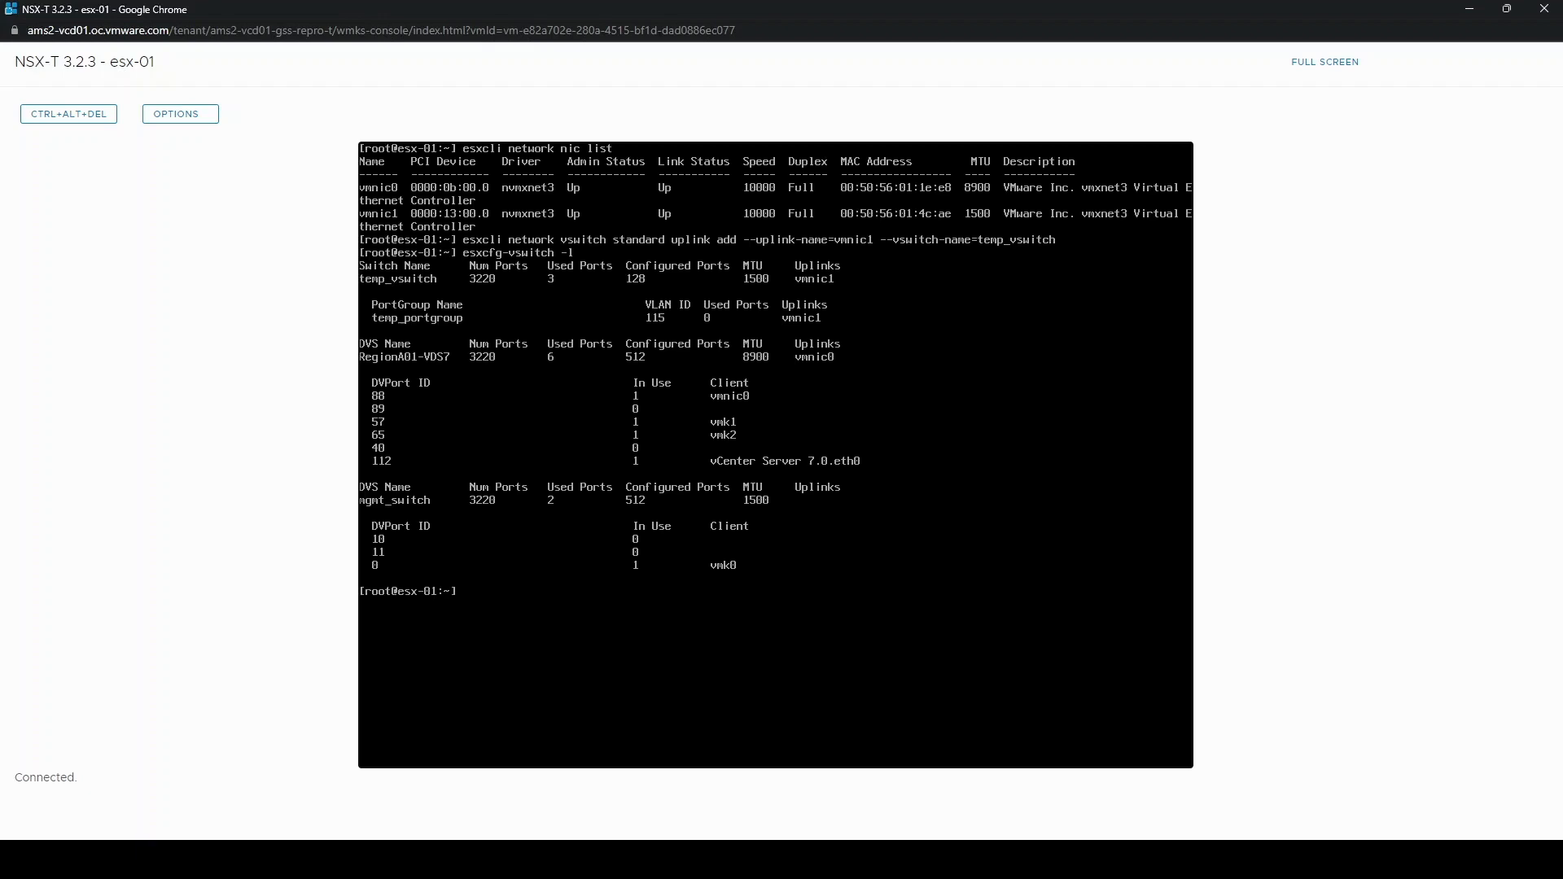
type("esxcli n")
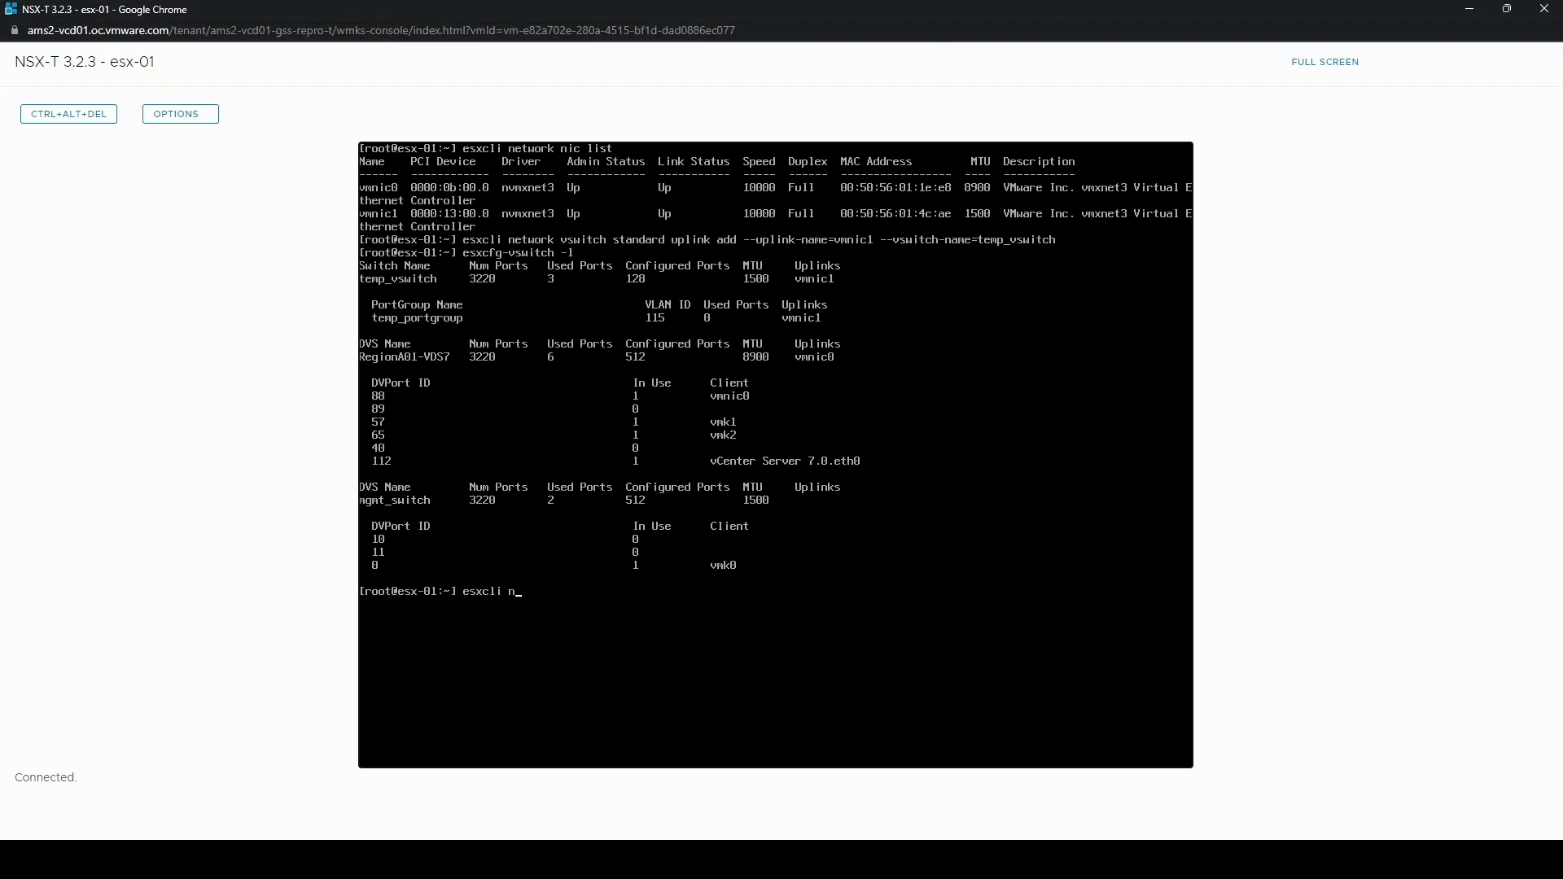
- Run esxcli tag get on vmk0 to confirm it carries the Management tag
type("etwork ip interface tag get")
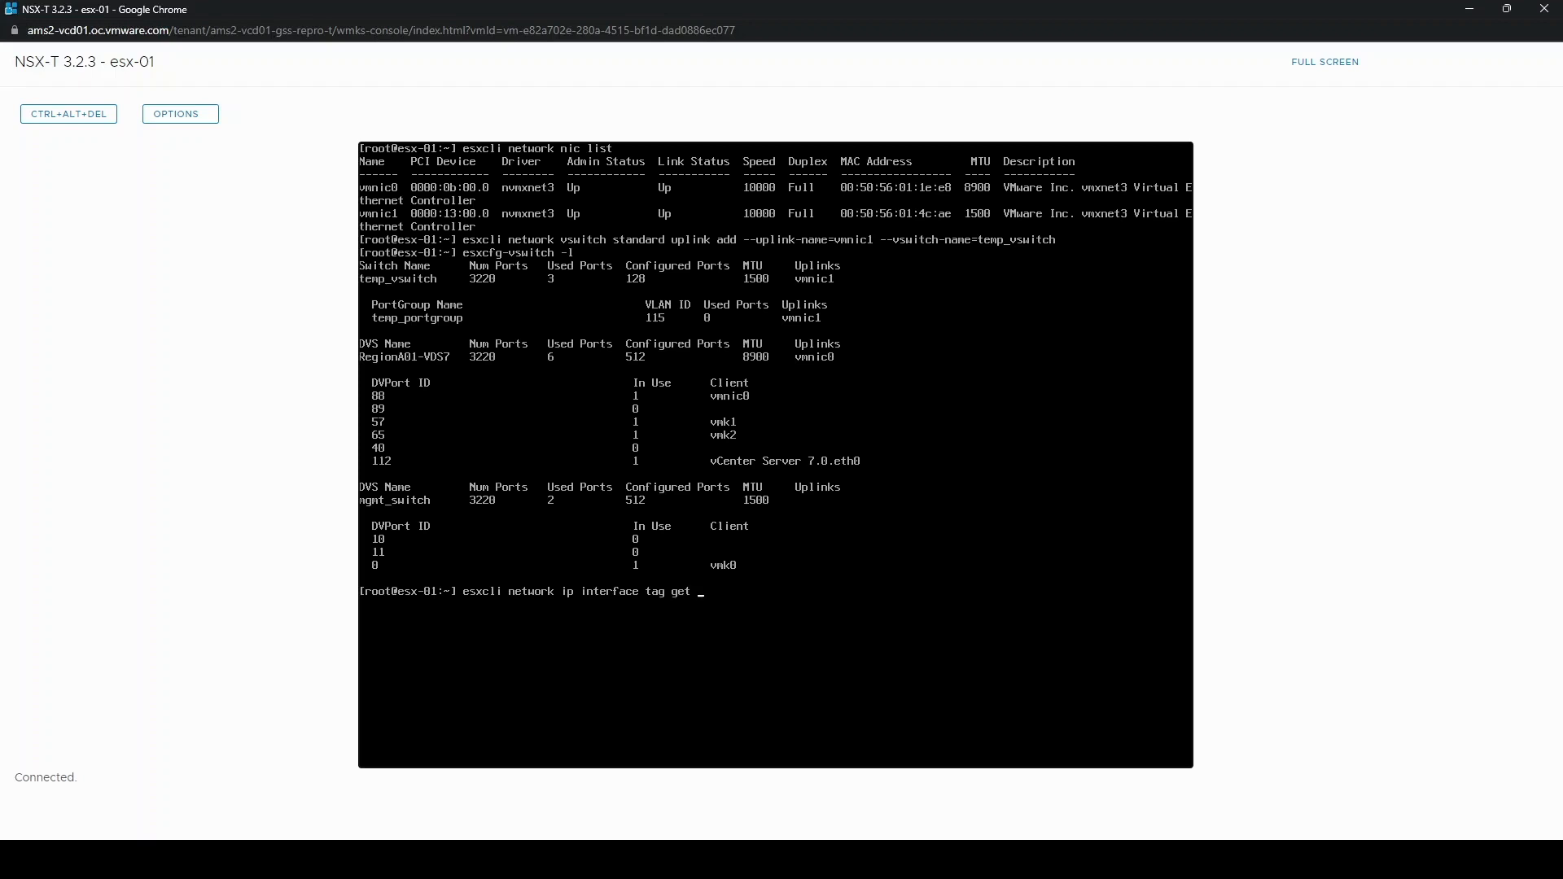
type("-i")
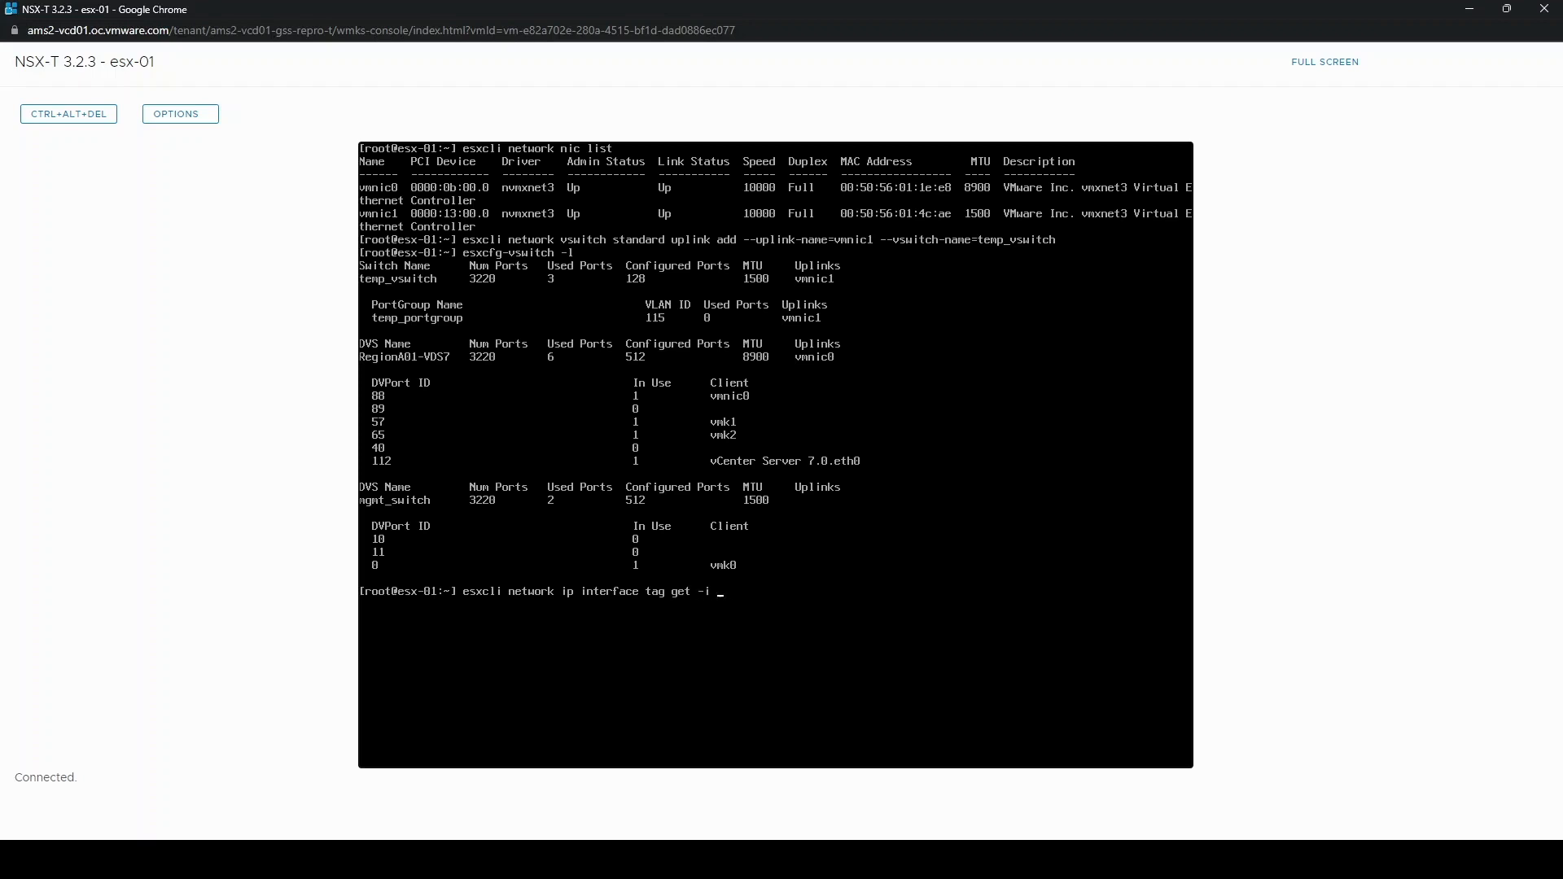
type("vmk0")
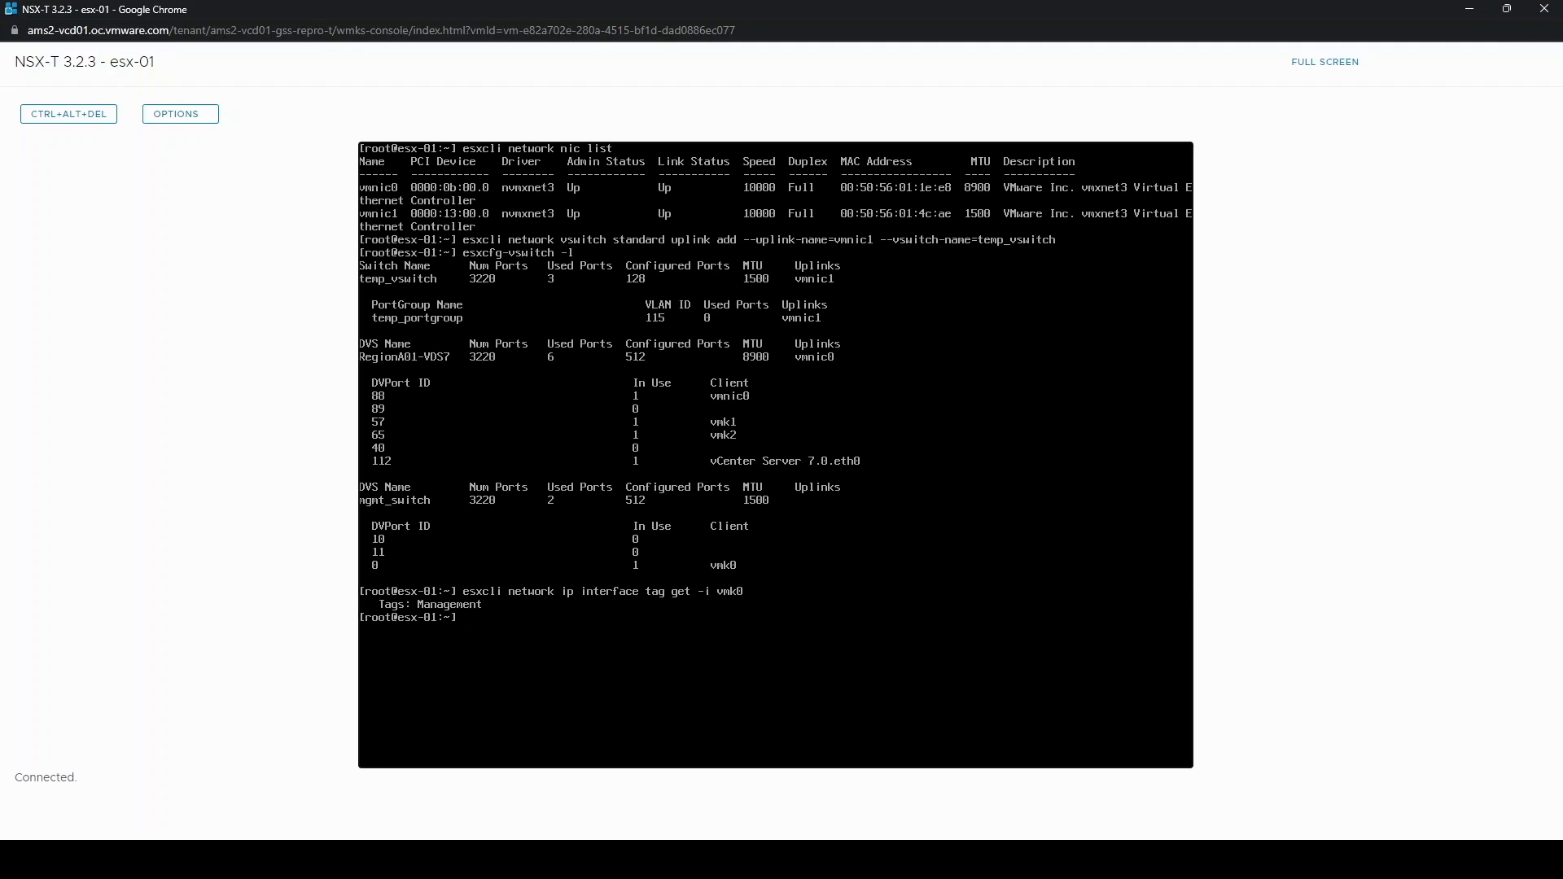
type("esxcfg-vmknic -")
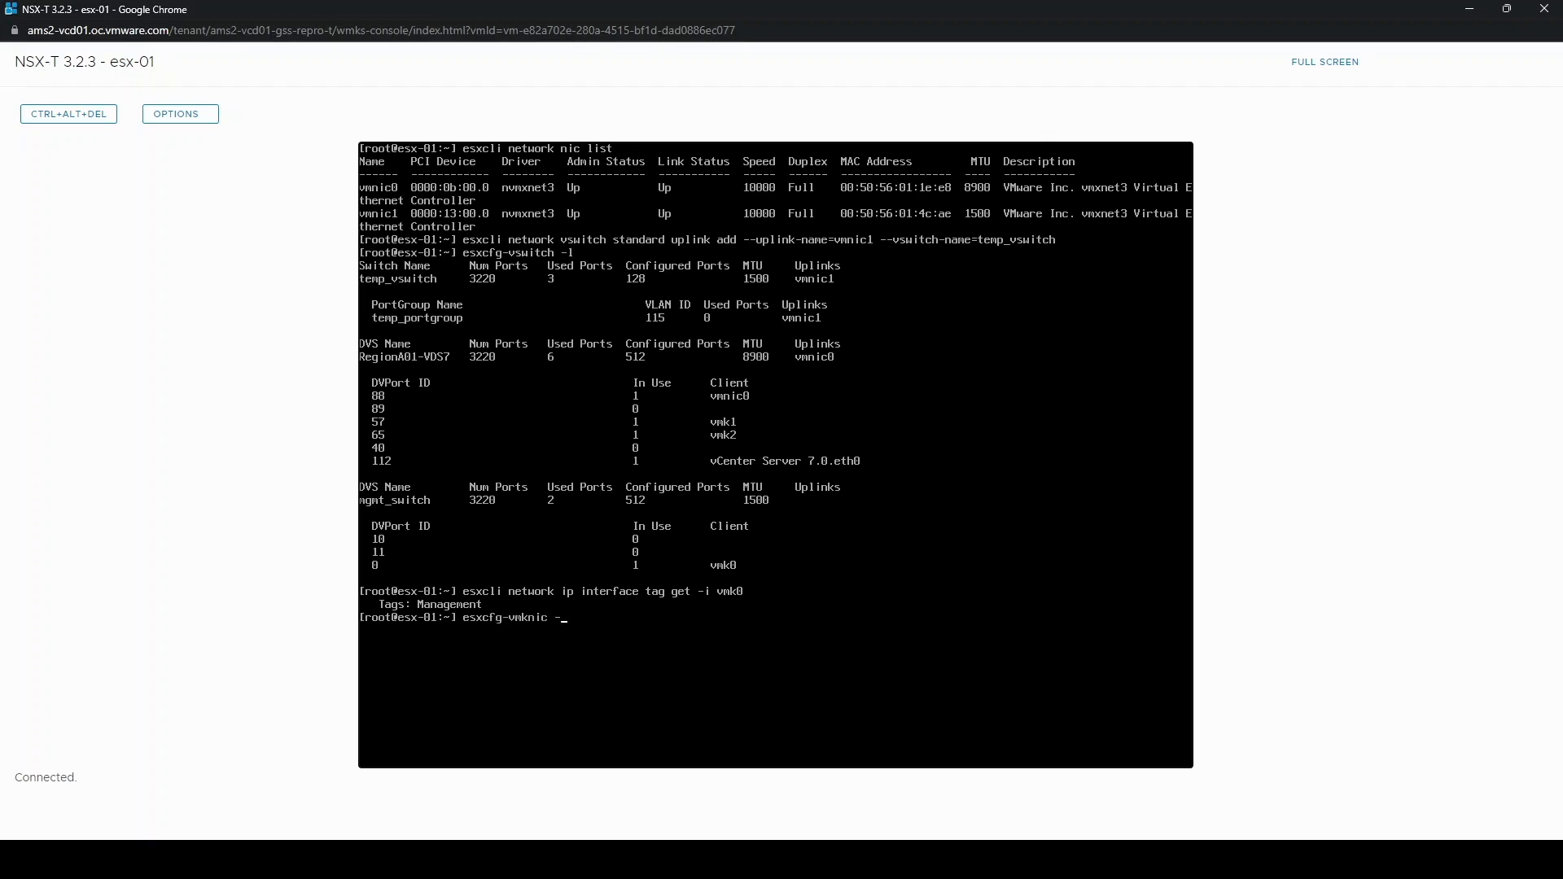
- List VMkernel NICs with esxcfg-vmknic -l, showing vmk0 at 192.168.115.31, then clear the console
type("l")
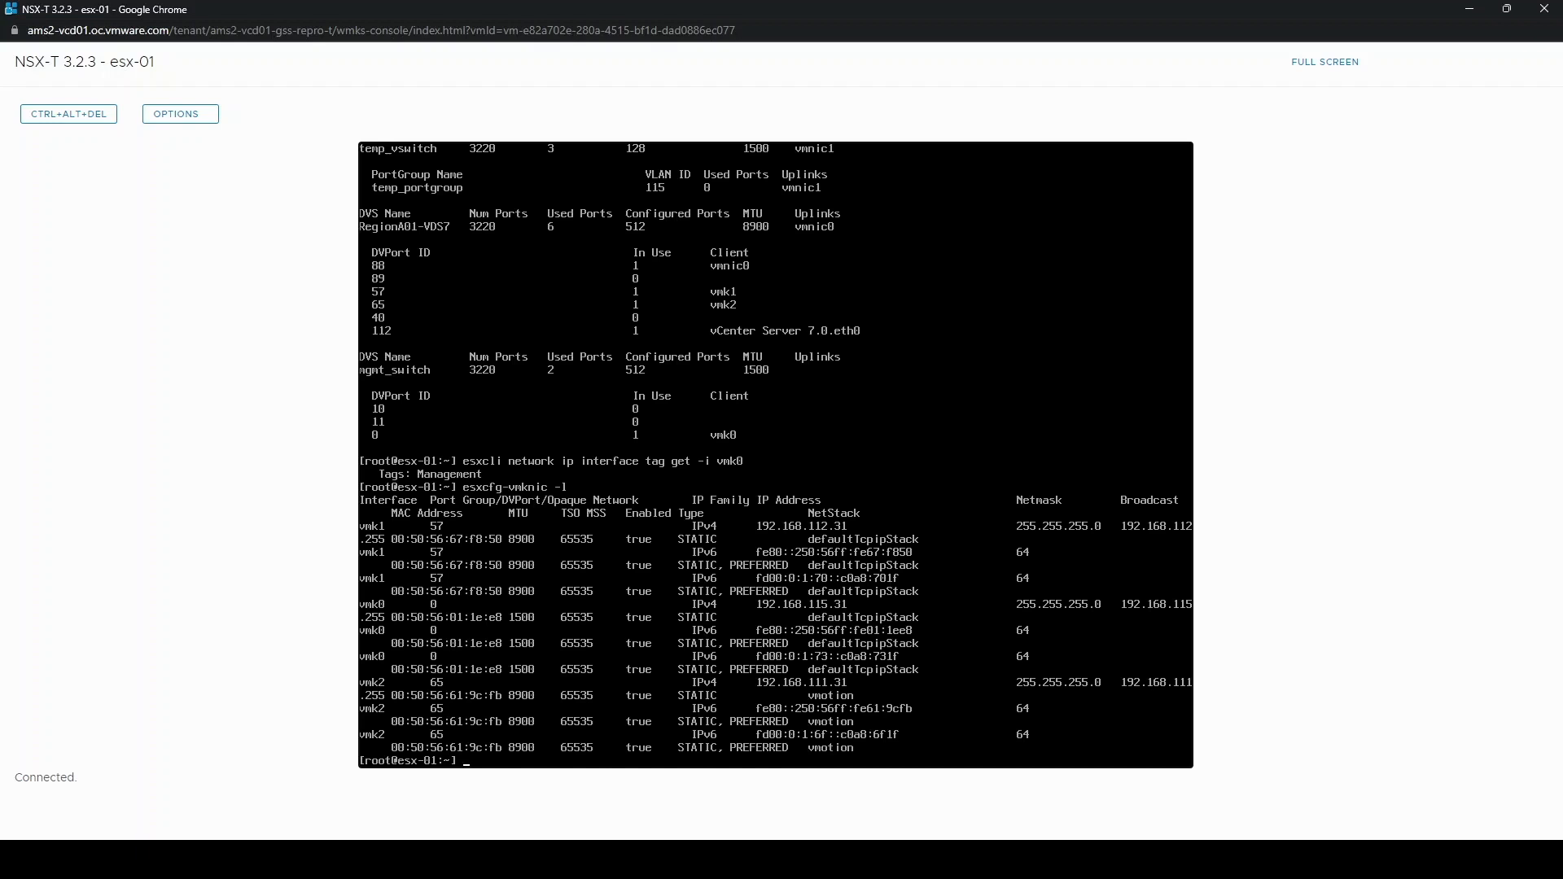
type("clear")
type("es")
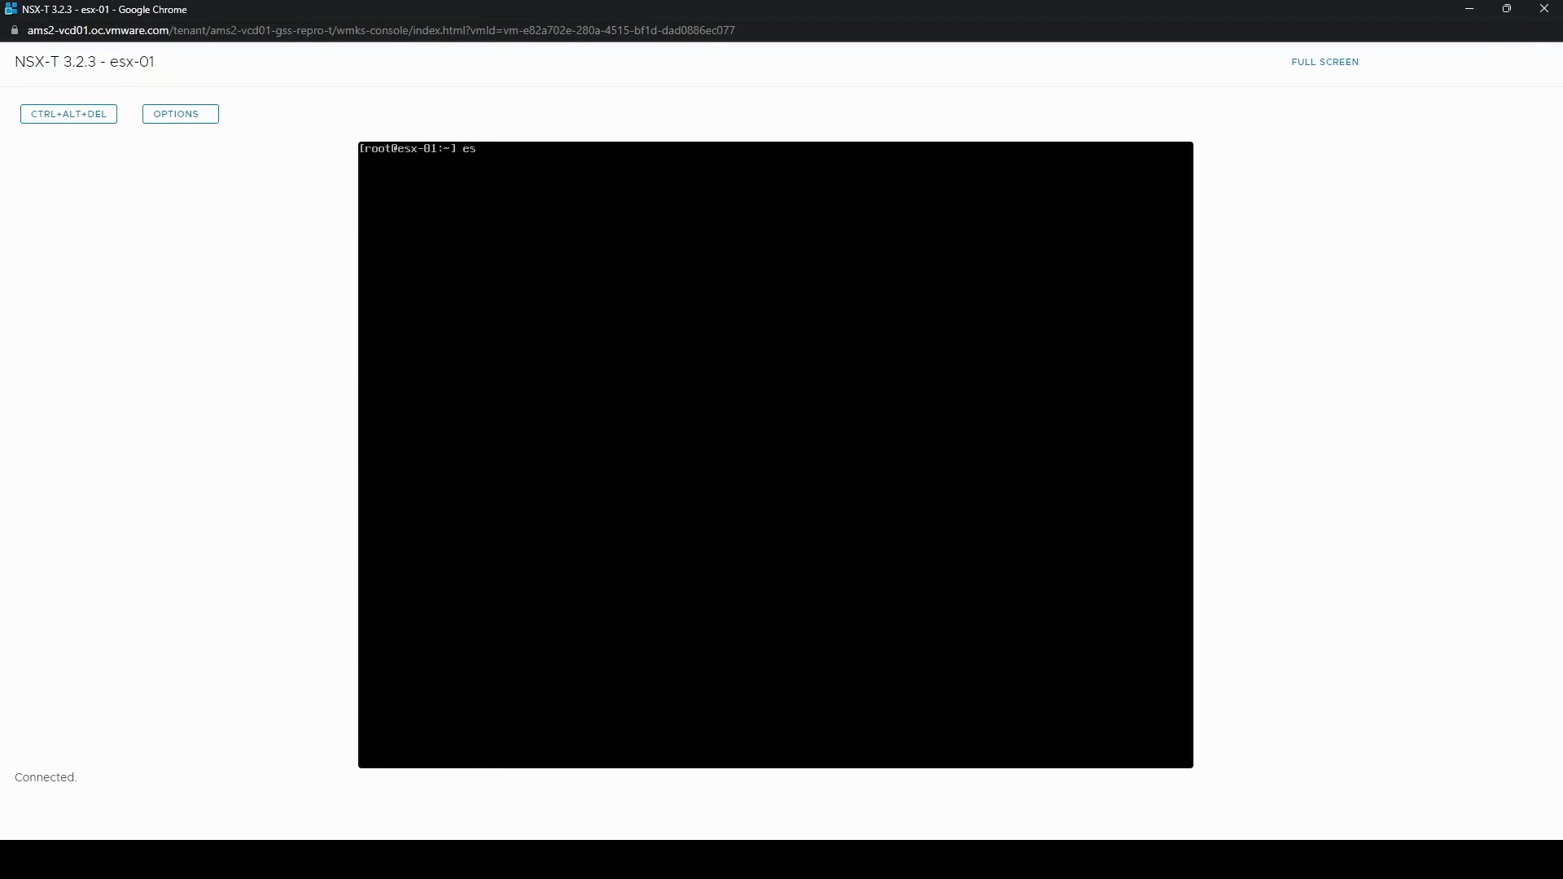
- Remove vmk0 with esxcli interface remove, leaving only vmk1 and vmk2, then clear
type("xcli network")
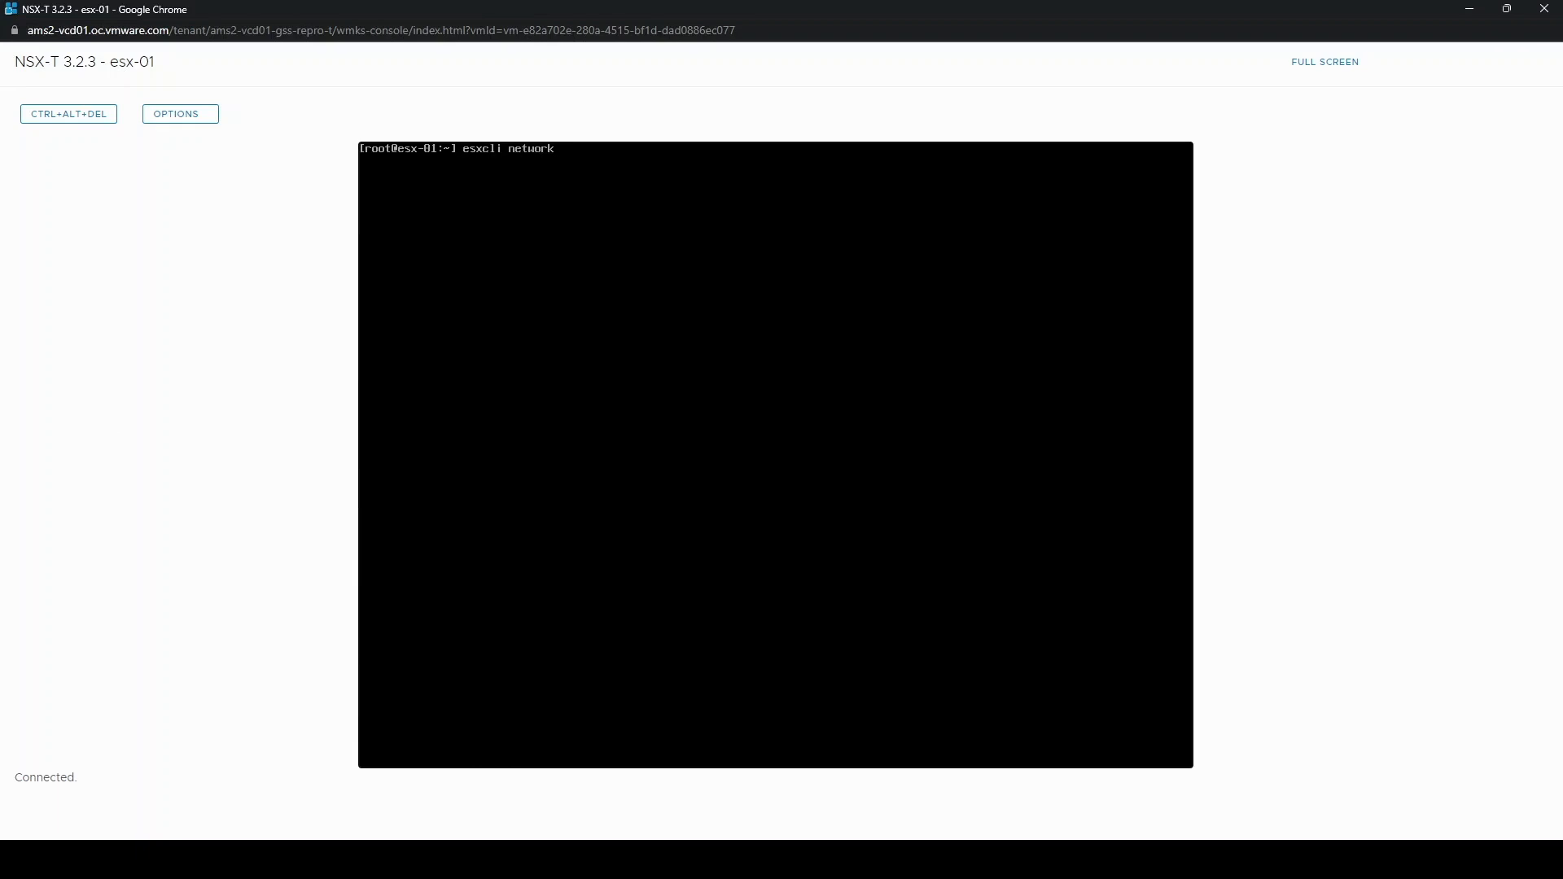
type("ip interface")
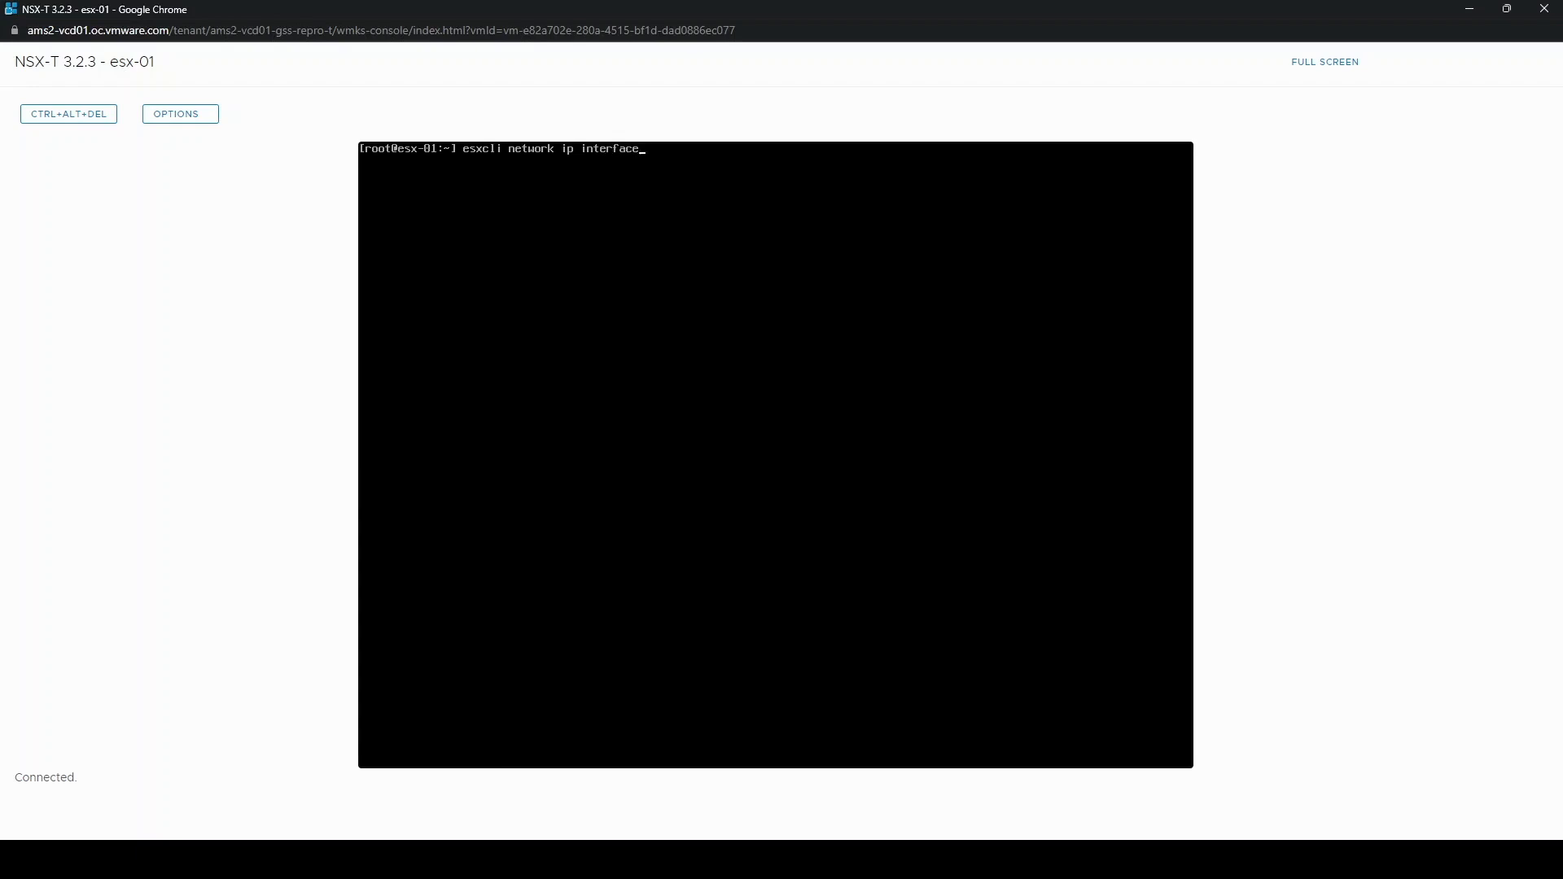
type("remove --inte")
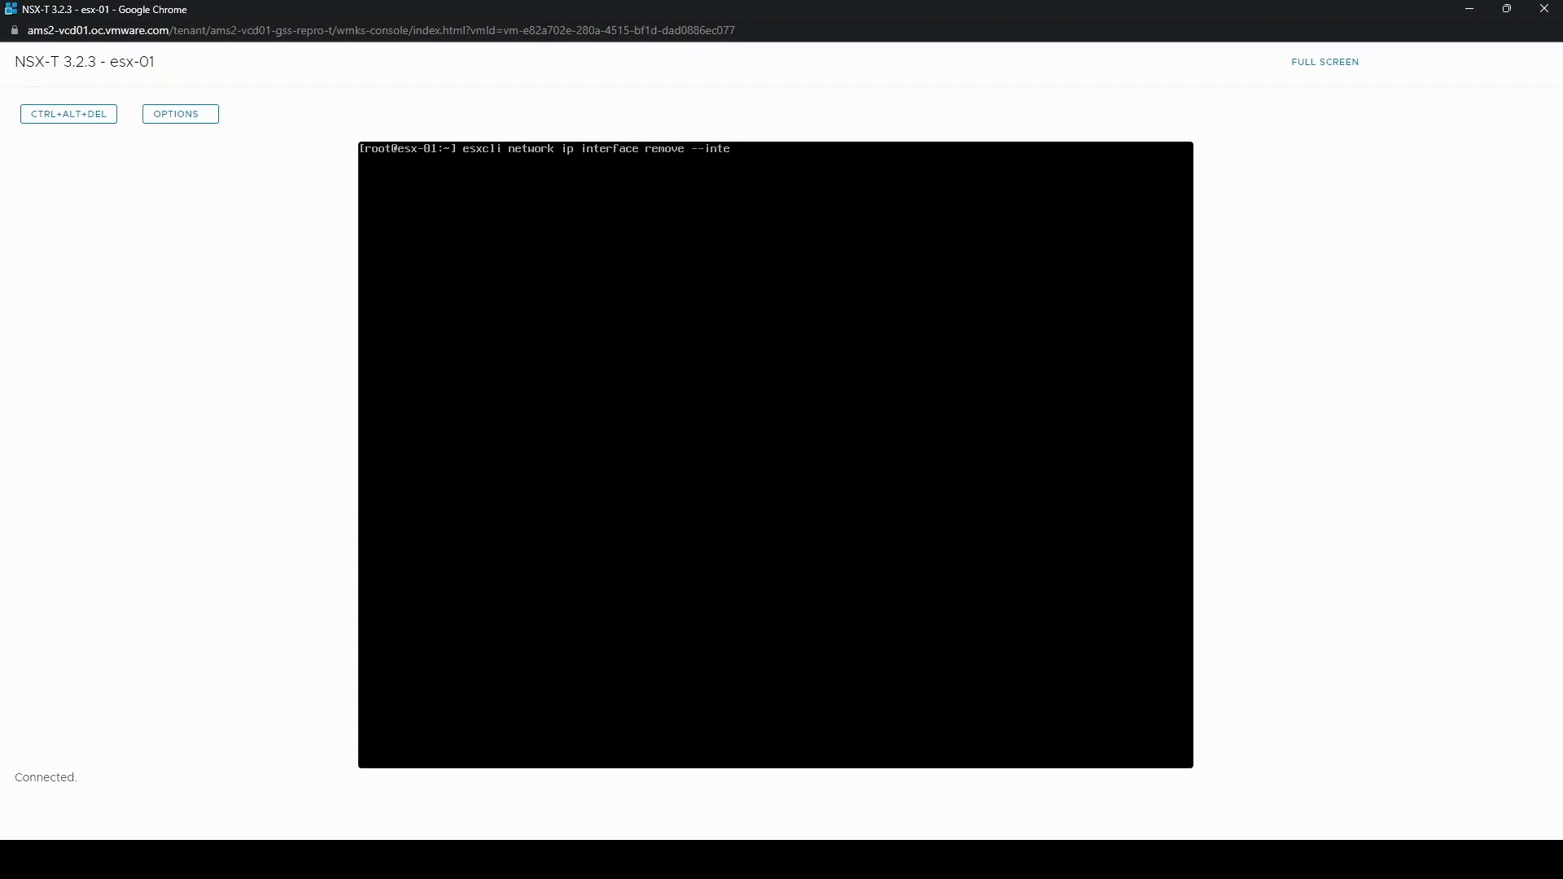
type("rface-name")
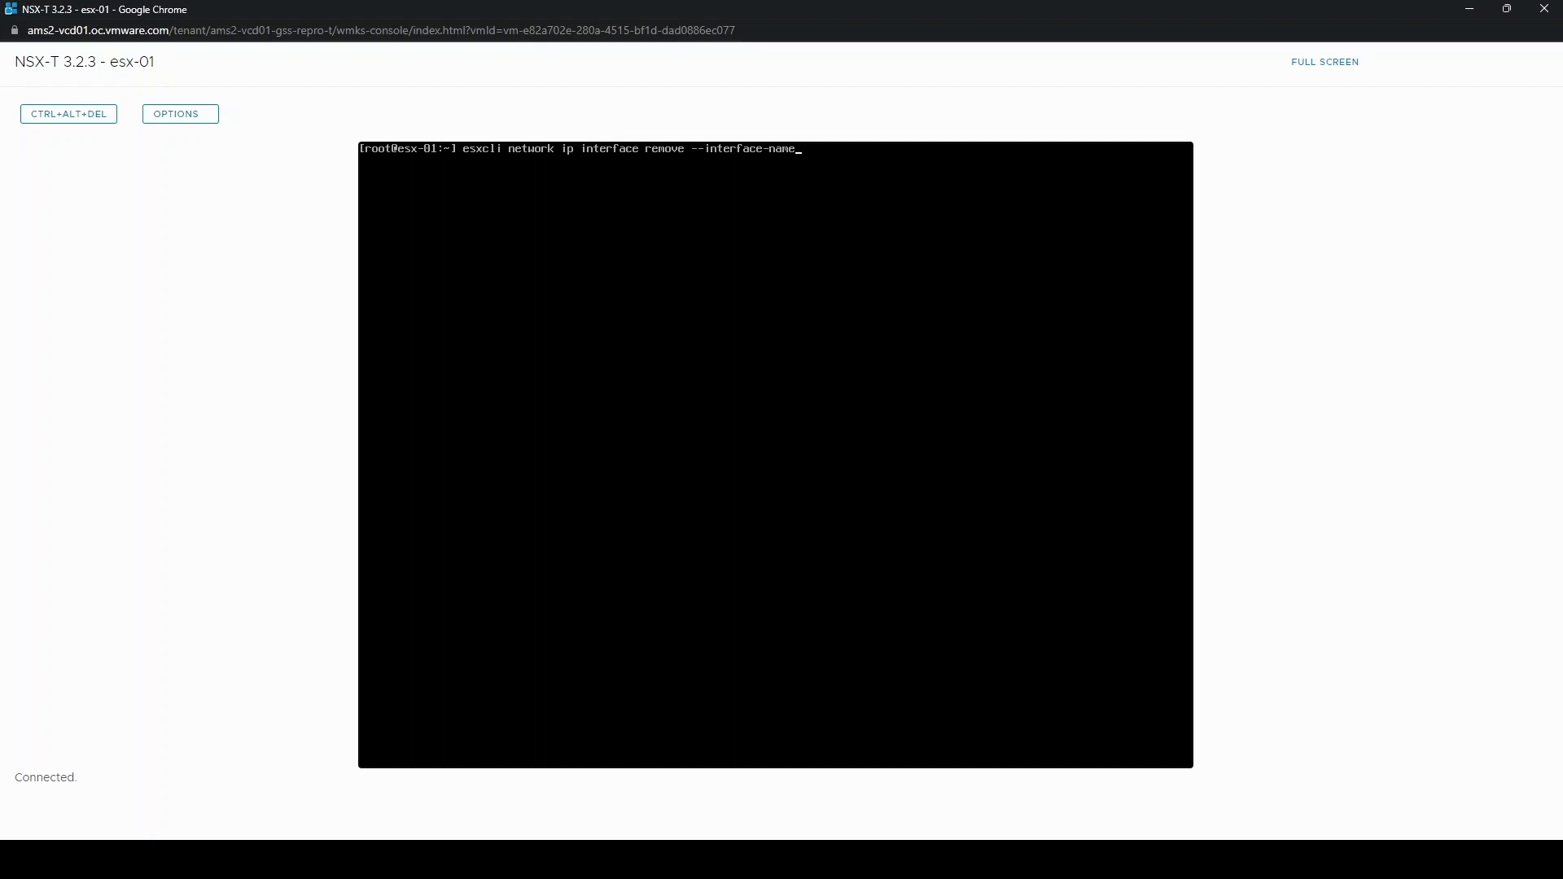
type("=vmk0")
type("esxcfg-vmknic -l")
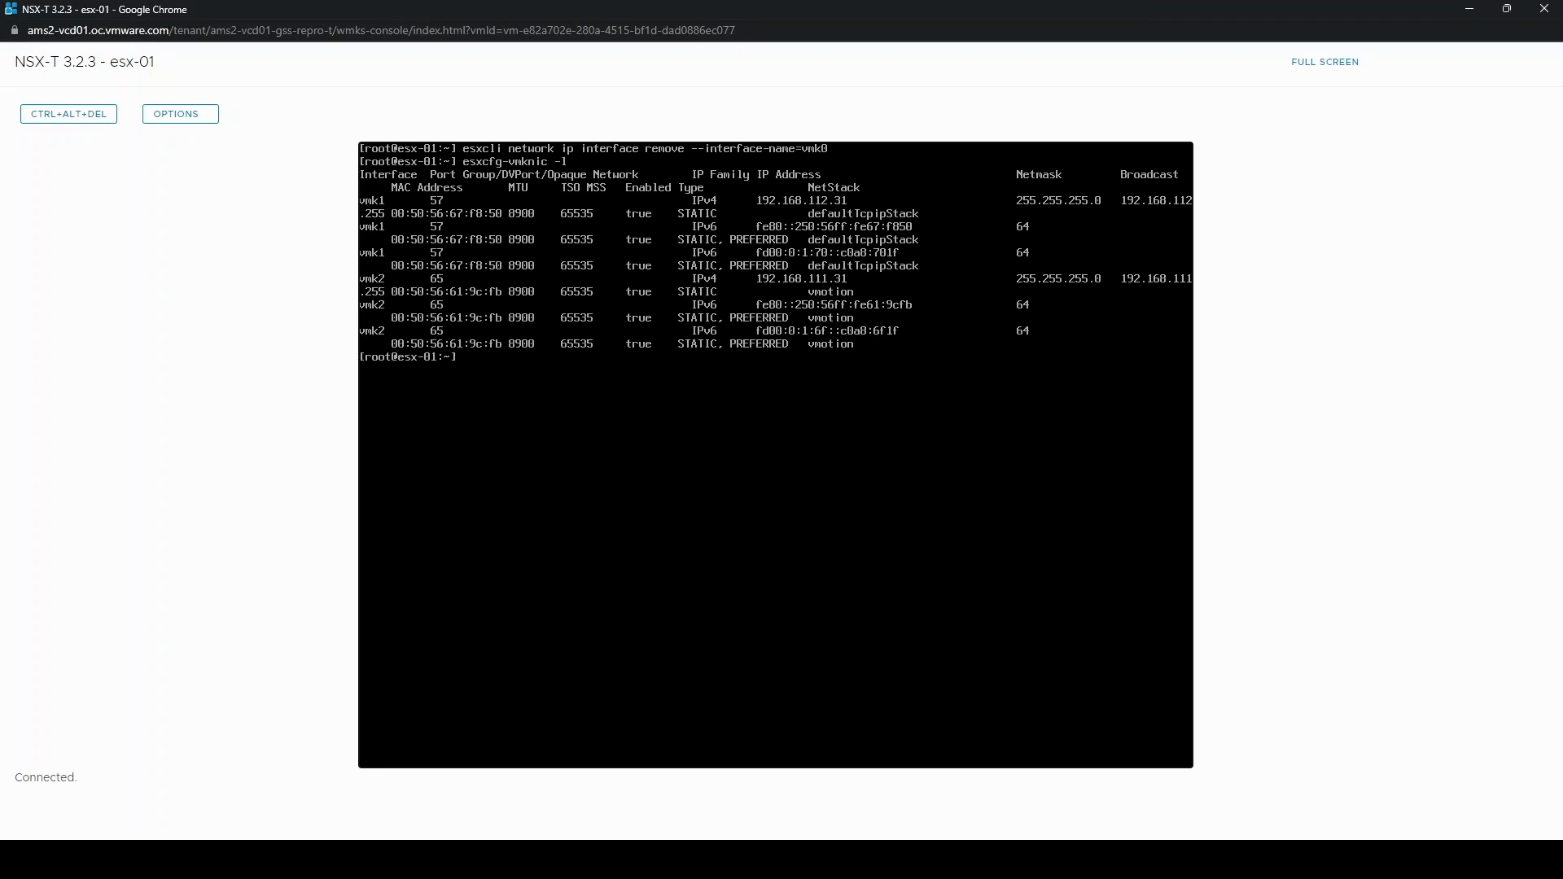
type("cli network ip interf")
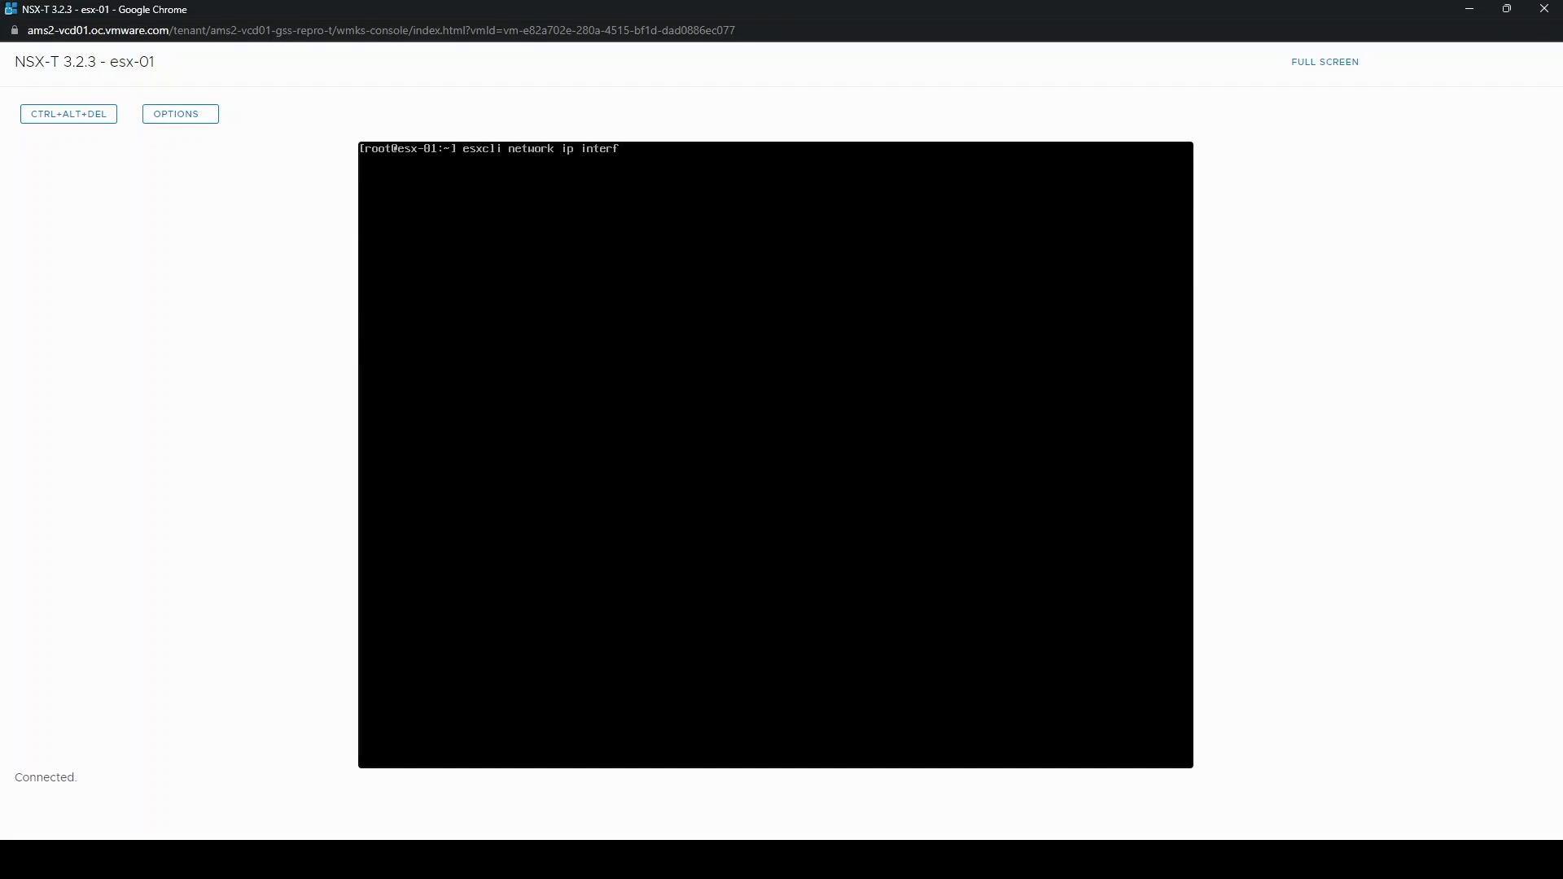
- Add vmk0 to temp_portgroup with esxcli, then list vSwitches showing one port in use
type("ace add -")
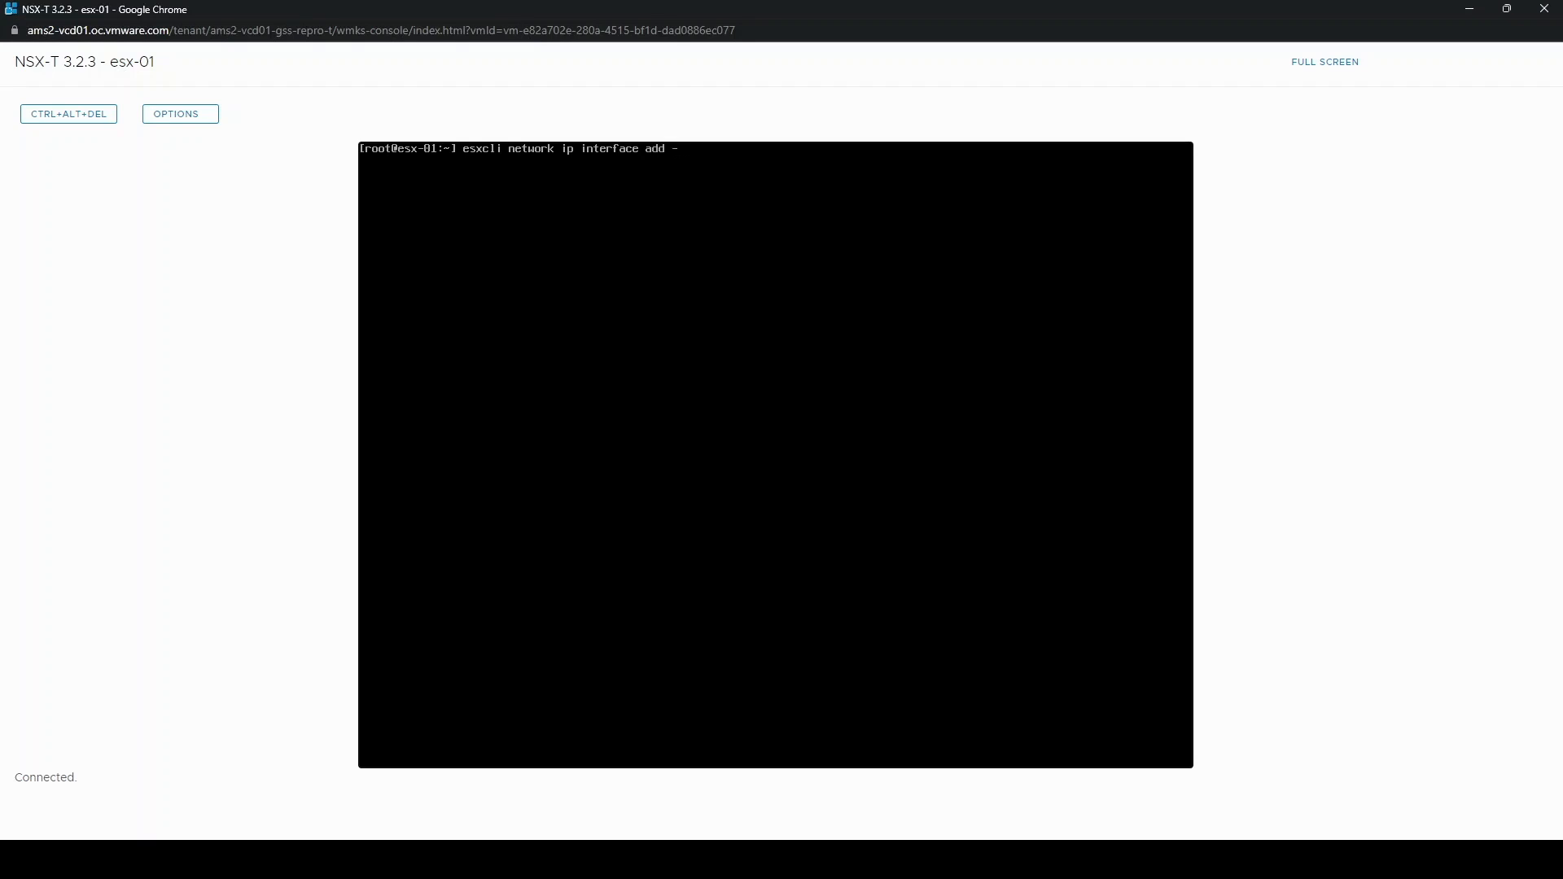
type("-interface-name=vmk0 --por")
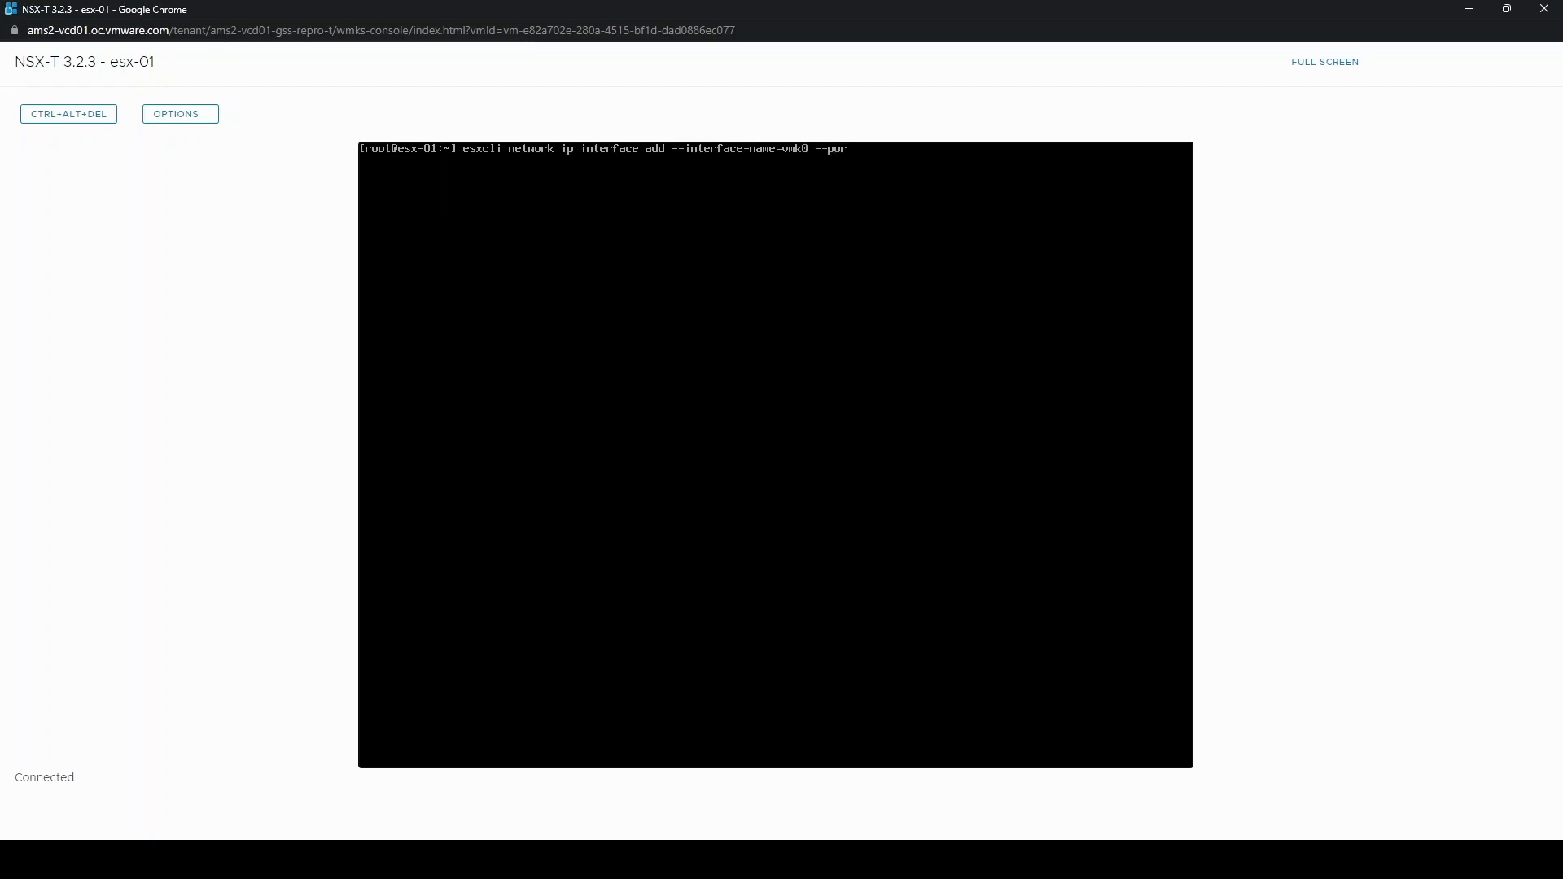
type("tgroup-name")
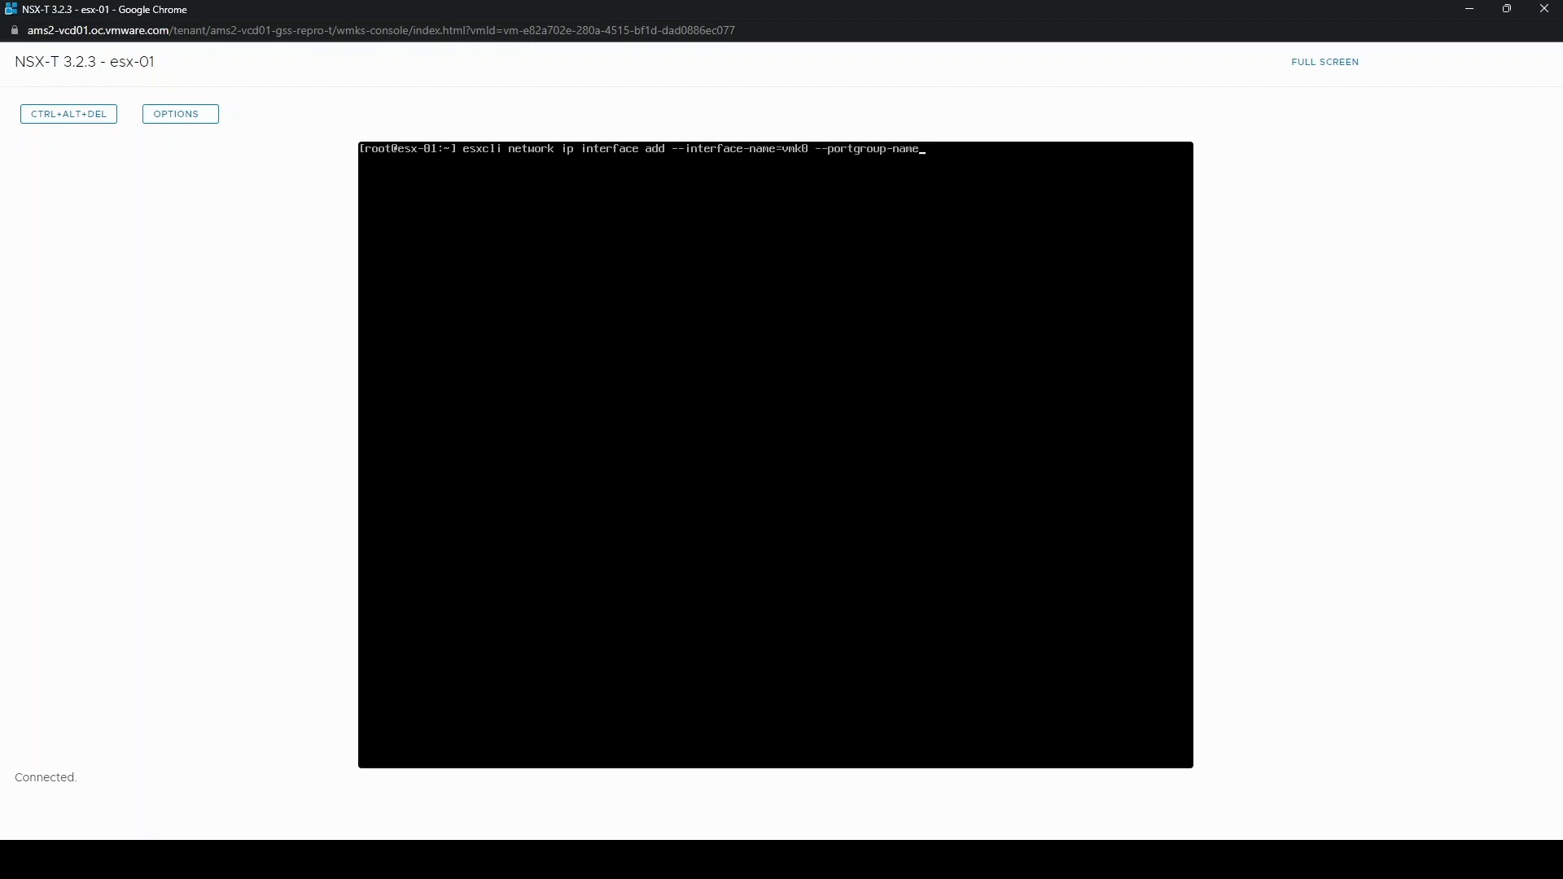
type("temp")
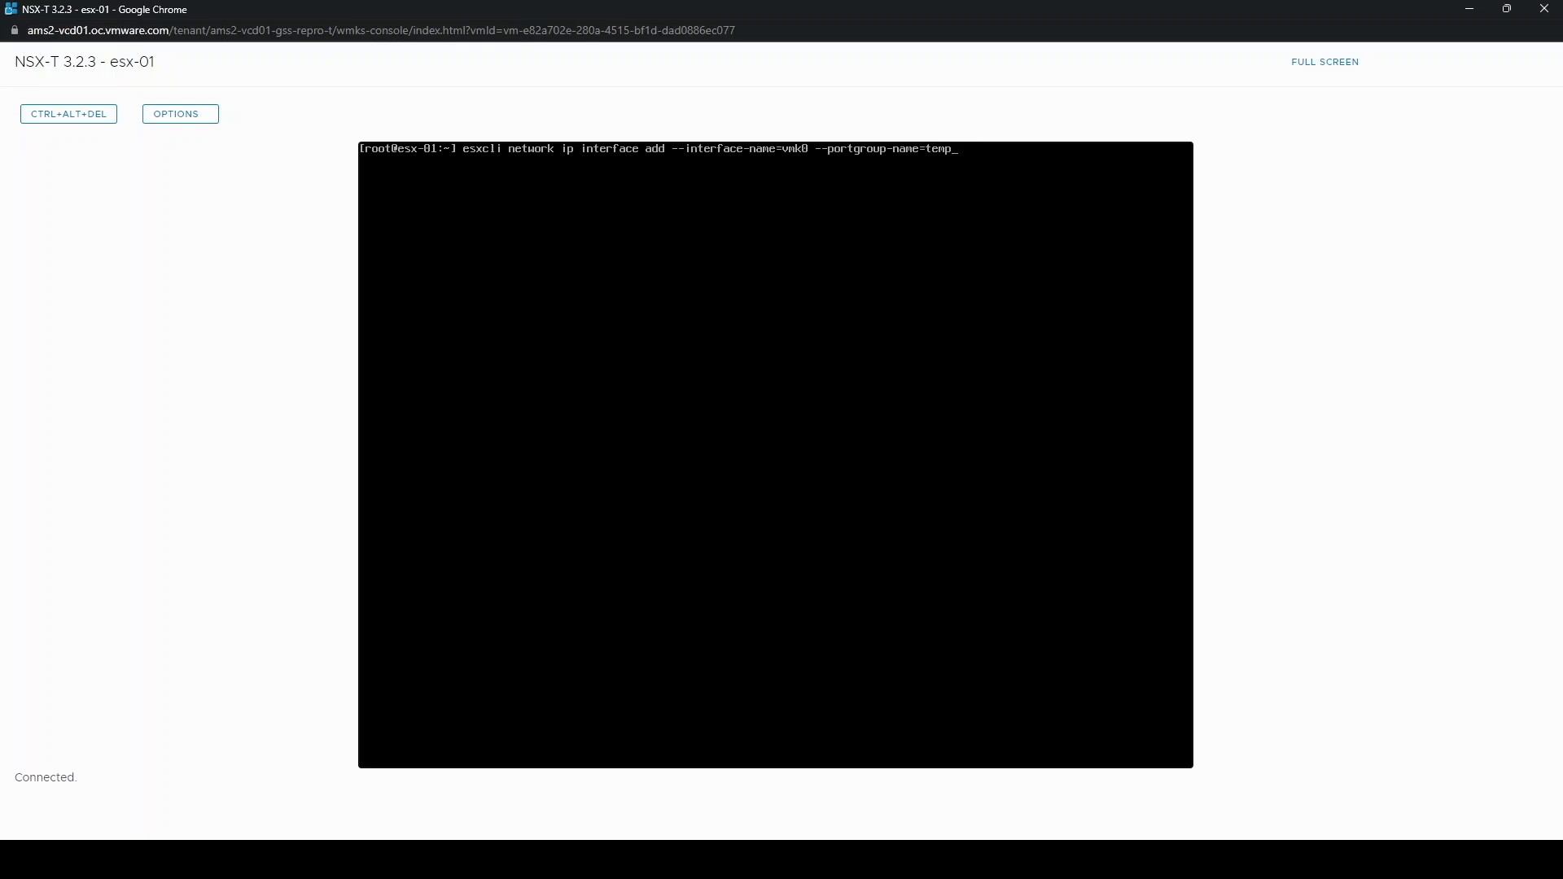
type("portgroup")
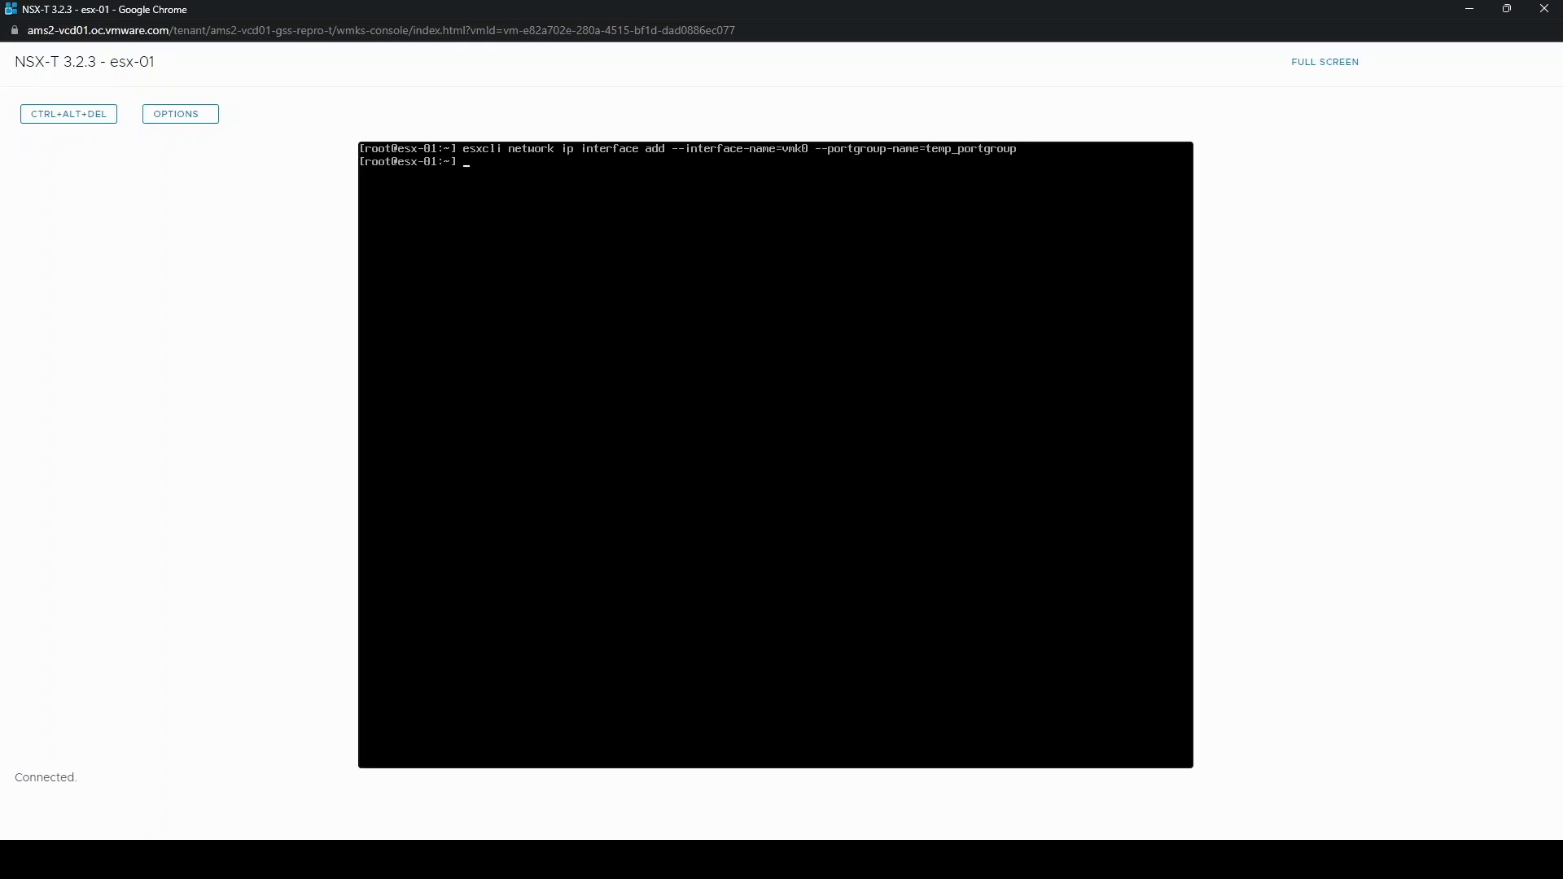
type("esxcfg-vswitch -l")
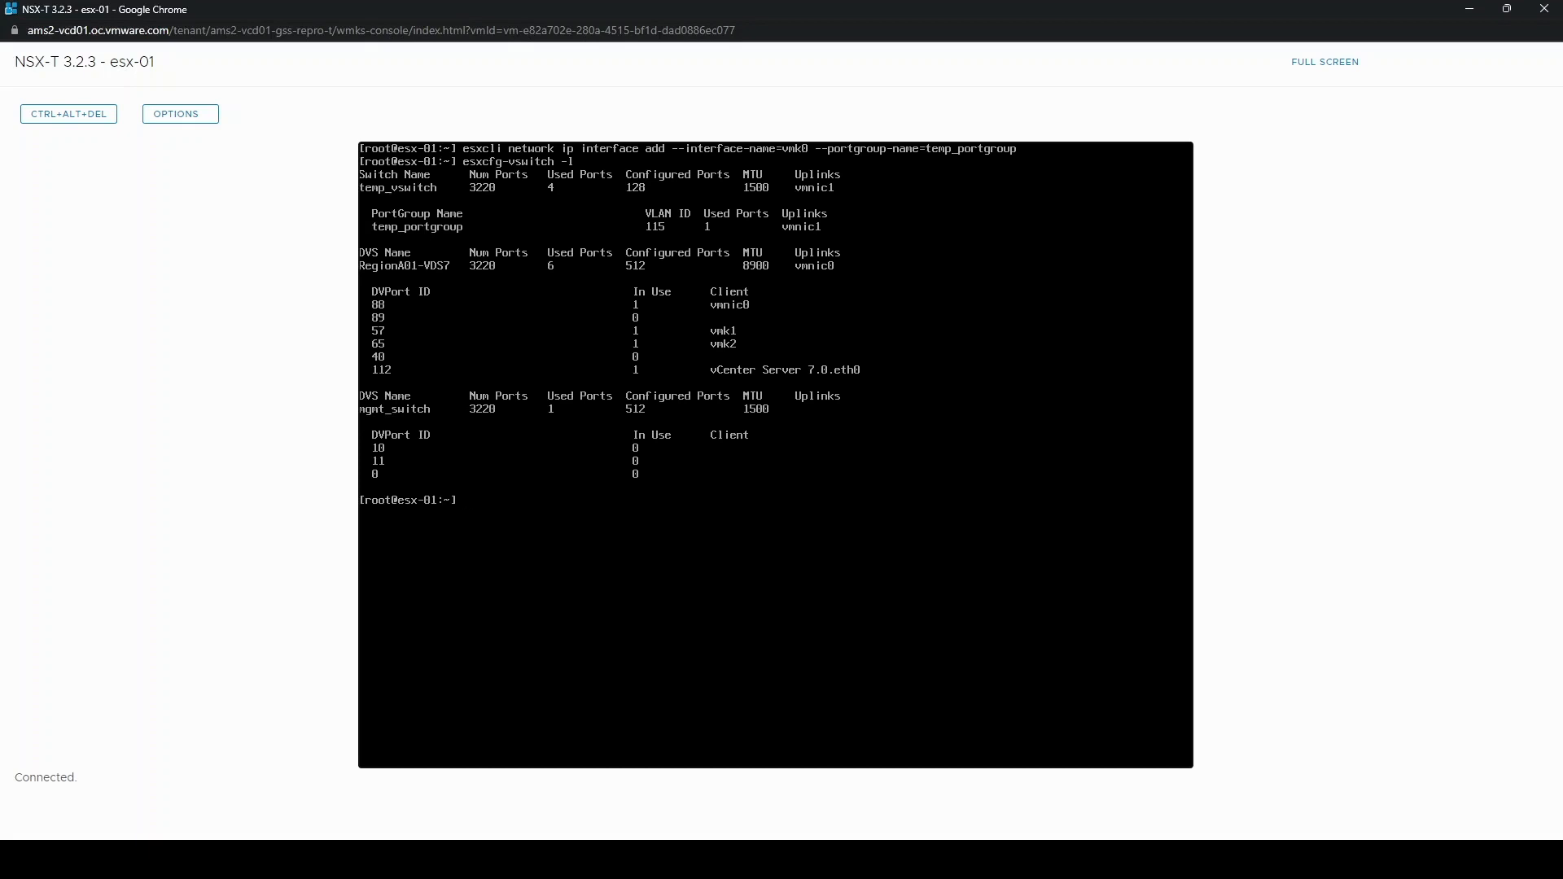
- Set vmk0 to static IPv4 192.168.115.31 with netmask 255.255.255.0 via esxcli
type("esxcli network i")
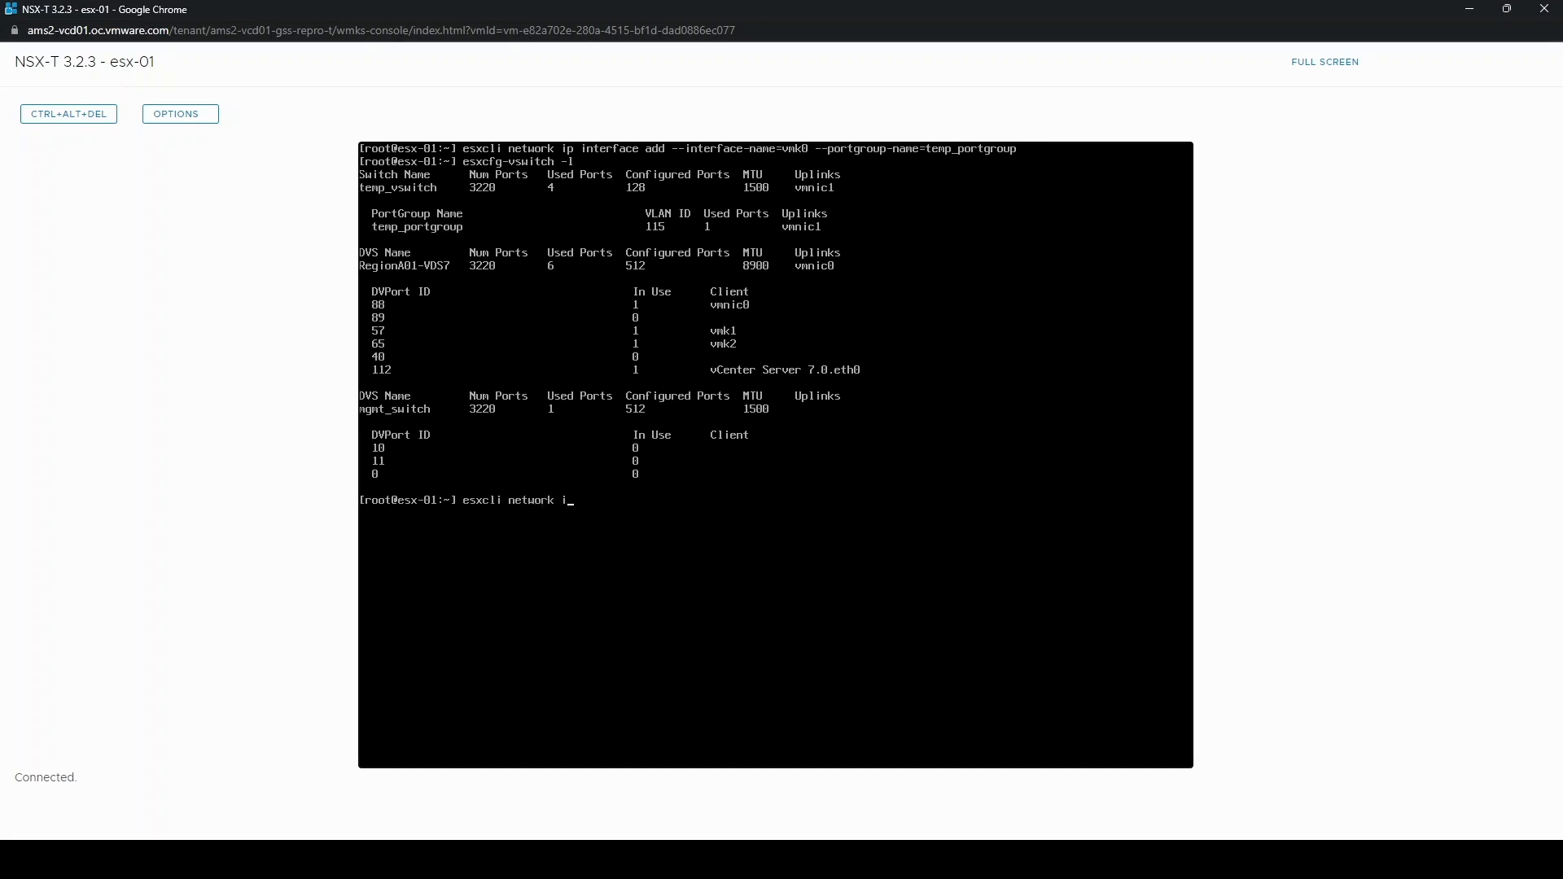
type("p interface ipv4 s")
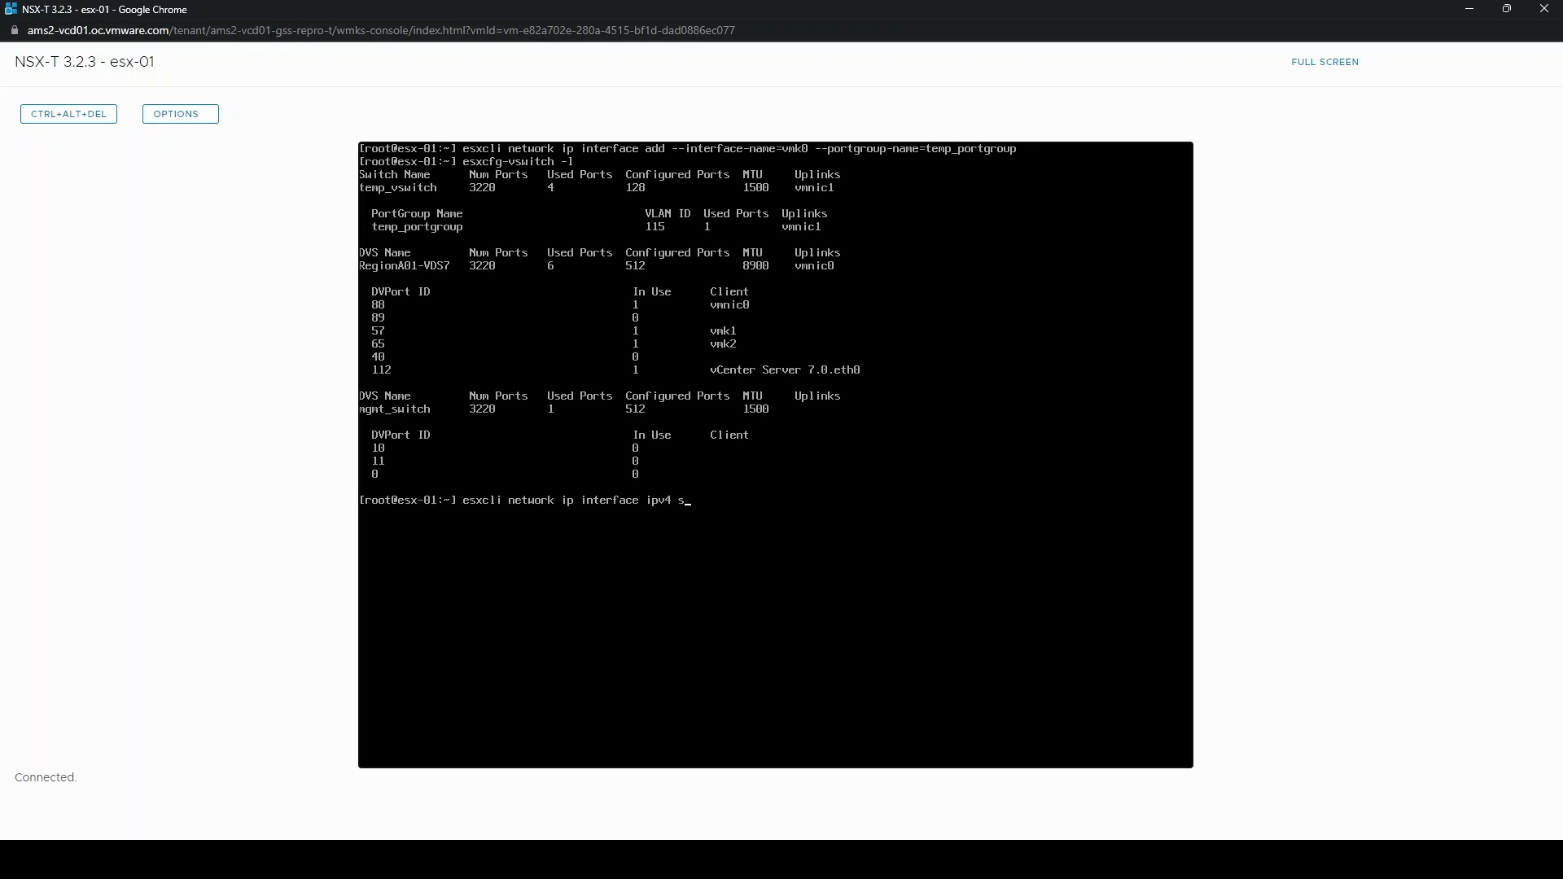
type("et --interfa")
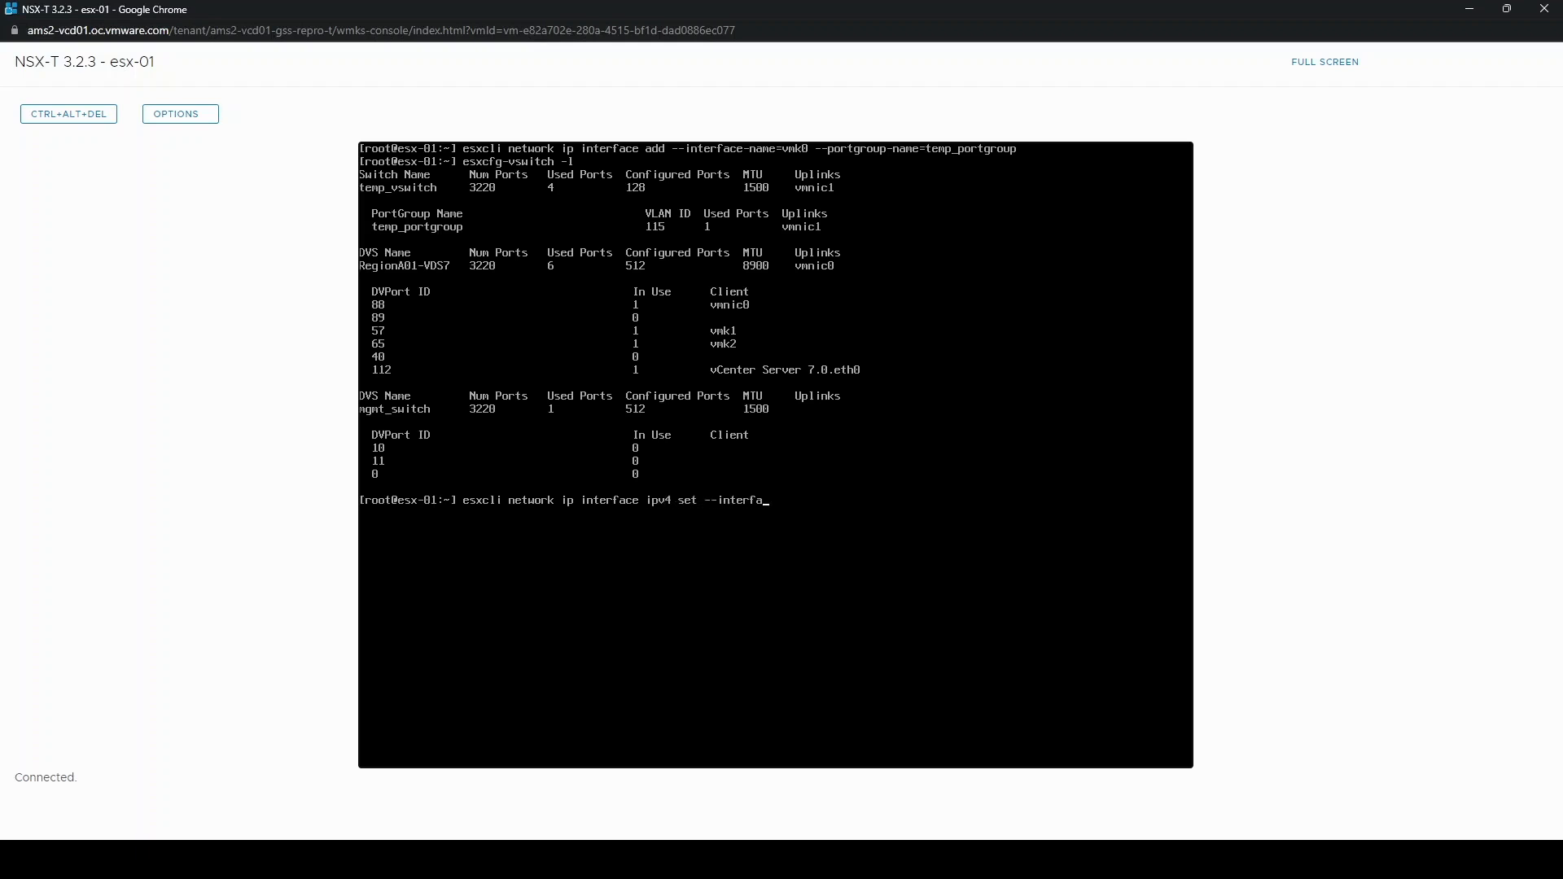
type("ce-name=v")
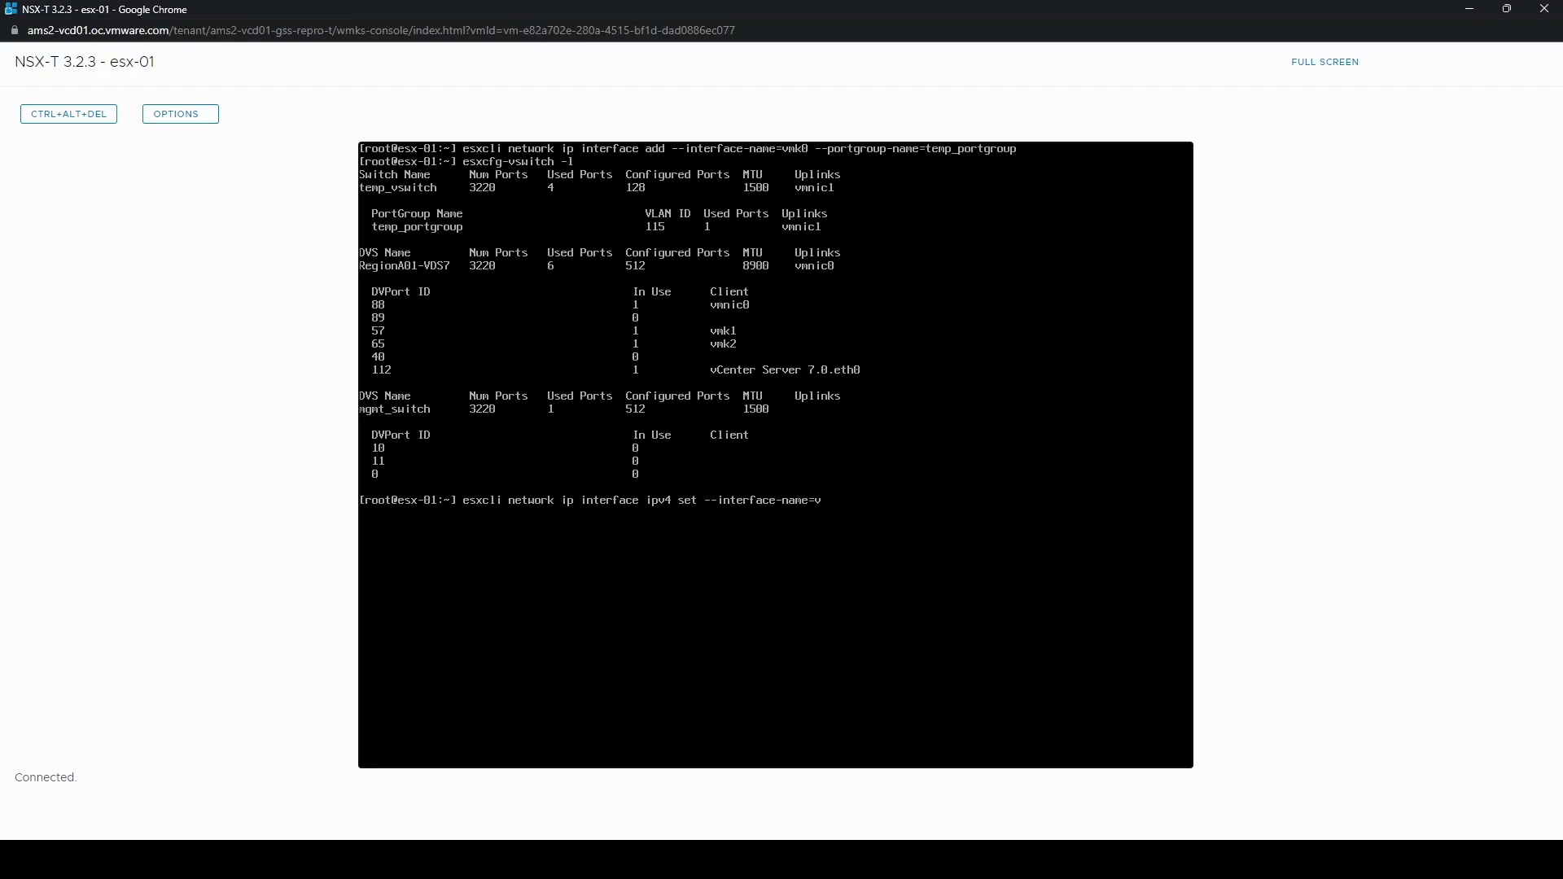
type("vmk0 --")
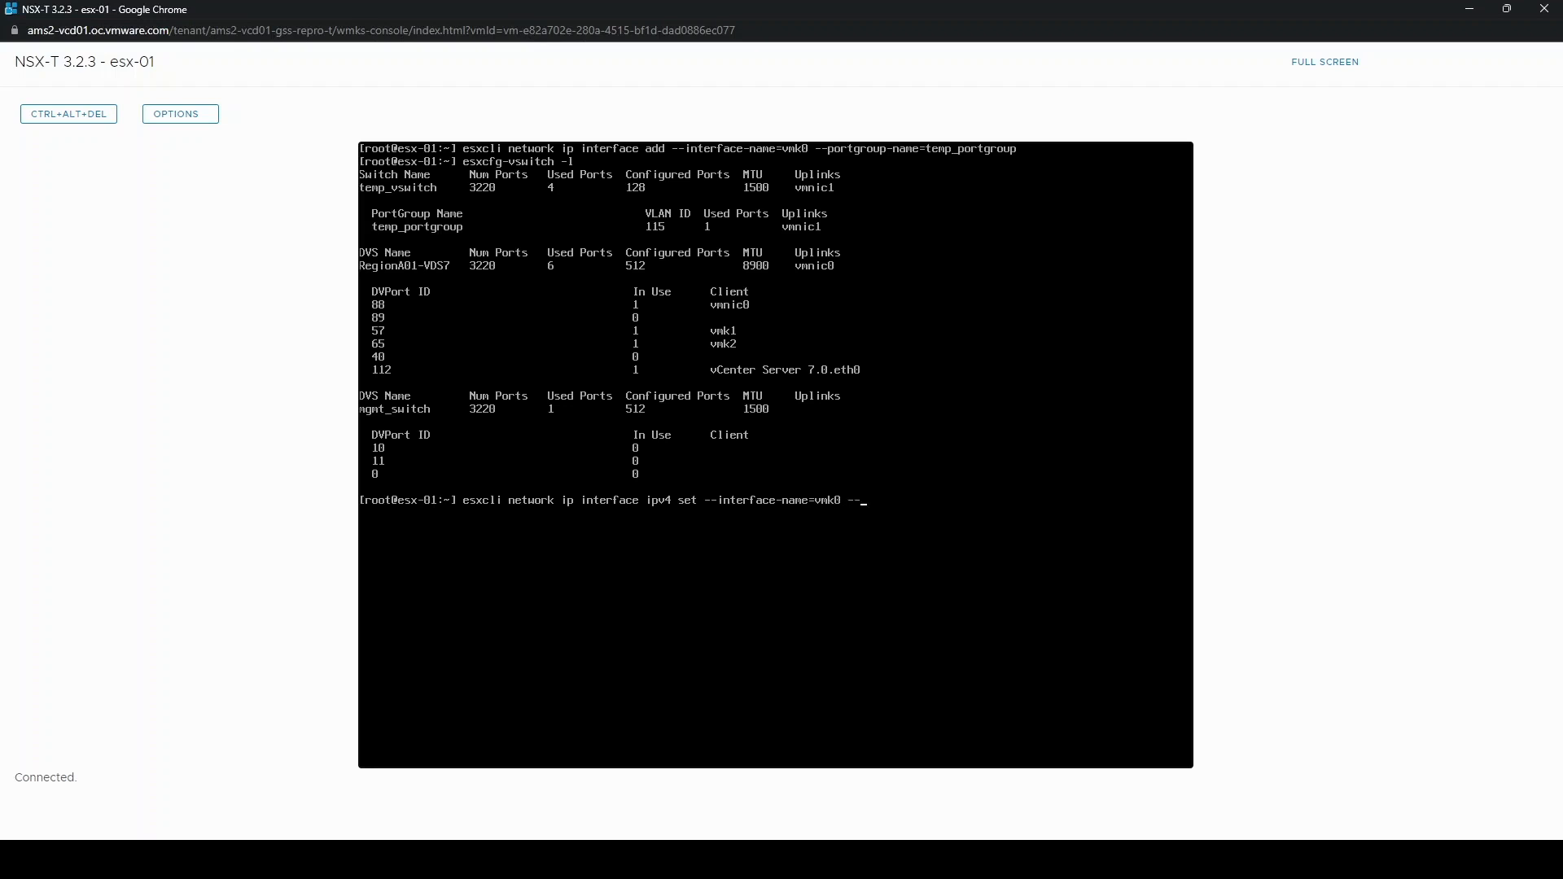
type("ipv4")
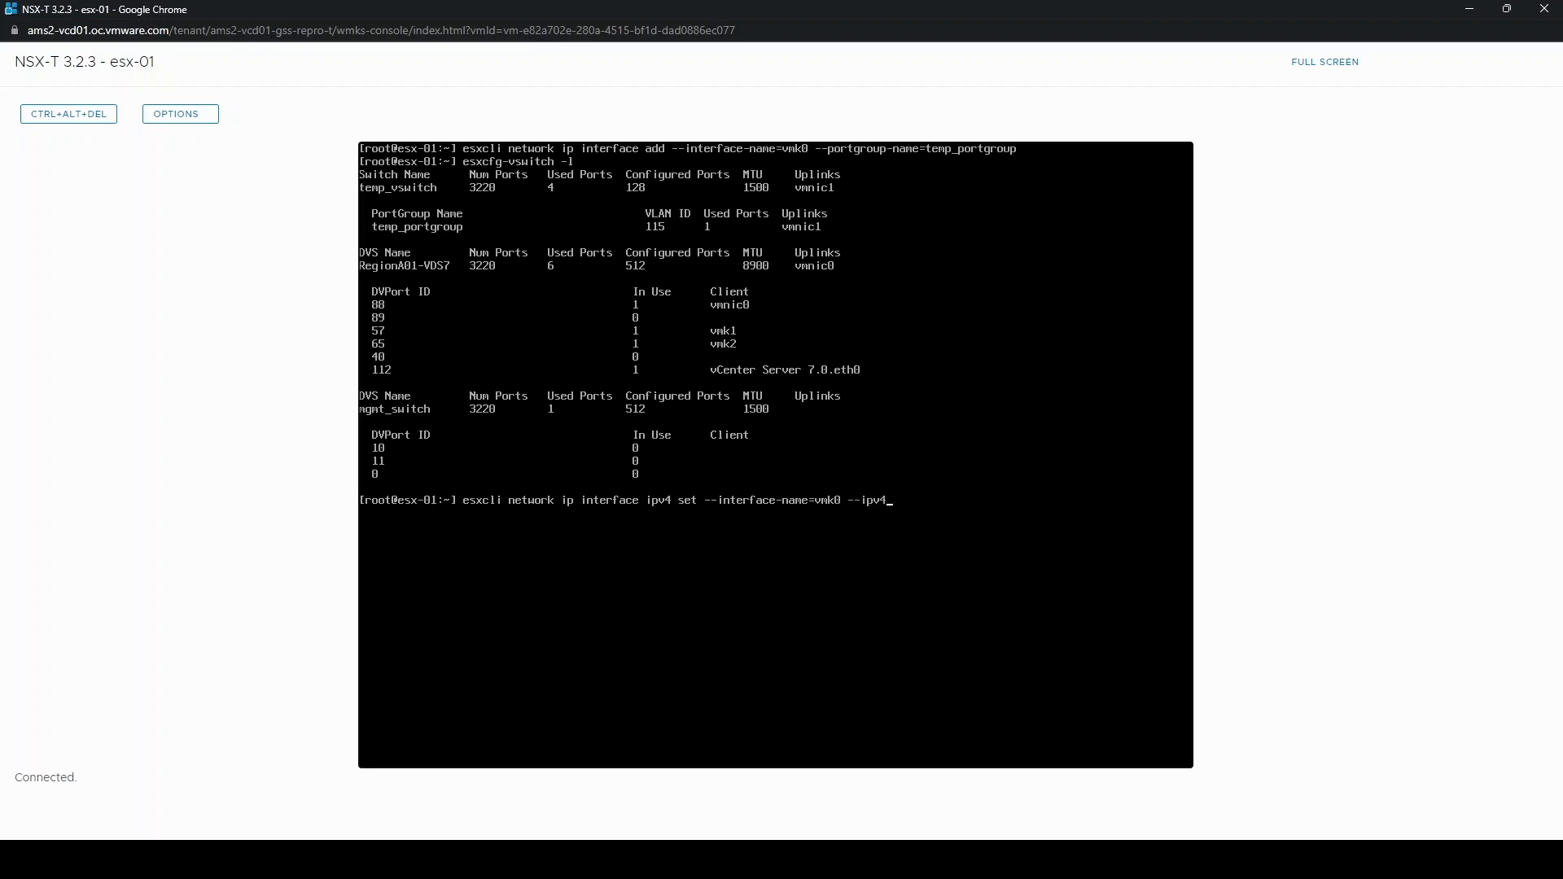
type("=")
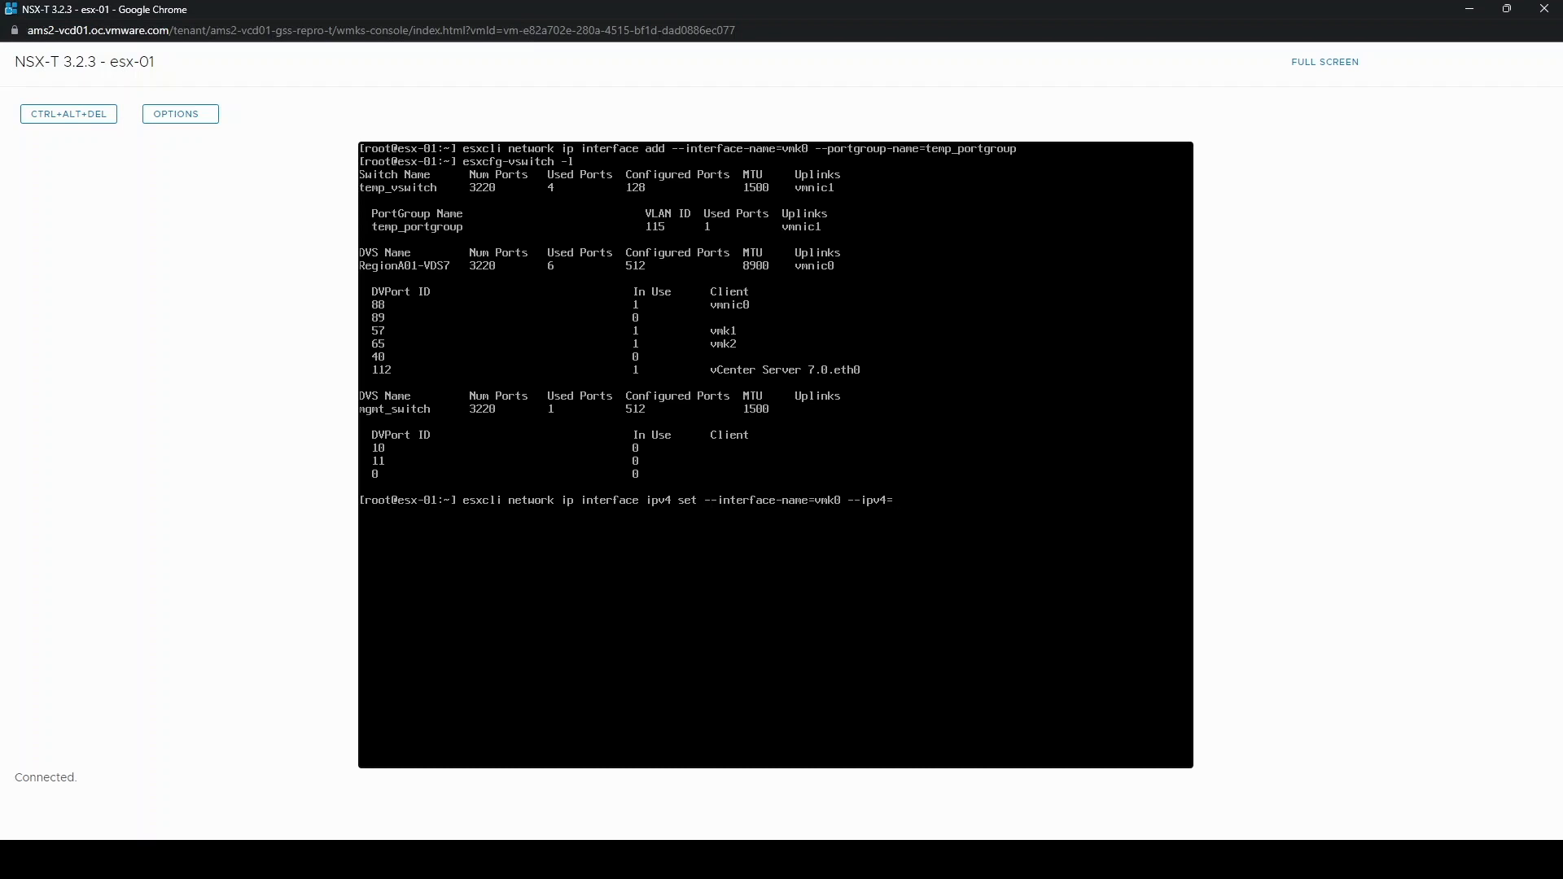
type("192.168.")
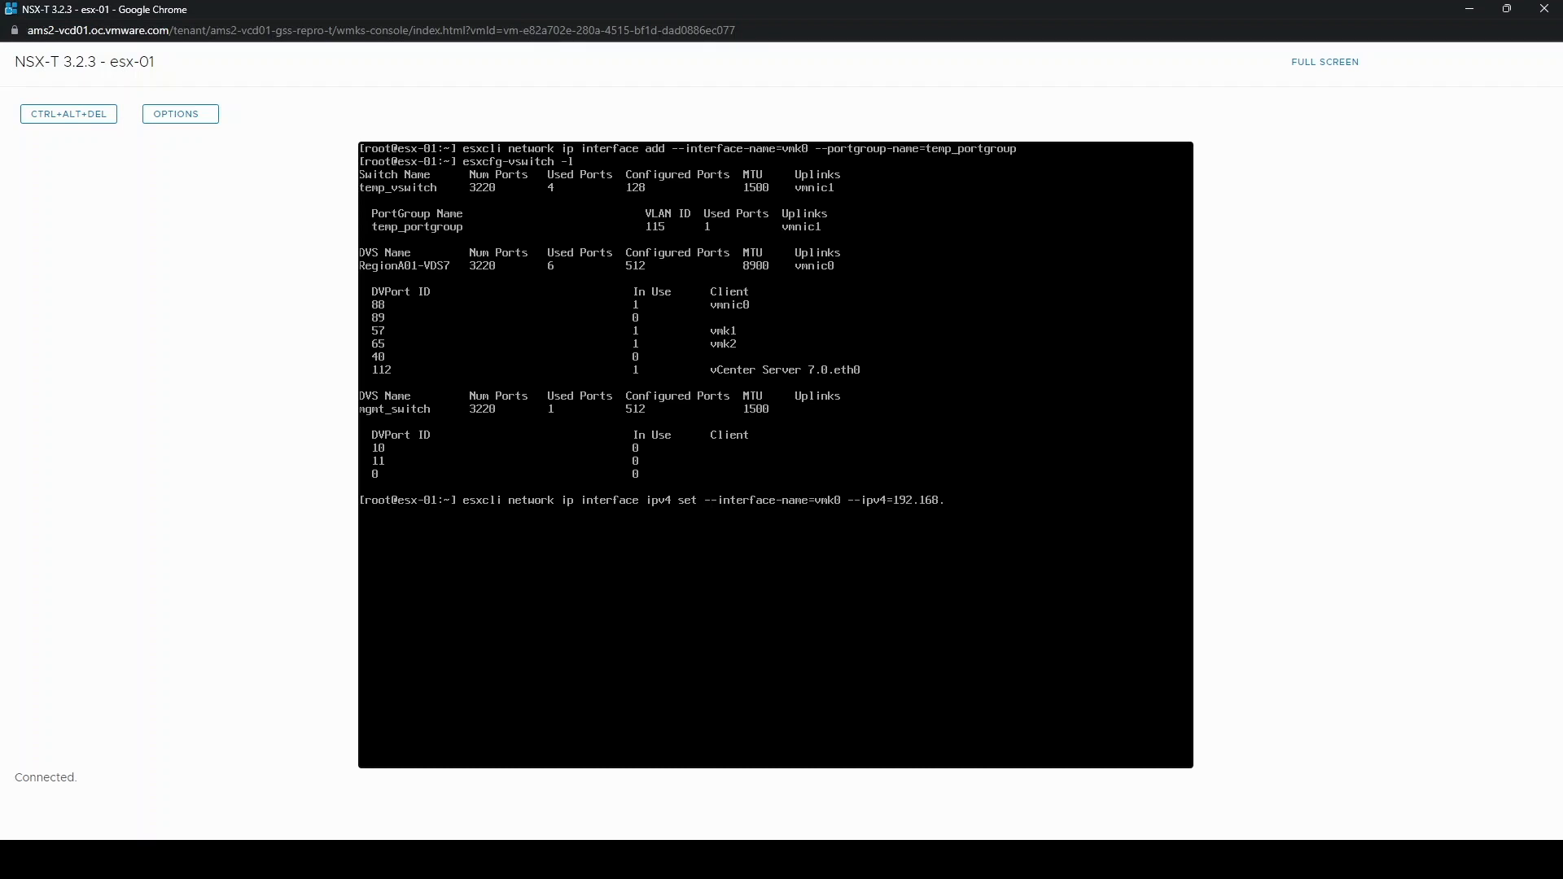
type("115.3")
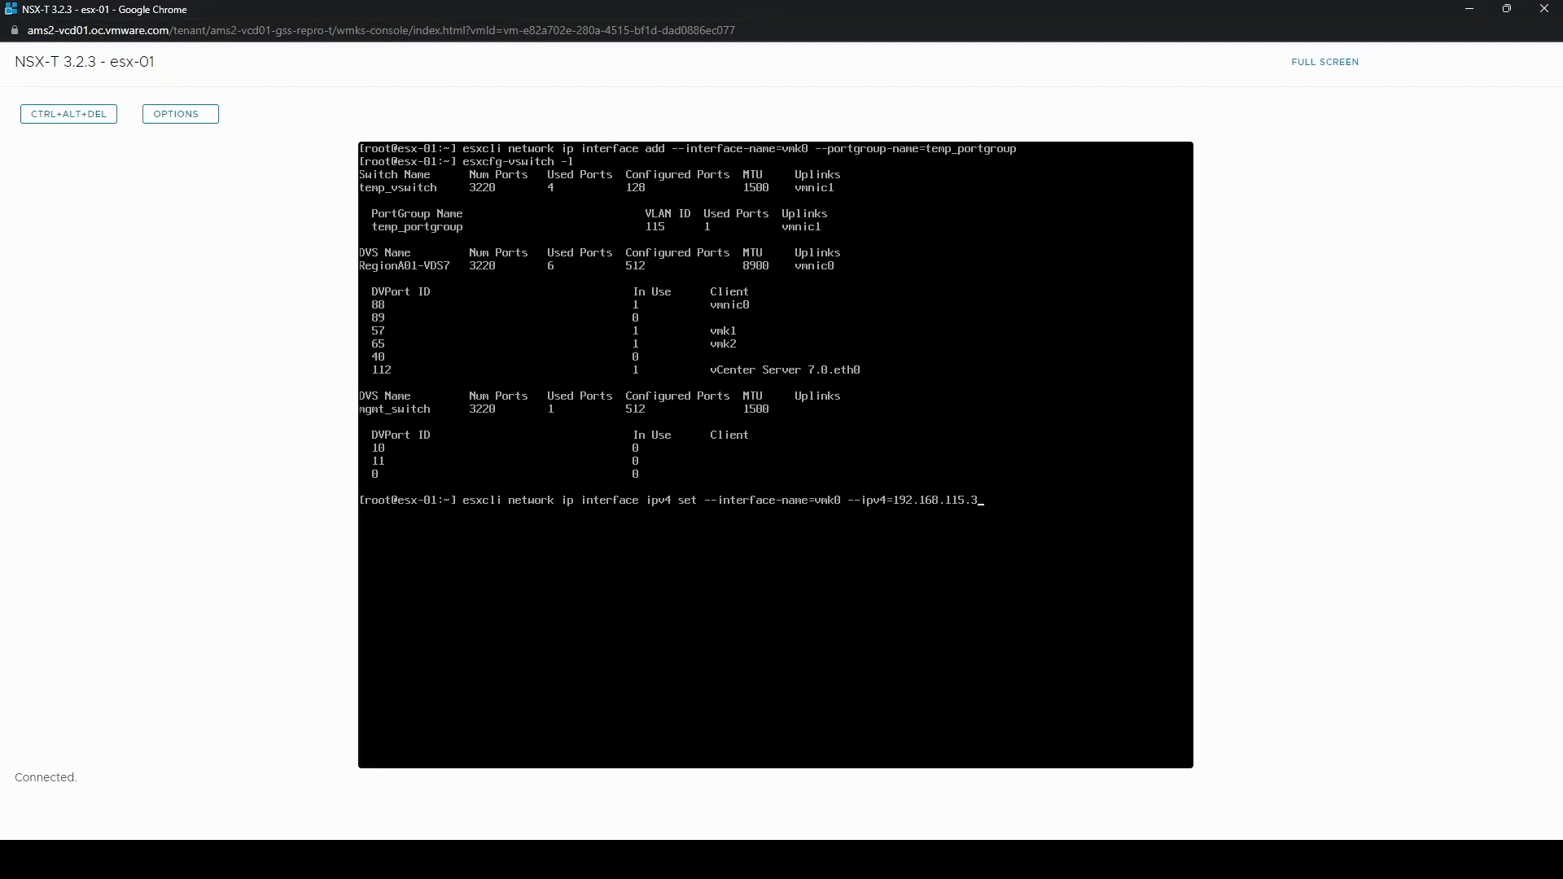
type("1 --netmask=")
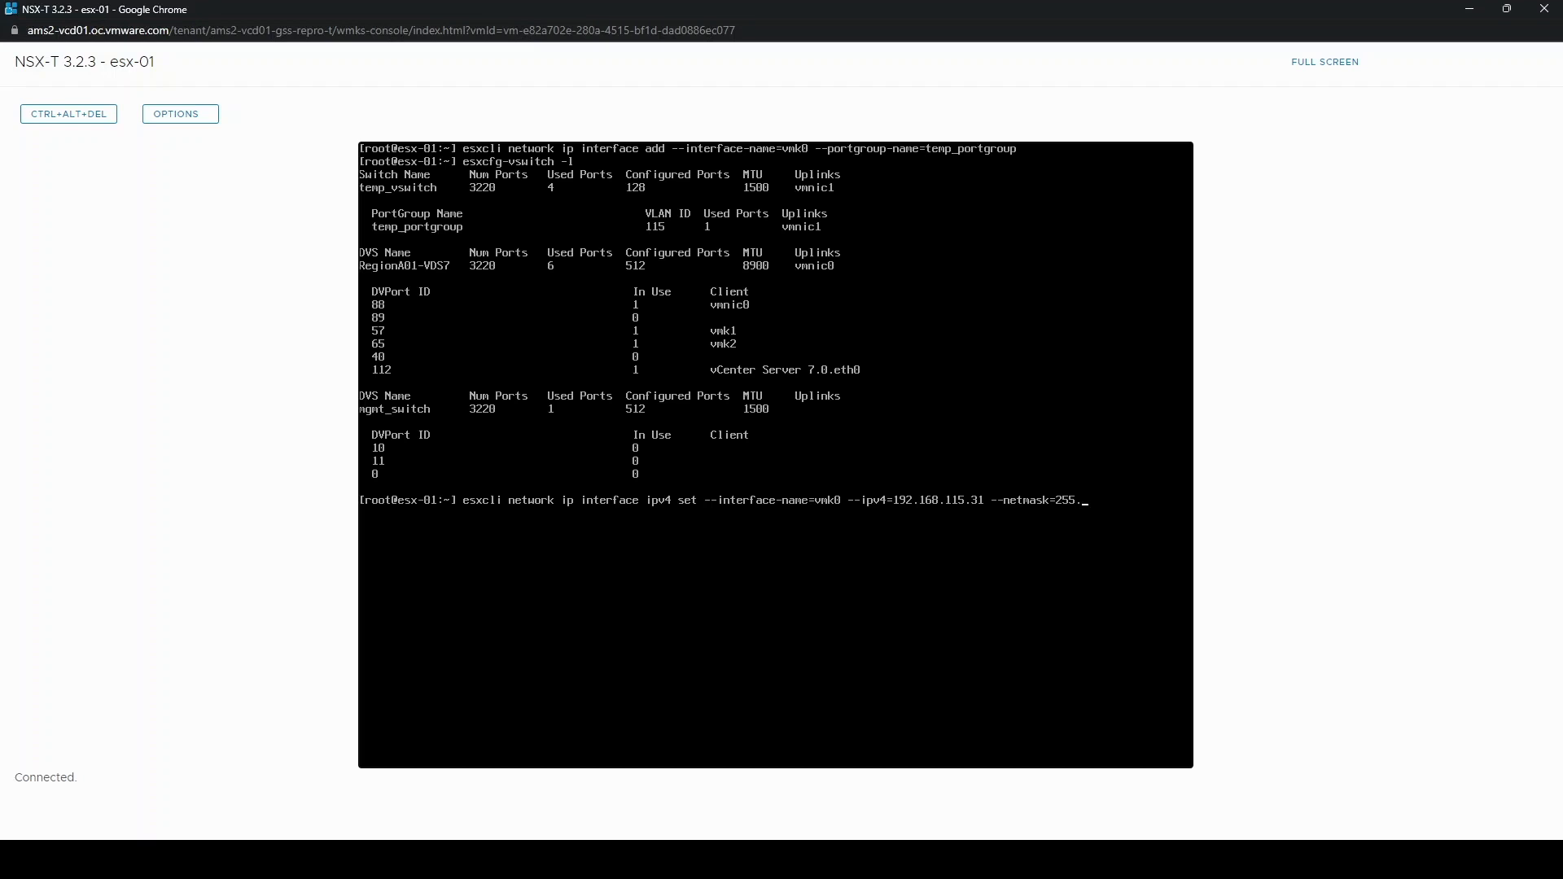
type("255.255.0")
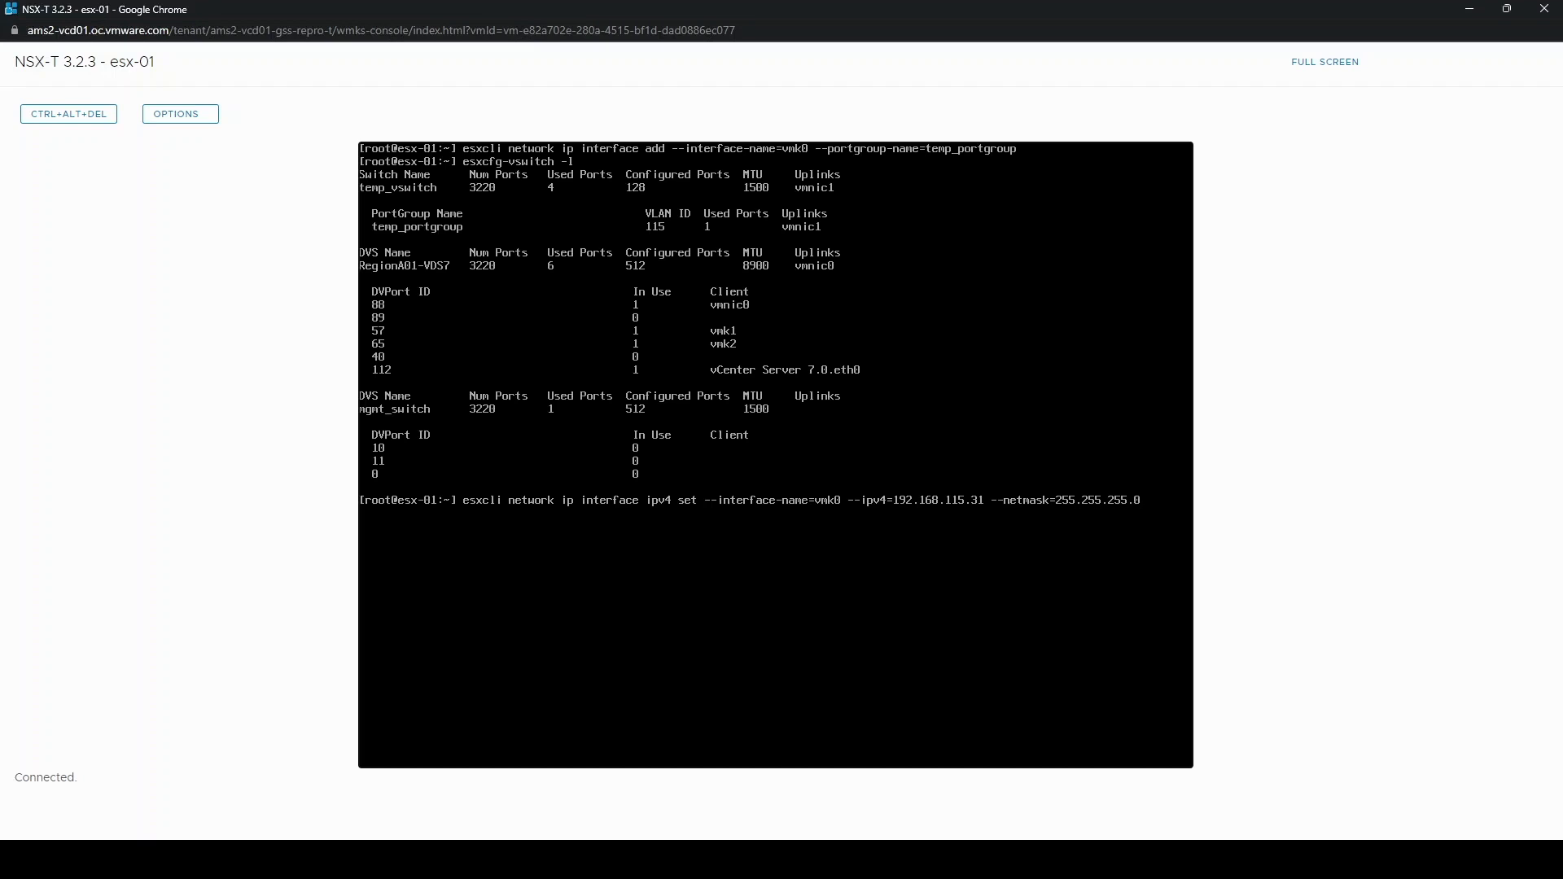
type("--type=static")
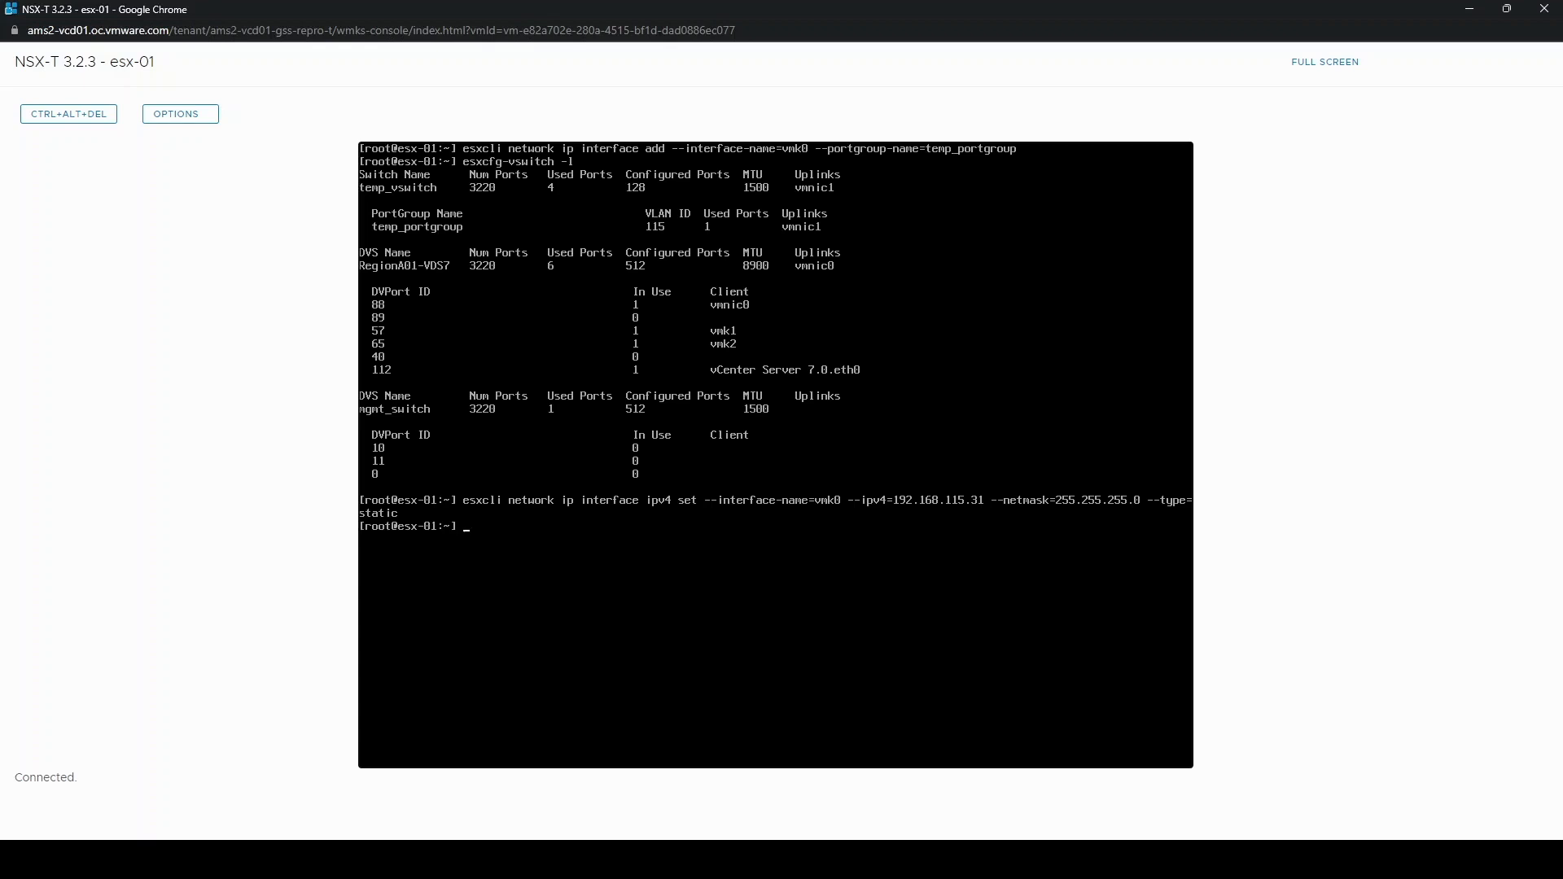
type("esxcfg-vm")
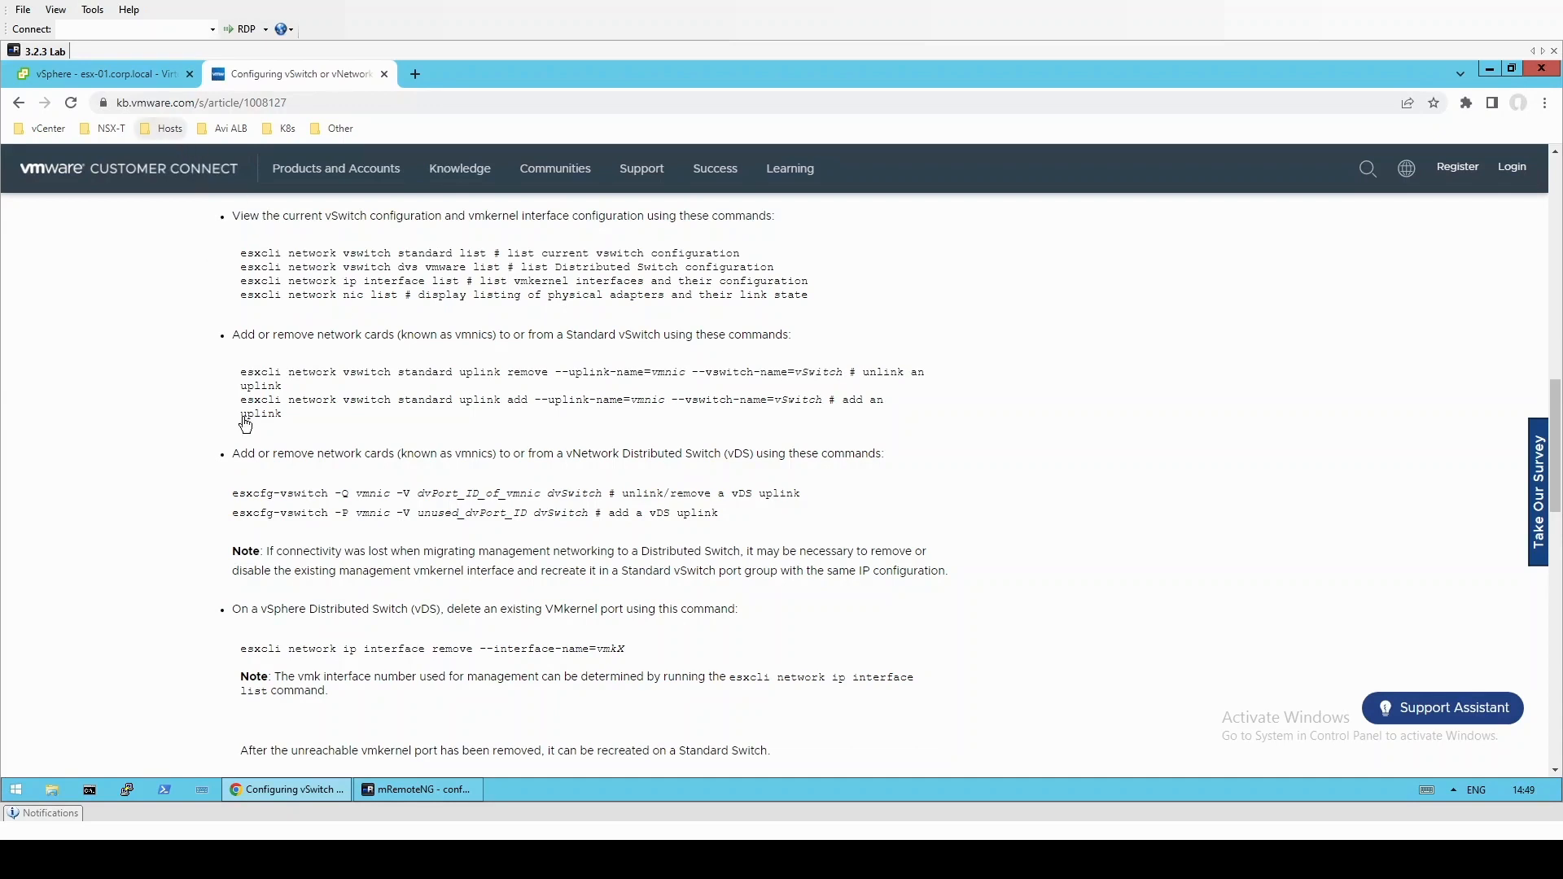
- Ping 192.168.115.31 from the vCenter session in mRemoteNG, confirming 0% packet loss
left_click(417, 789)
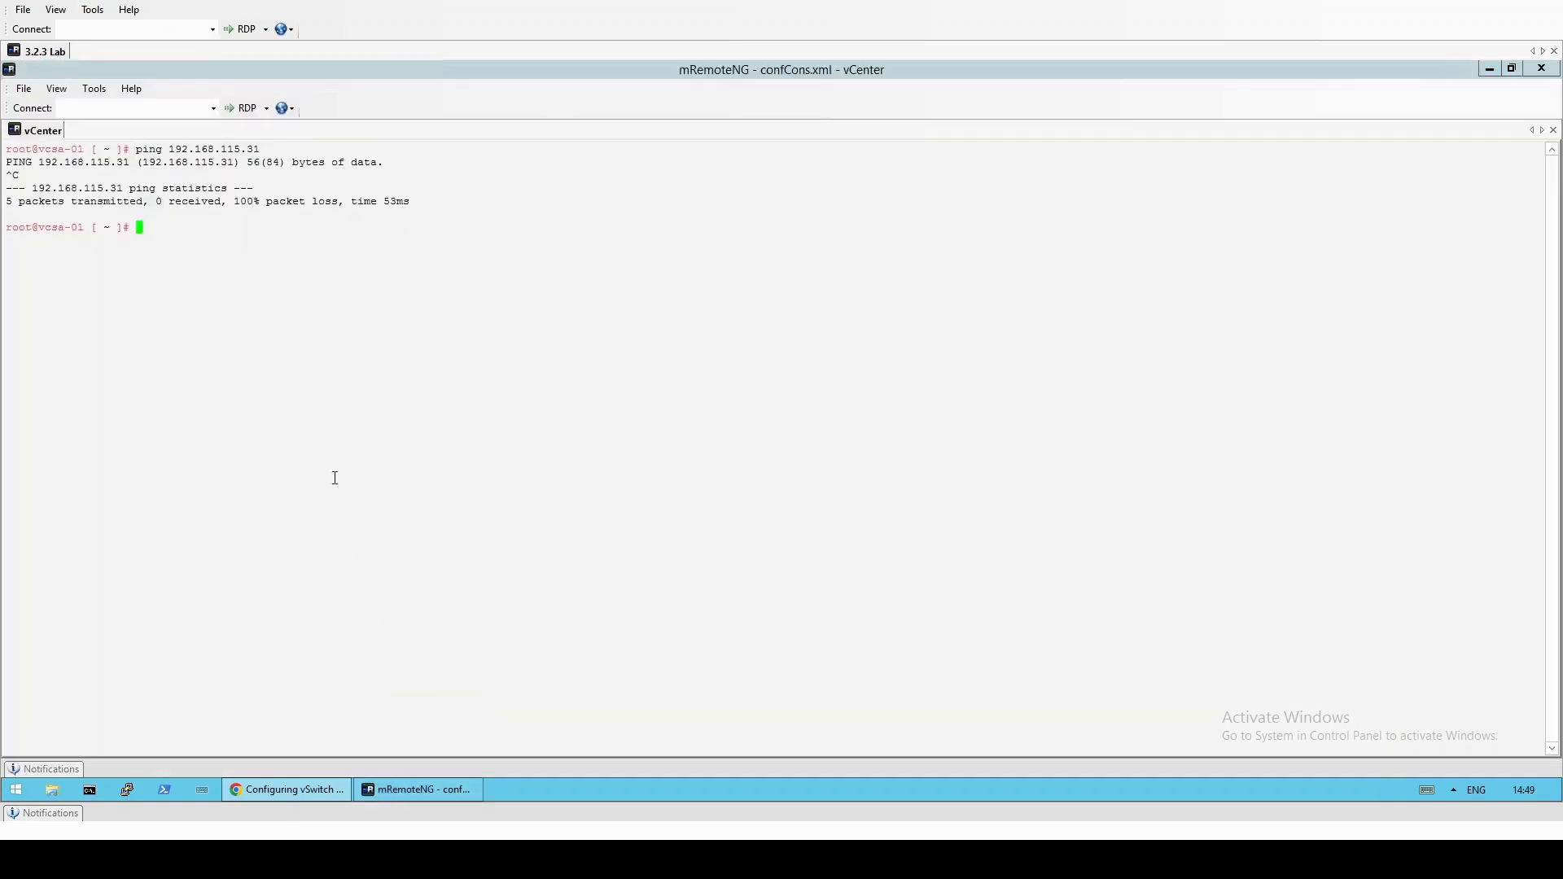
type("ping 192.168.115.31")
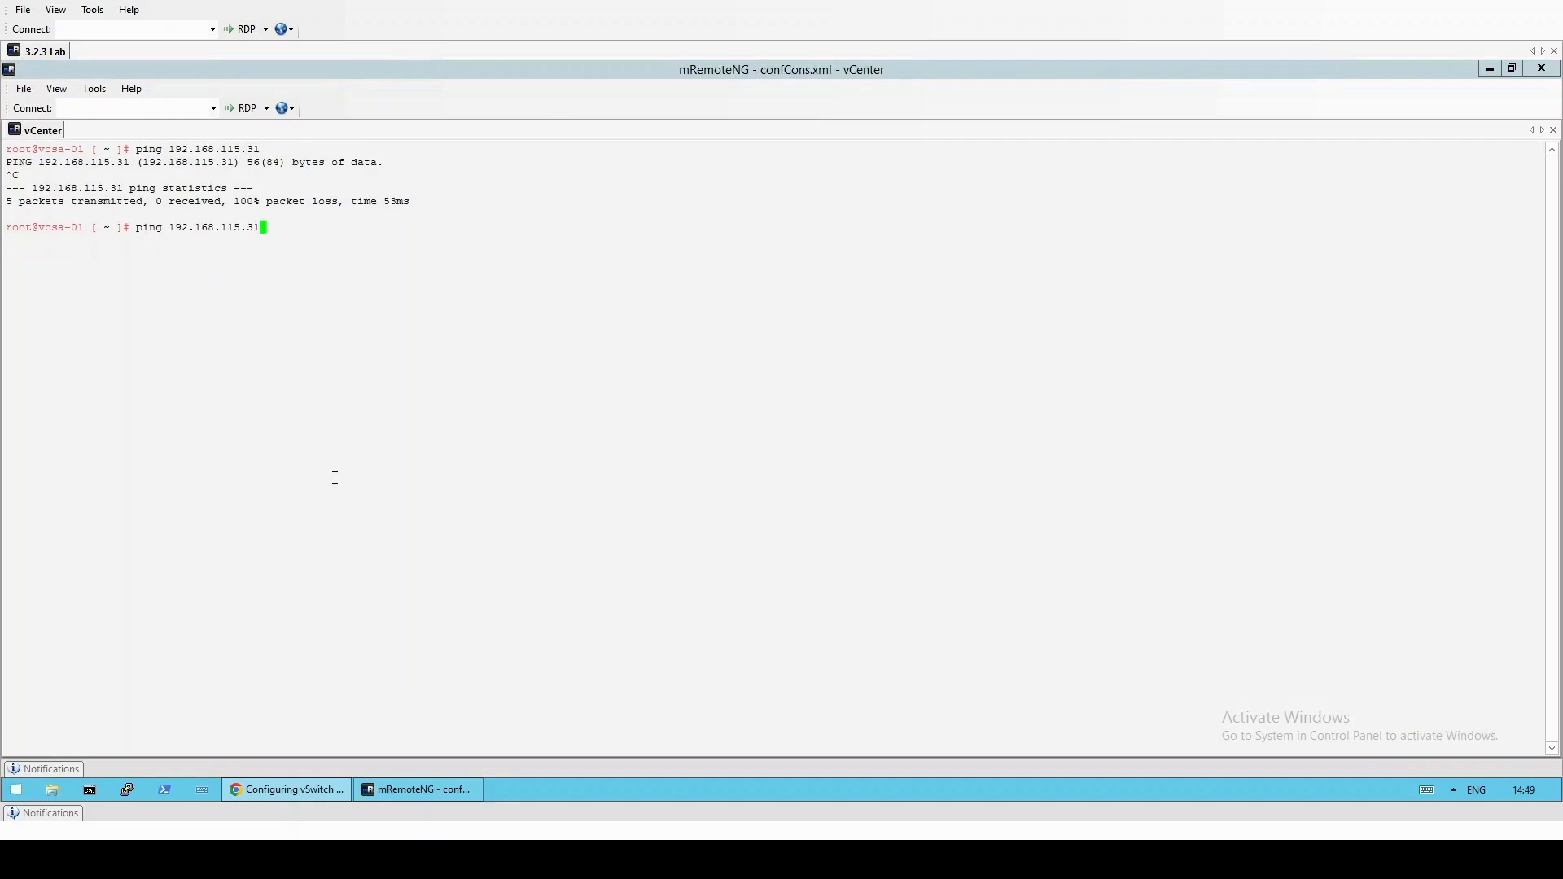
key("enter")
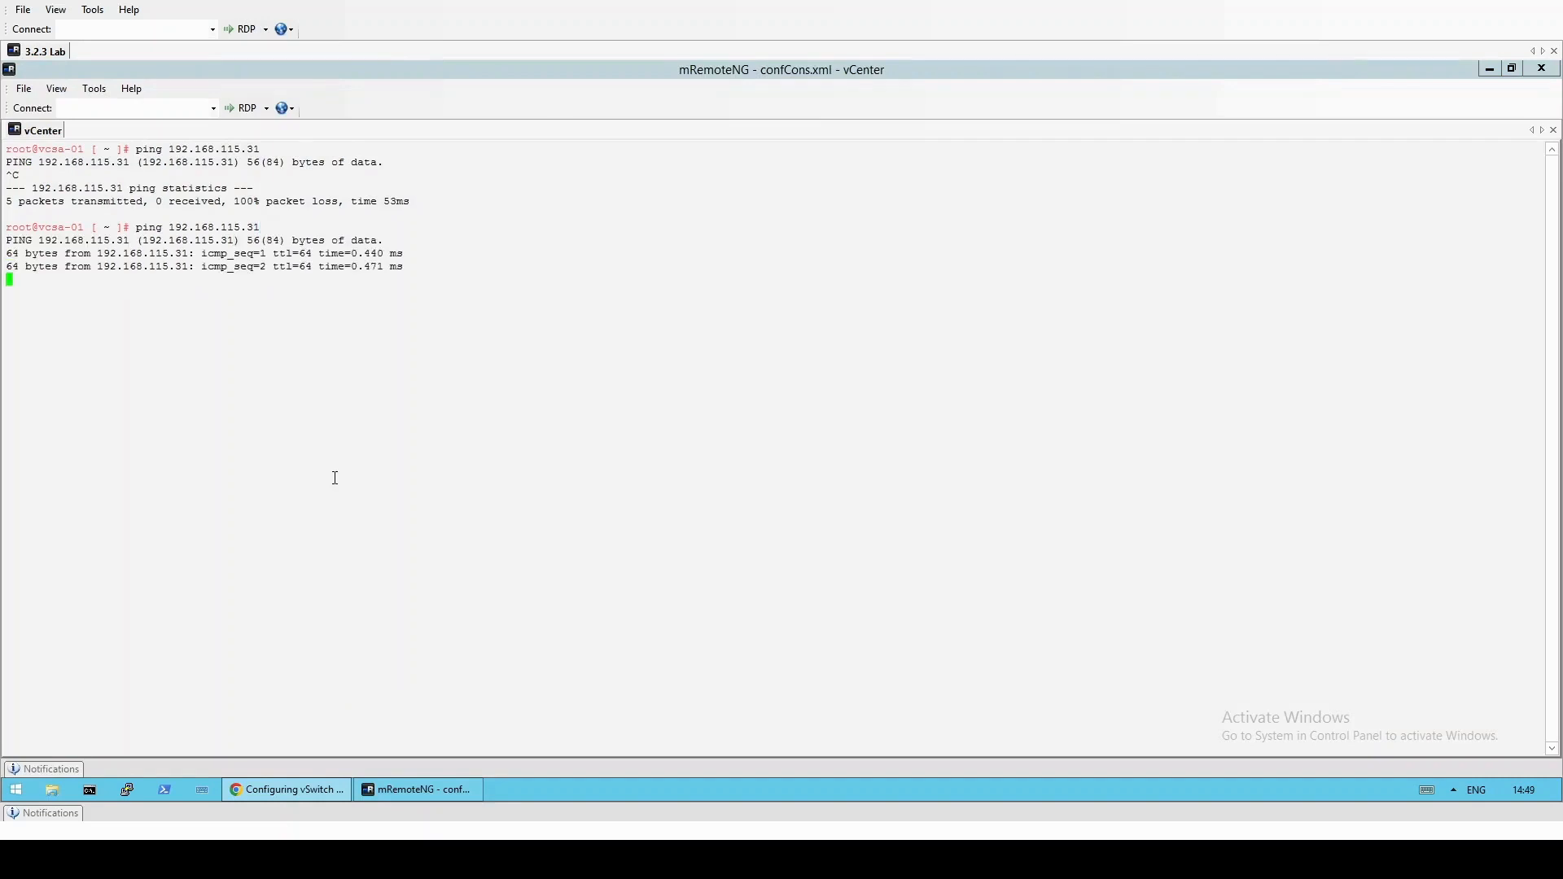
key("ctrl+c")
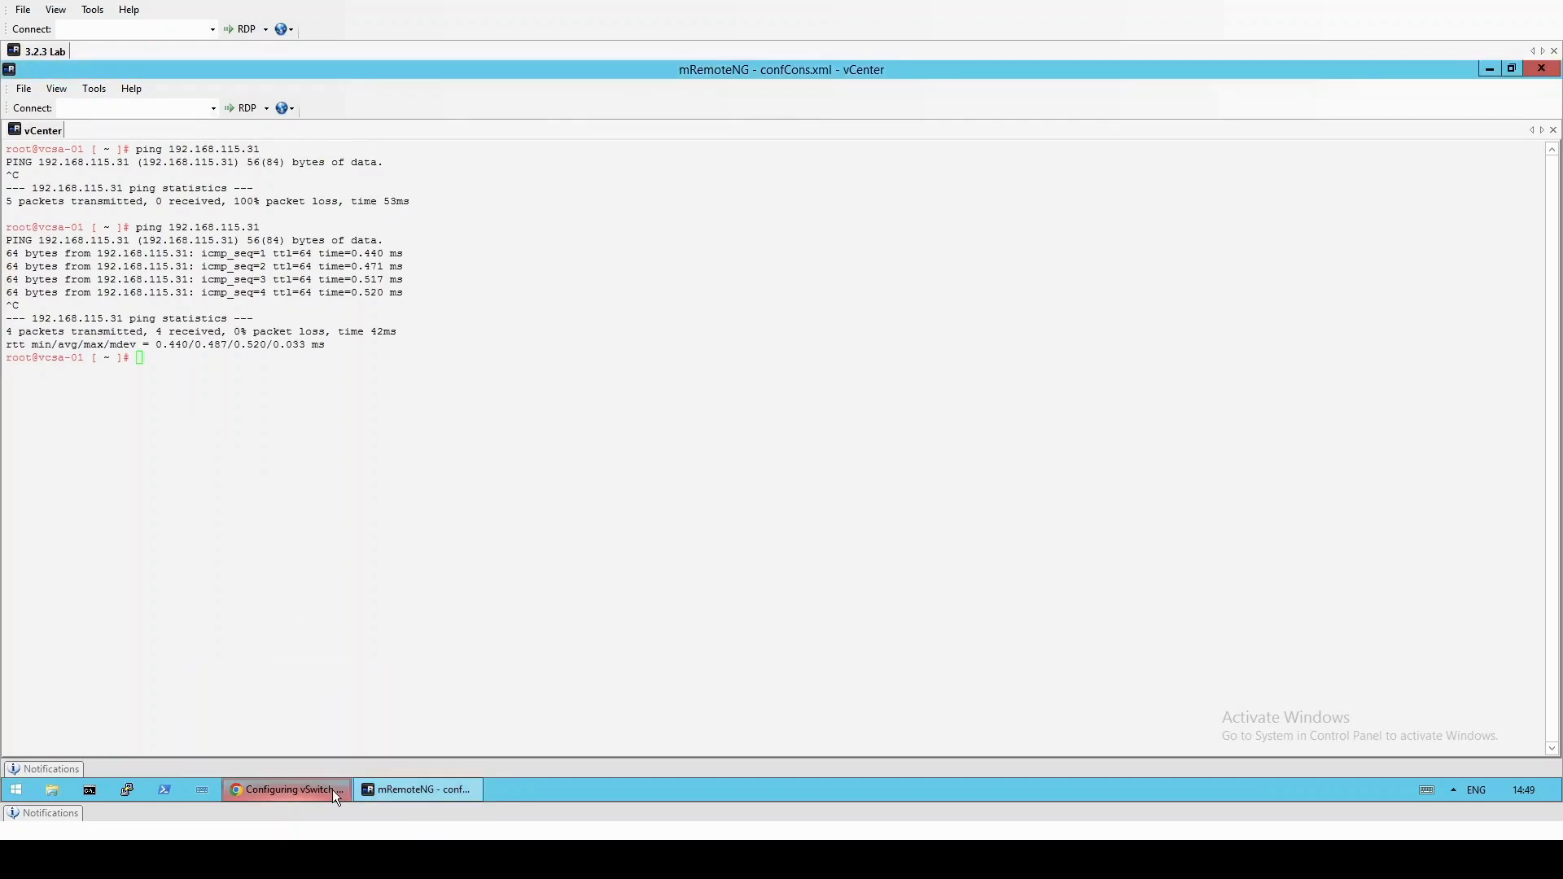
left_click(286, 788)
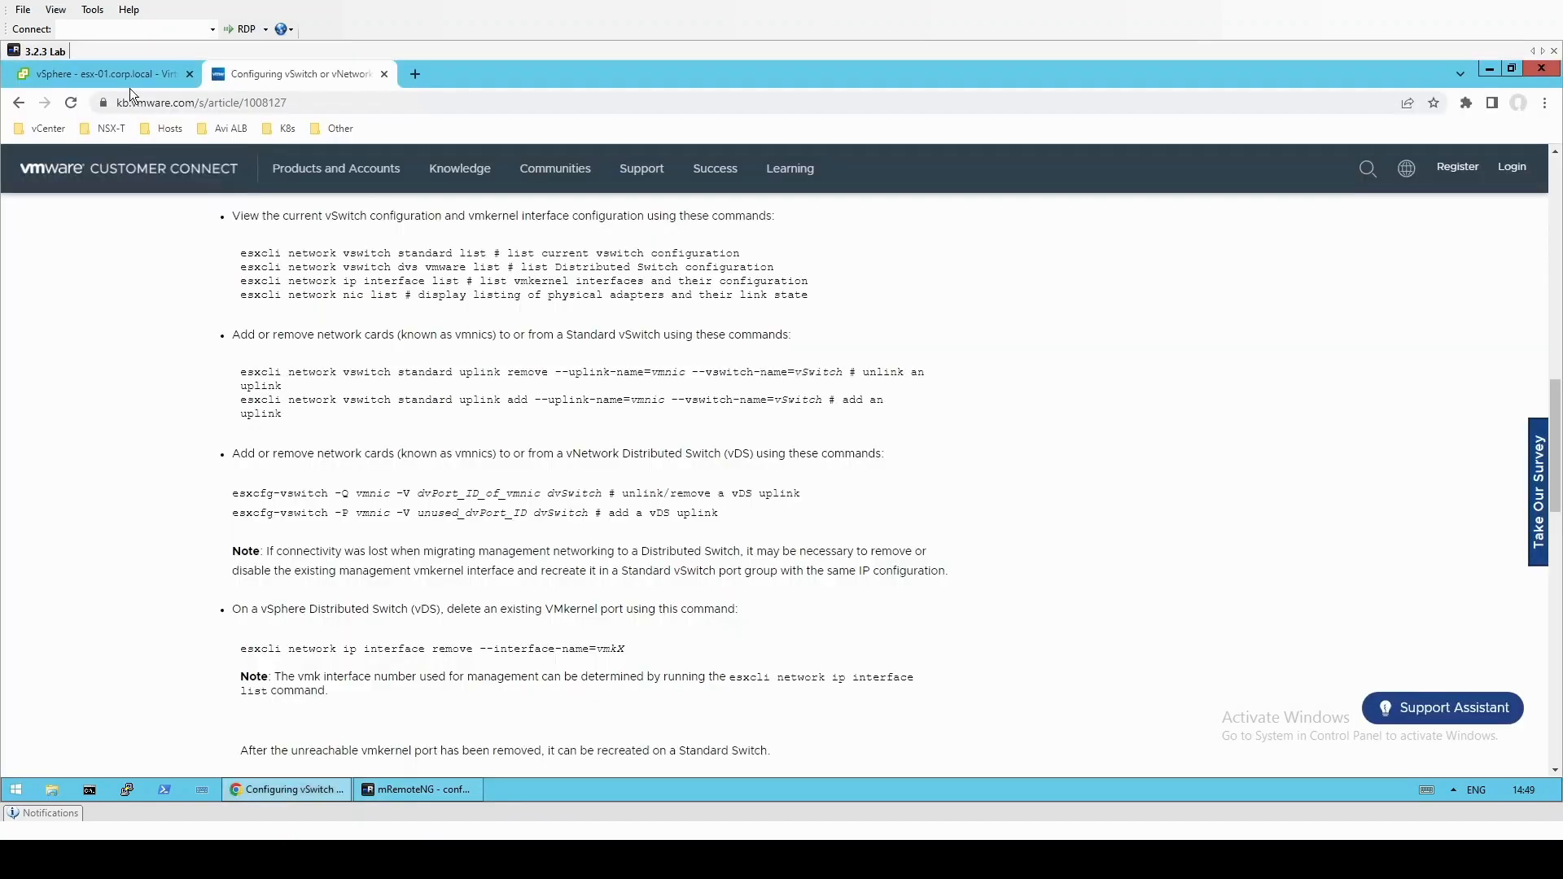
- Check esx-01.corp.local's Summary shows it connected, then view its virtual switches, including mgmt_switch
left_click(99, 72)
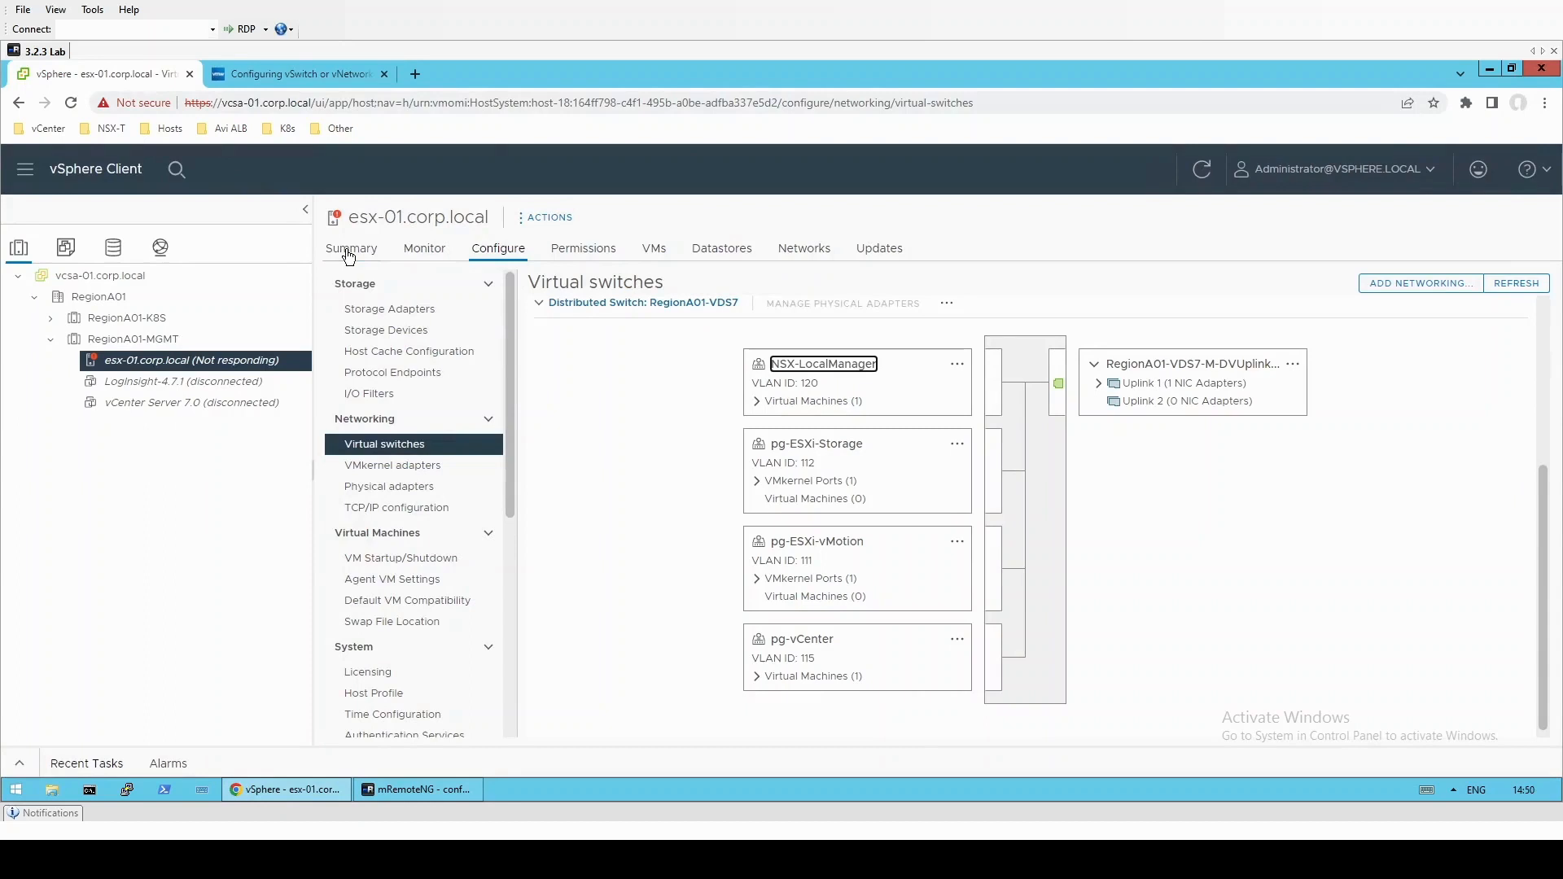
left_click(350, 248)
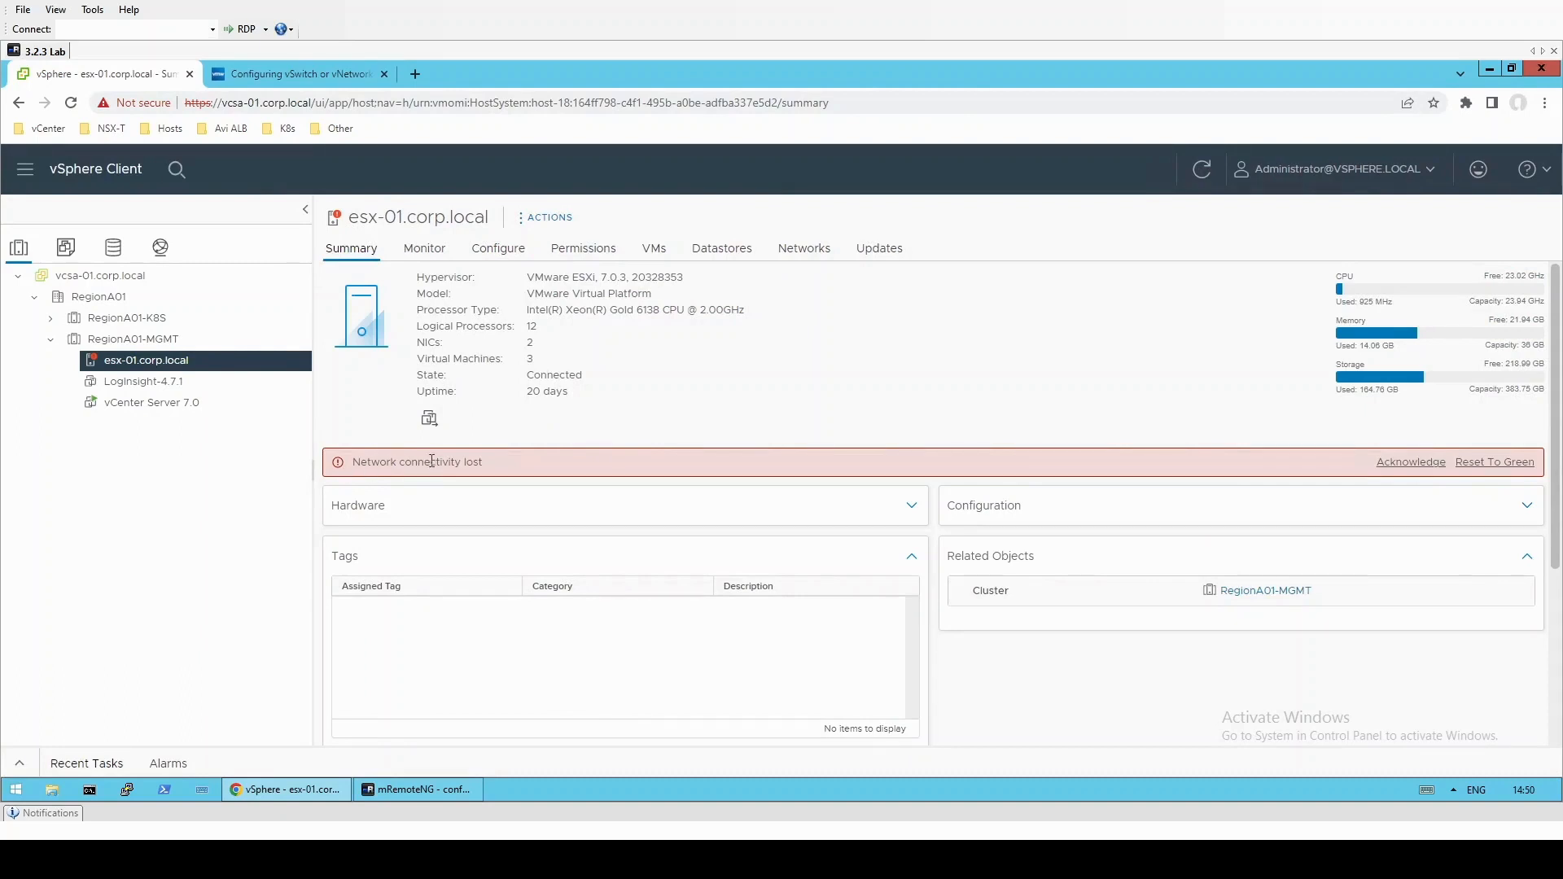
mouse_move(1246, 482)
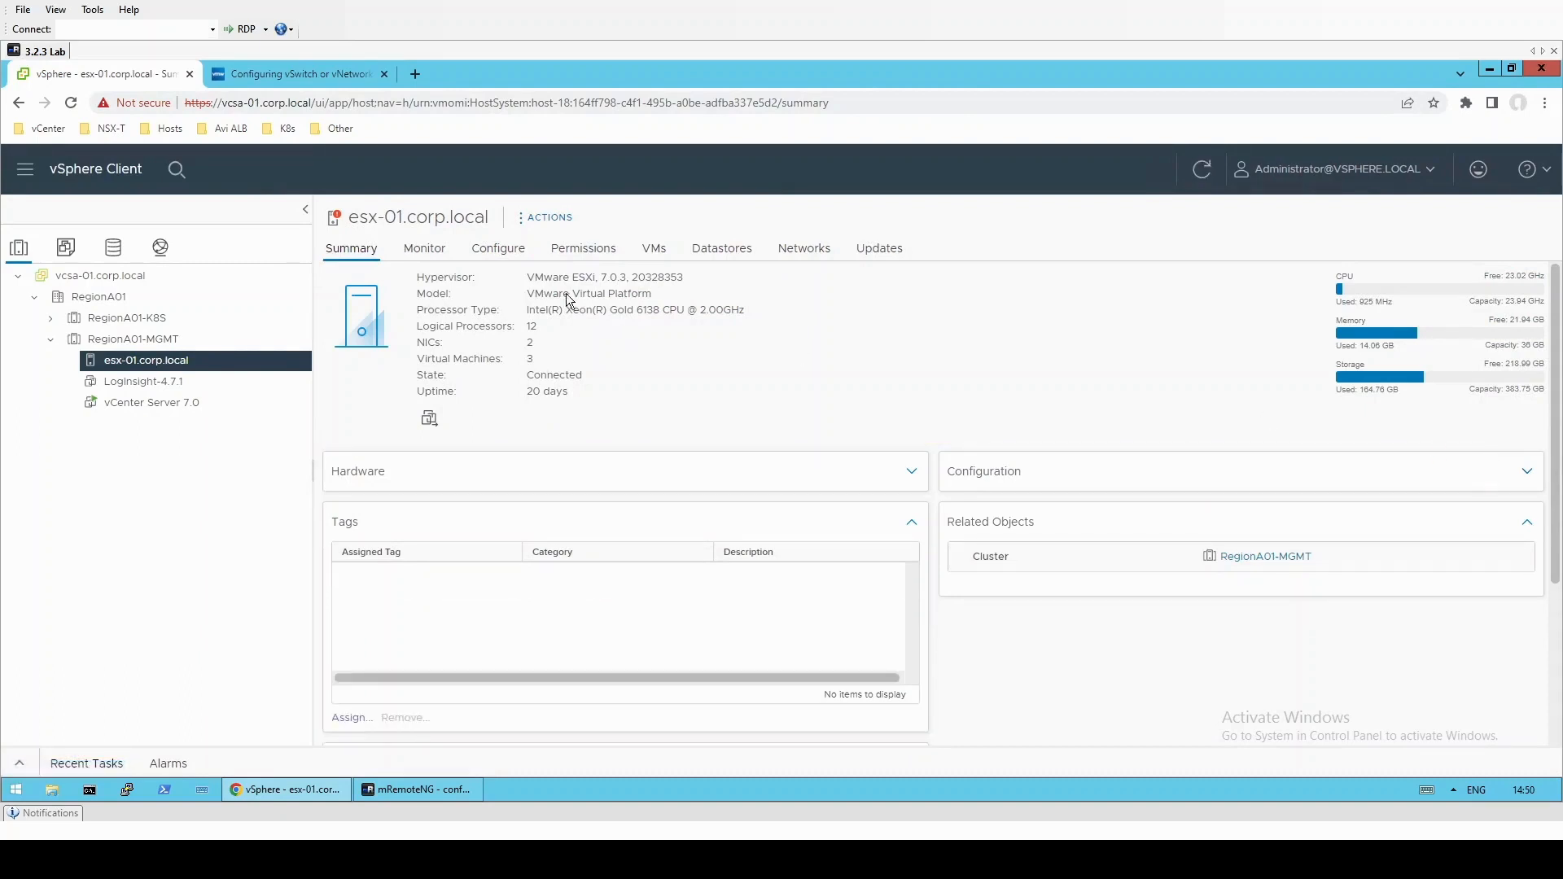
left_click(497, 248)
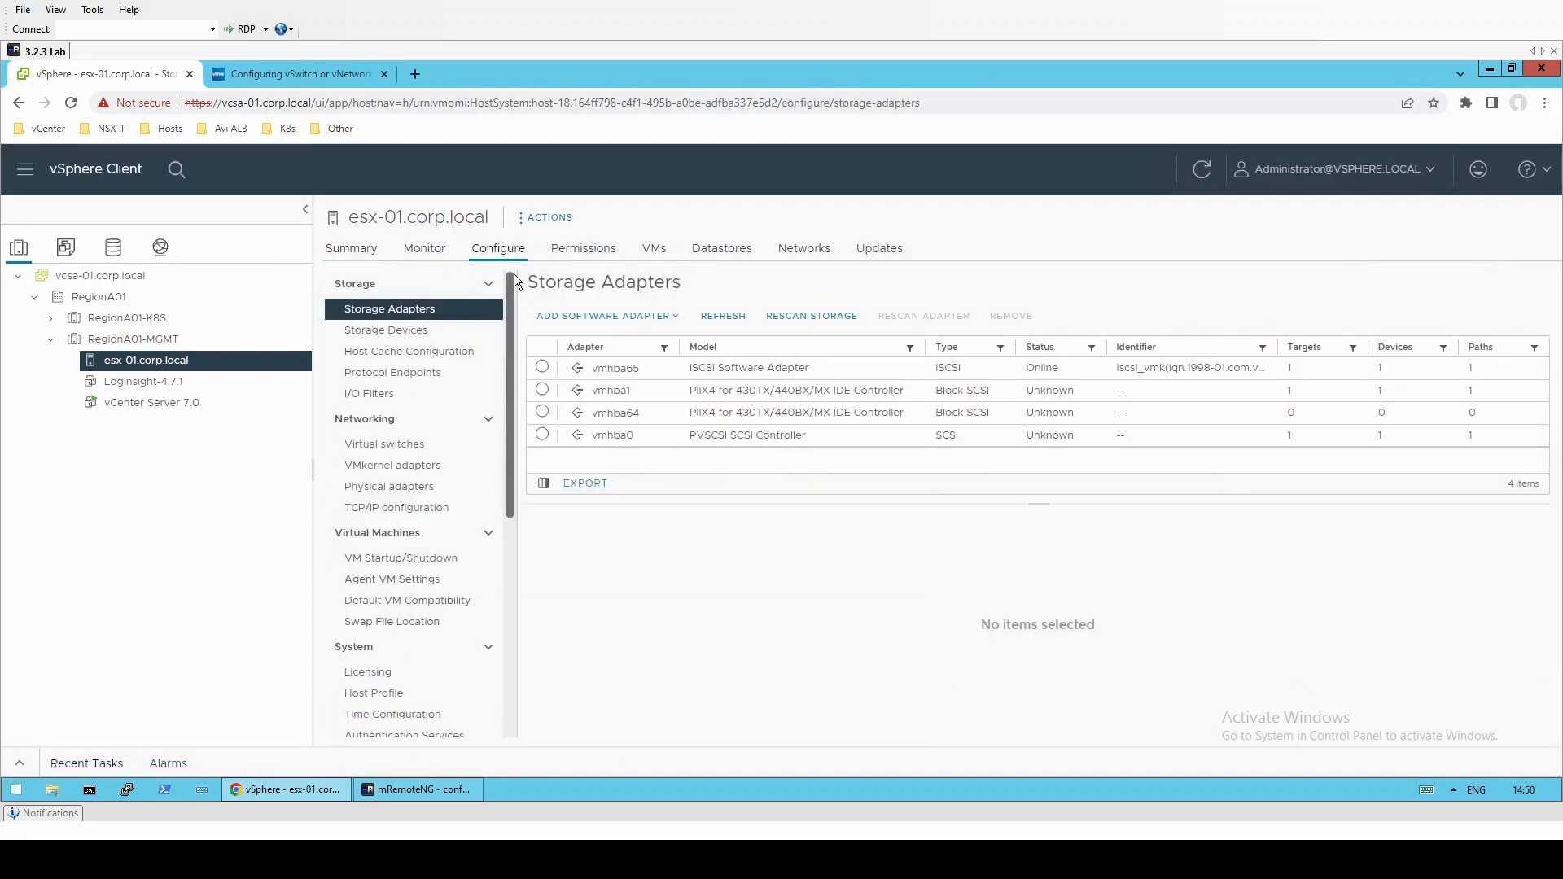
mouse_move(385, 444)
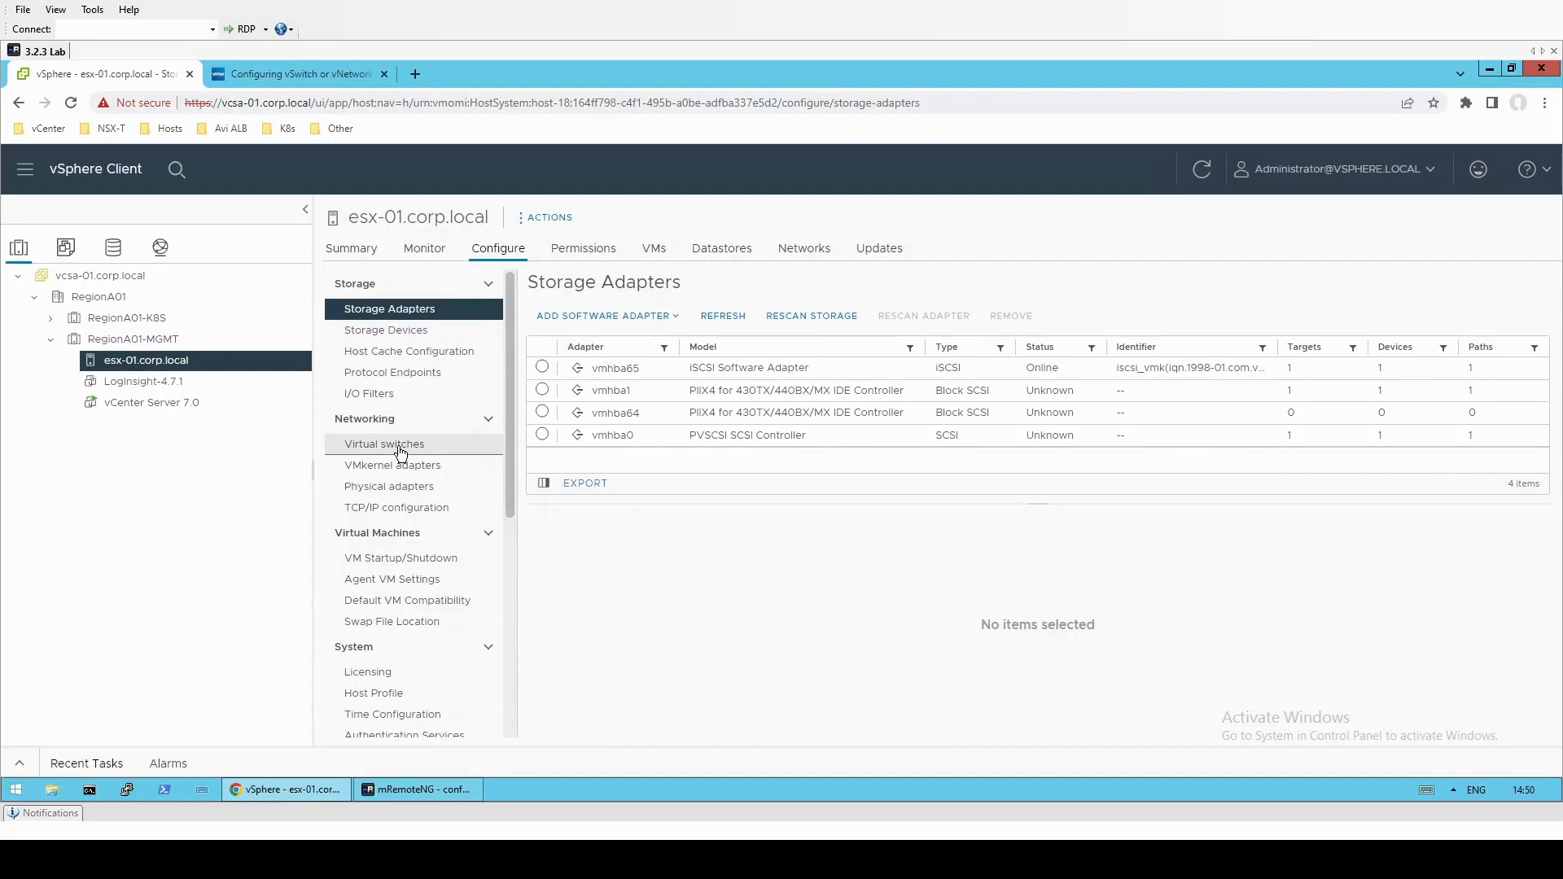
left_click(383, 444)
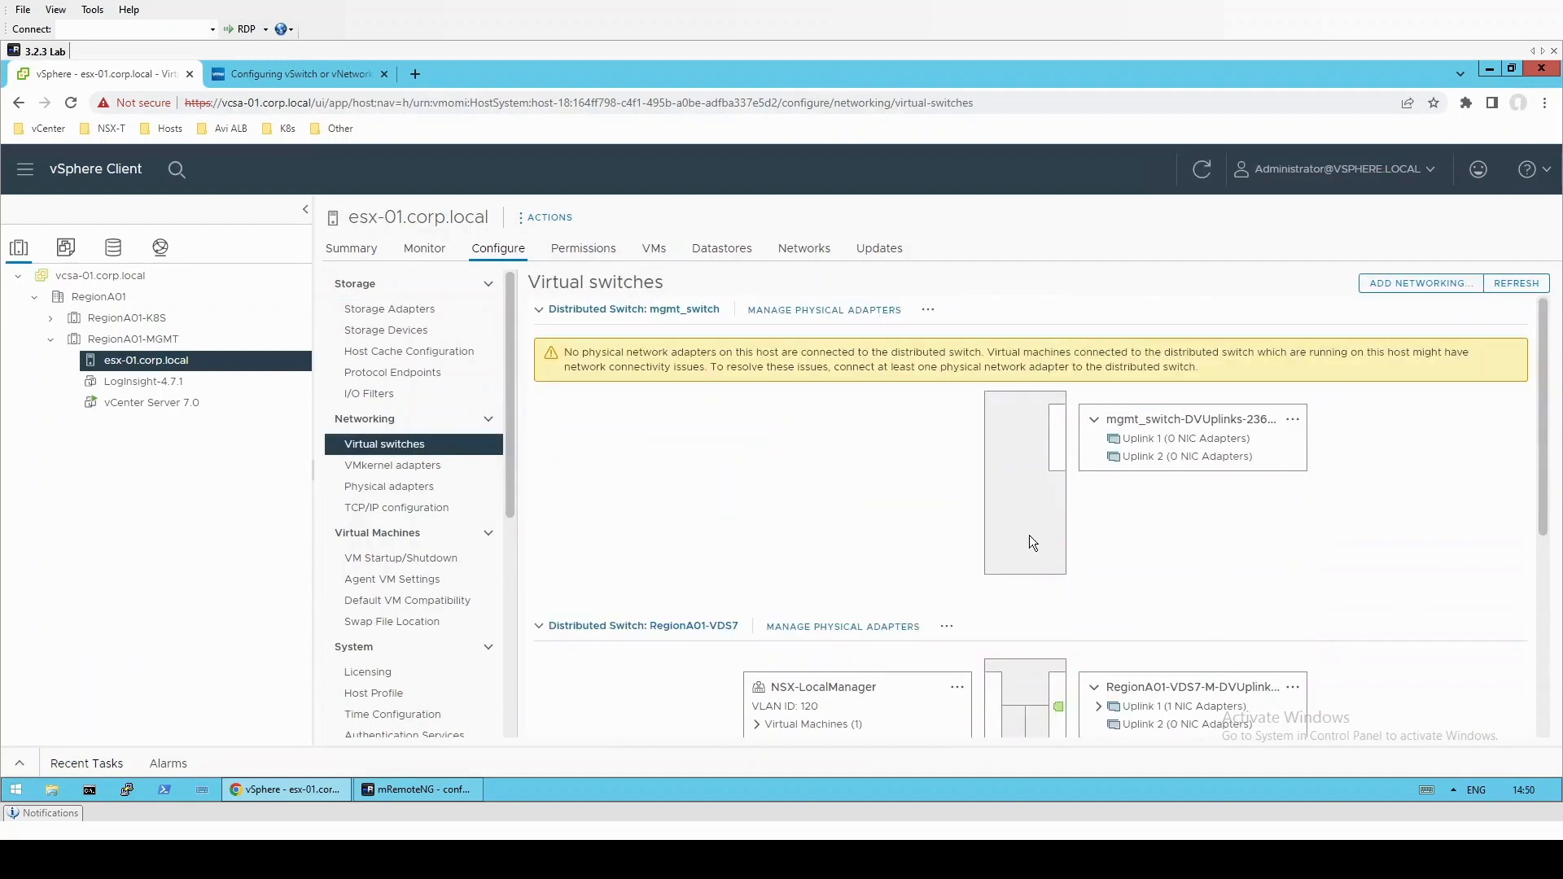
mouse_move(581, 443)
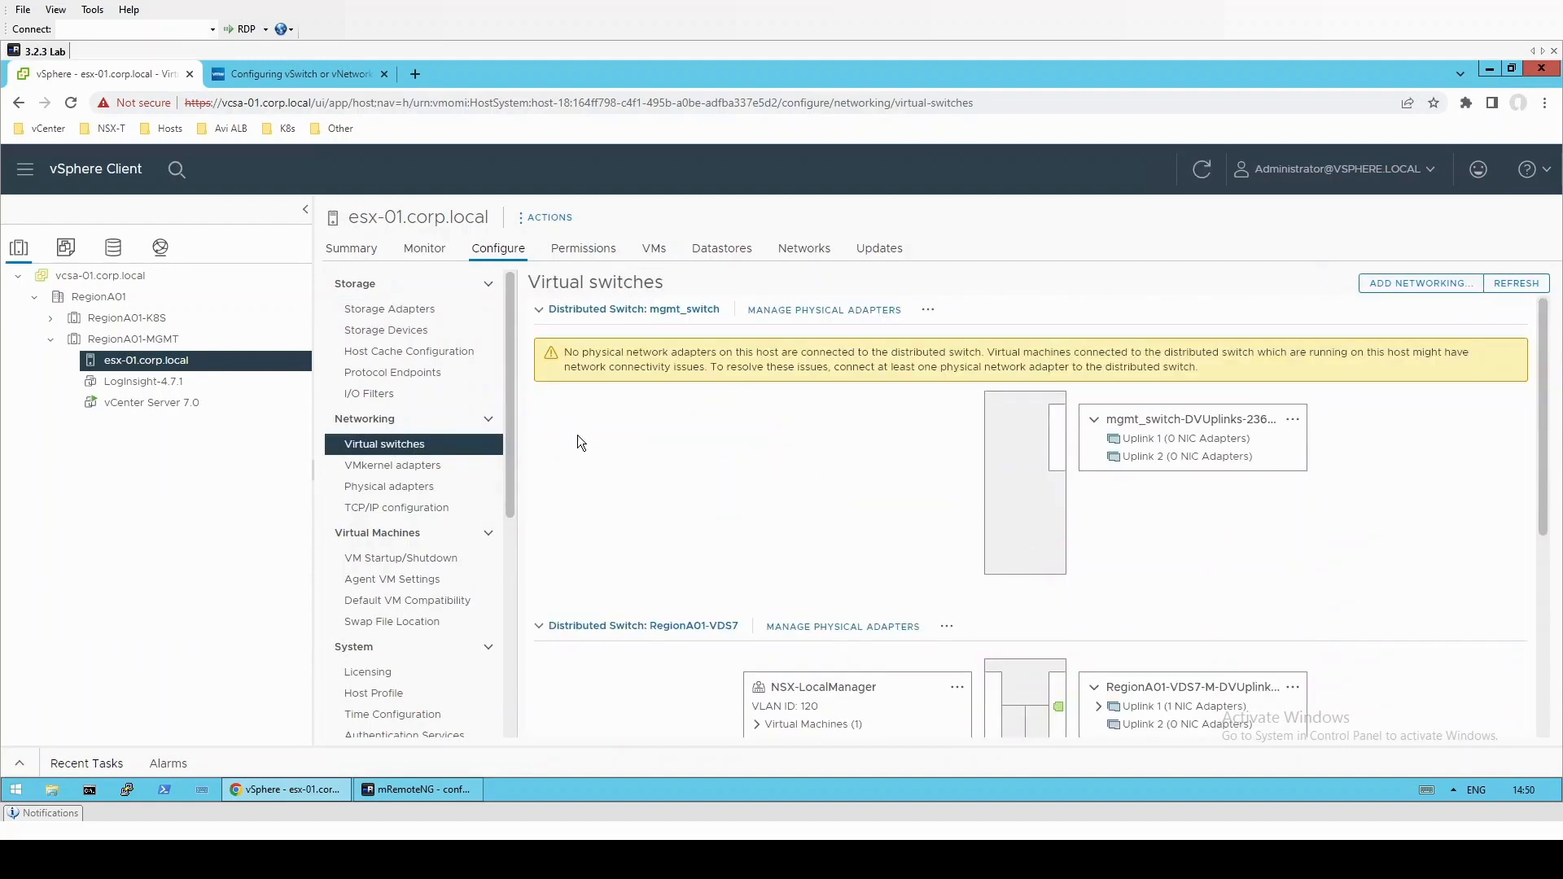
mouse_move(1294, 418)
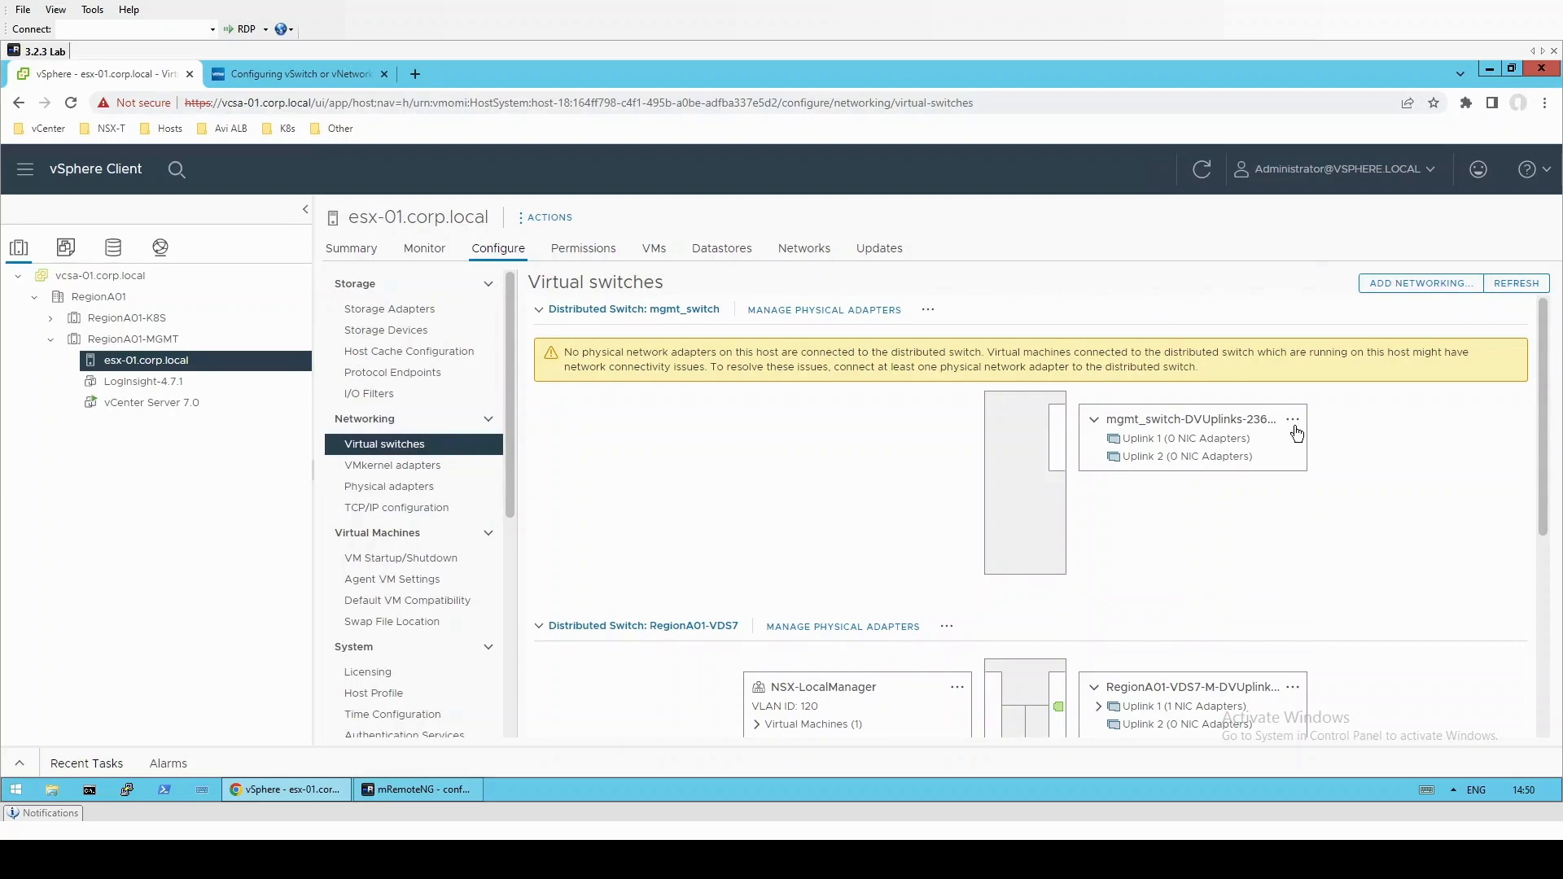